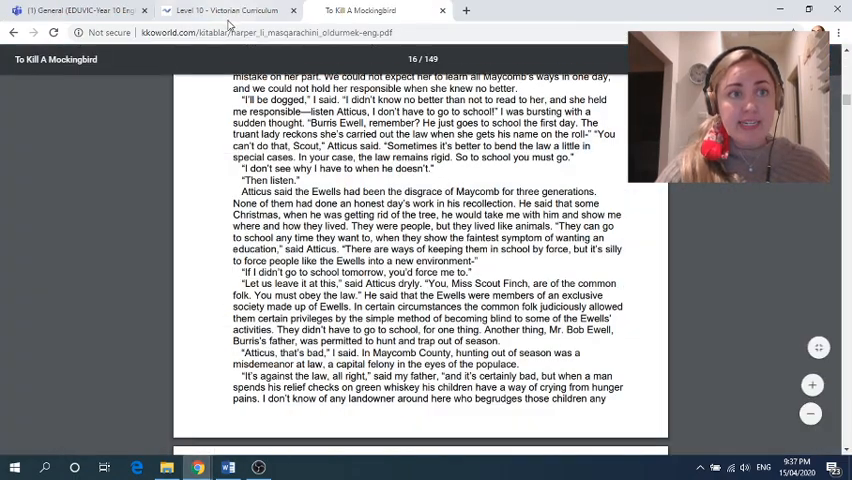
Step: Show the General channel's Posts and scroll down to the To Kill a Mockingbird Essay announcement
click(80, 10)
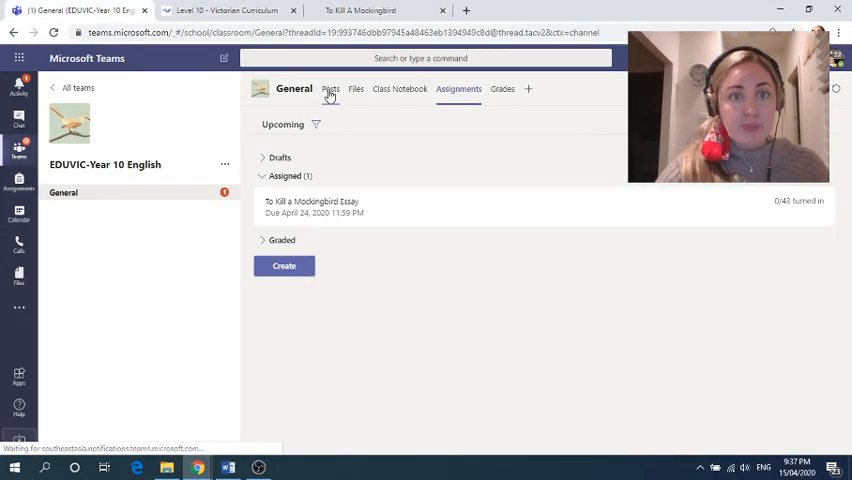
click(331, 88)
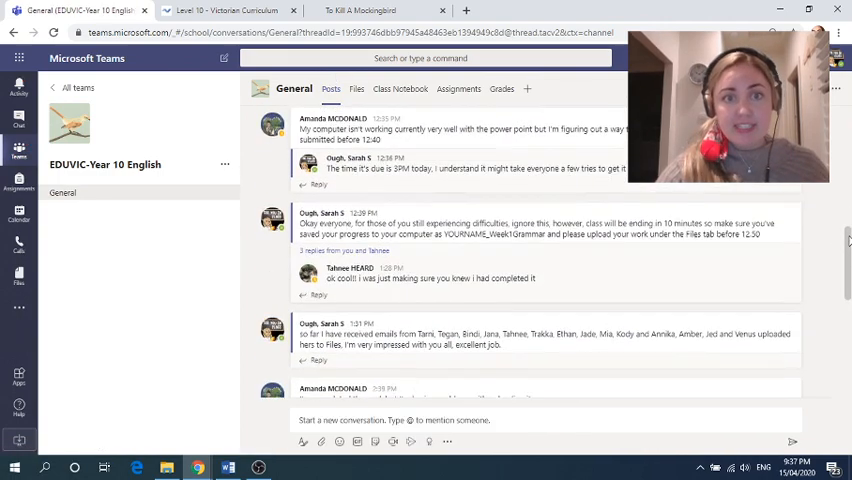
scroll(down, 3)
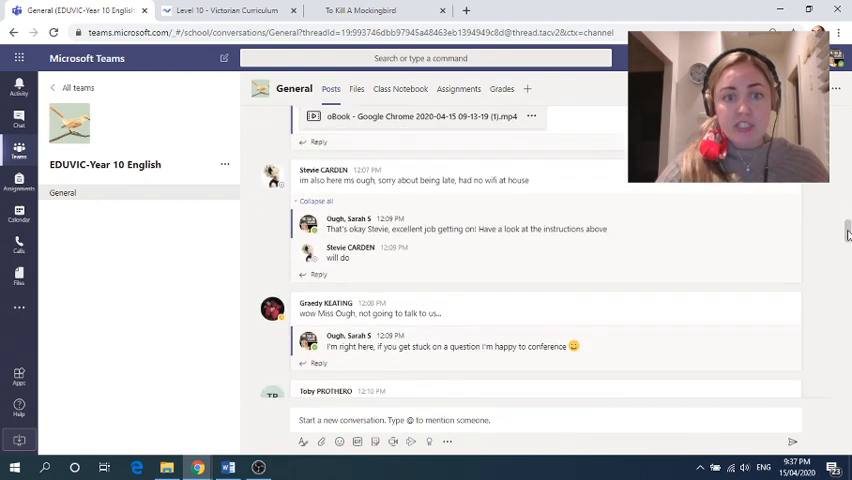
scroll(down, 3)
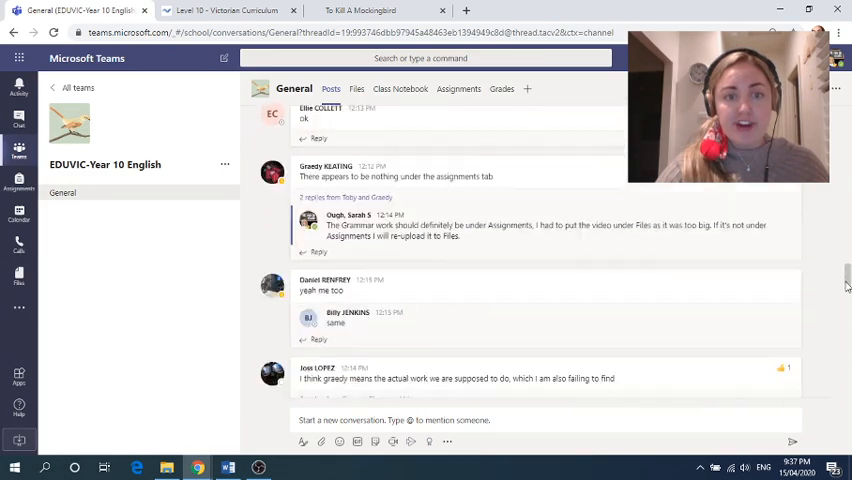
scroll(down, 3)
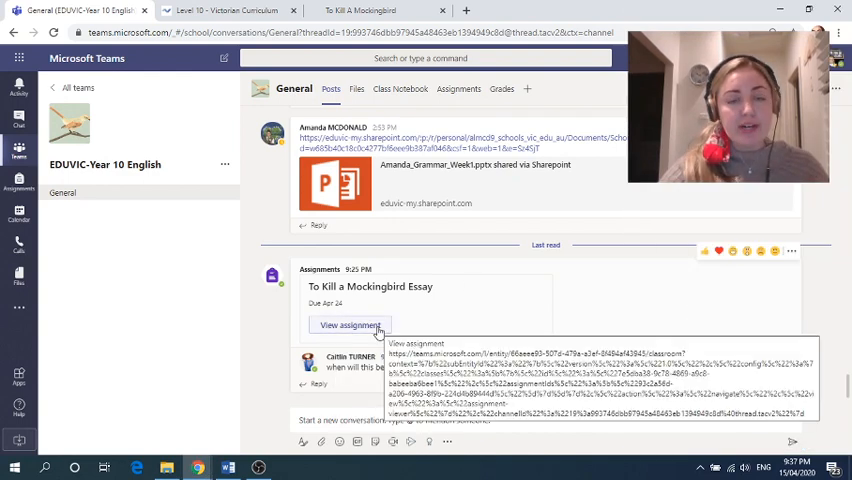
Step: Open the To Kill a Mockingbird Essay assignment and switch to Student view
click(350, 325)
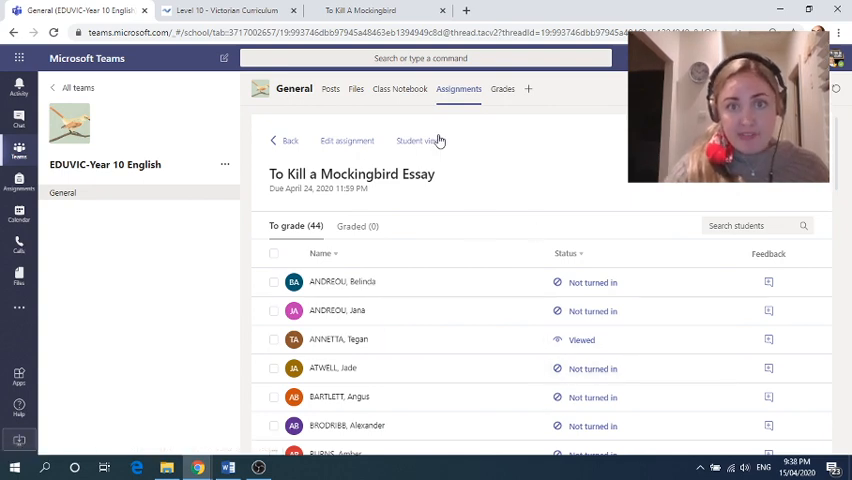
click(419, 140)
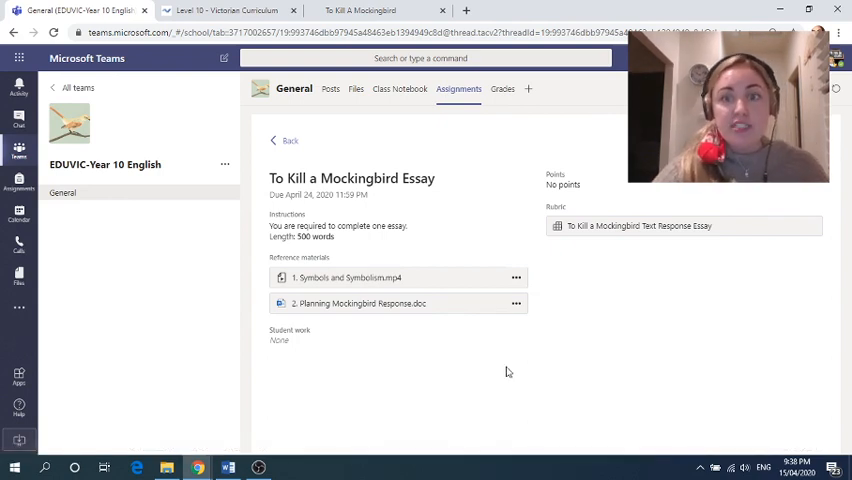
mouse_move(640, 226)
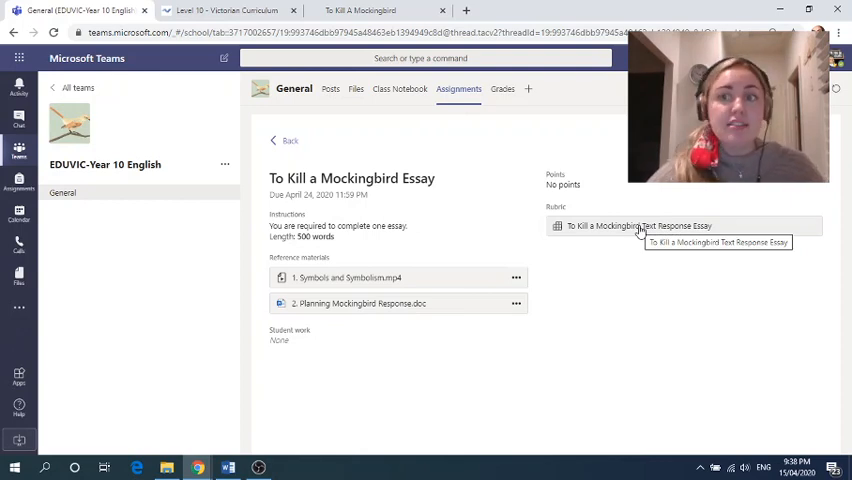
Step: Open the Text Response Essay rubric attachment and scroll through its criteria and achievement levels
click(639, 225)
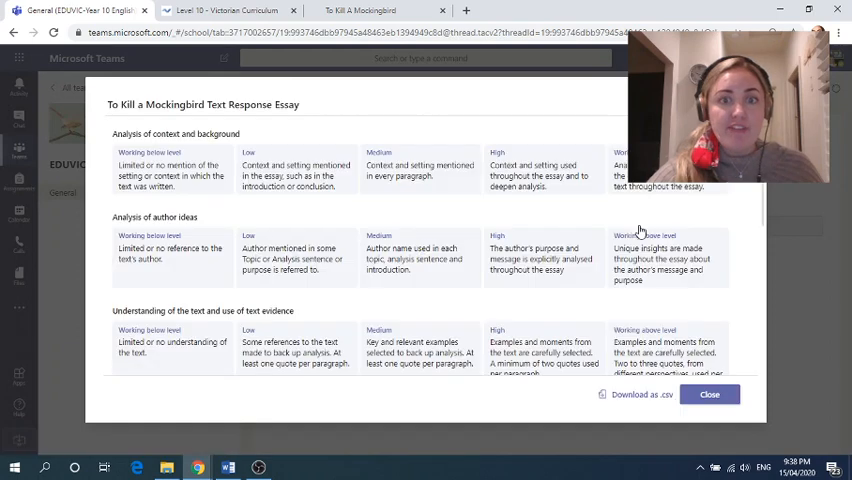
mouse_move(136, 201)
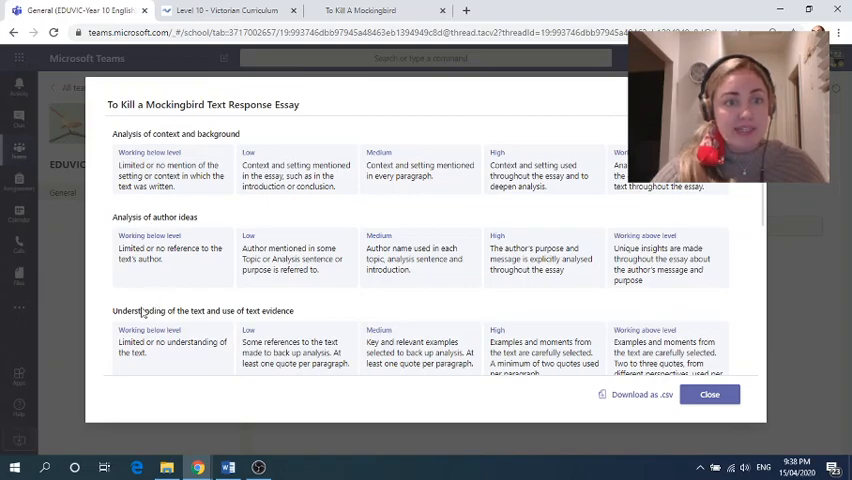
scroll(down, 3)
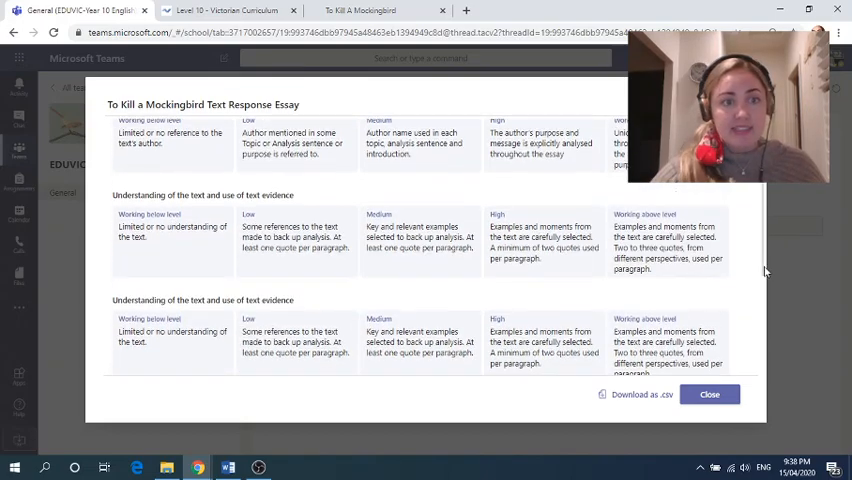
scroll(down, 3)
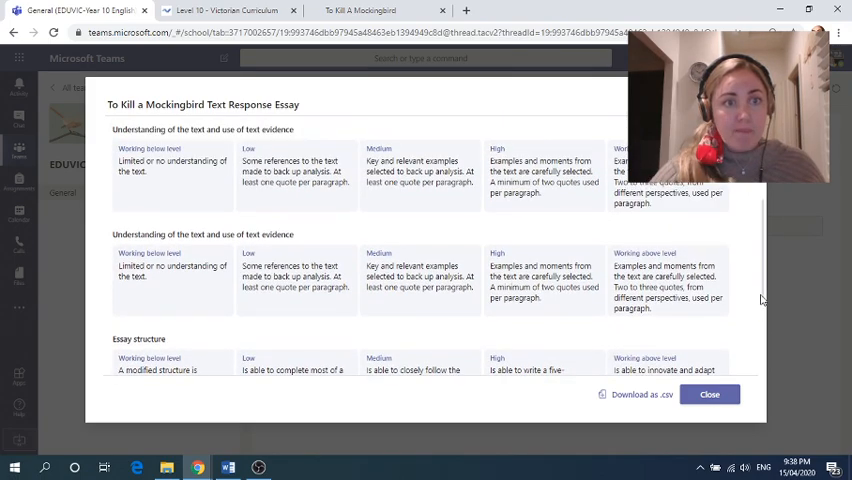
scroll(down, 3)
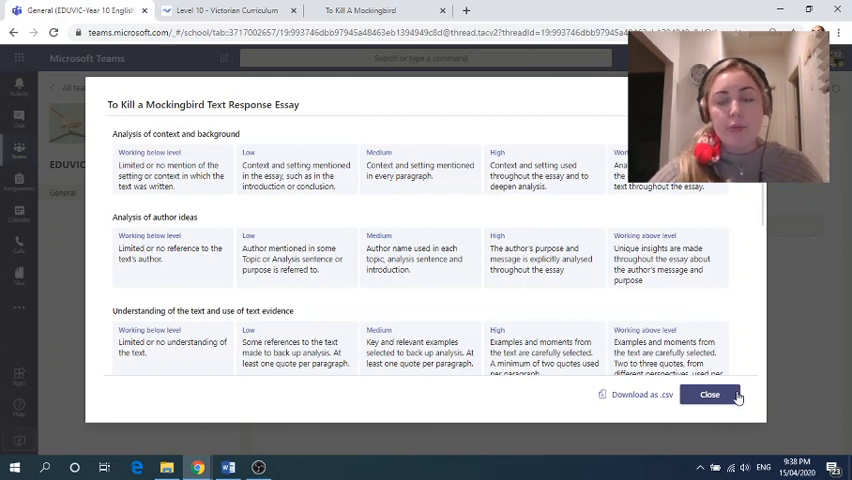
Step: Close the rubric dialog to return to the essay assignment details
click(709, 394)
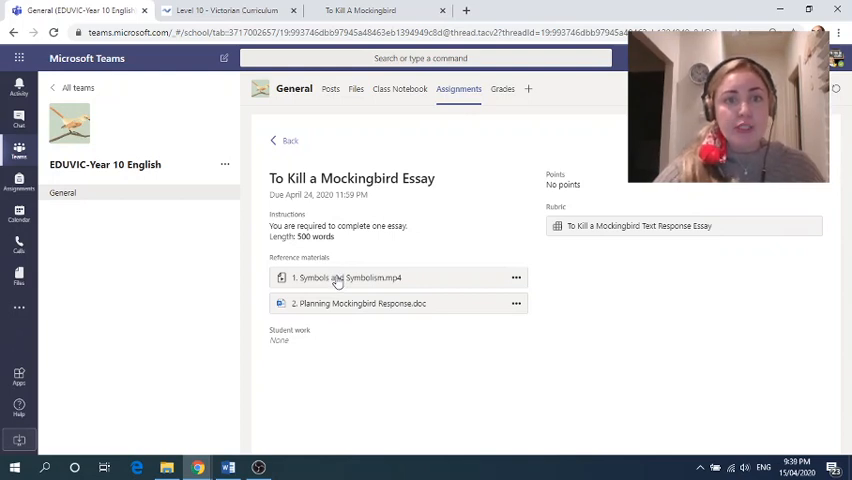
mouse_move(330, 278)
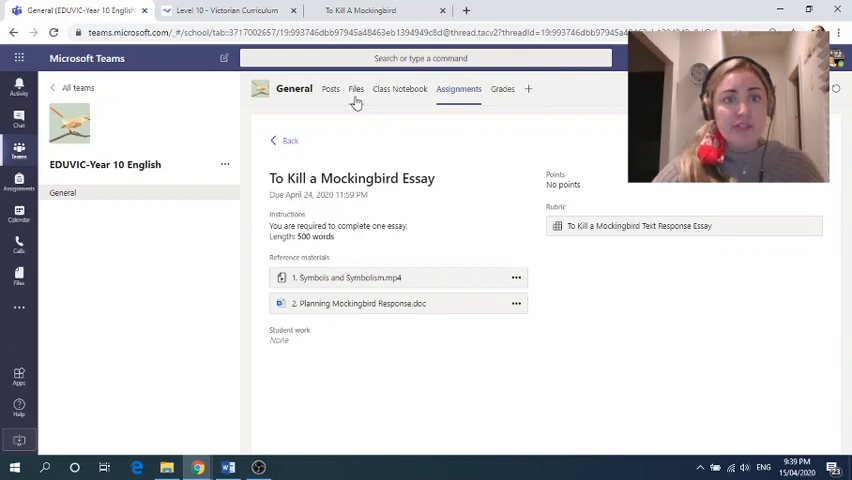
Step: Open 1. Symbols and Symbolism.mp4 from the Files tab's To Kill a Mockingbird Essay folder
click(356, 89)
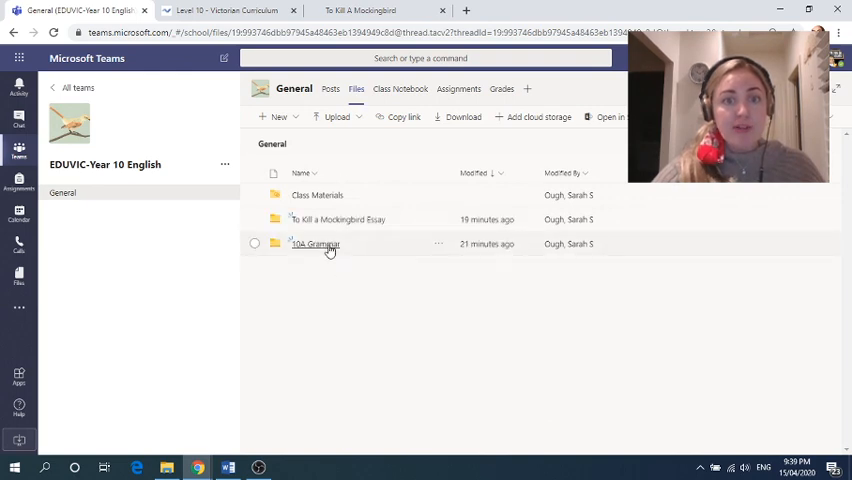
mouse_move(316, 243)
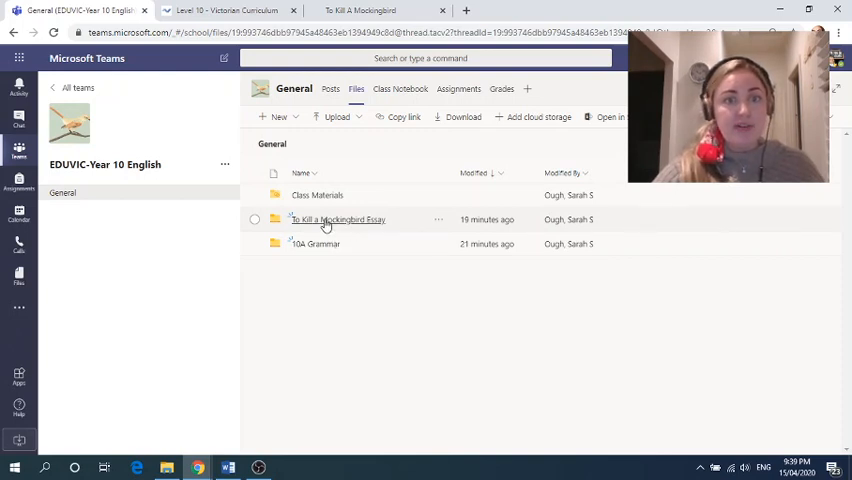
mouse_move(337, 219)
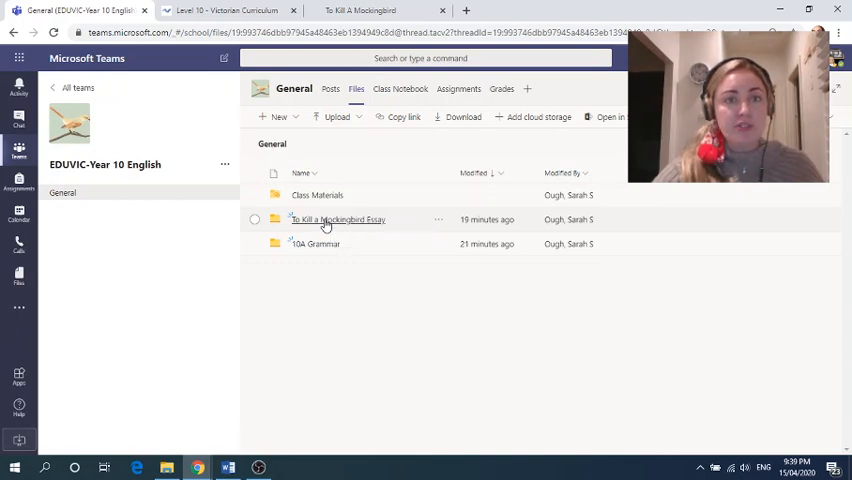
double_click(338, 219)
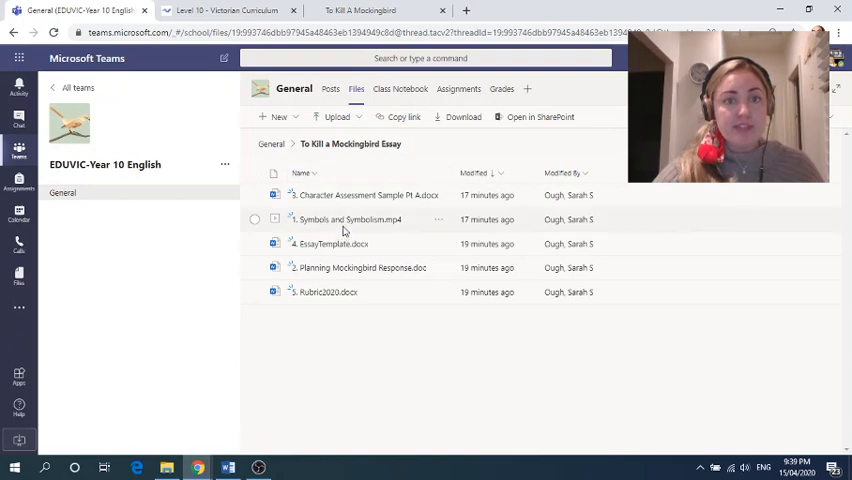
mouse_move(345, 219)
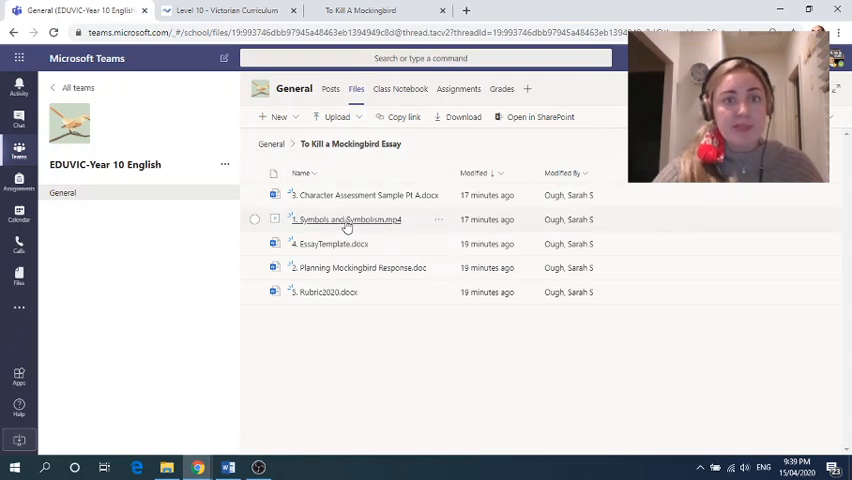
mouse_move(347, 221)
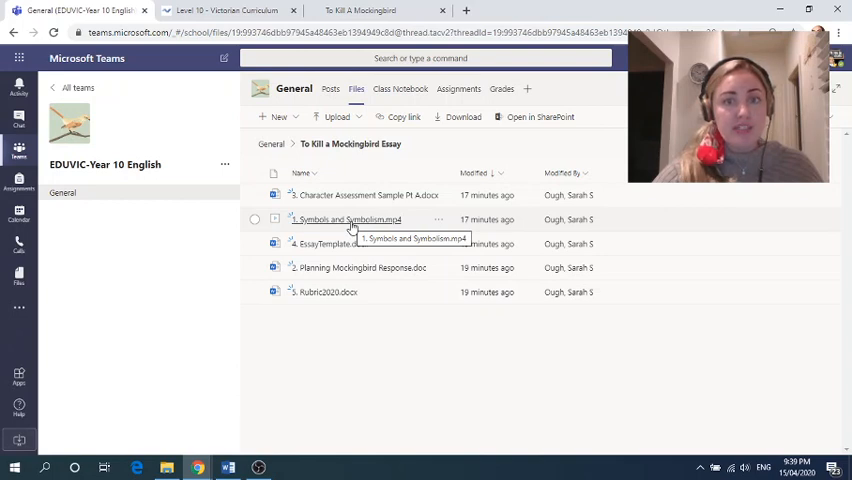
click(349, 219)
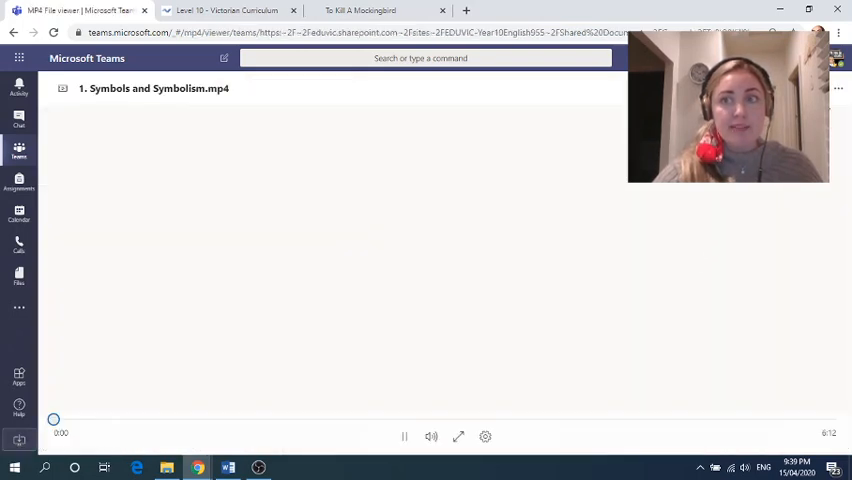
Step: Close the Symbols and Symbolism video, back to the folder's file list
click(404, 436)
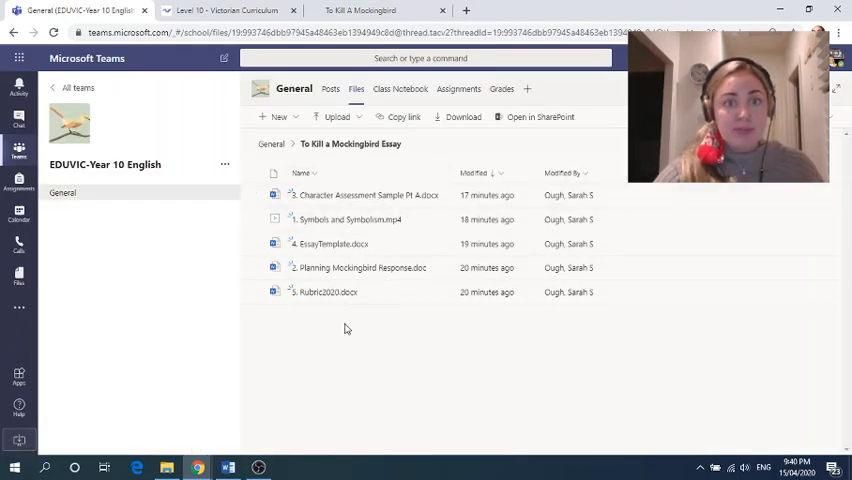
mouse_move(332, 297)
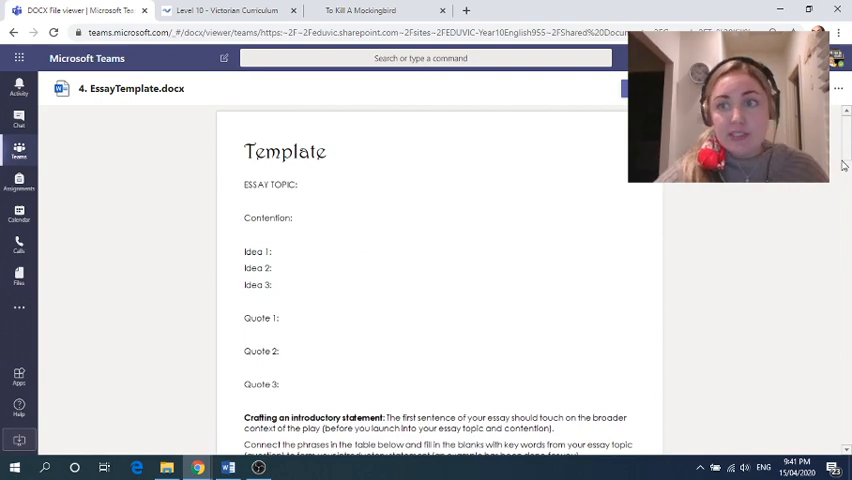
scroll(down, 3)
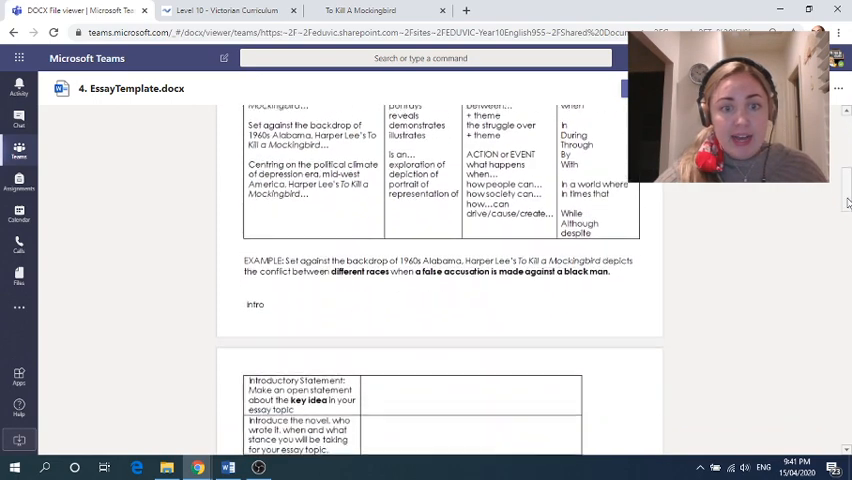
scroll(down, 3)
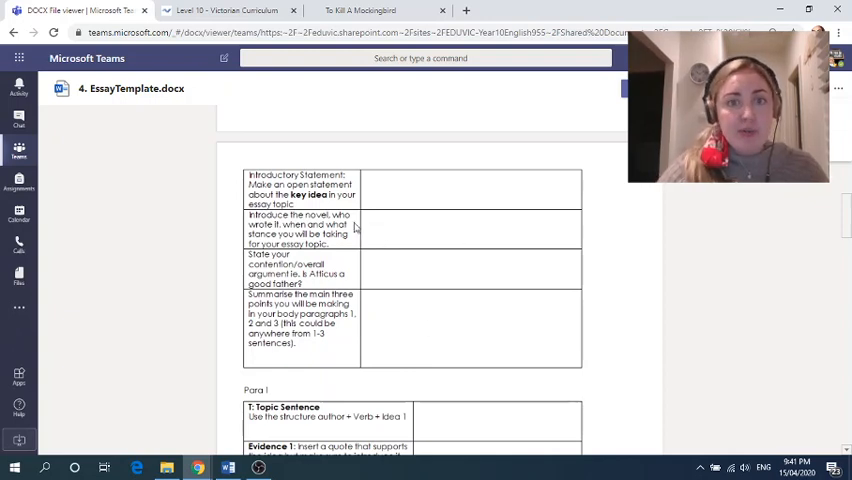
scroll(down, 3)
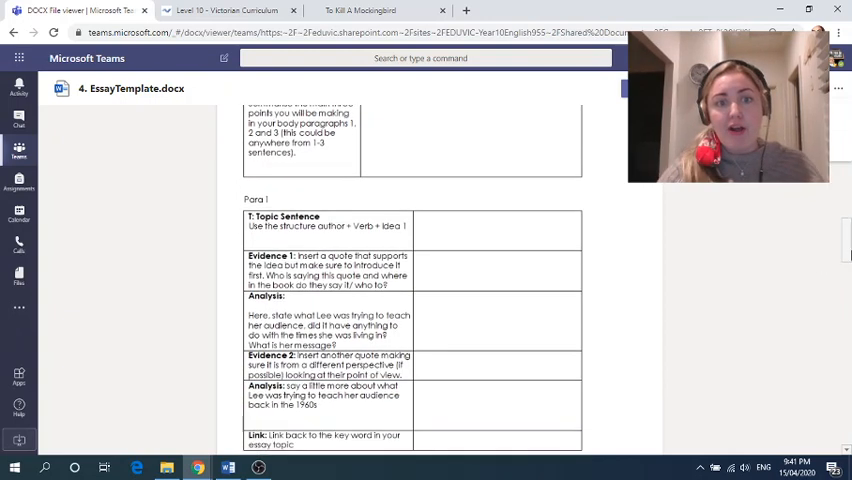
scroll(down, 3)
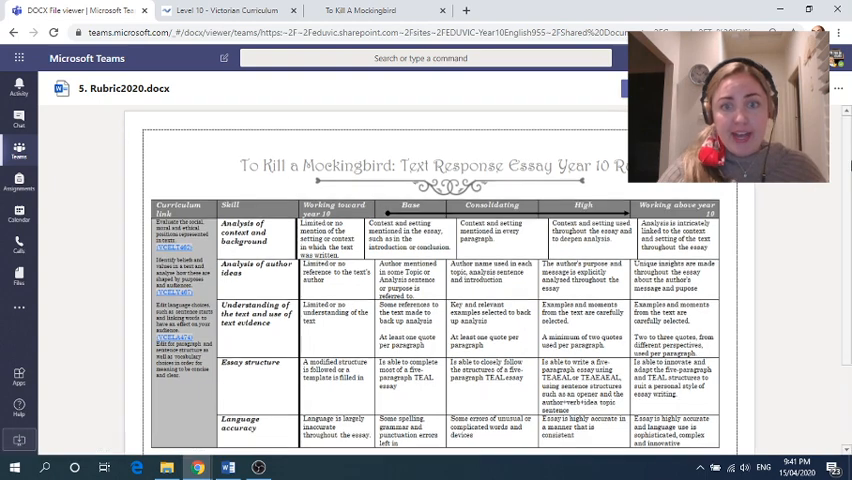
Step: Scroll Rubric2020.docx so the full criteria table with all skill rows is visible
scroll(down, 3)
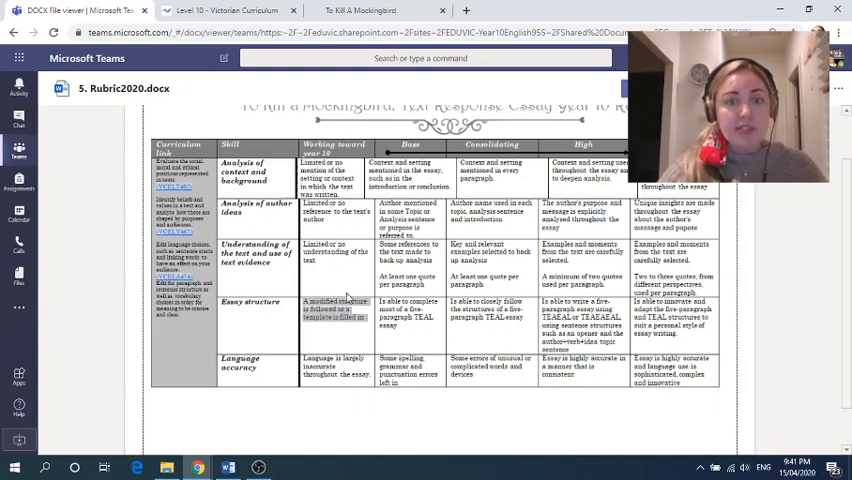
mouse_move(338, 336)
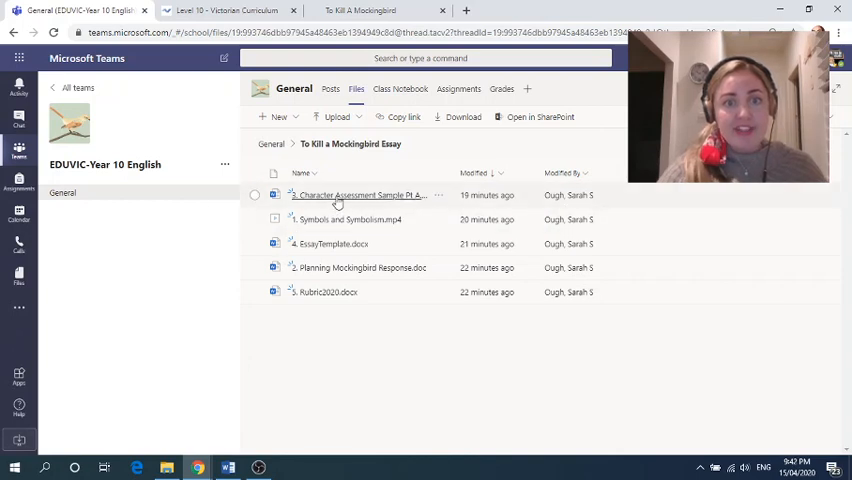
mouse_move(350, 195)
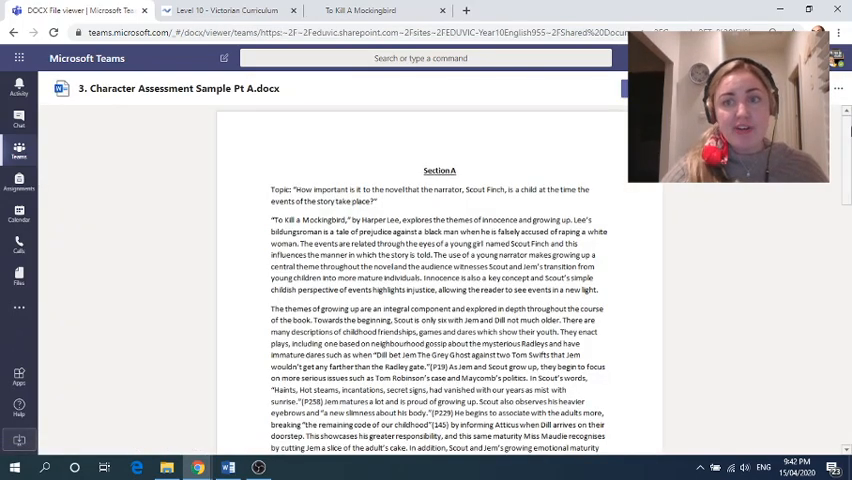
Step: Read through the character assessment sample essay in the DOCX viewer
scroll(down, 3)
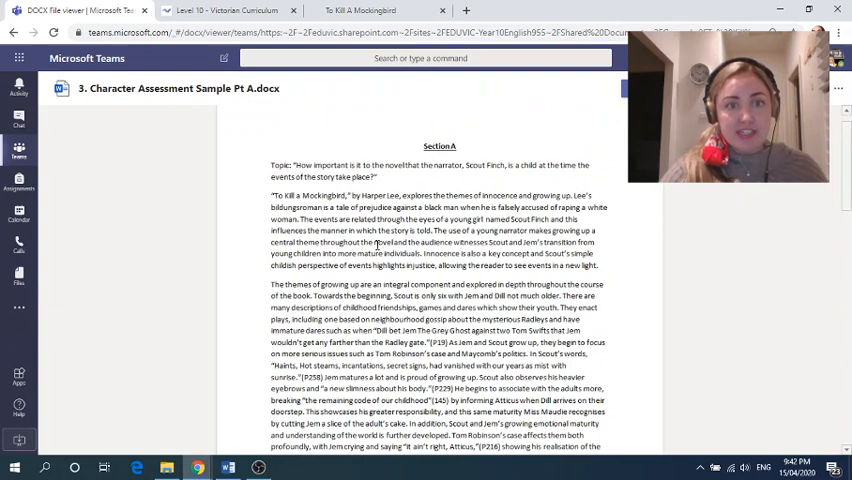
drag(271, 195, 385, 195)
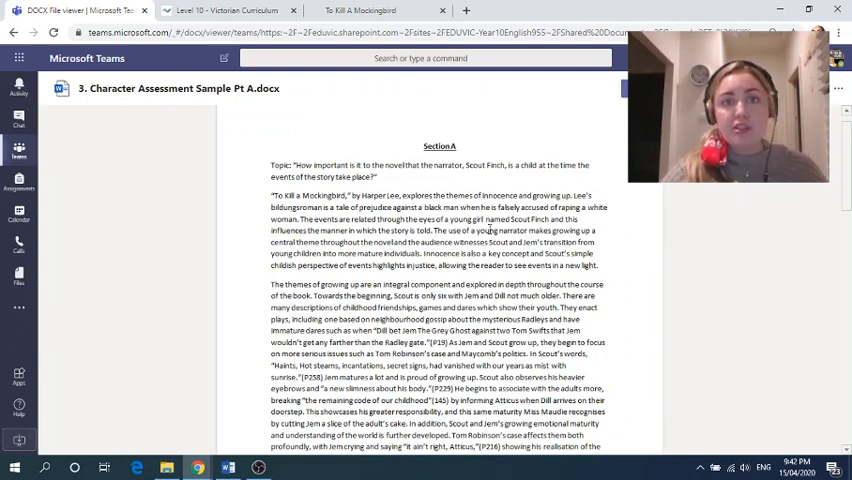
scroll(down, 3)
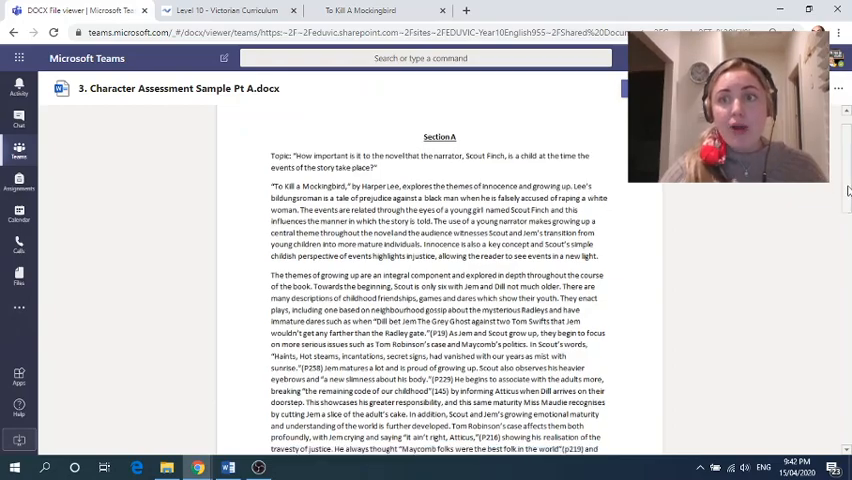
scroll(down, 3)
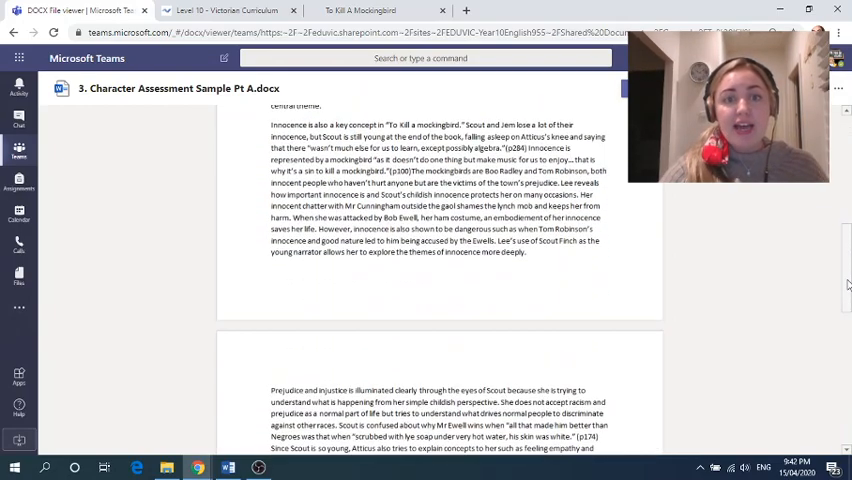
scroll(down, 3)
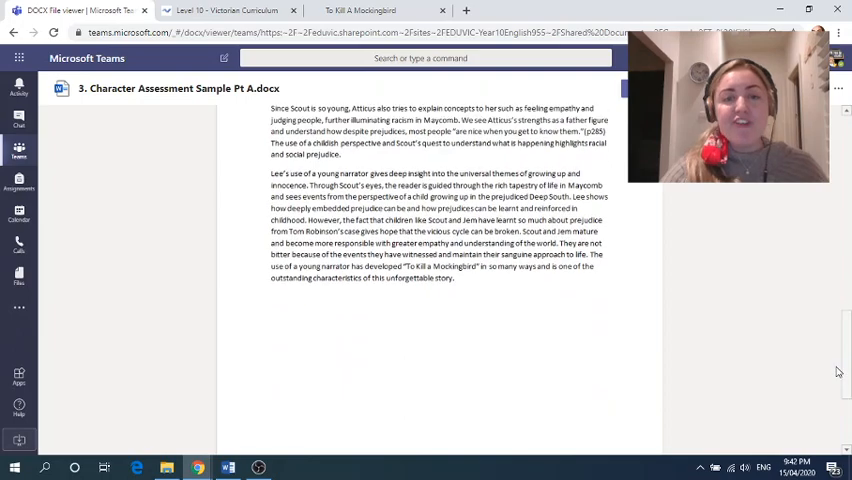
scroll(down, 3)
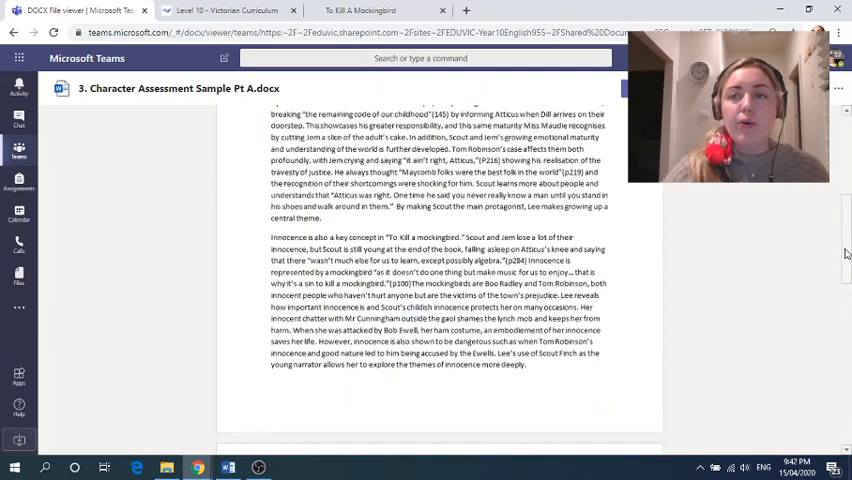
scroll(up, 3)
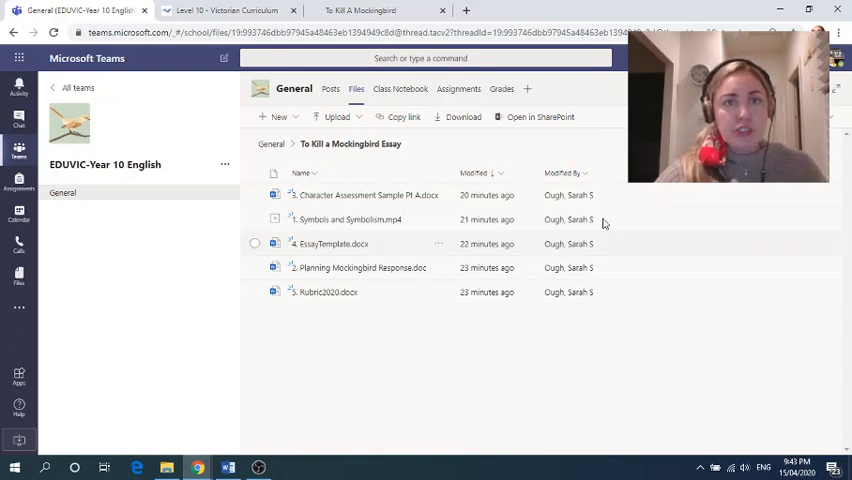
mouse_move(438, 292)
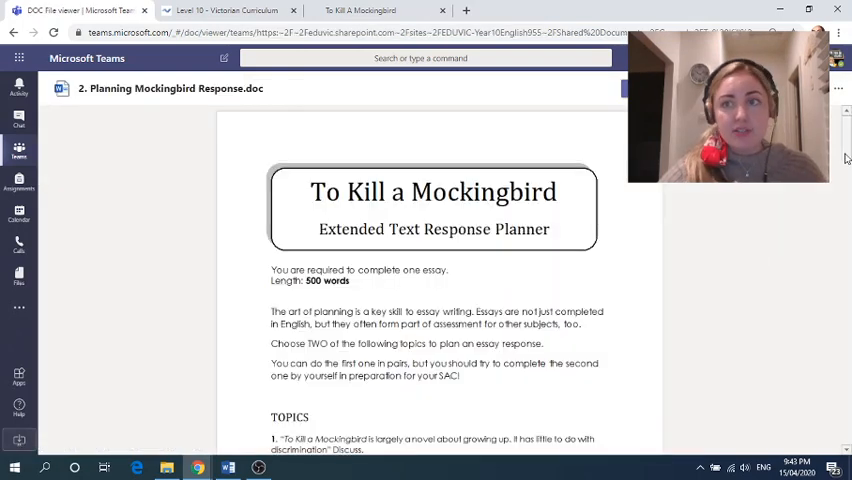
Step: Scroll the Extended Text Response Planner to view its topics
scroll(down, 3)
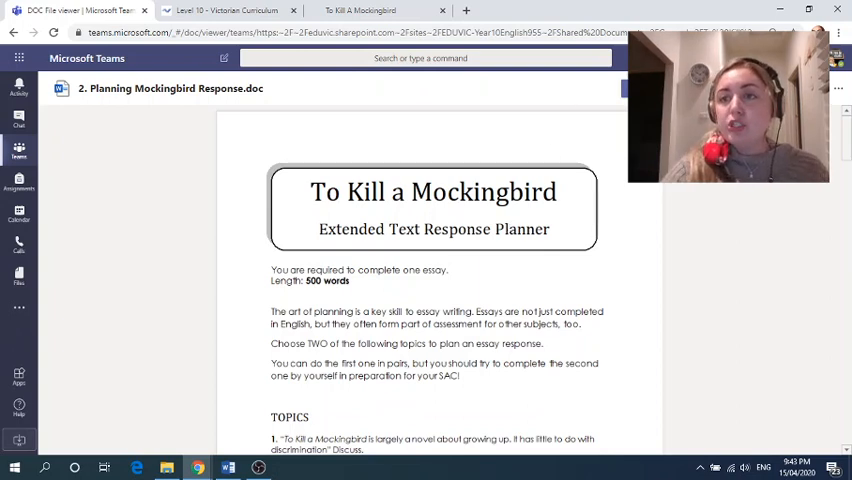
Step: Scroll through the planner's topics and steps table before opening it in Word
scroll(down, 3)
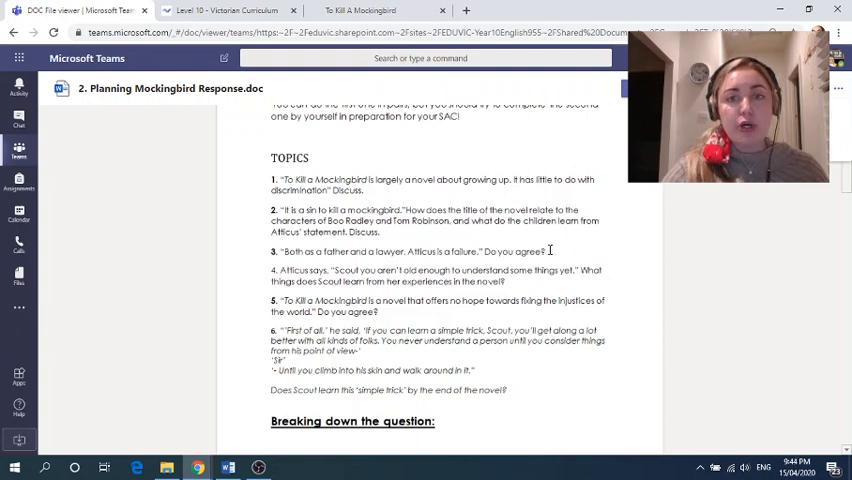
scroll(down, 3)
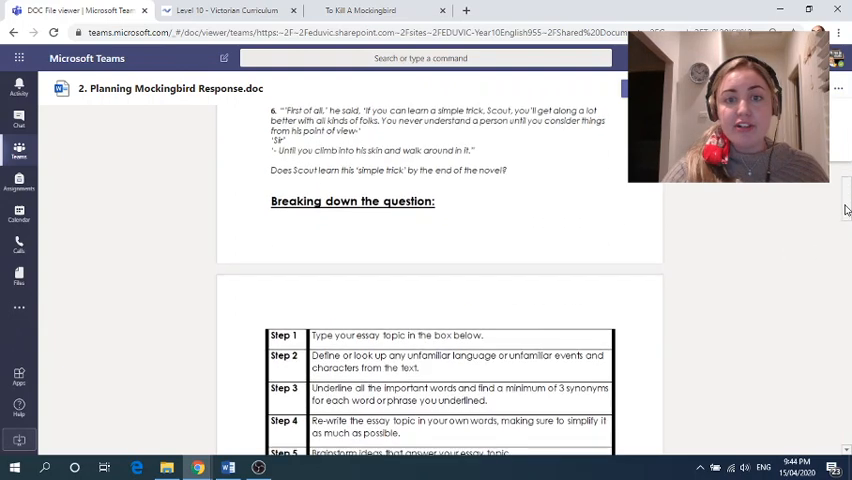
scroll(down, 3)
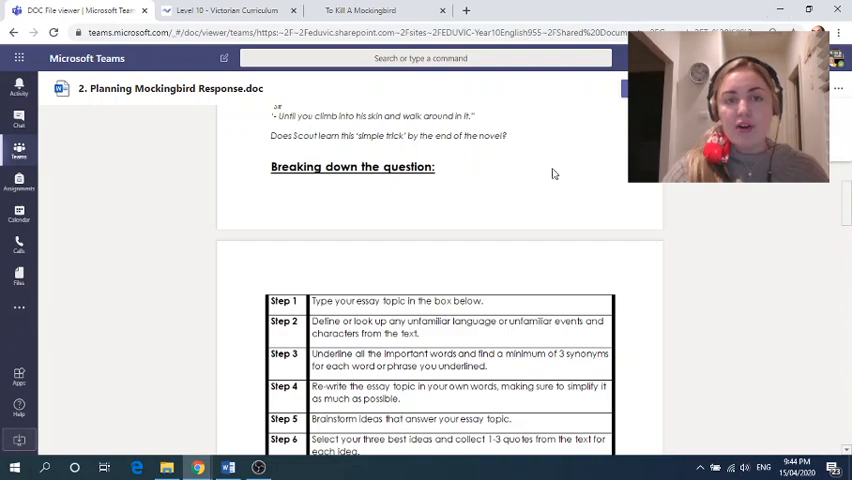
scroll(down, 3)
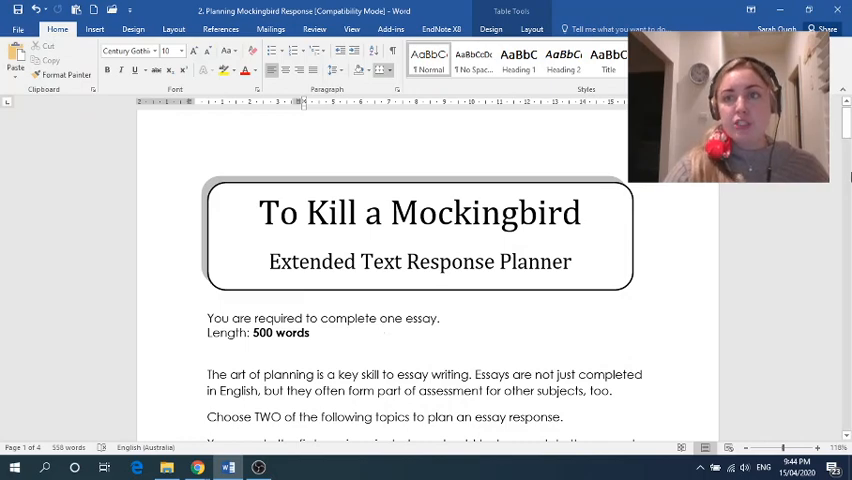
Step: Scroll down to the TOPICS list showing all six essay topics
scroll(down, 3)
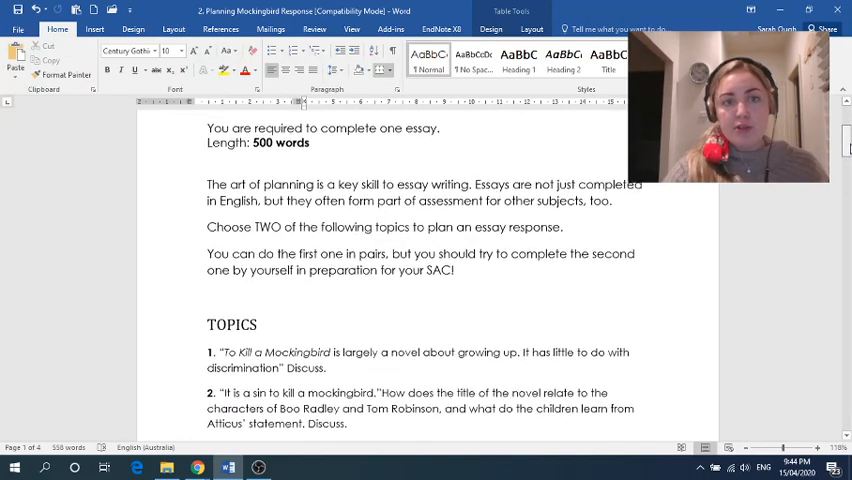
scroll(down, 3)
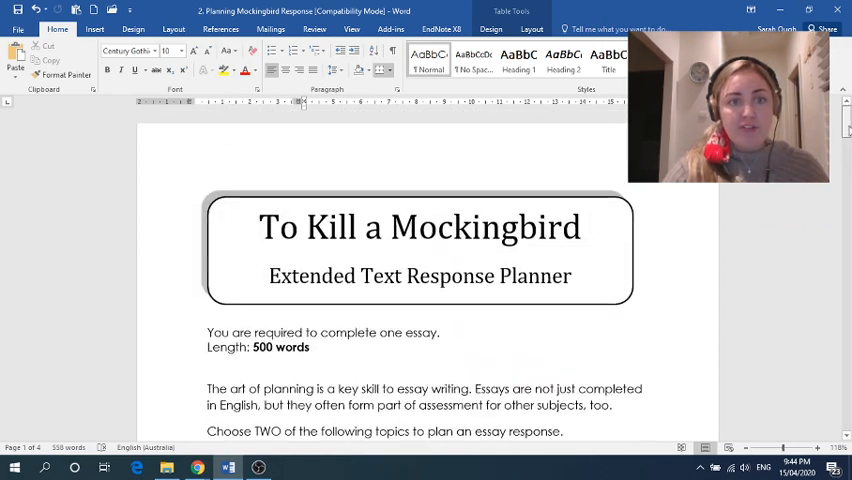
scroll(down, 3)
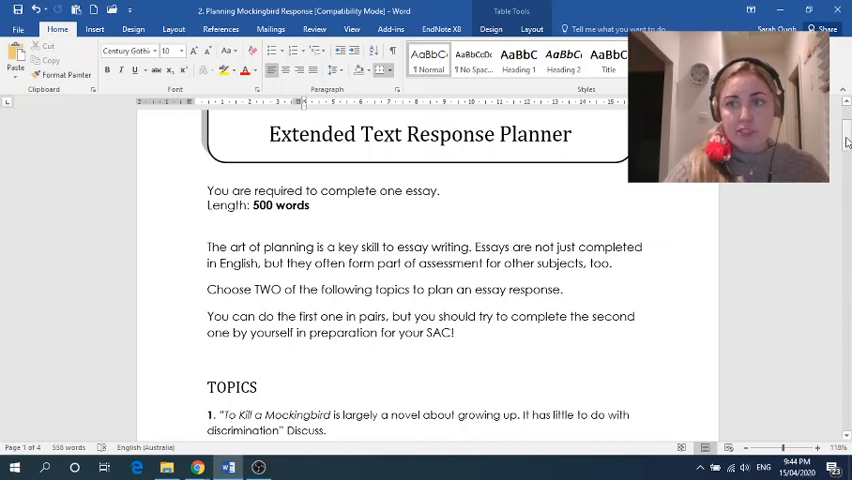
scroll(down, 3)
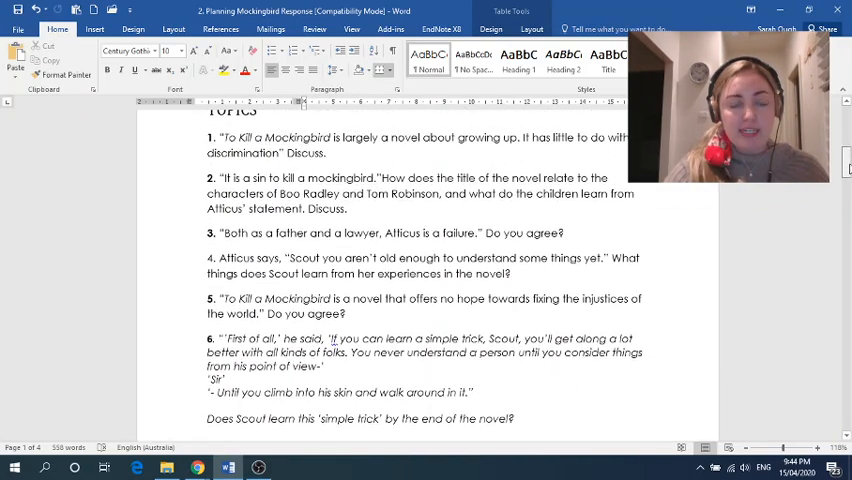
scroll(down, 3)
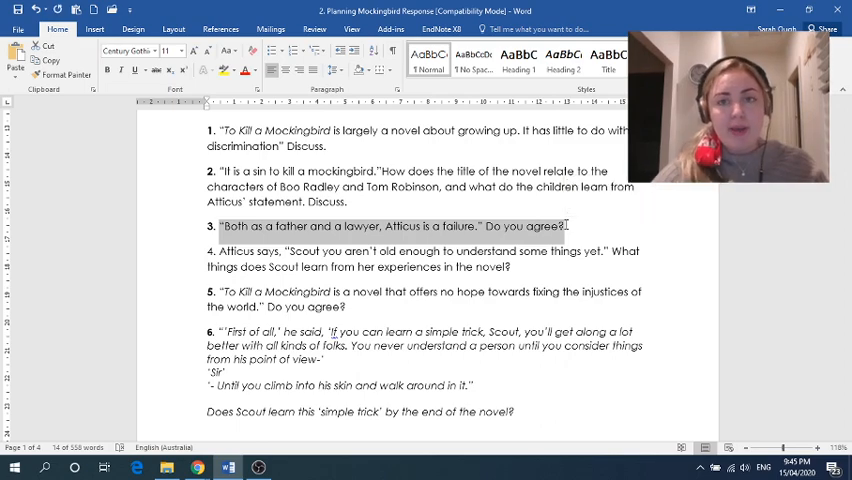
Step: Scroll down to the Brainstorm ideas diagram's 'Type your topic here' box
scroll(down, 3)
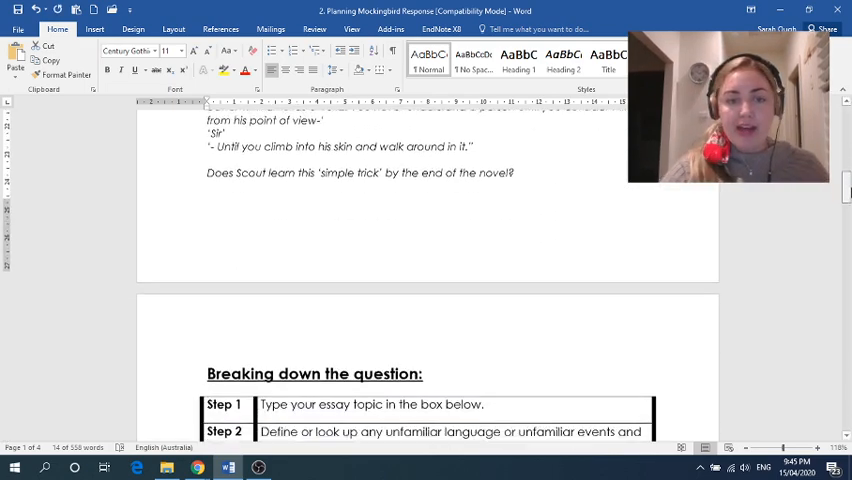
scroll(down, 3)
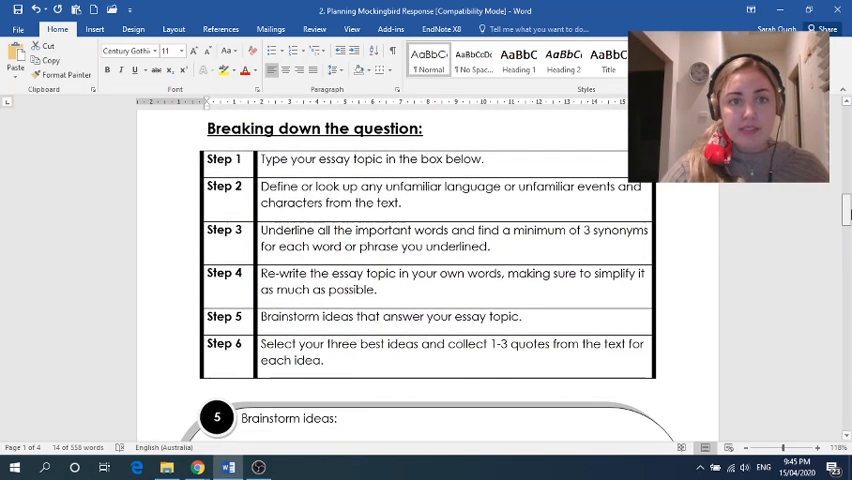
scroll(down, 3)
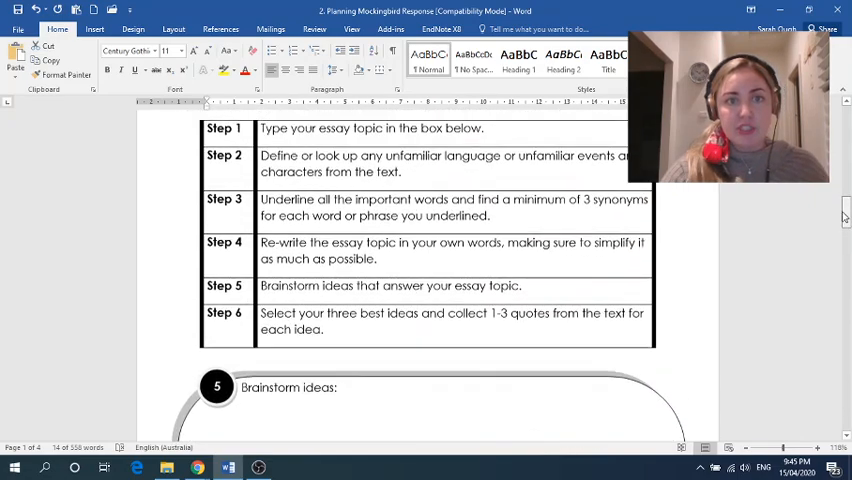
scroll(up, 3)
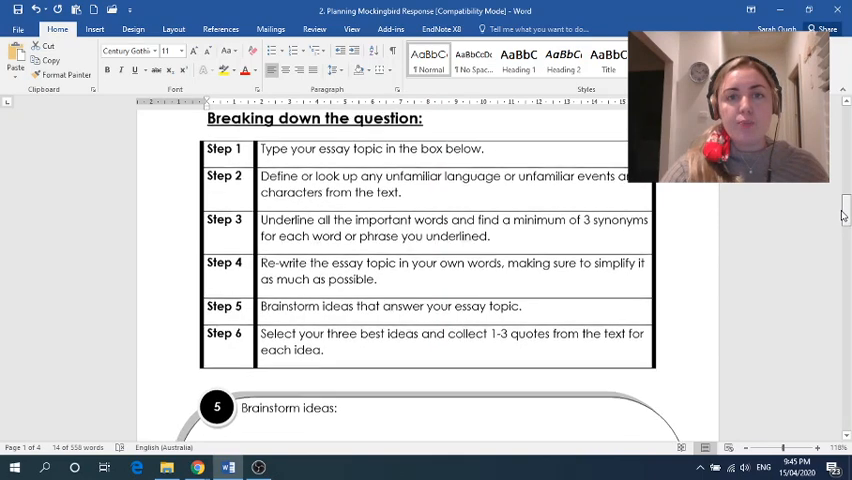
scroll(down, 3)
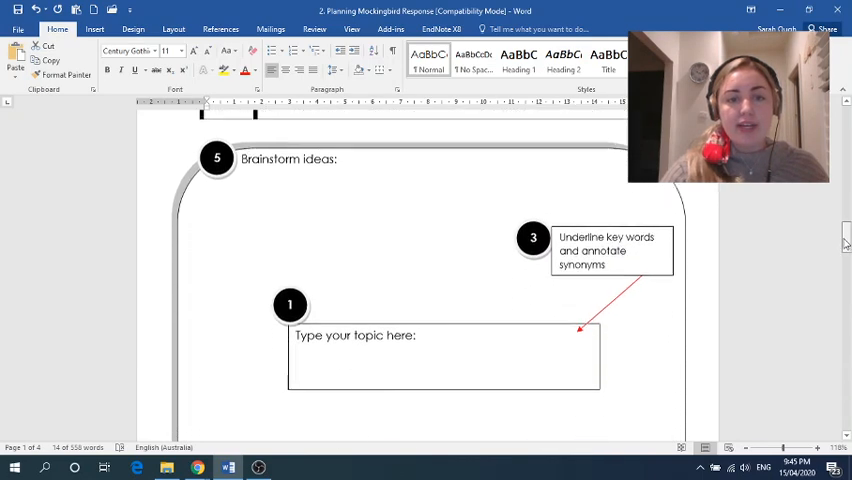
scroll(down, 3)
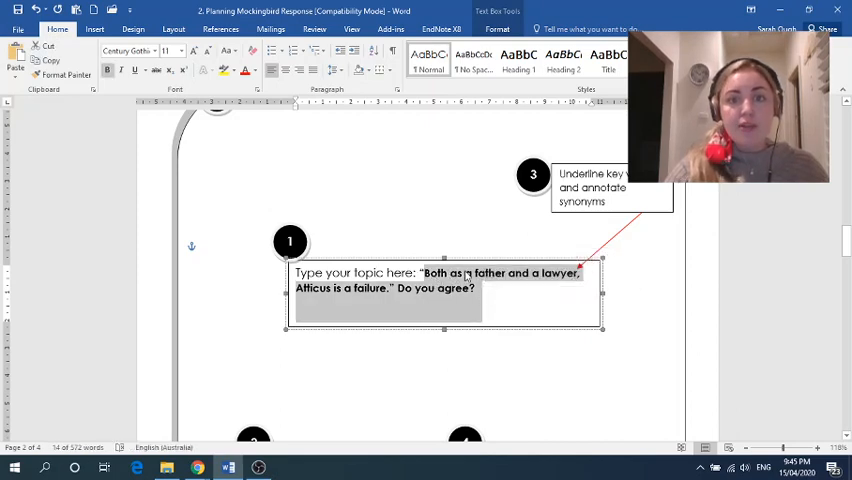
mouse_move(322, 293)
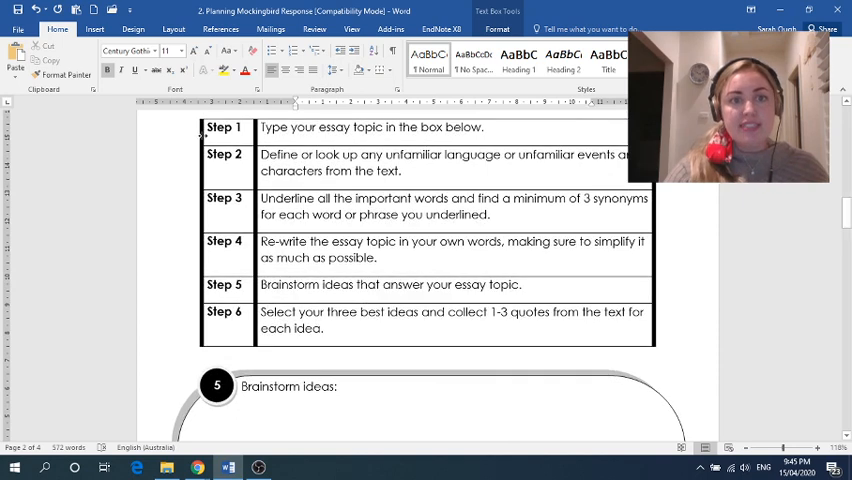
Step: Type 'Lawyer: a legal representative' in the definitions box
drag(261, 154, 385, 154)
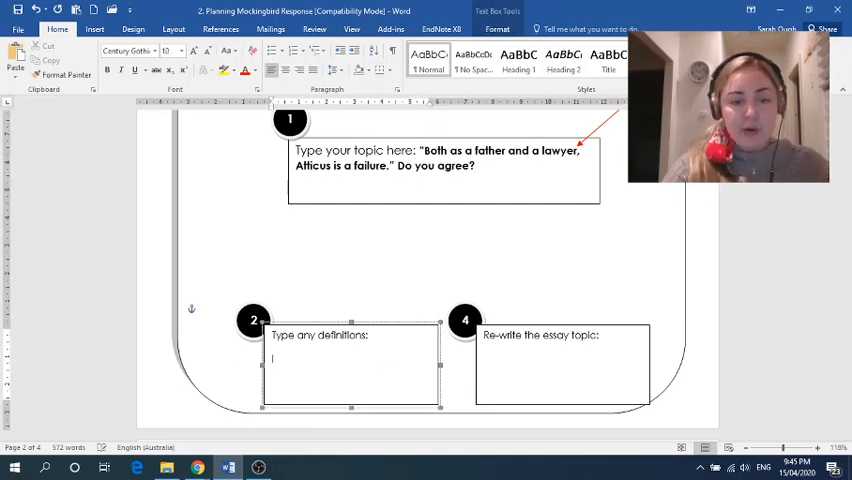
text(Lawyer:)
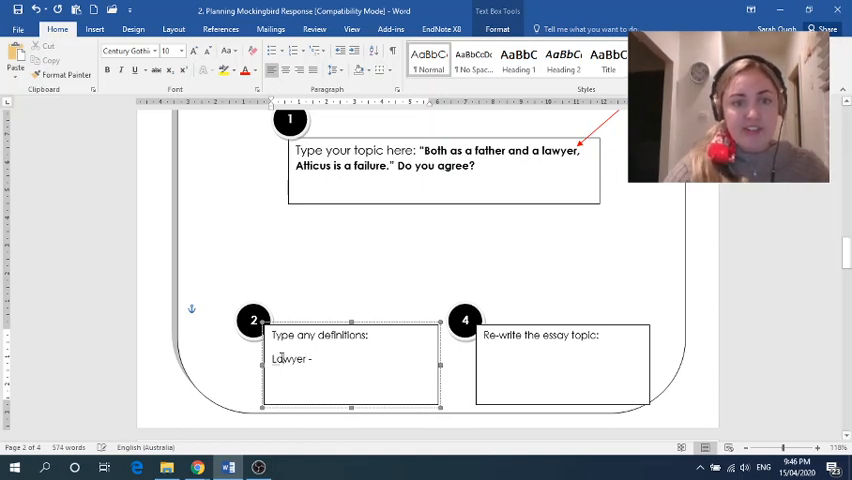
right_click(290, 359)
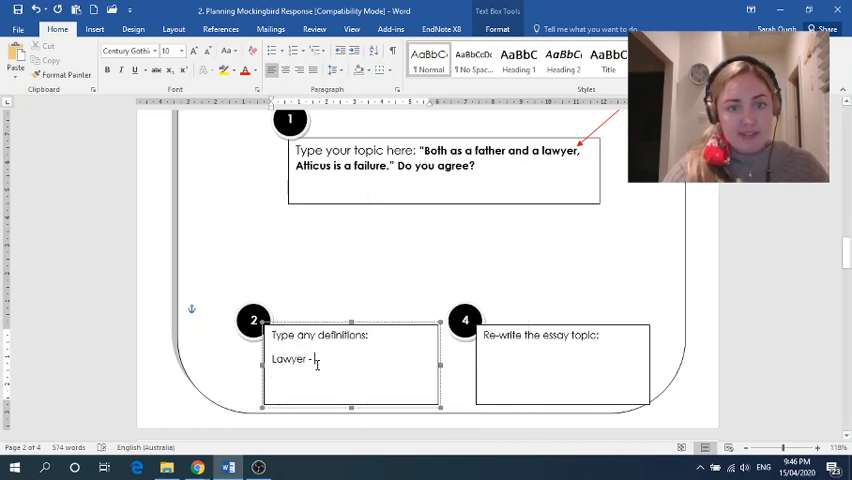
text(a legal)
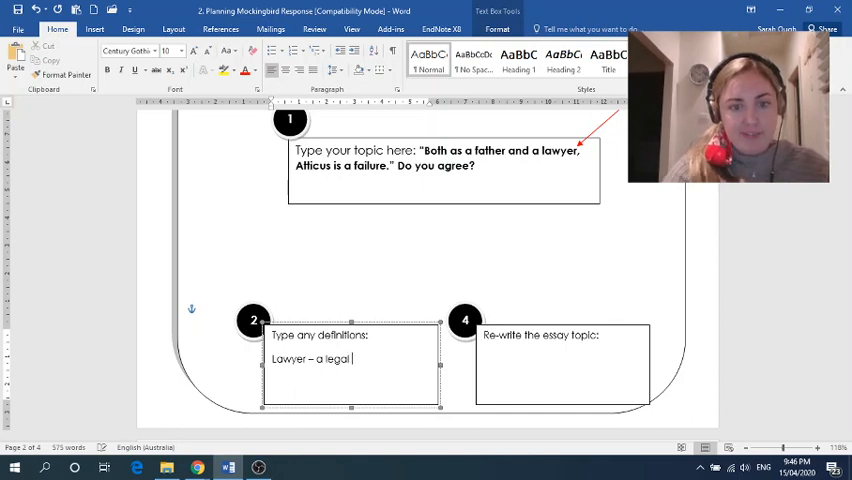
text(represent)
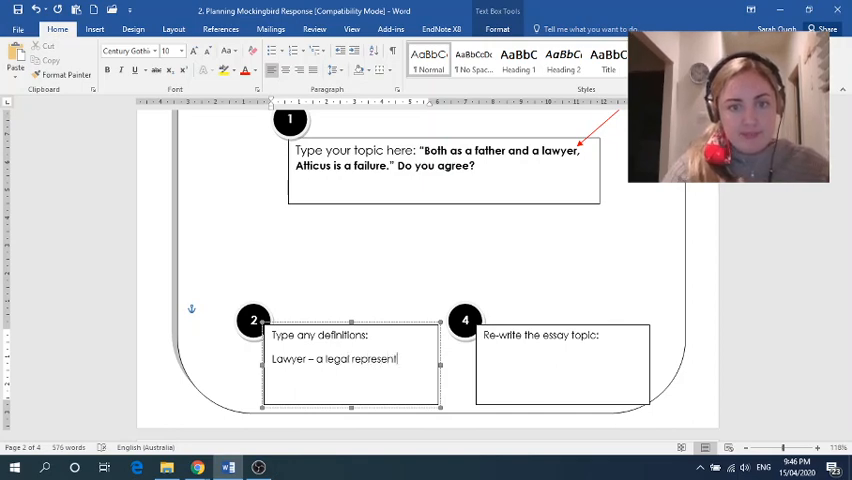
text(ative)
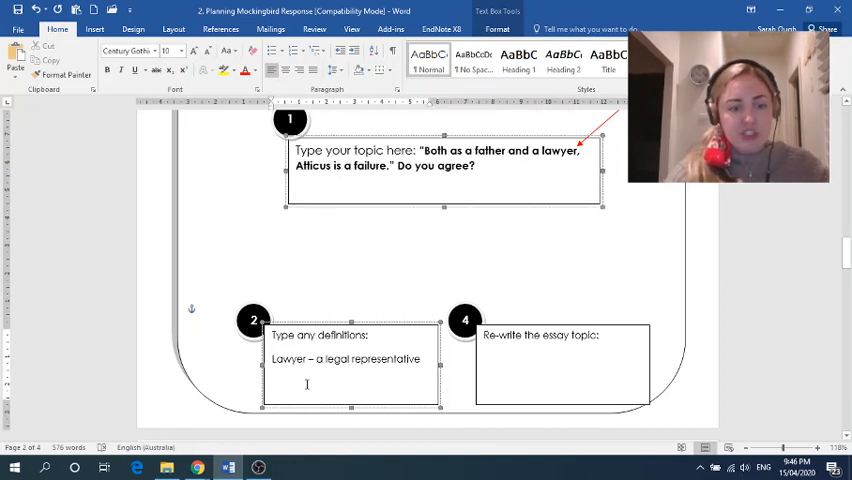
Step: Add 'Atticus - Scout's father, represents Tom Robinson' and select both definitions for bolding
text(Atticus)
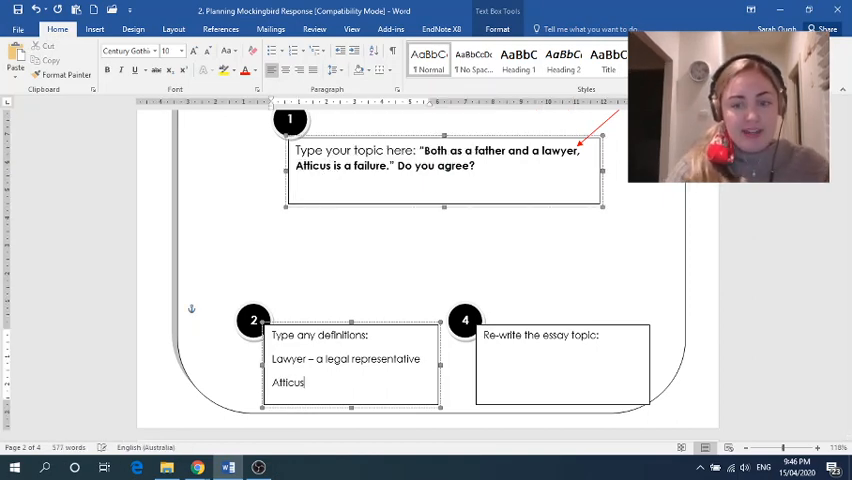
text(-)
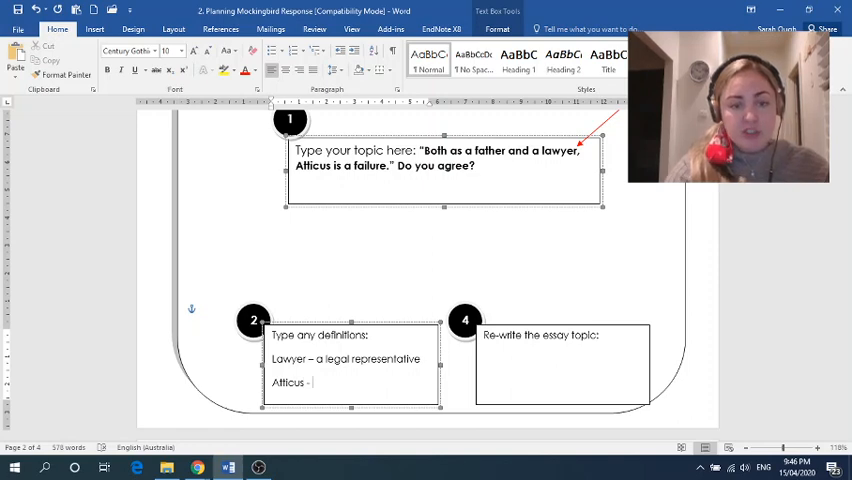
text(Scout')
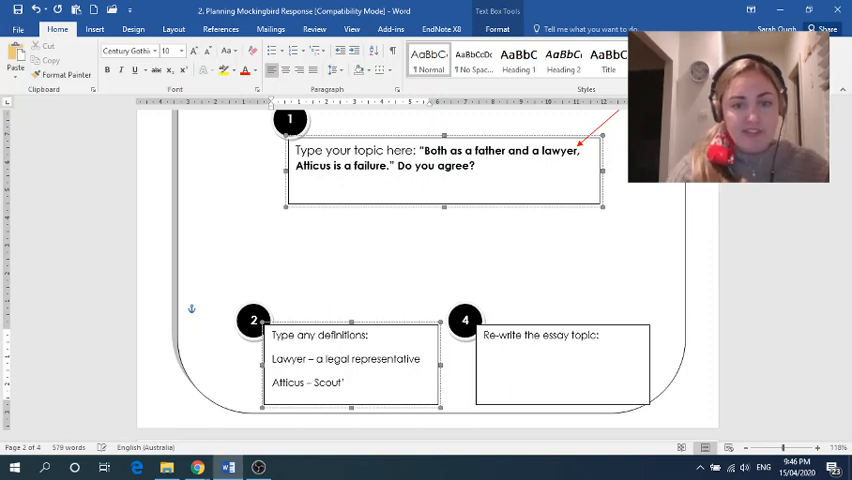
text('s father,)
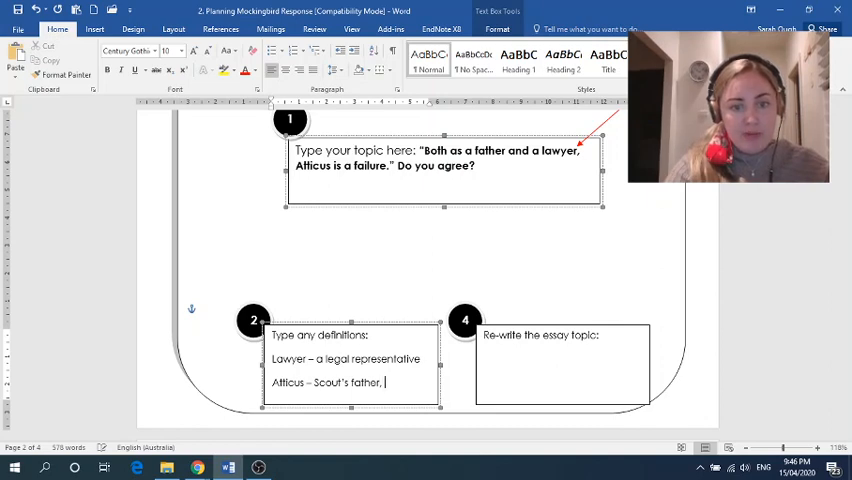
text(represents)
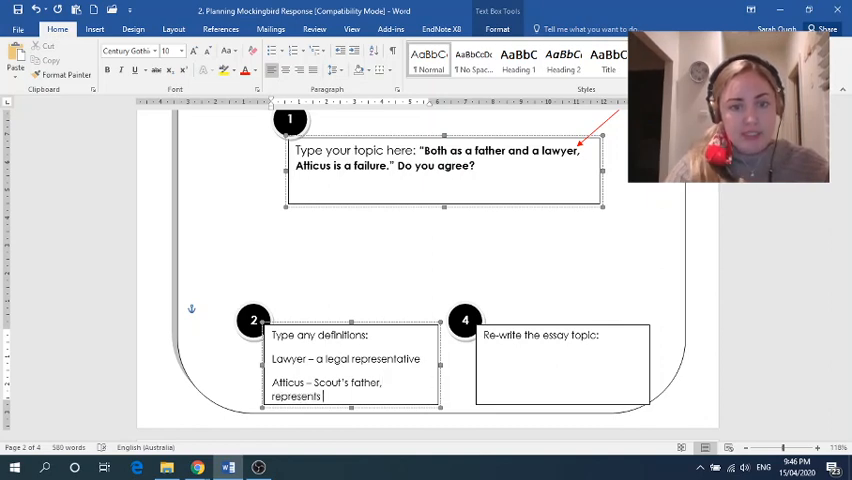
text(Tom Robinson)
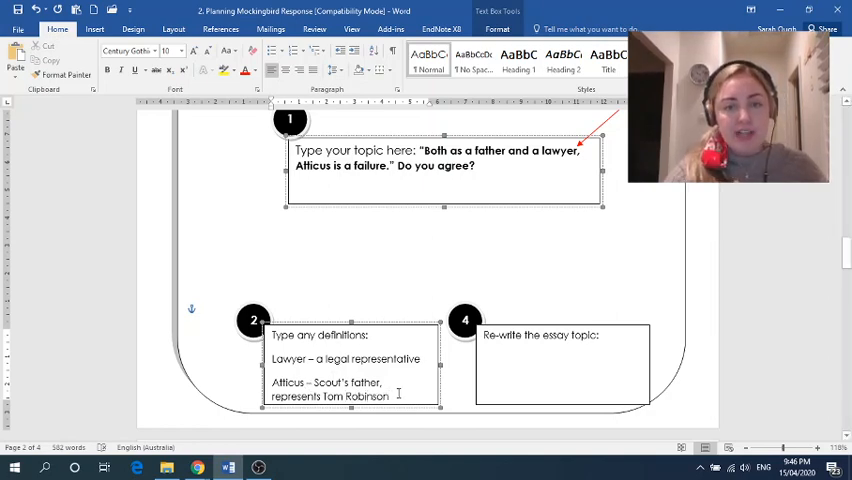
drag(271, 359, 393, 396)
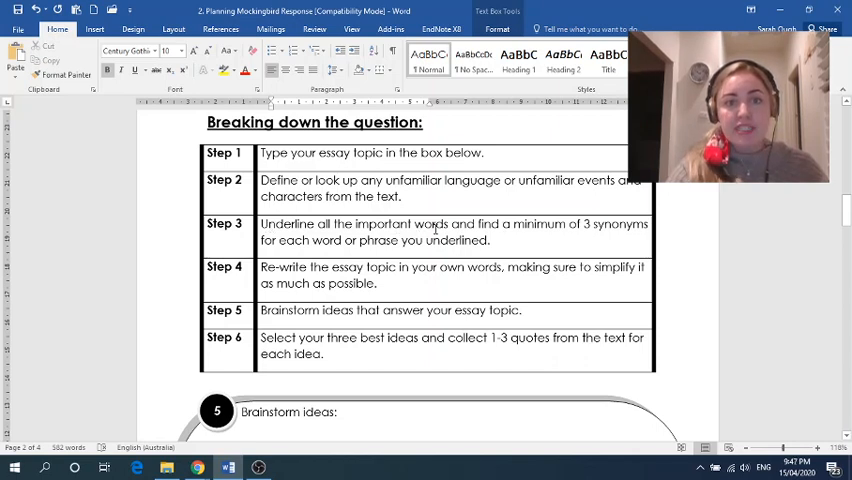
Step: Underline father, lawyer and failure in the Atticus topic question
scroll(down, 3)
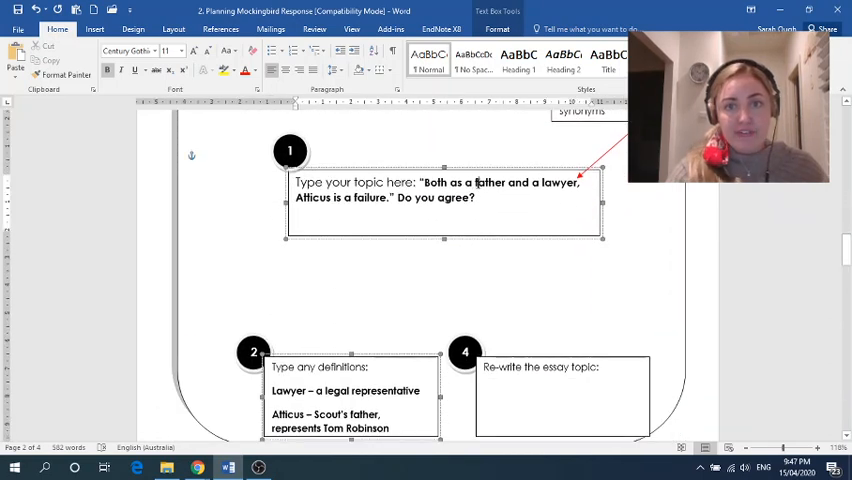
double_click(489, 182)
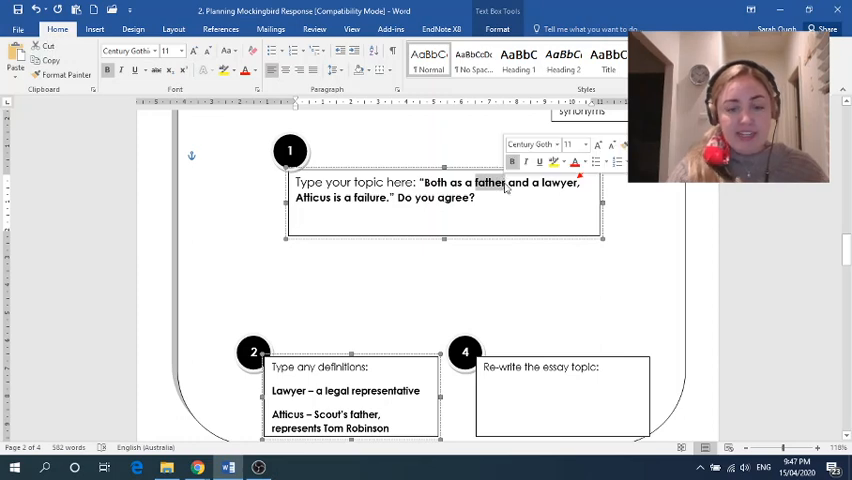
double_click(489, 183)
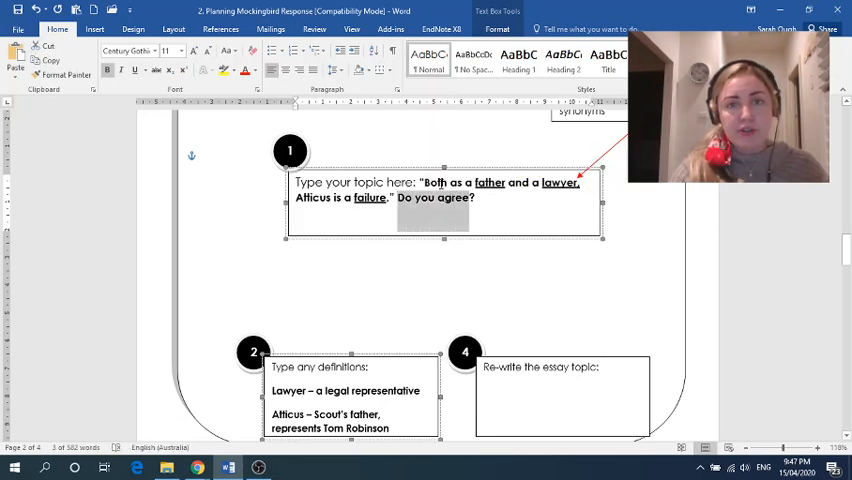
click(478, 198)
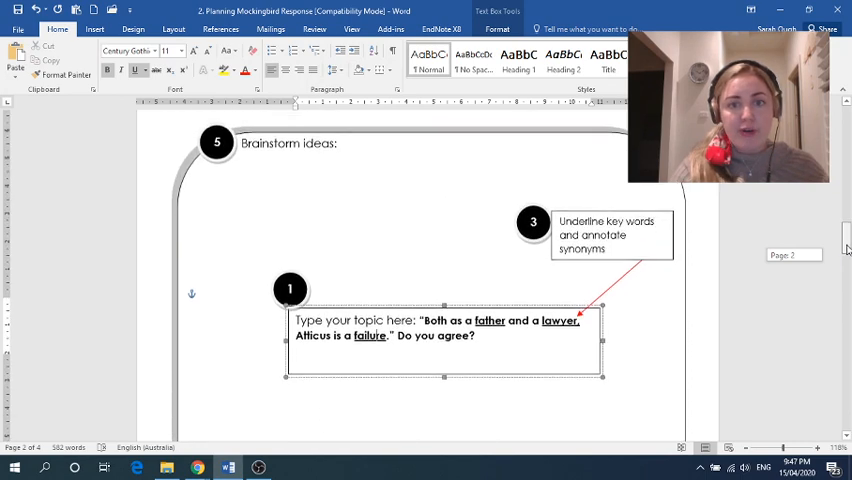
Step: Type a Father synonym line: dad, ancestor, role model, parent
scroll(down, 3)
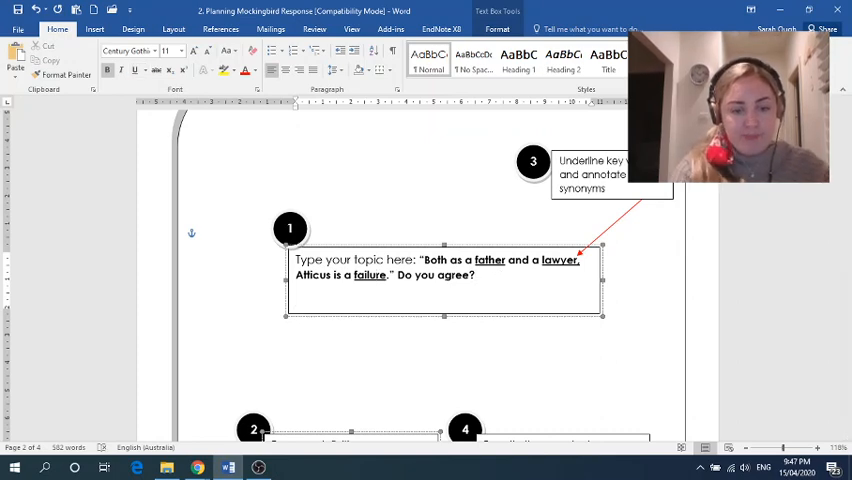
text(Father:)
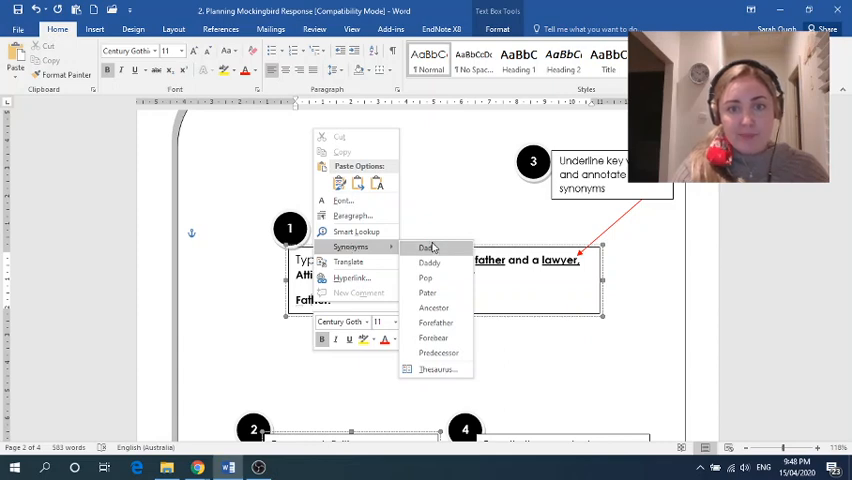
mouse_move(428, 292)
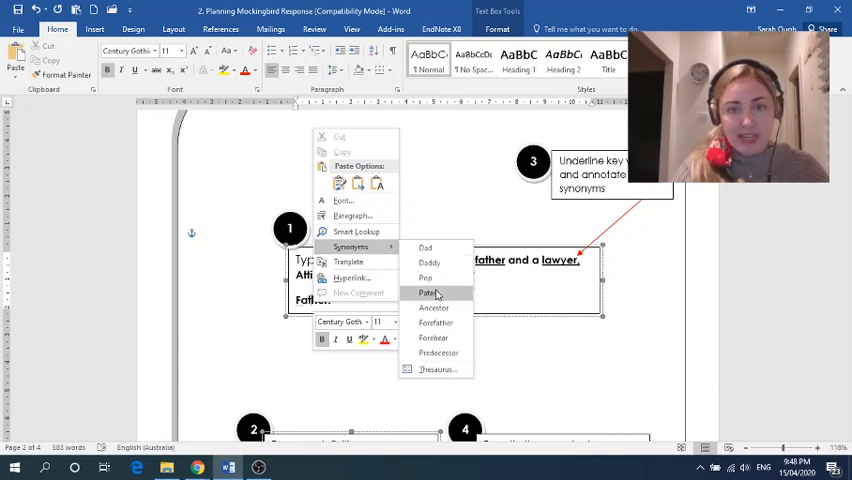
mouse_move(450, 297)
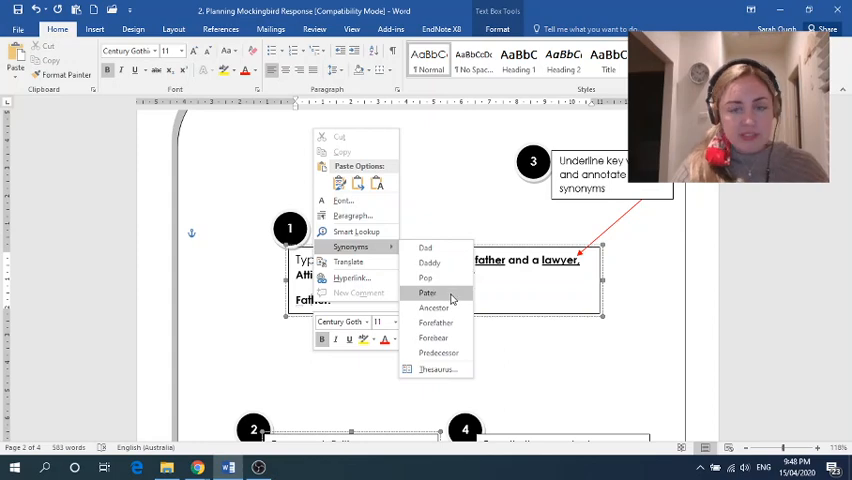
mouse_move(434, 308)
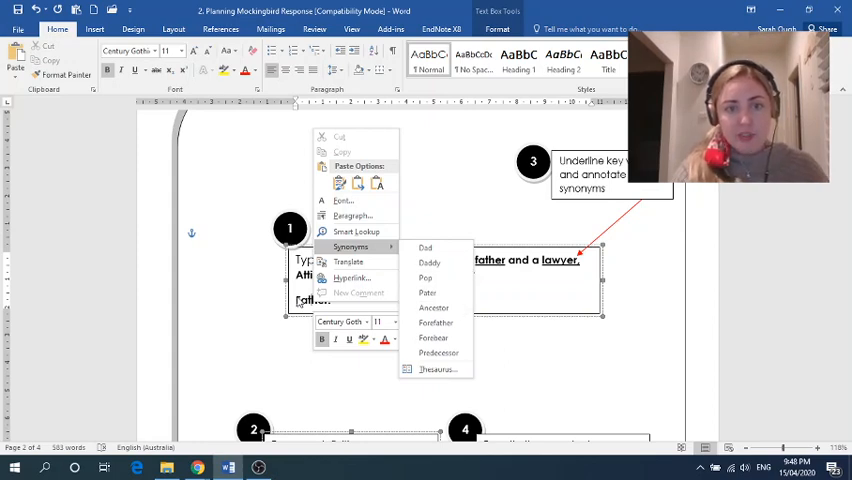
click(343, 300)
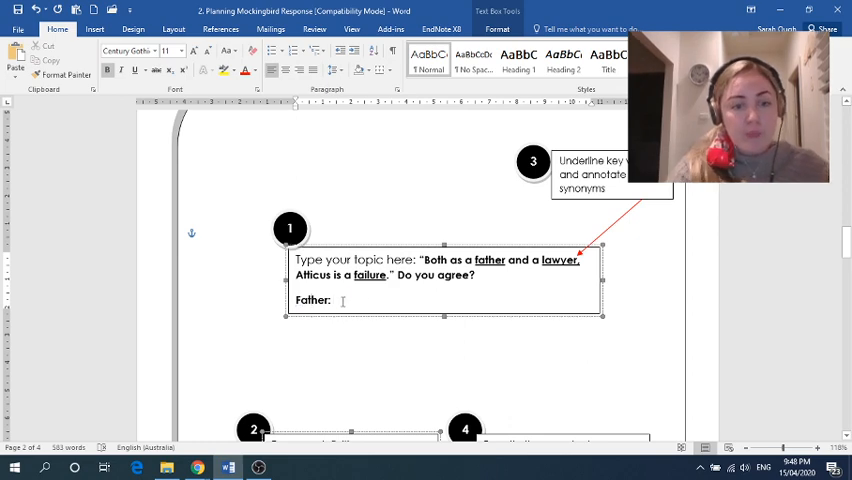
text(Dad,)
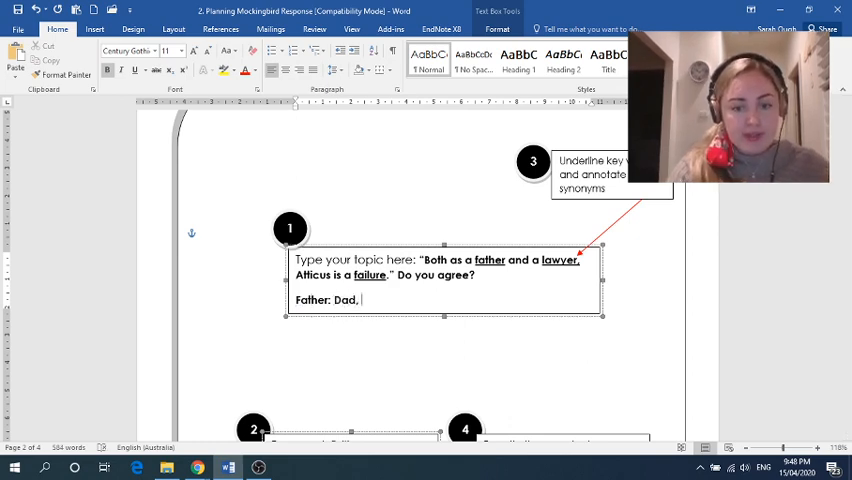
text(ancestor)
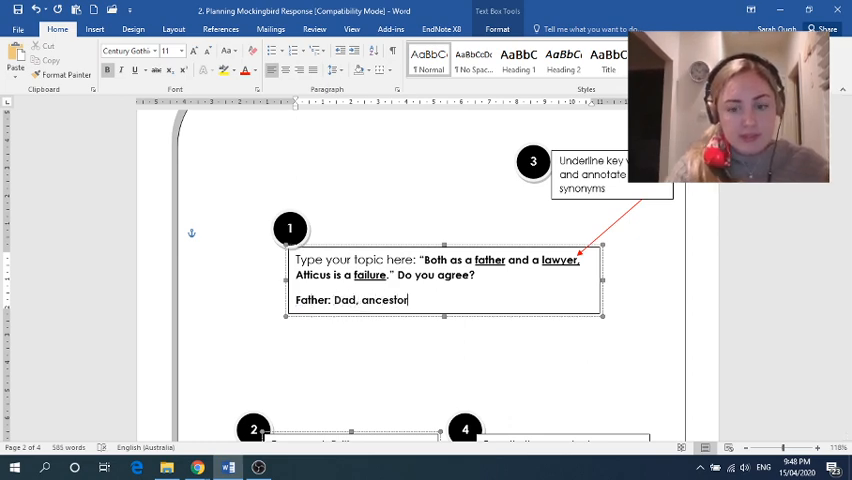
text(role m)
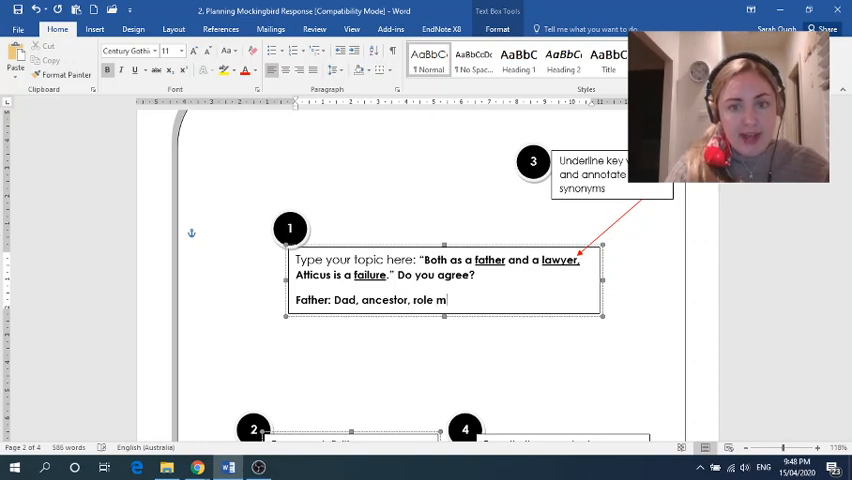
text(odel, pa)
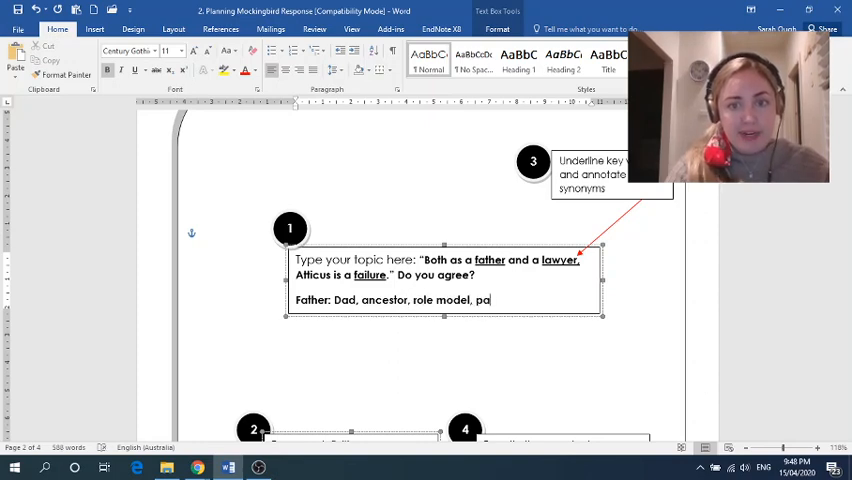
text(rent)
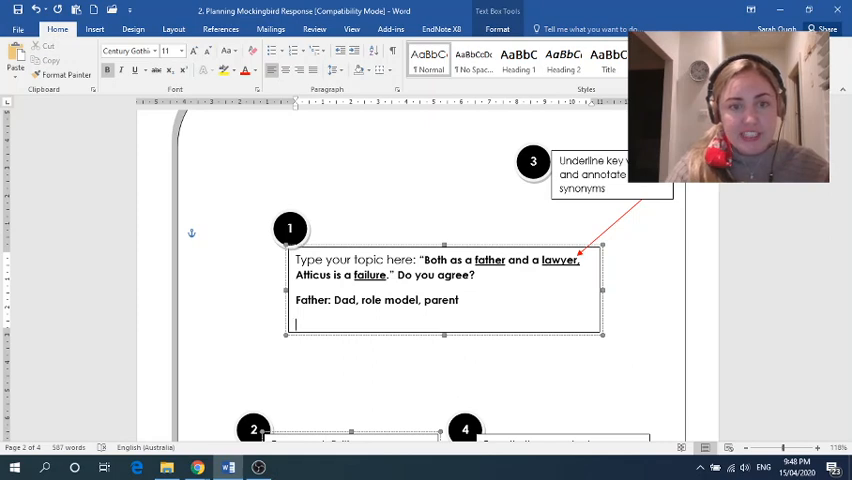
Step: Type a Lawyer synonym line: defence attorney, attorney, legal representative
text(Lawyer:)
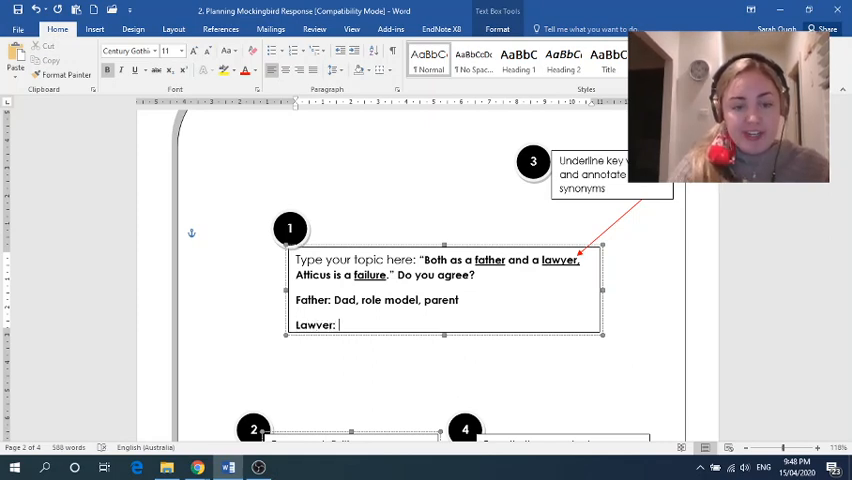
text(Defence)
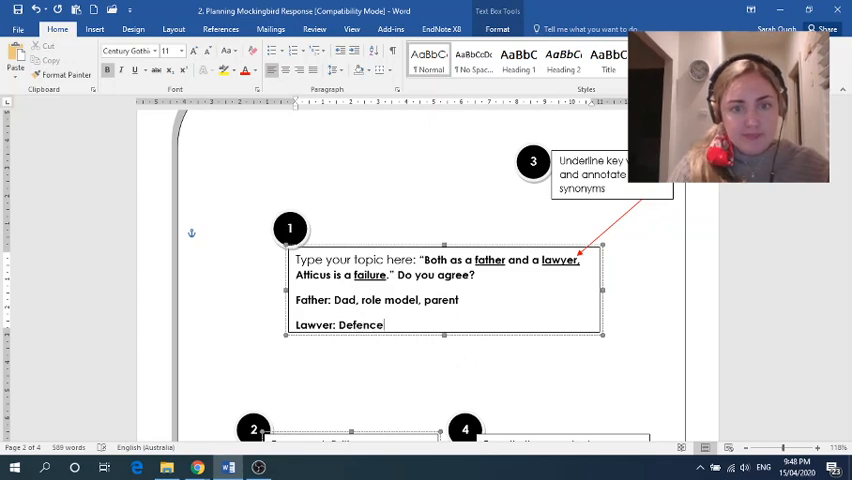
text(attorny)
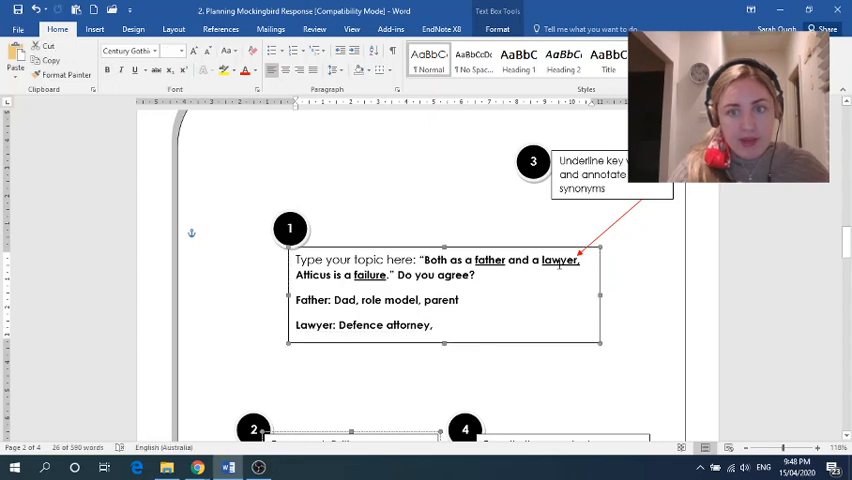
right_click(558, 260)
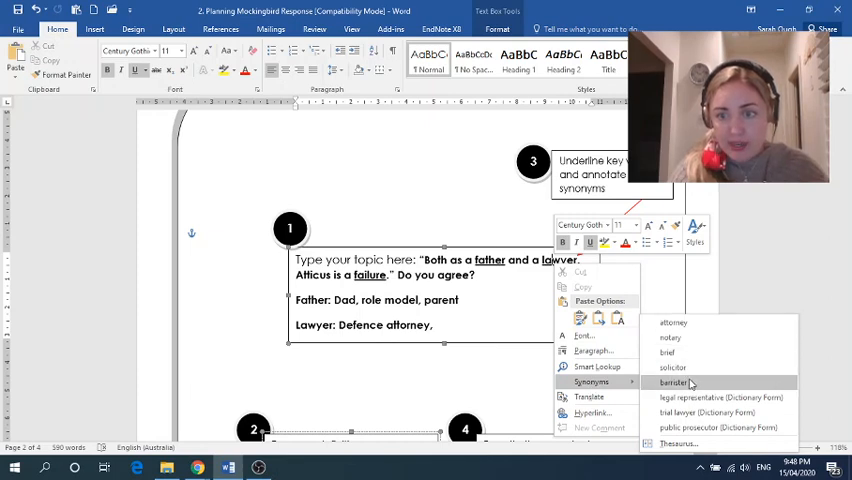
mouse_move(470, 340)
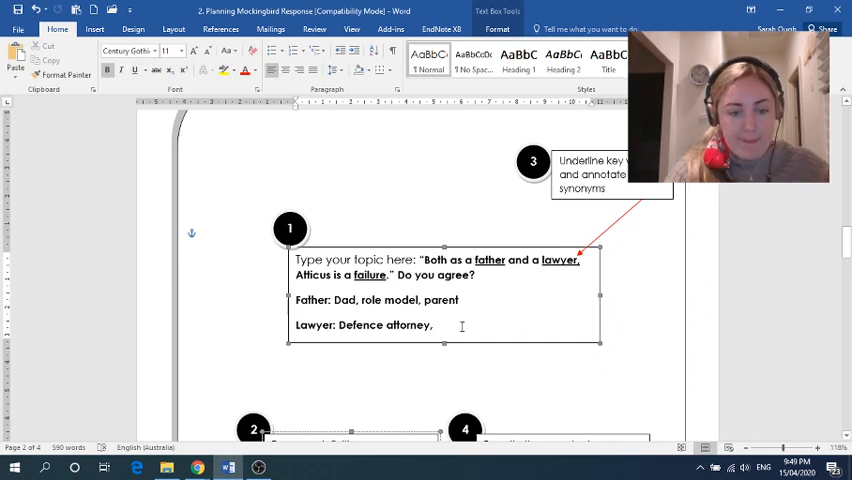
text(attorney,)
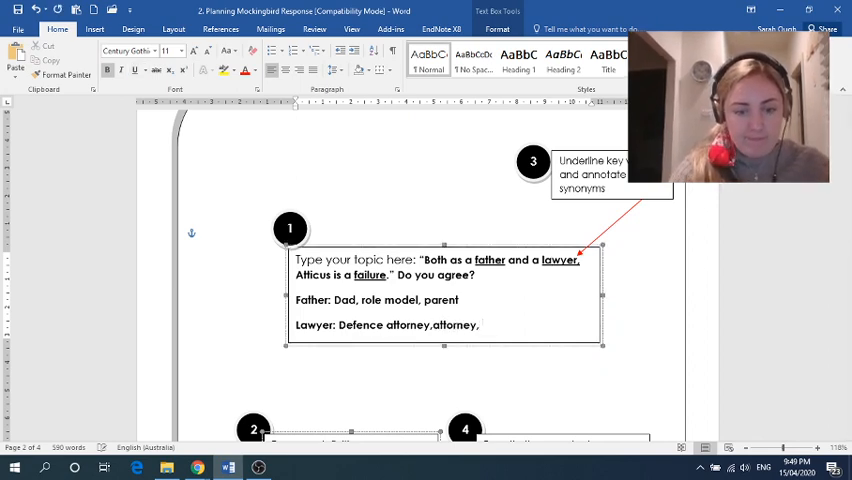
text(legal representative)
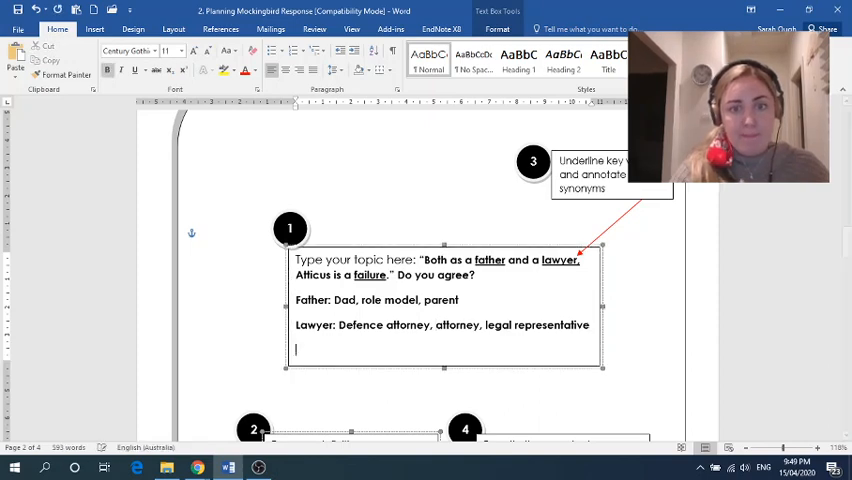
Step: Type 'failure' to start the Failure synonym line
text(failure:)
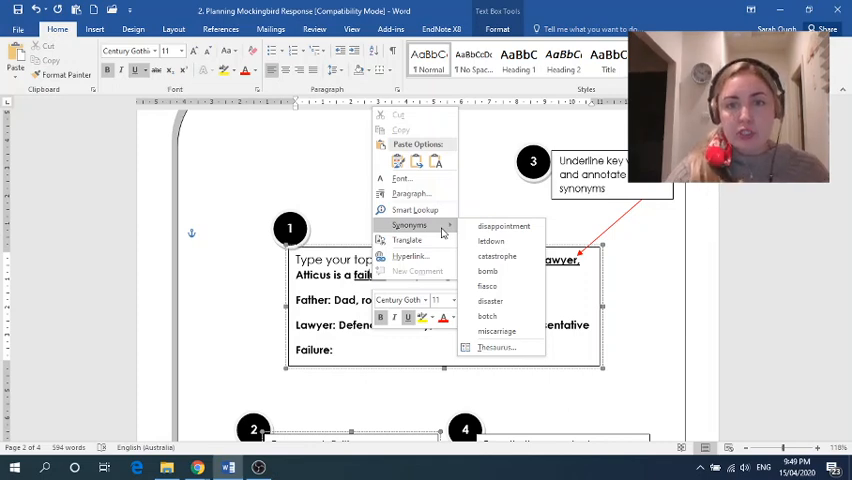
mouse_move(497, 256)
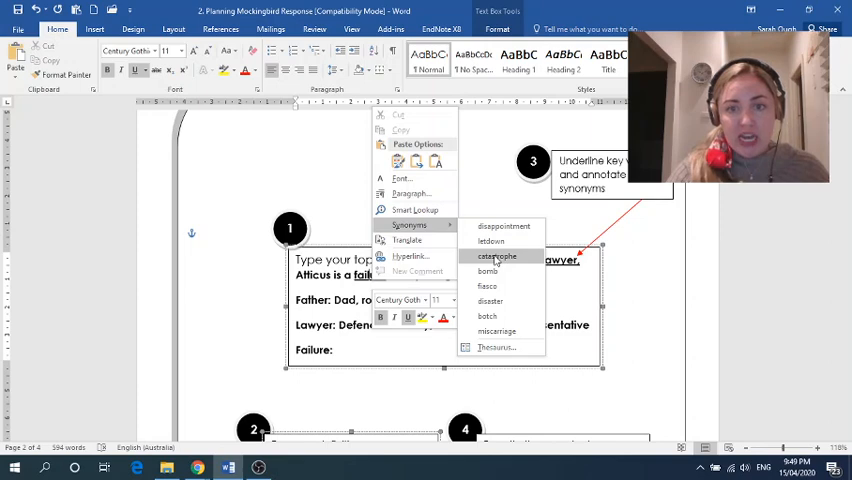
mouse_move(487, 316)
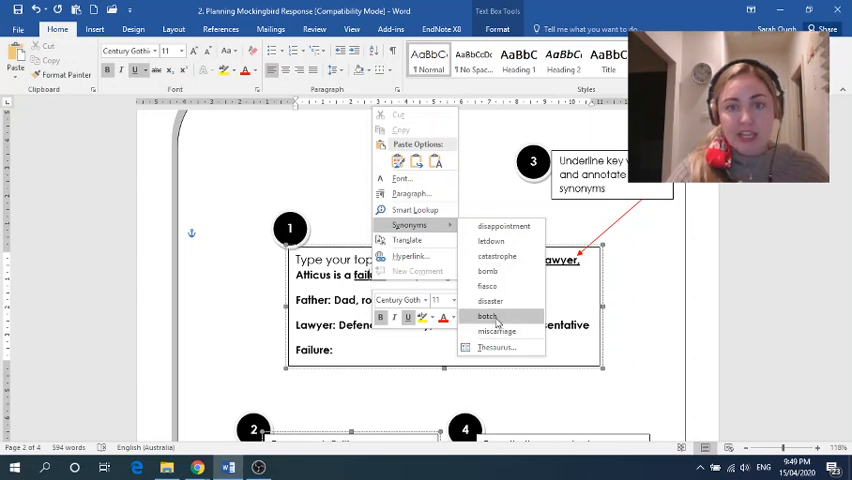
mouse_move(497, 331)
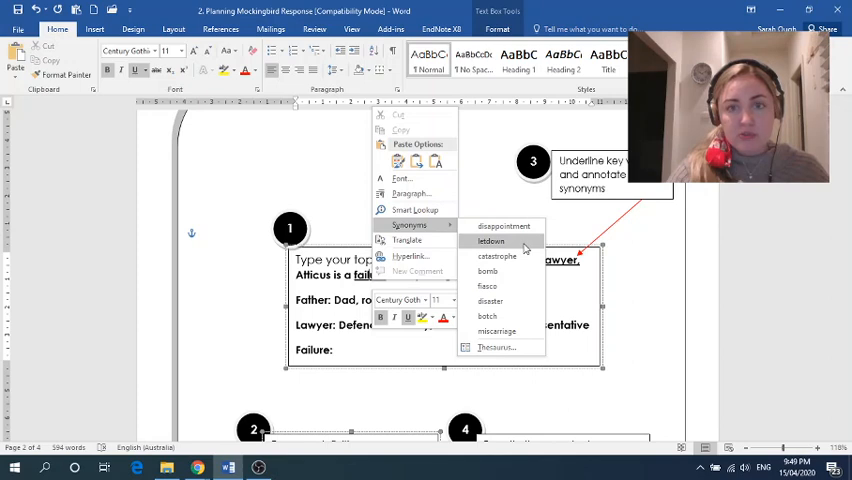
mouse_move(487, 286)
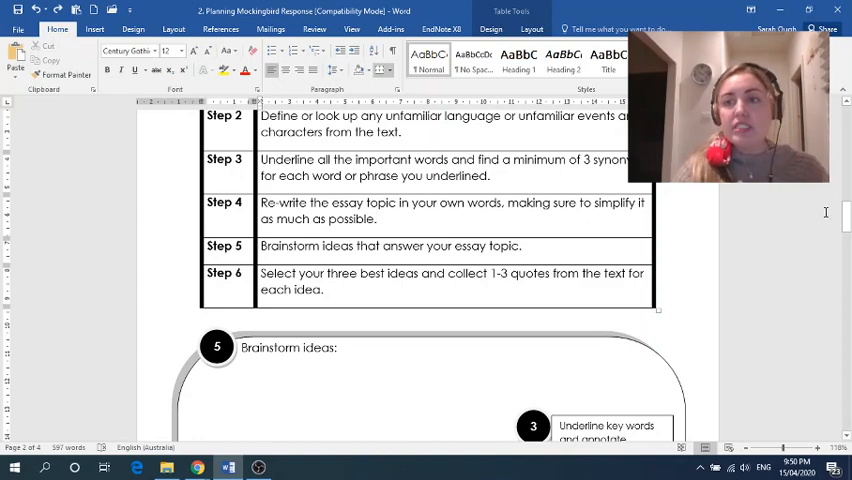
Step: Begin the rewritten topic in box 4 with 'Provide three examples of'
scroll(down, 3)
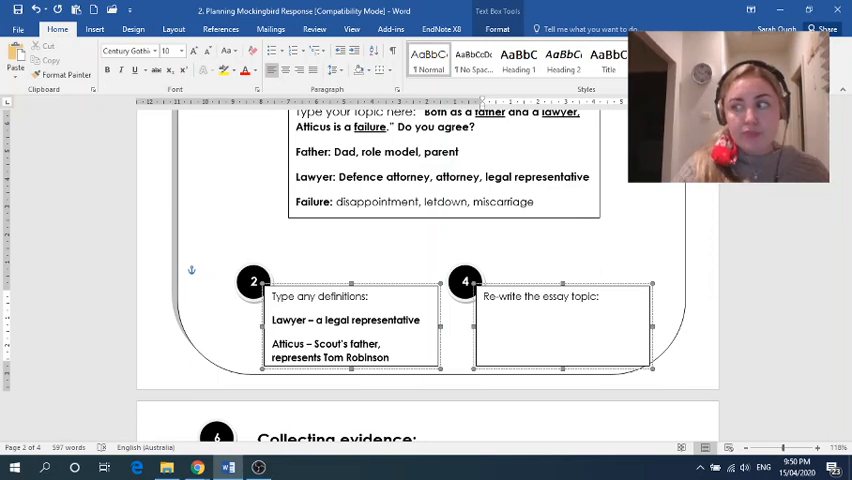
text(Provide)
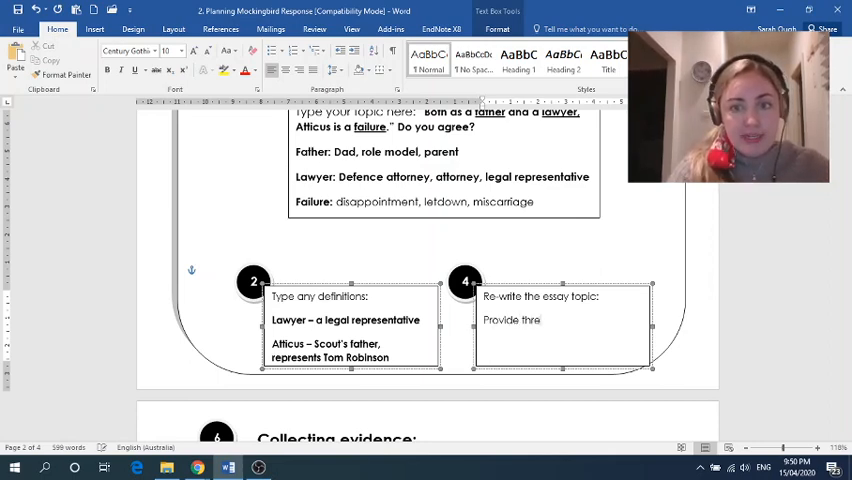
text(three exampl)
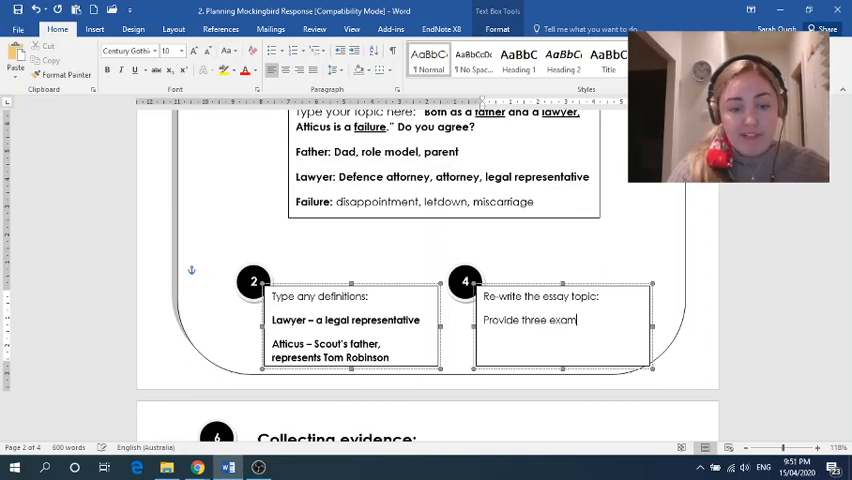
text(ples)
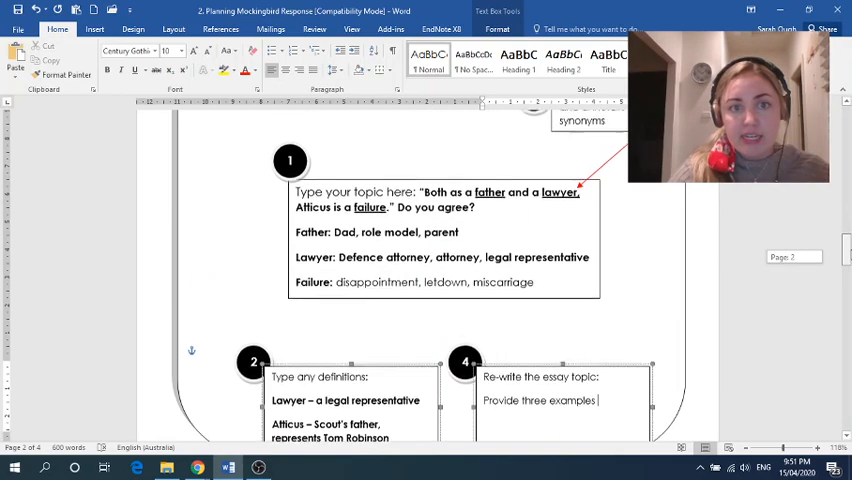
scroll(down, 3)
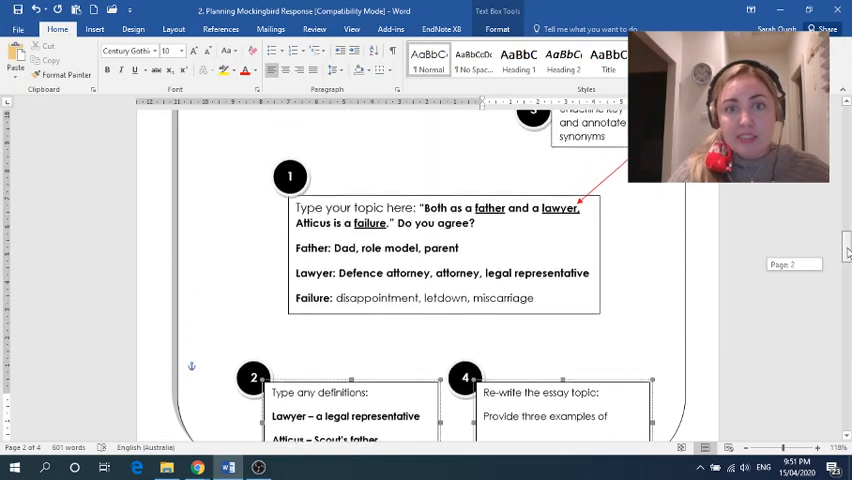
scroll(down, 3)
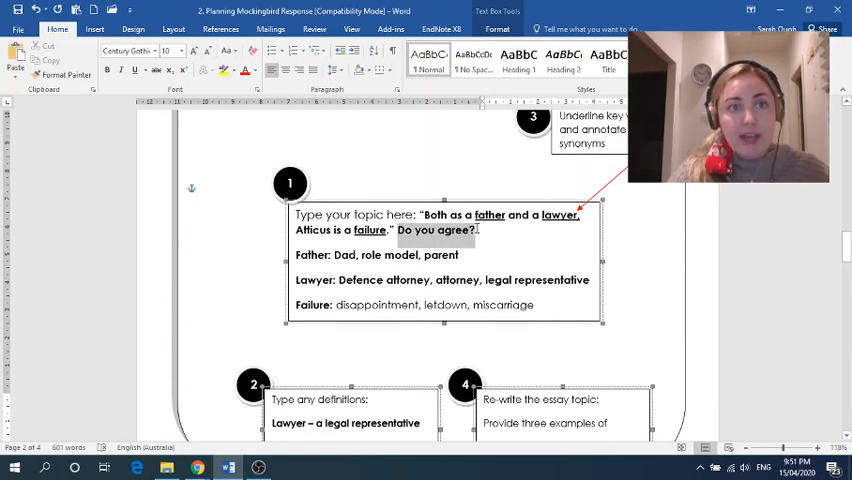
Step: Highlight 'Do you agree?' yellow and finish the rewrite about Atticus as a successful father
click(224, 71)
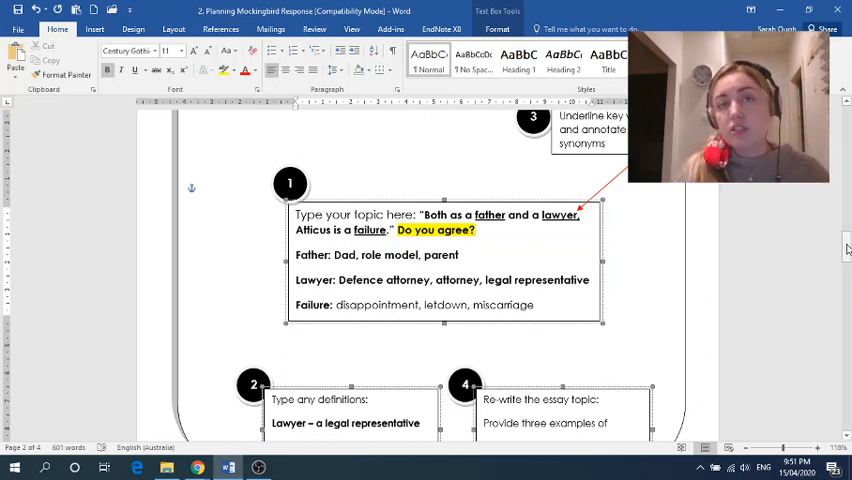
scroll(down, 3)
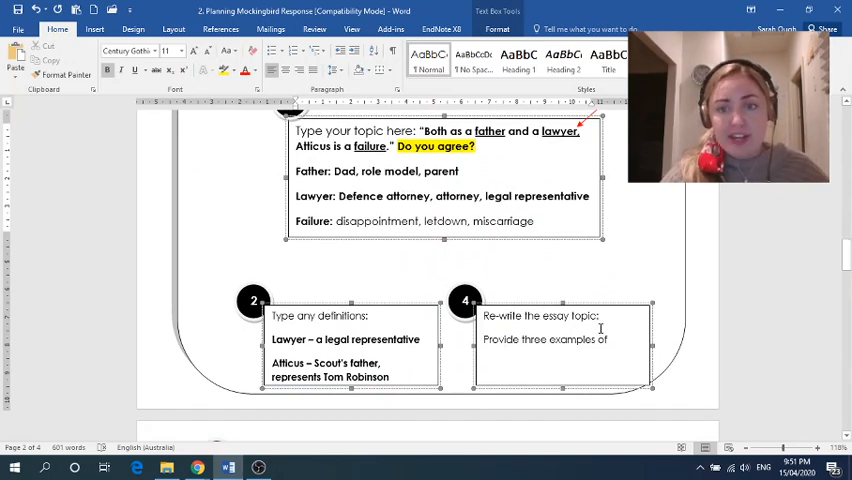
text(how)
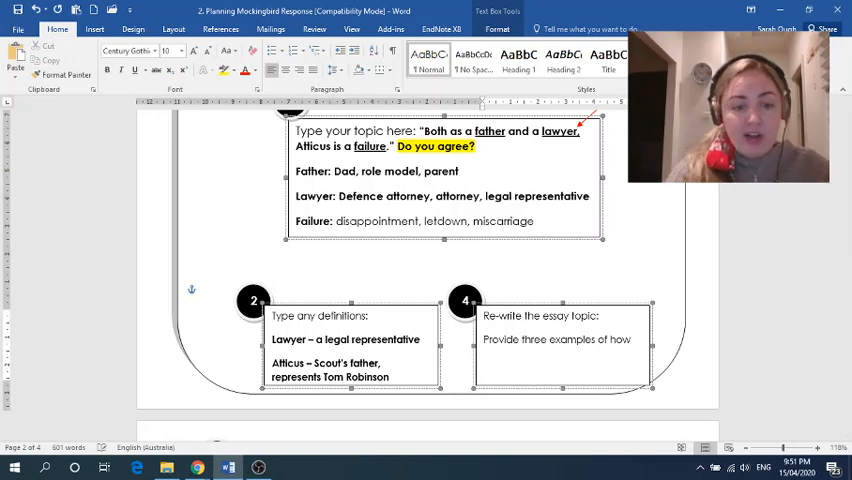
text(Atticus)
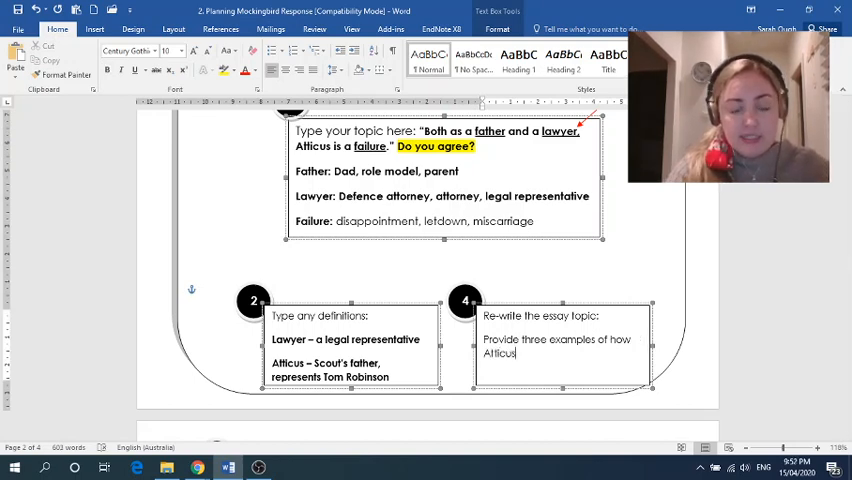
text(is a successful)
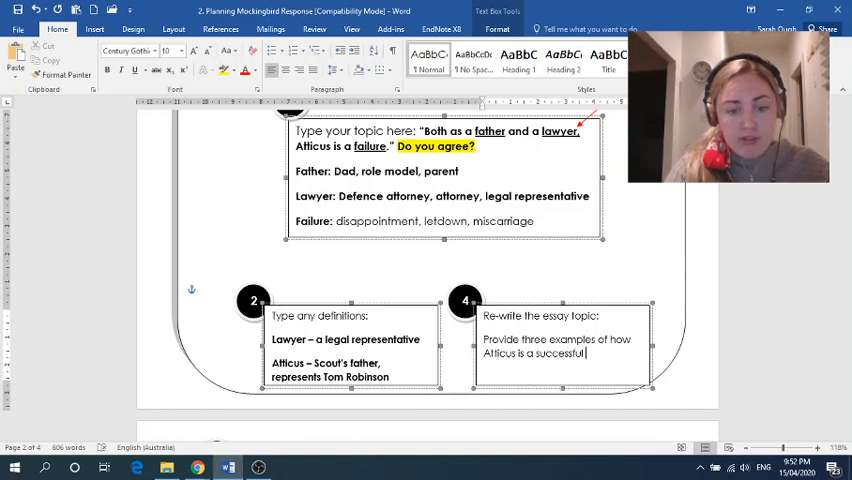
text(father to)
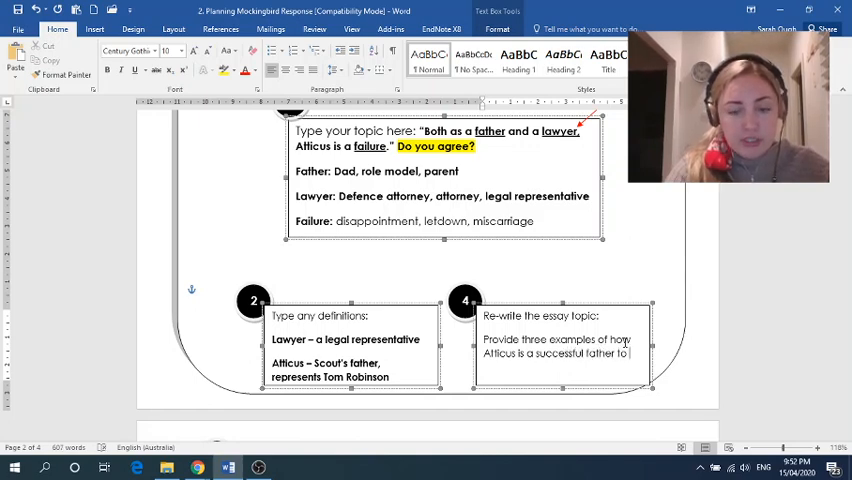
text(Jem and Scout and Lawyer to Tom Robinson.)
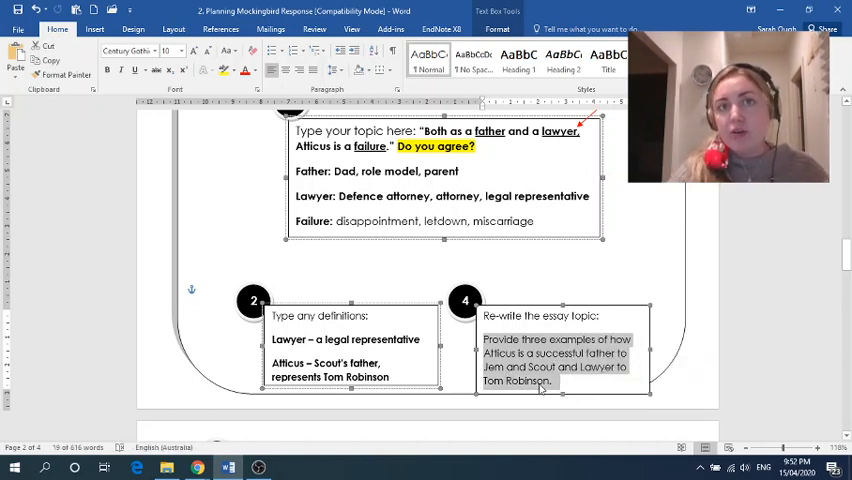
mouse_move(570, 390)
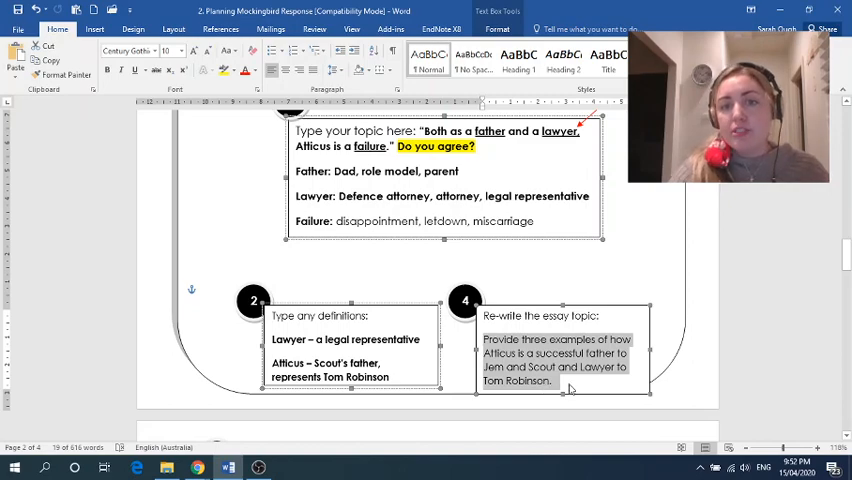
click(568, 390)
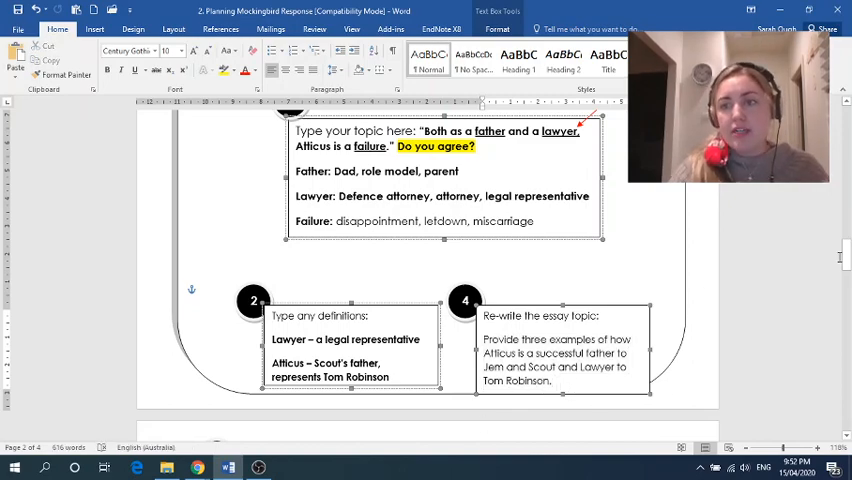
scroll(down, 3)
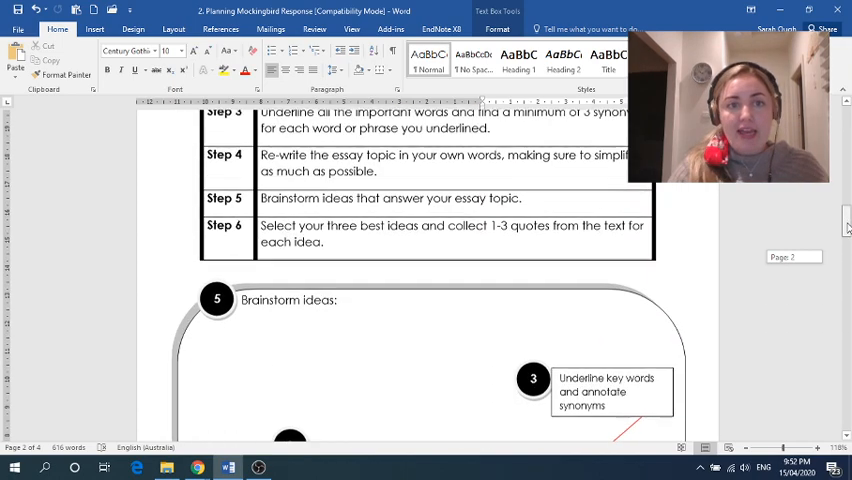
Step: Insert a brainstorm text box listing teaching Scout to read, valuing learning and good morals
scroll(down, 3)
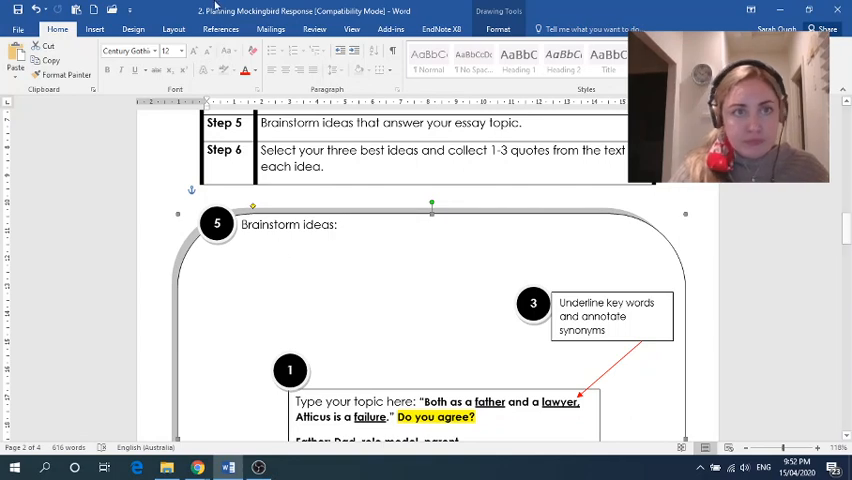
click(94, 28)
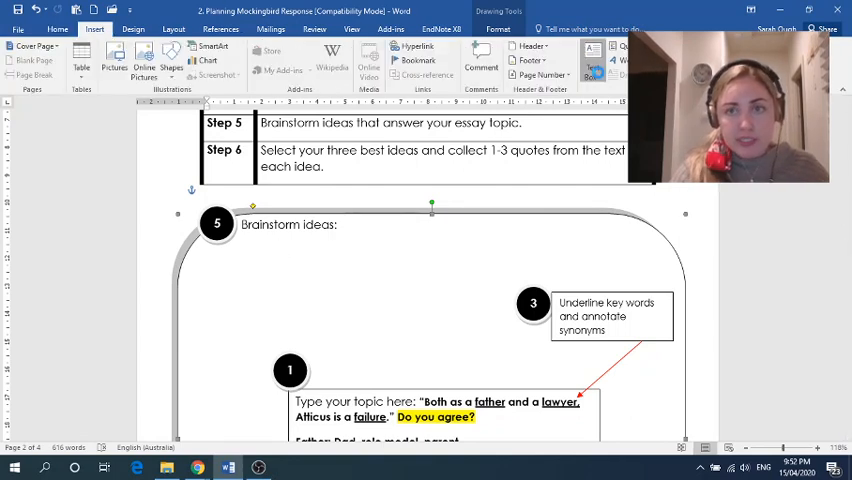
click(593, 60)
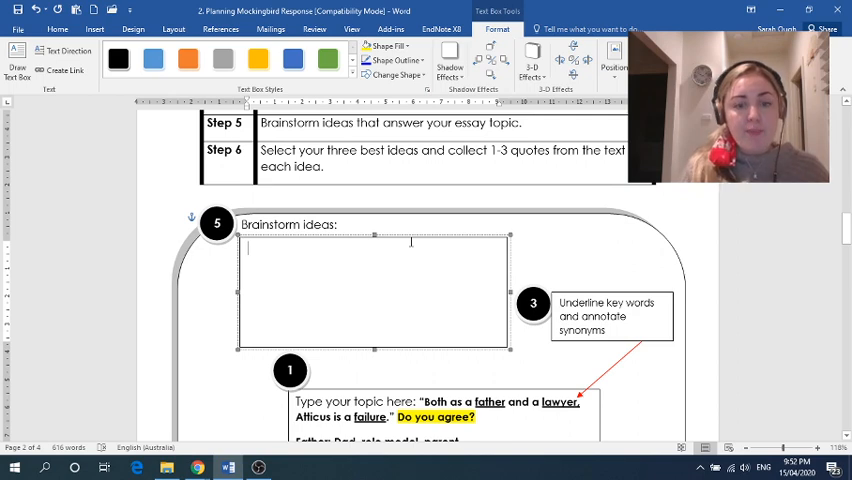
text(Teaches)
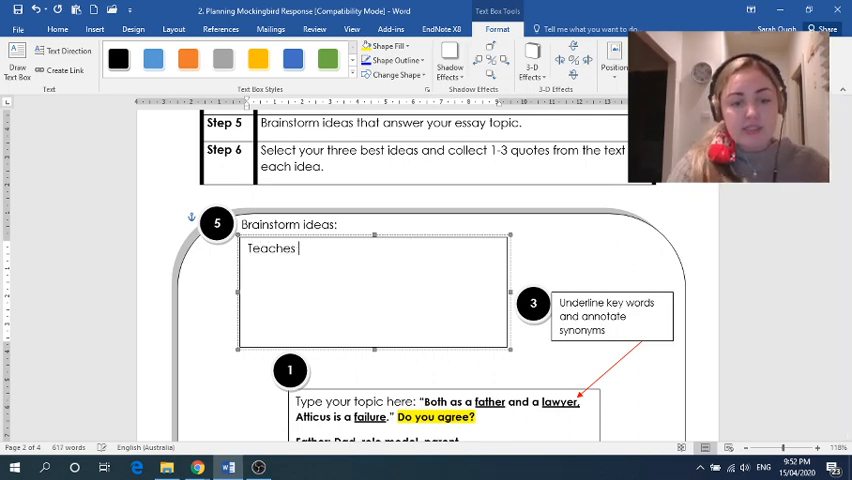
text(Scout to r)
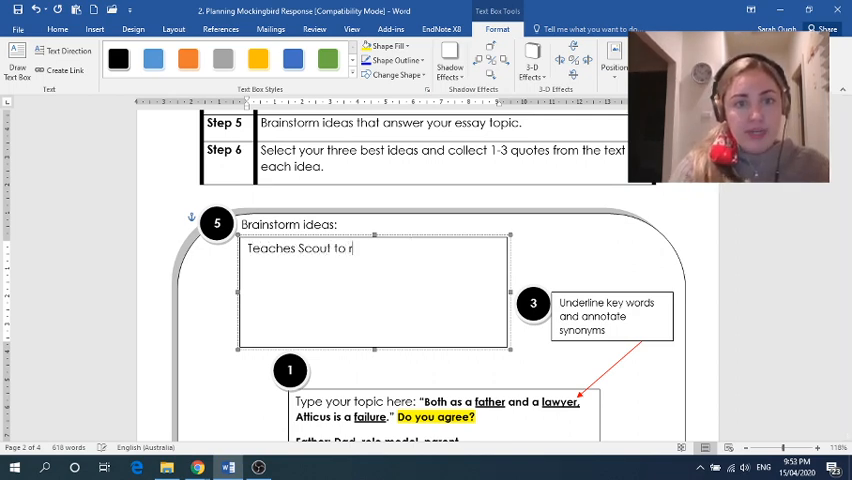
text(ead/w)
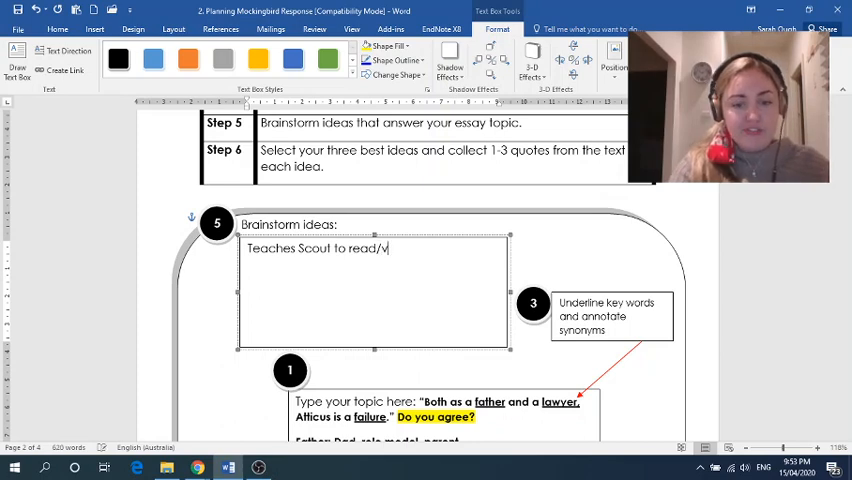
text(value of learning)
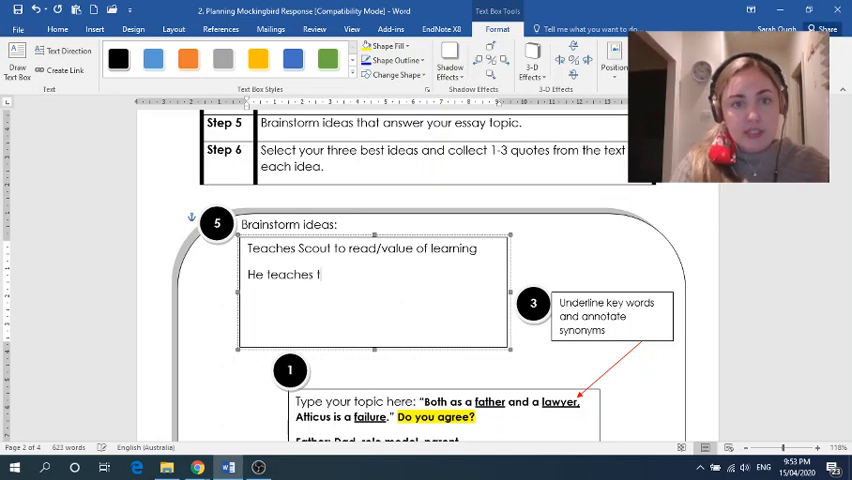
text(the children)
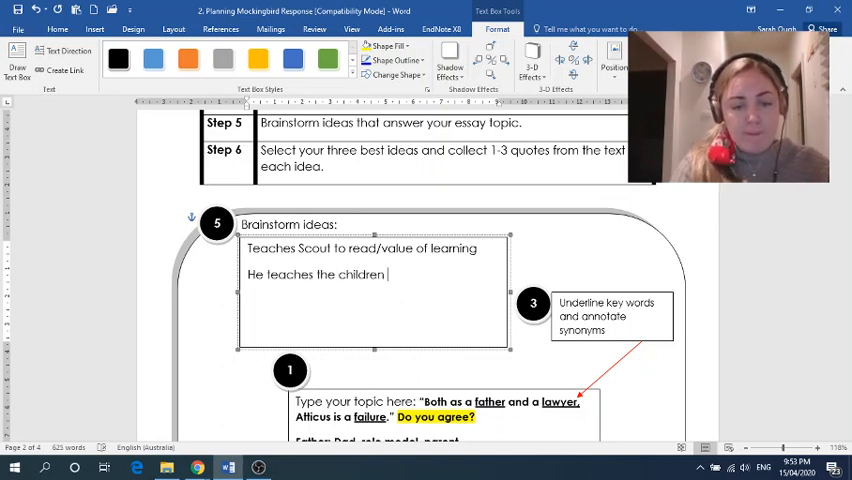
text(good morals)
text(He s)
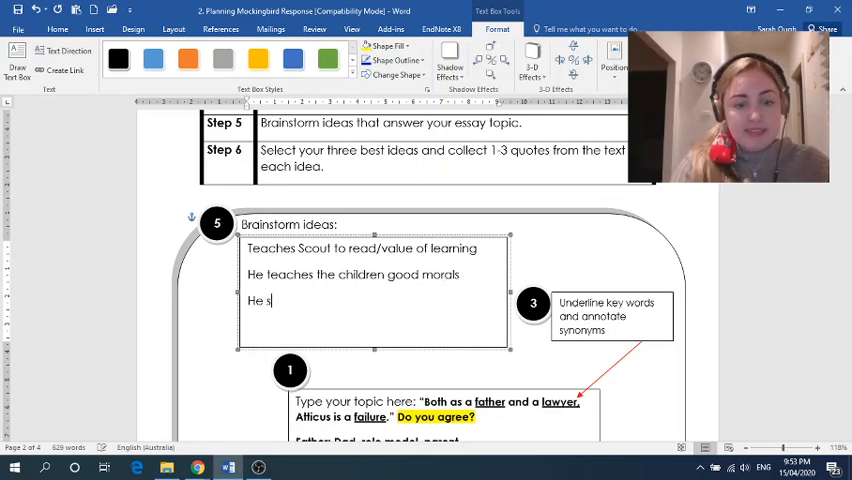
Step: Add ideas that he stands up to Tom Robinson and achieved a chance for appeal
text(tands up to)
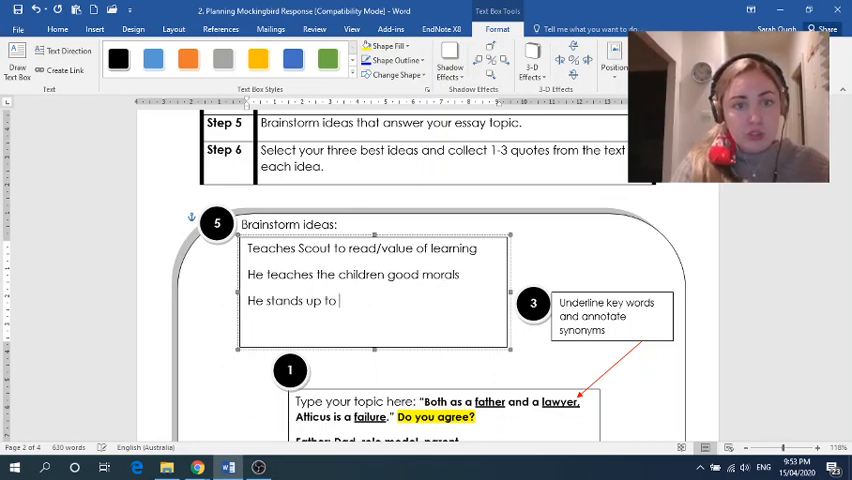
text(Tom R)
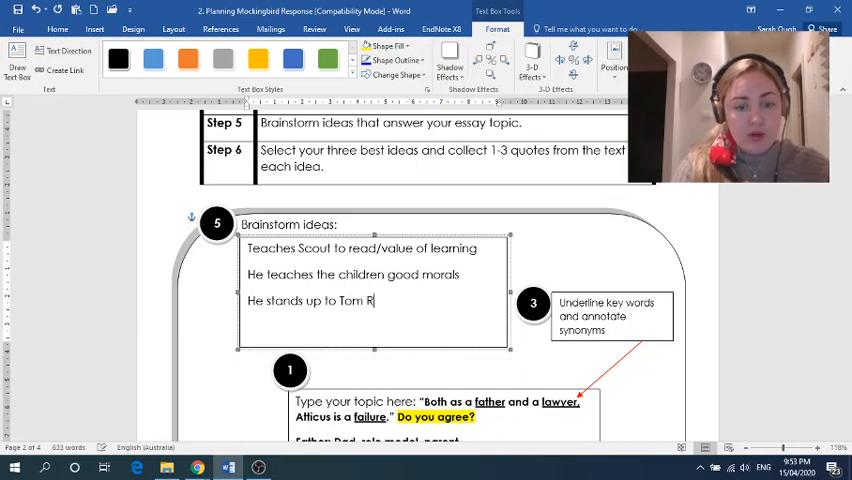
text(obinson)
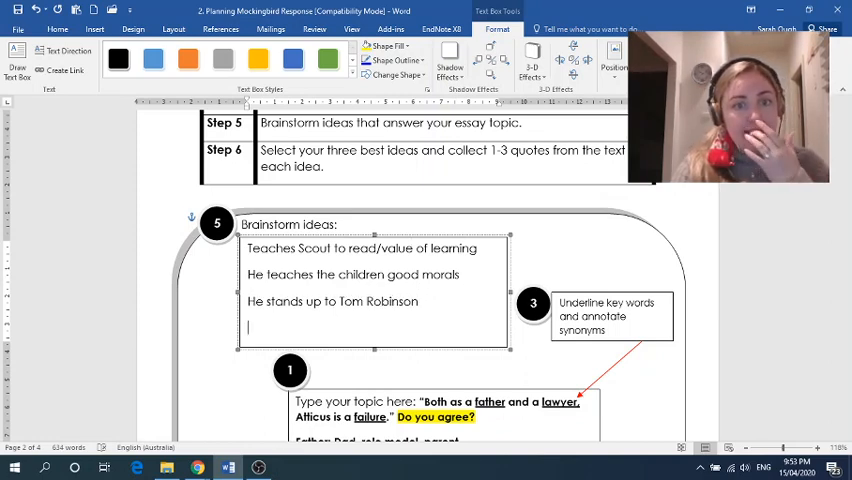
text(He)
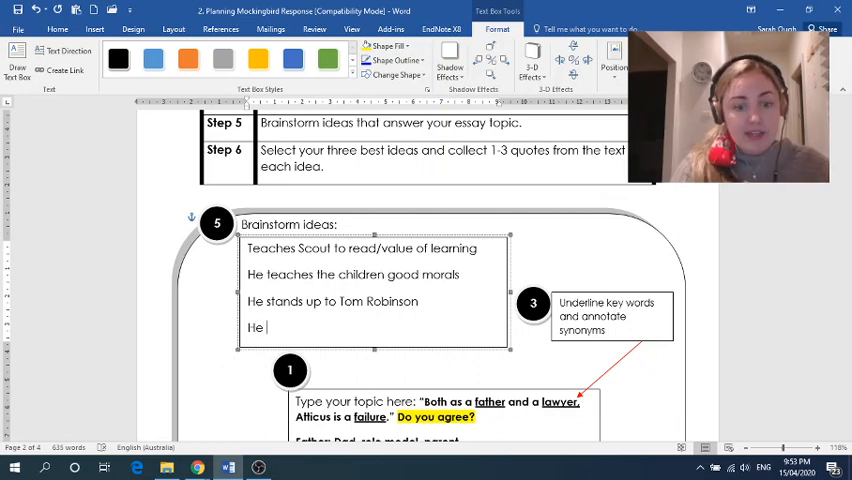
text(achieved a)
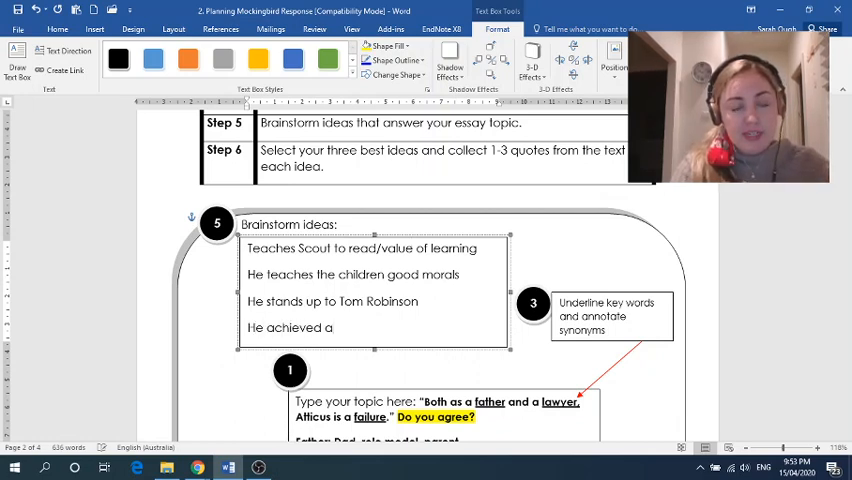
text(chance)
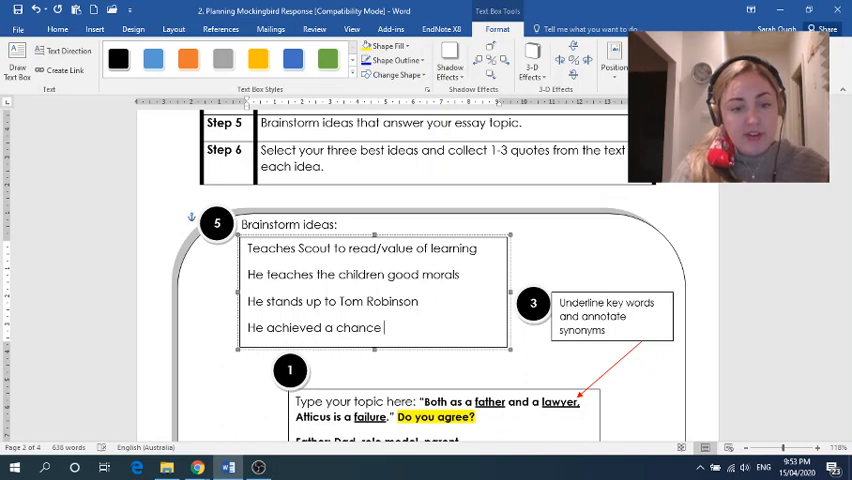
text(for appeal)
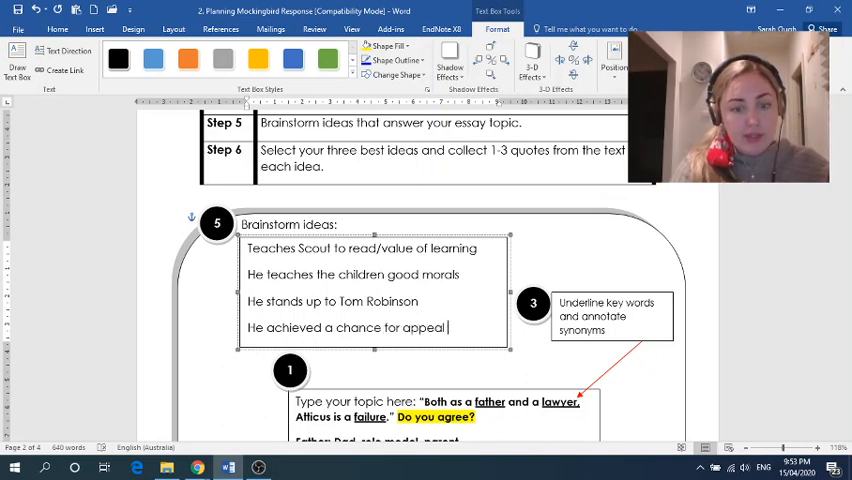
text(before Tom is killed)
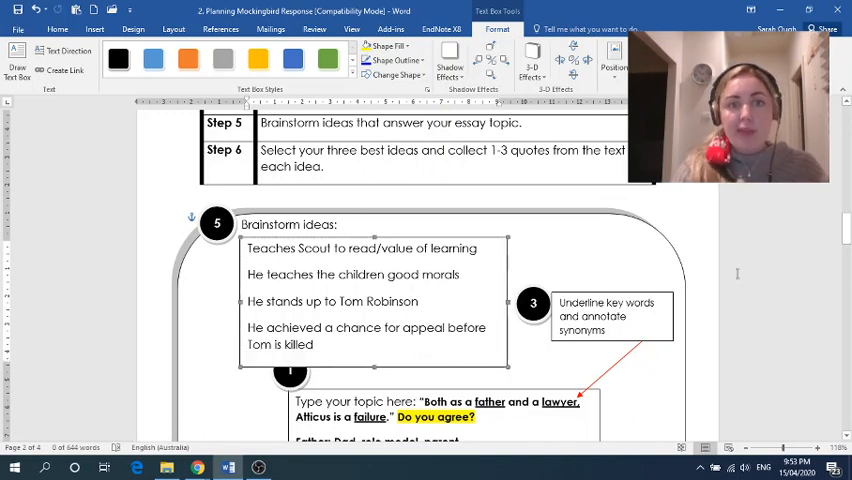
scroll(up, 3)
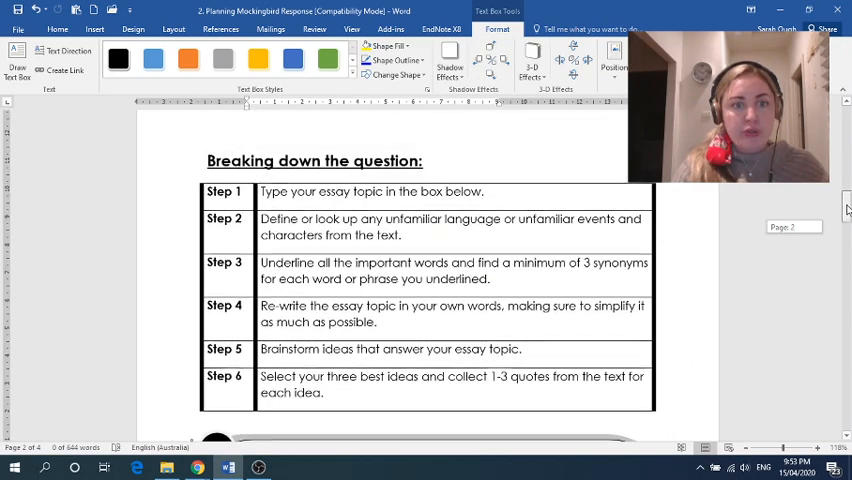
scroll(down, 3)
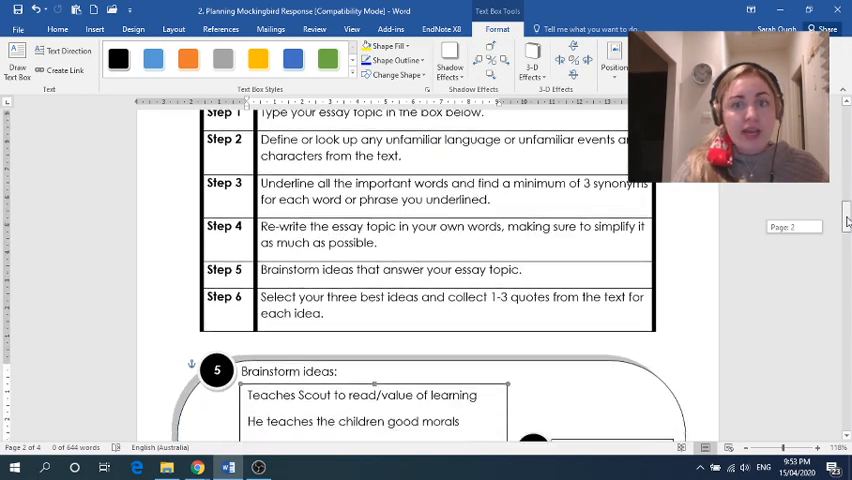
scroll(down, 3)
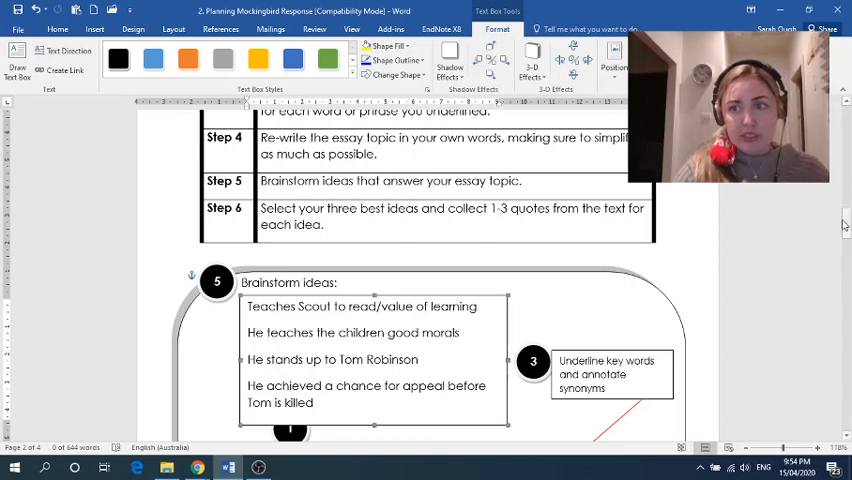
Step: Enter evidence-table idea 1: Atticus teaches his children to value an education
scroll(down, 3)
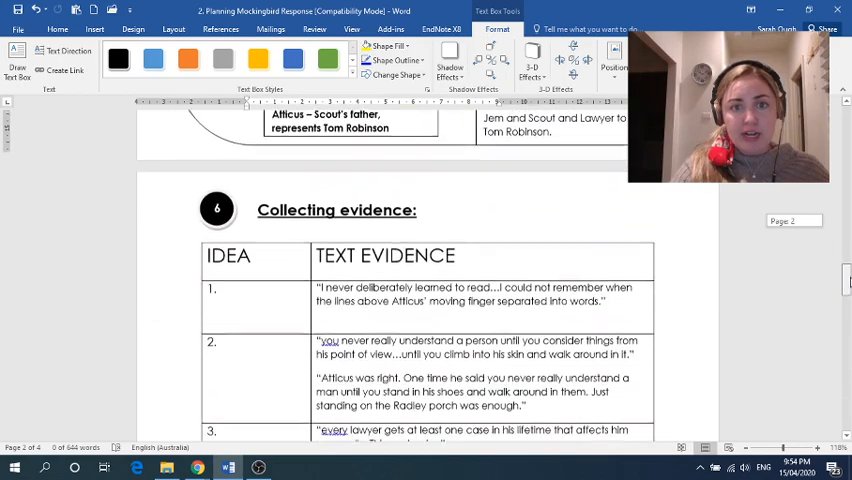
scroll(down, 3)
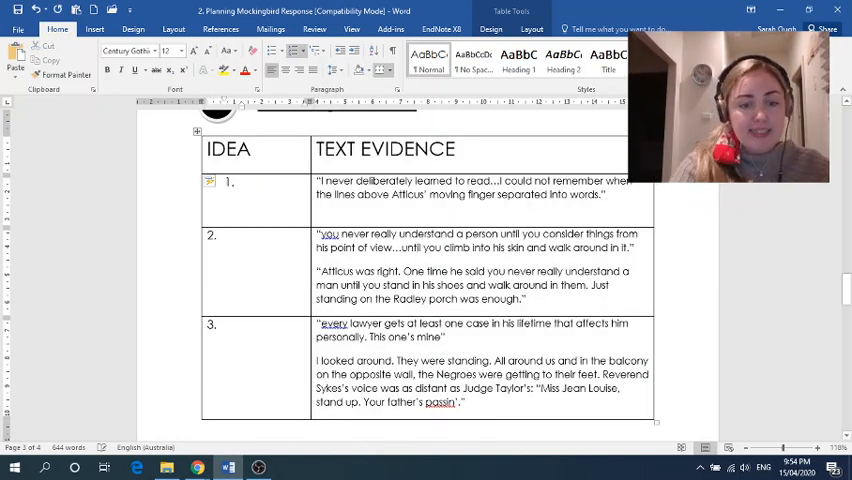
text(Atticus teaches)
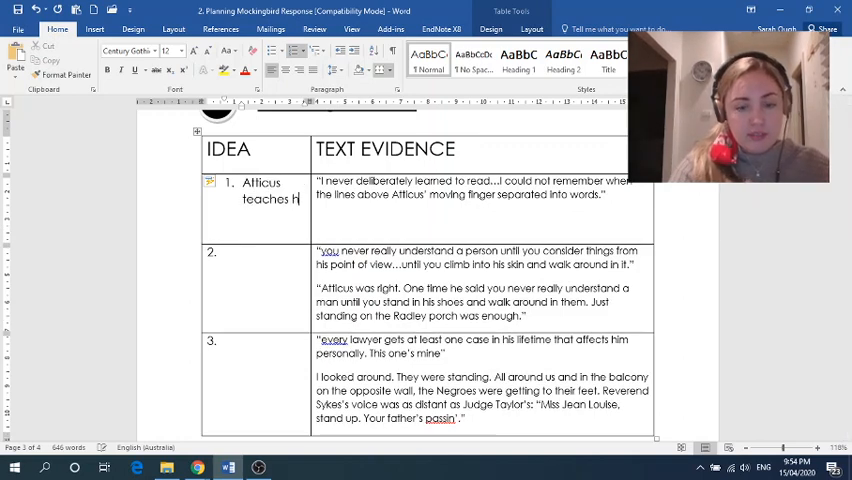
text(his children to read and)
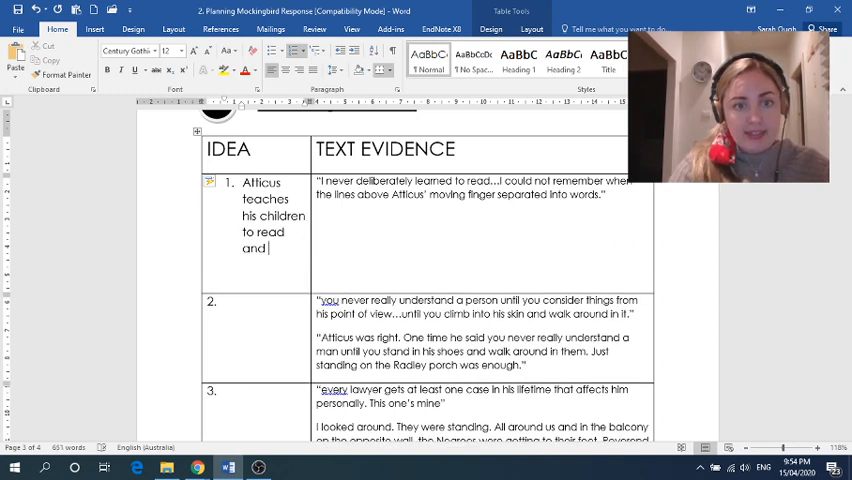
text(teaches them to)
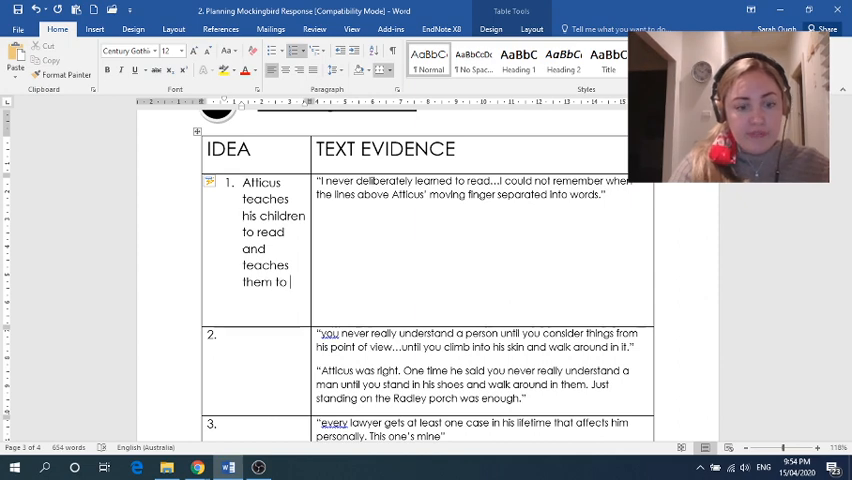
text(value)
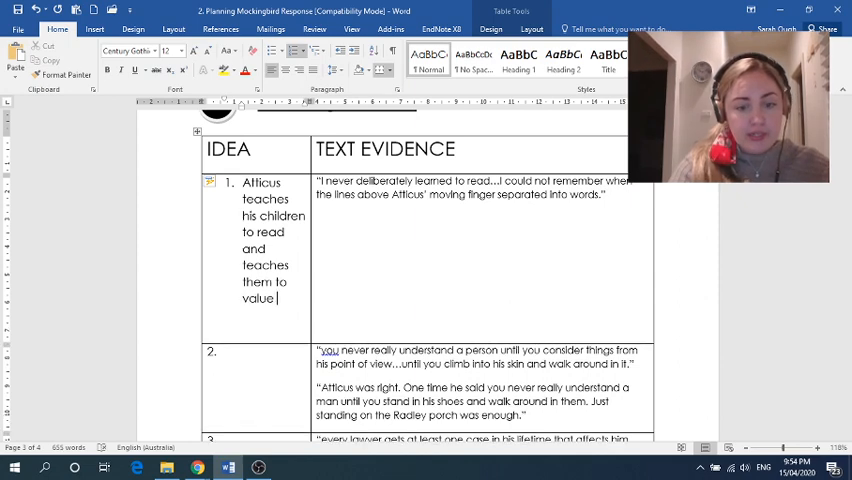
text(an education)
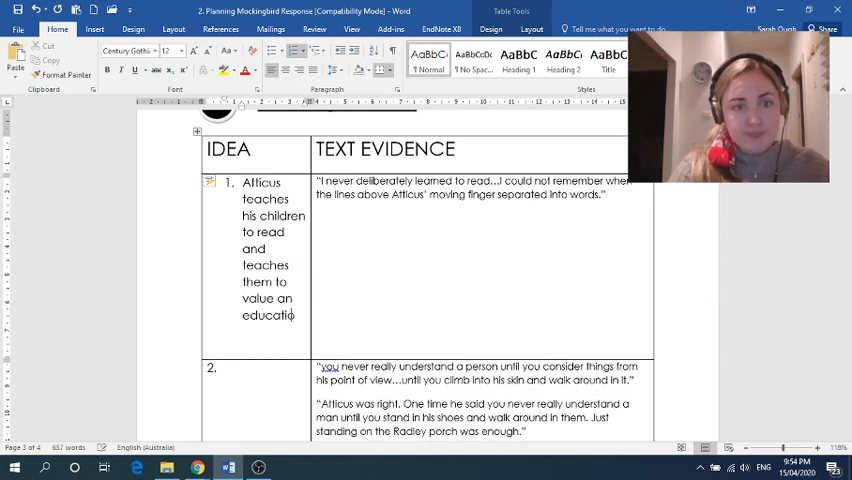
scroll(down, 3)
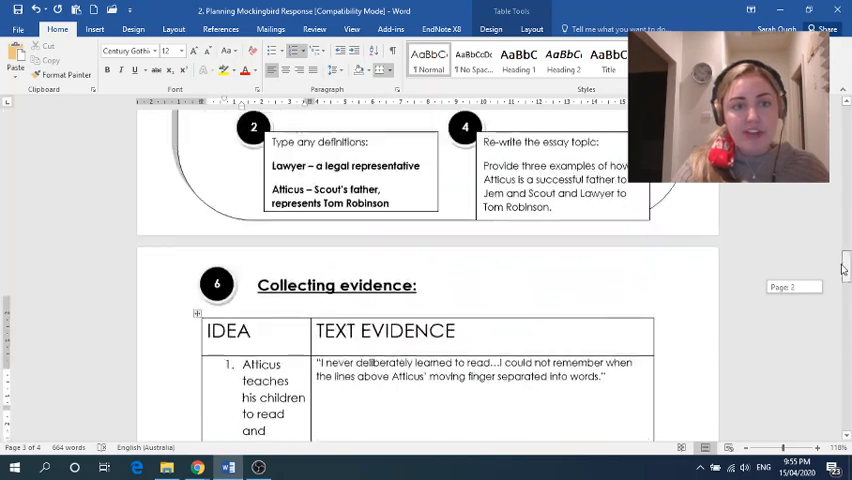
scroll(down, 3)
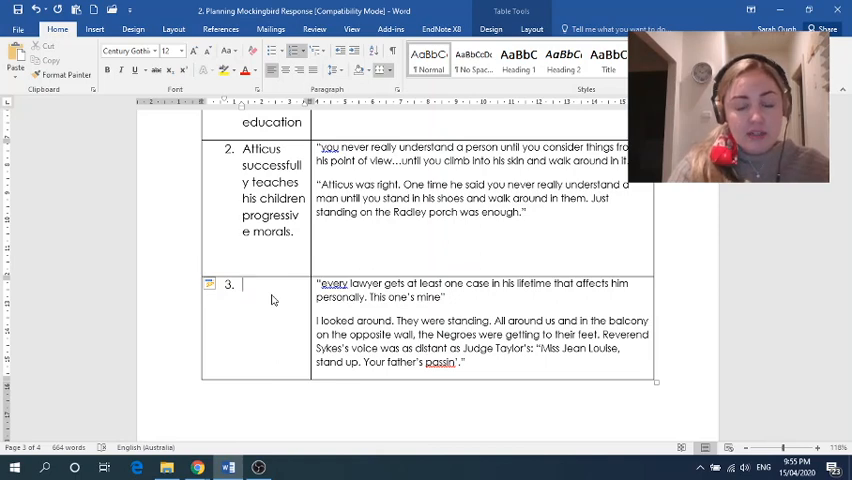
Step: Type idea 3 as 'Atticus took on Tom Robinson's case', deleting the draft 'and he gave it'
text(Atticus)
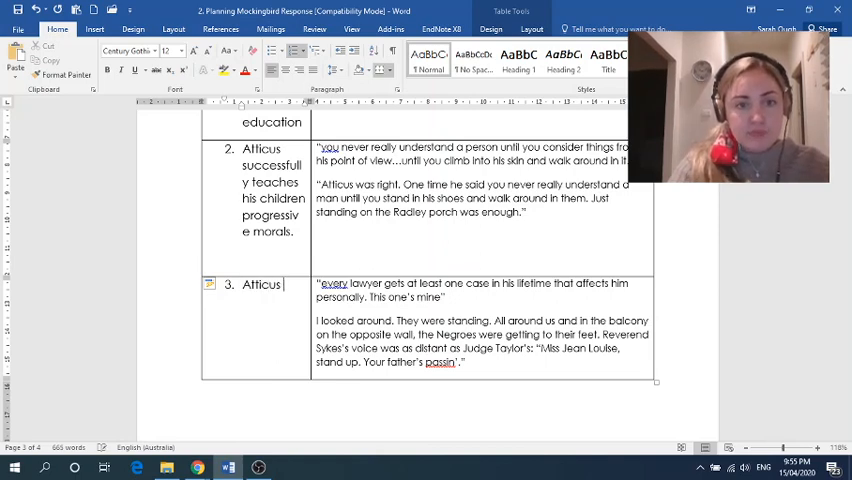
text(took on Tom Robinson')
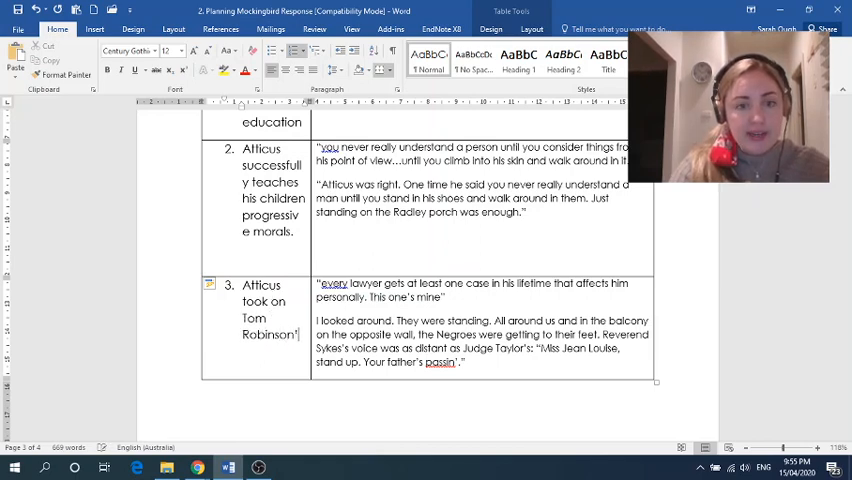
text(case at risk to)
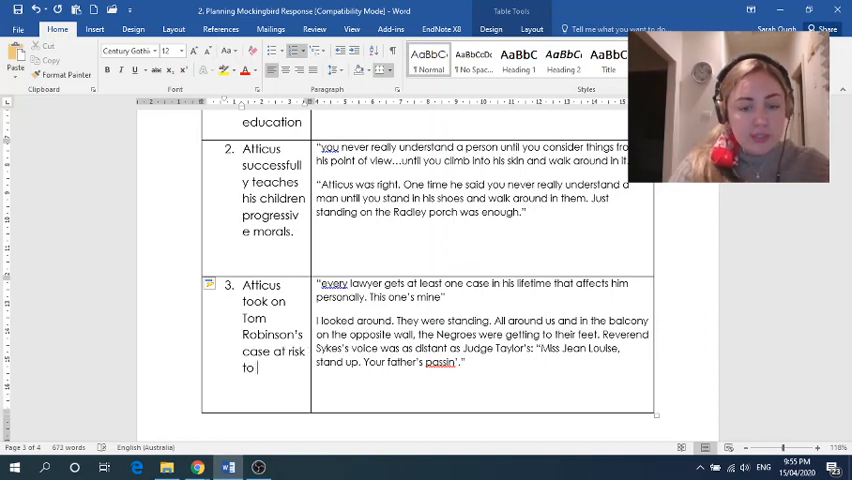
text(himse)
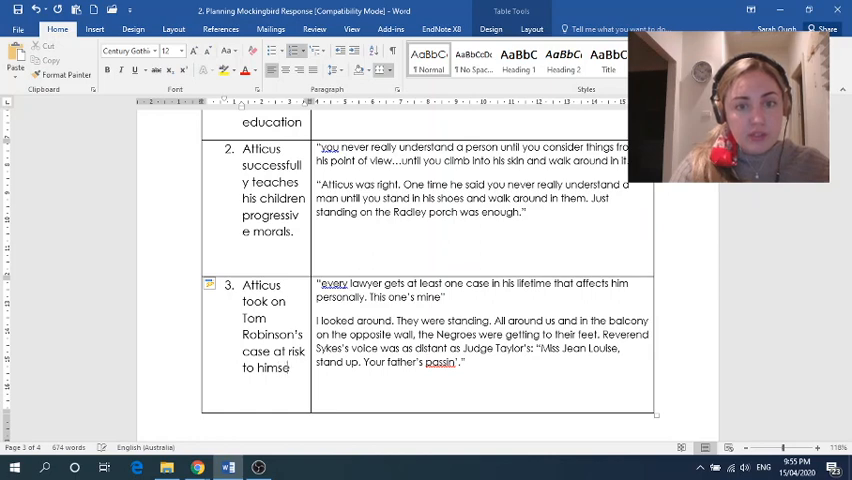
text(and he)
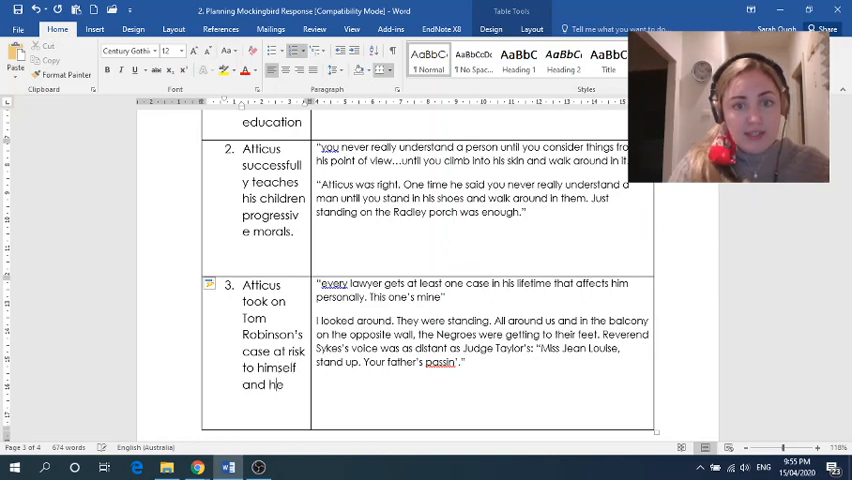
text(g)
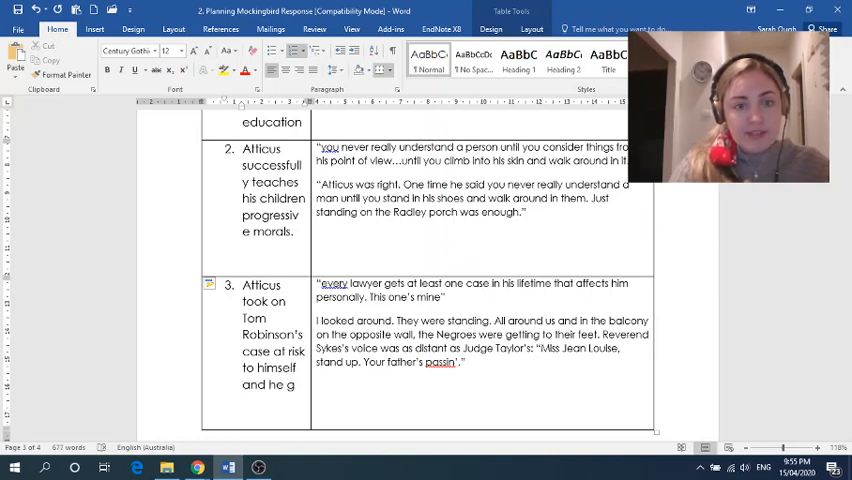
text(ave it)
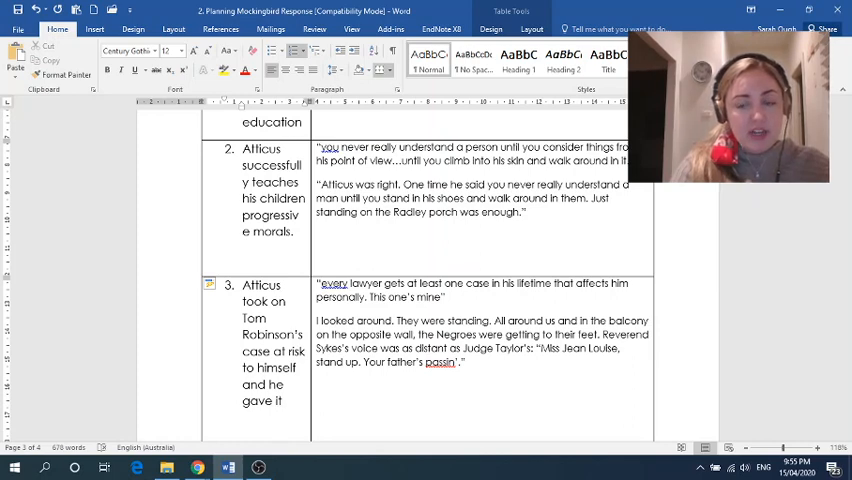
key(backspace)
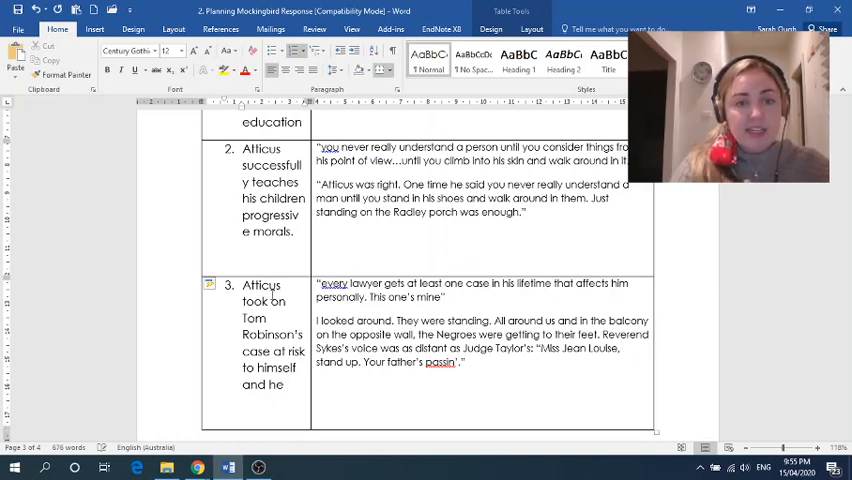
Step: Finish idea 3 with 'exhausting all his prowess to give the ultimate fighting chance'
text(exhausted)
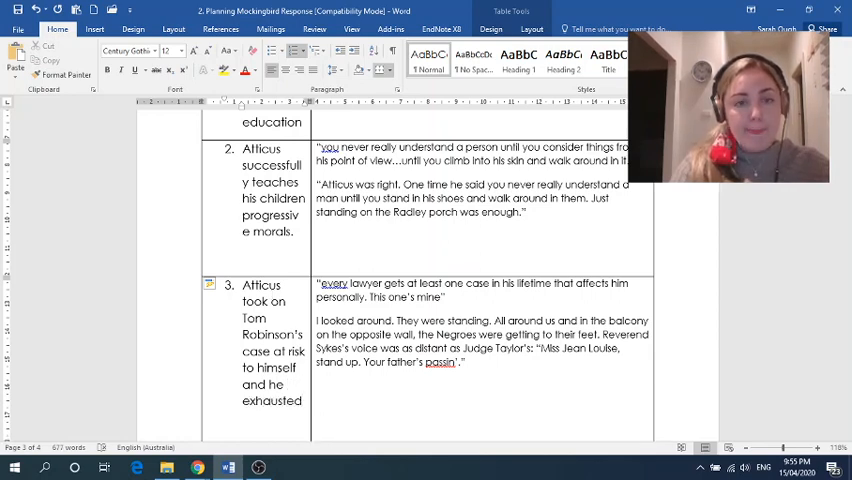
text(all his prowess)
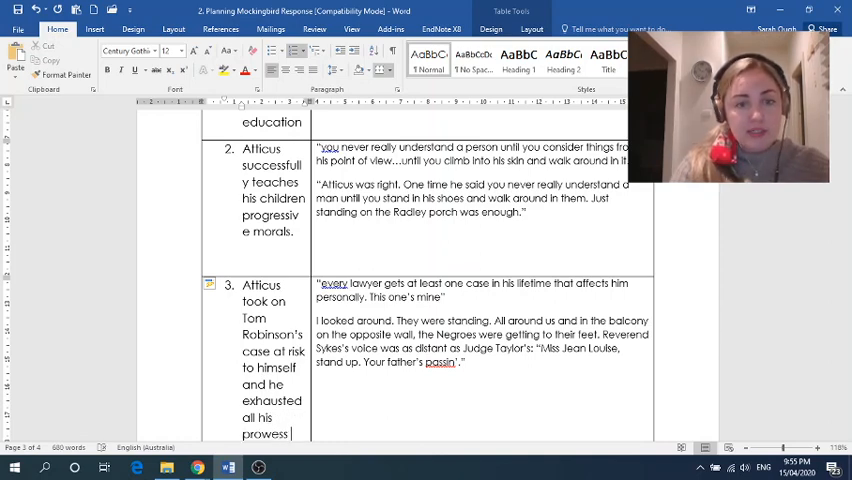
text(to)
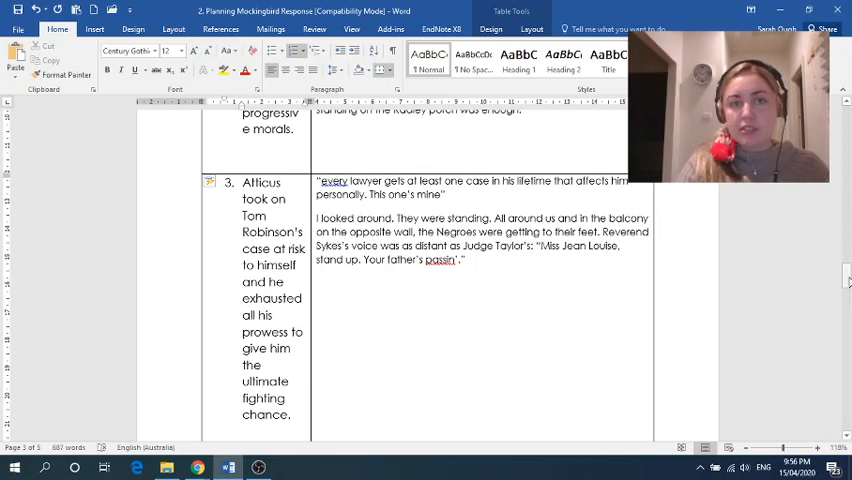
scroll(down, 3)
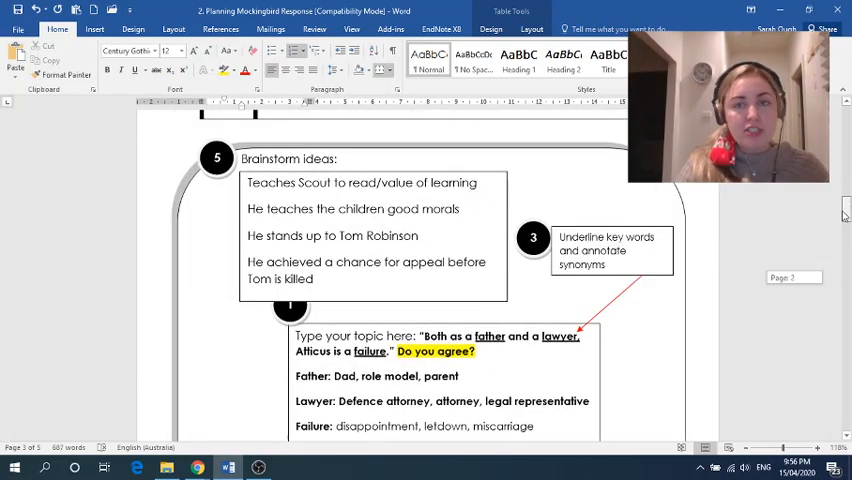
scroll(down, 3)
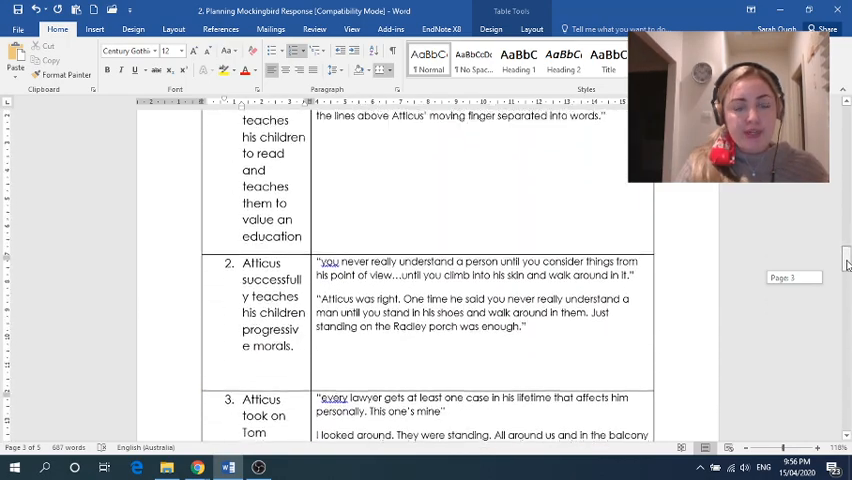
Step: Switch to the Rubric2020 document and scroll through its skill criteria table
click(137, 467)
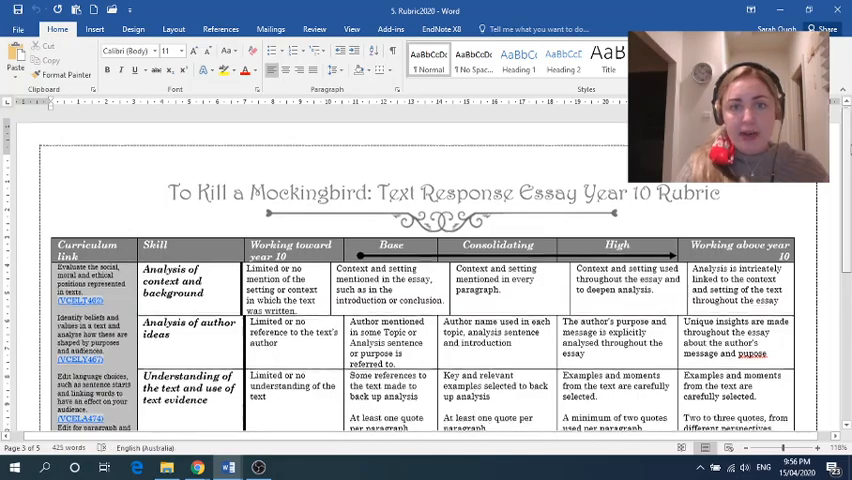
scroll(down, 3)
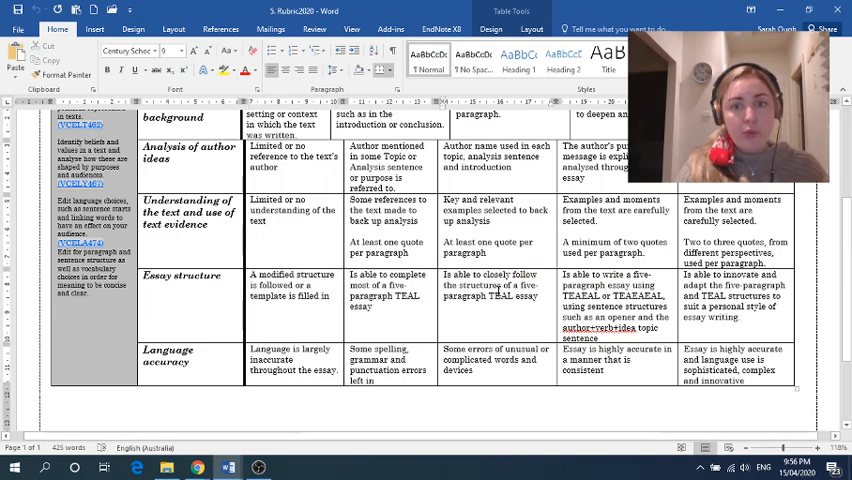
scroll(down, 3)
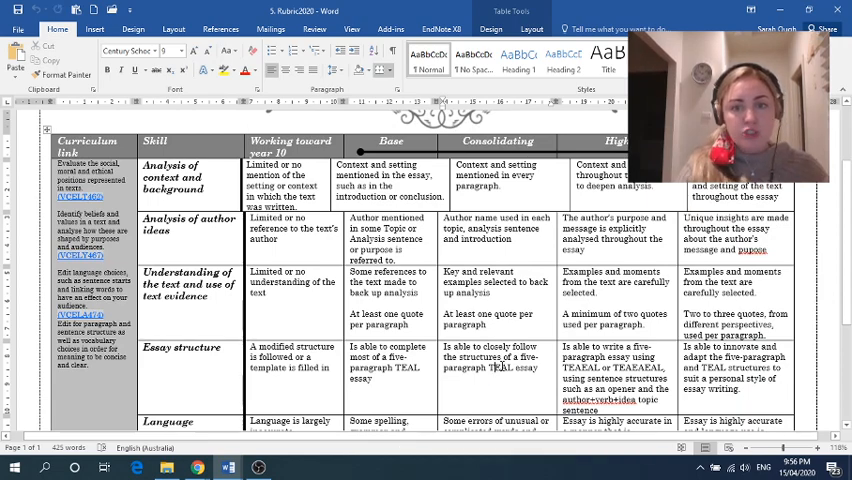
scroll(down, 3)
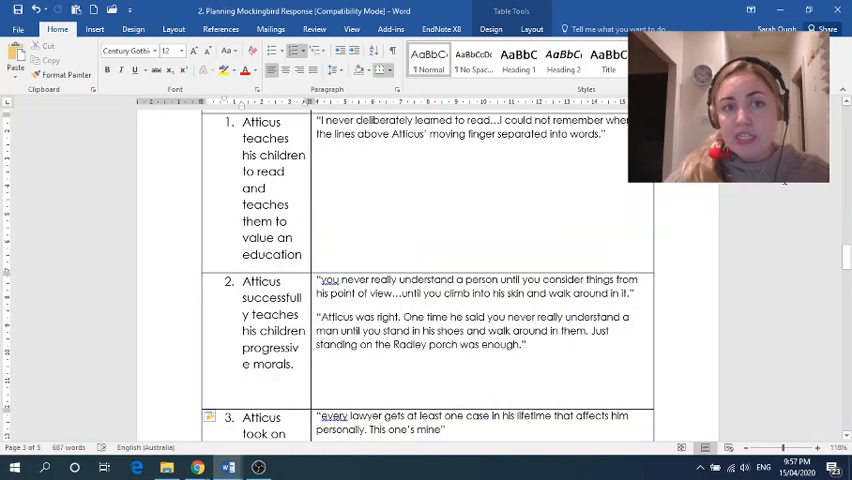
Step: Review the Collecting evidence quotes, then bring up the planning document in Teams' viewer
scroll(down, 3)
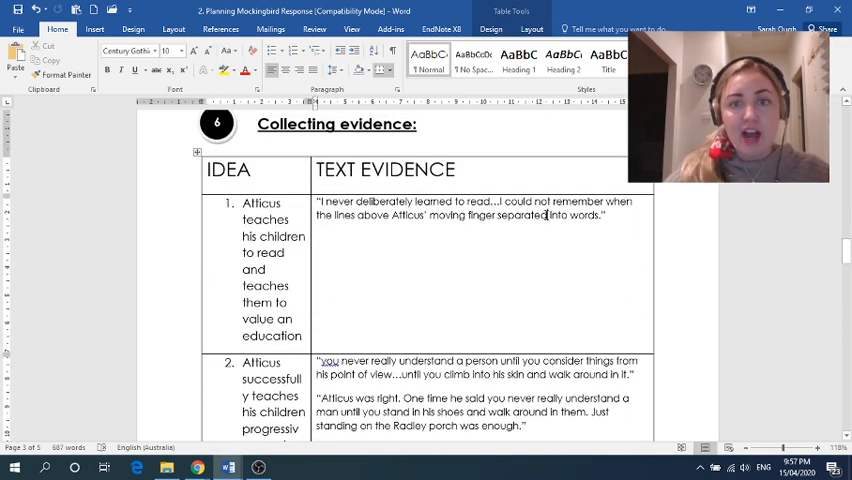
drag(330, 216, 605, 216)
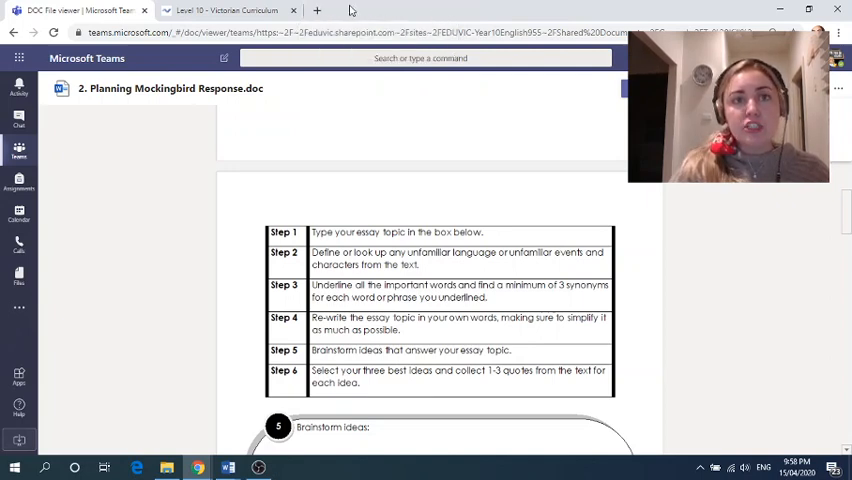
Step: In a new tab, search Google for 'to kill a mockingbird free pdf'
click(317, 10)
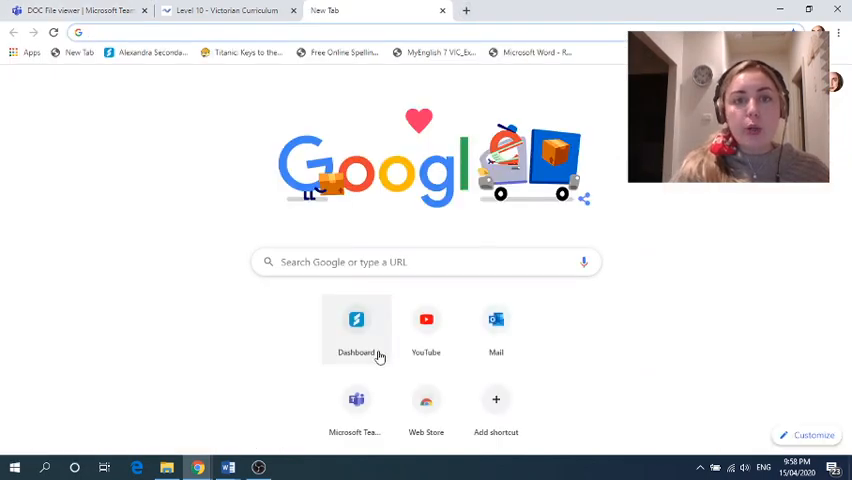
click(356, 330)
text(to kill a mockingbird free pdf)
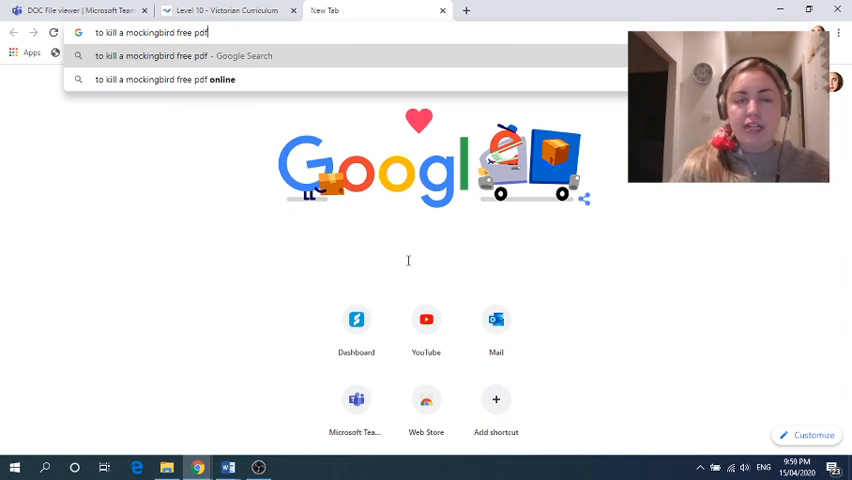
key(enter)
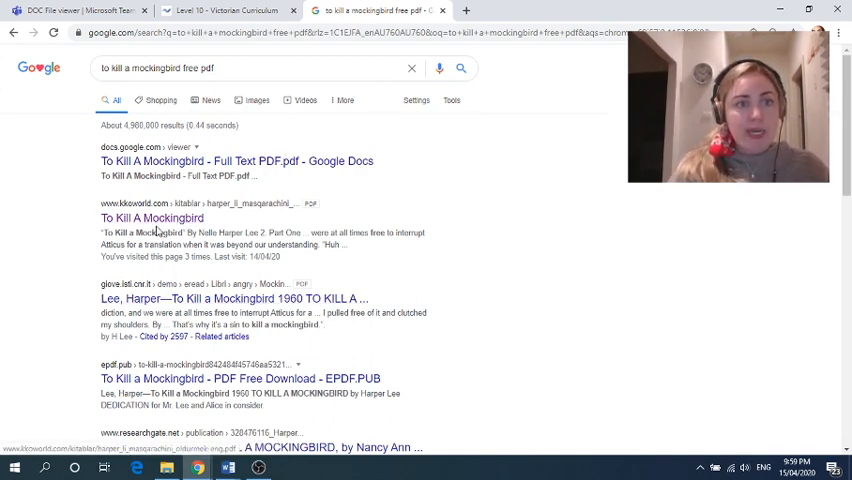
Step: Open the kkoworld.com To Kill A Mockingbird PDF and scroll through its 149 pages
click(152, 218)
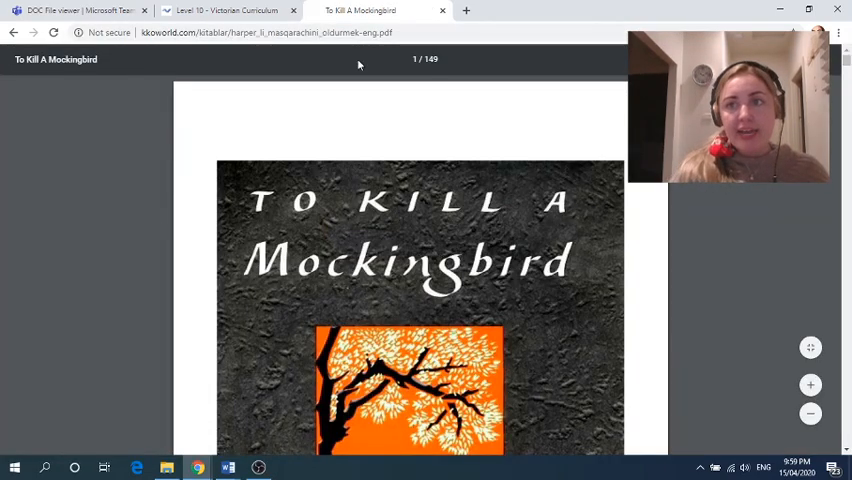
scroll(down, 3)
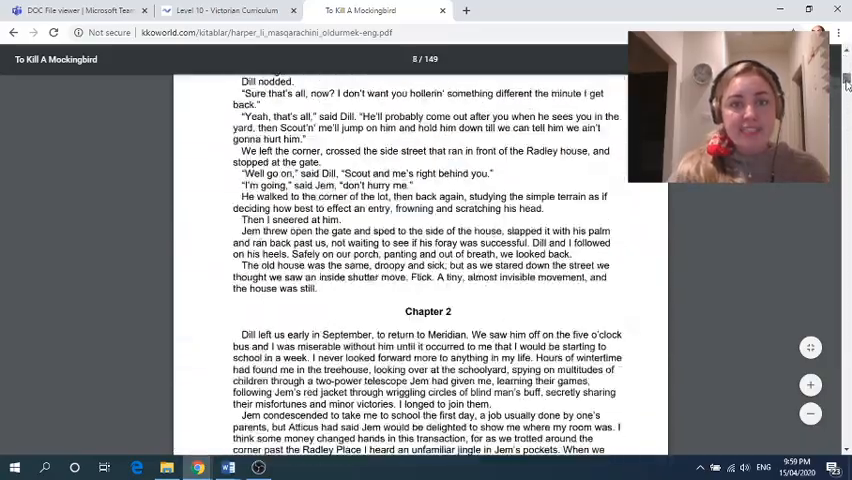
drag(244, 173, 594, 265)
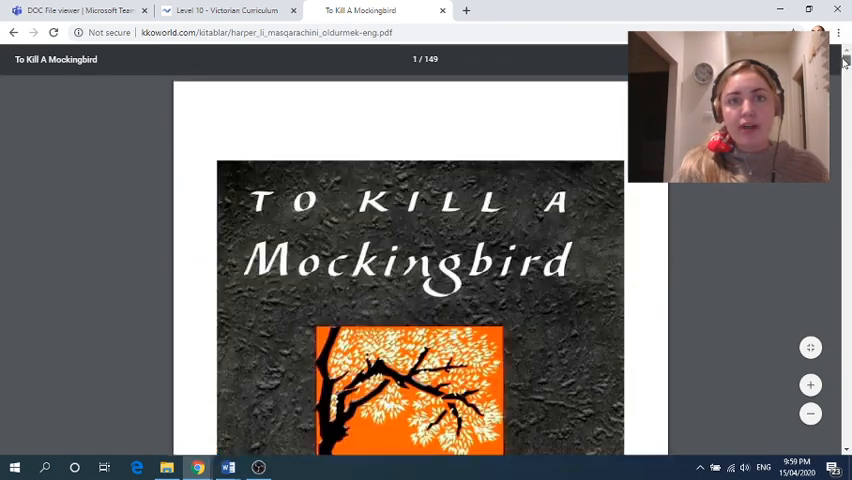
scroll(down, 3)
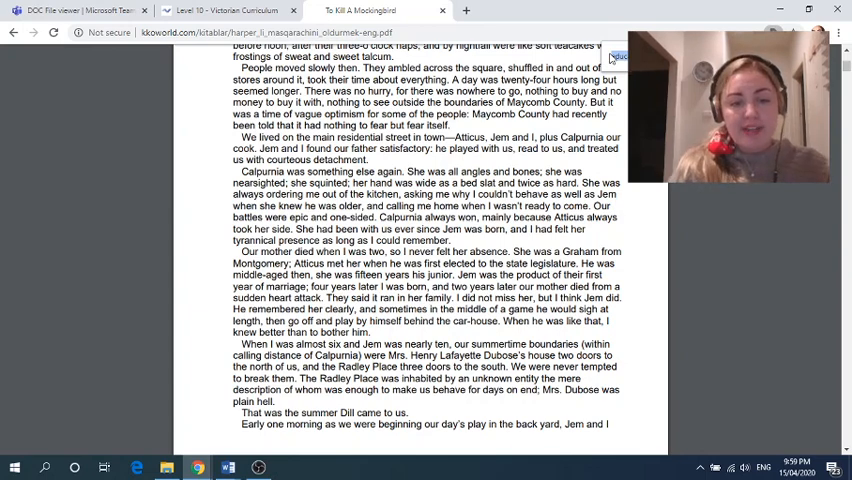
Step: Search the novel PDF for 'school', stepping through matches to page 16 in Chapter 3
scroll(down, 3)
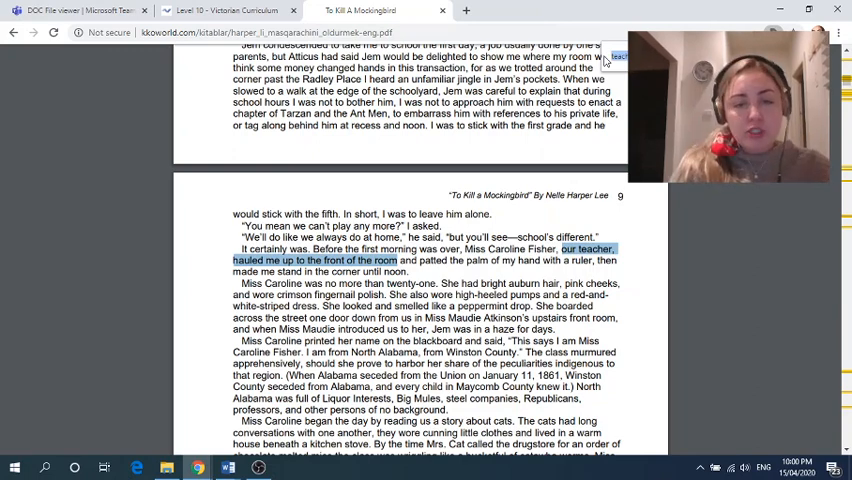
scroll(down, 3)
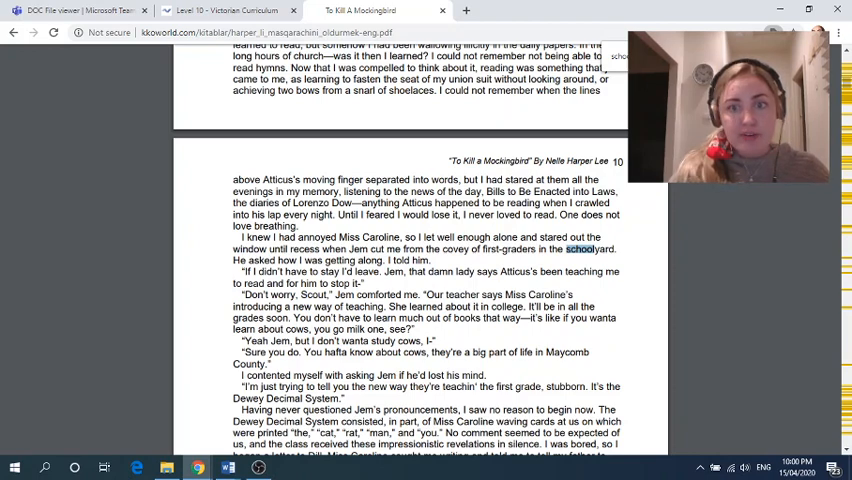
scroll(down, 3)
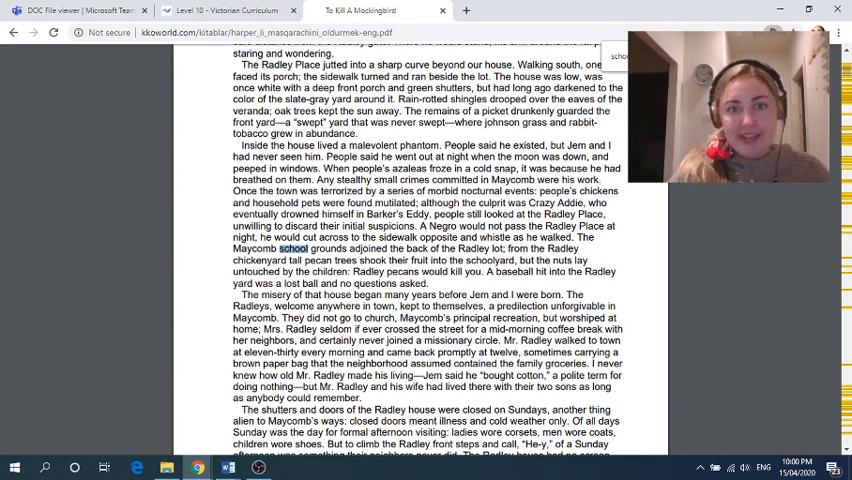
scroll(down, 3)
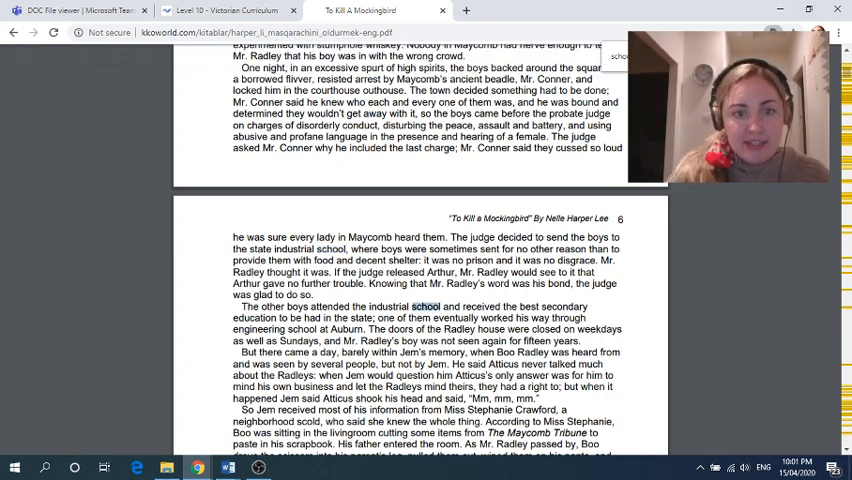
scroll(down, 3)
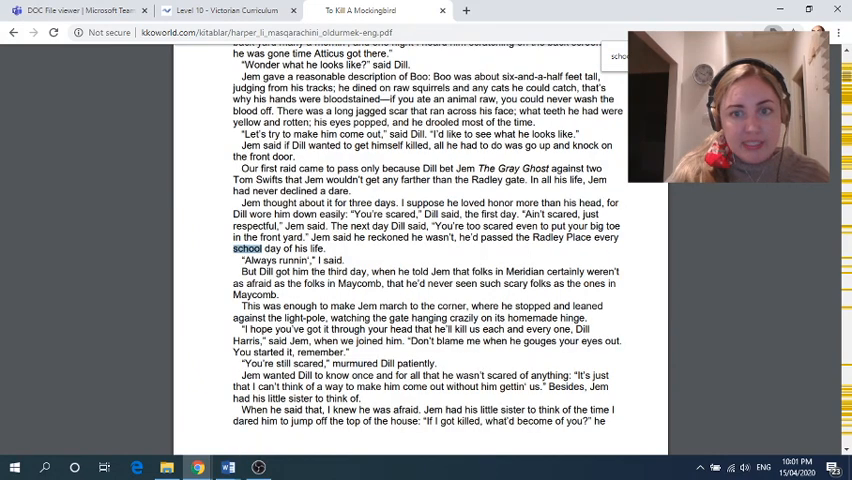
scroll(down, 3)
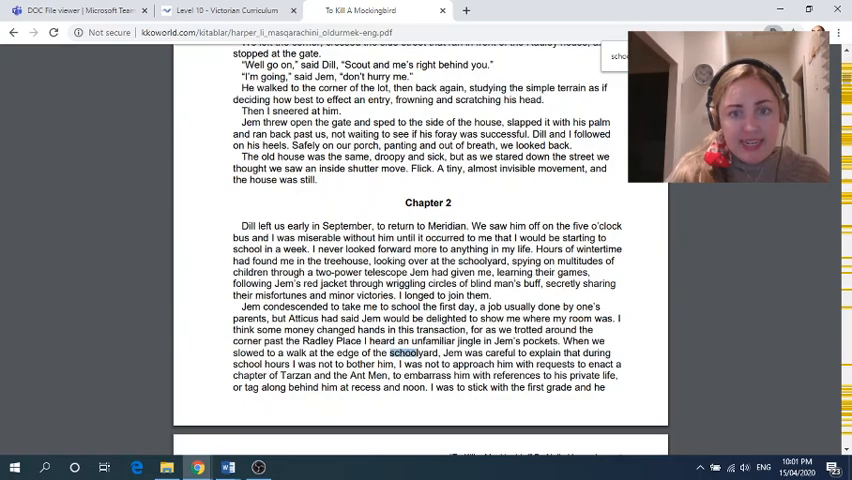
scroll(down, 3)
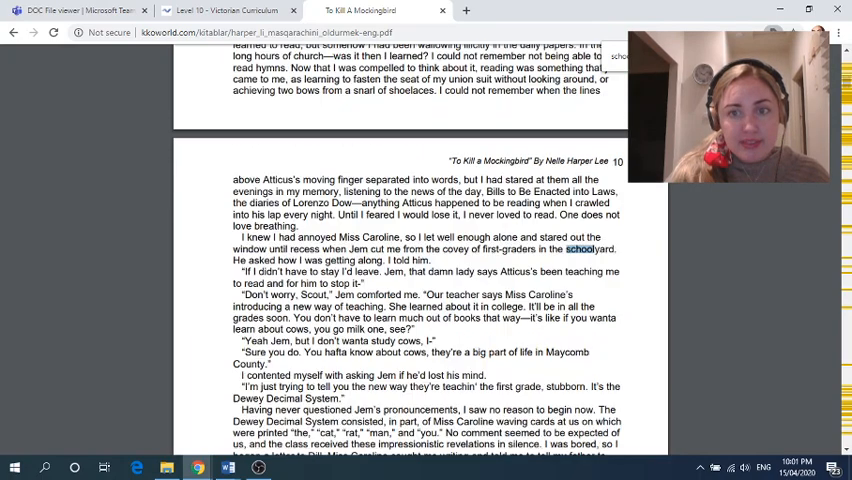
scroll(down, 3)
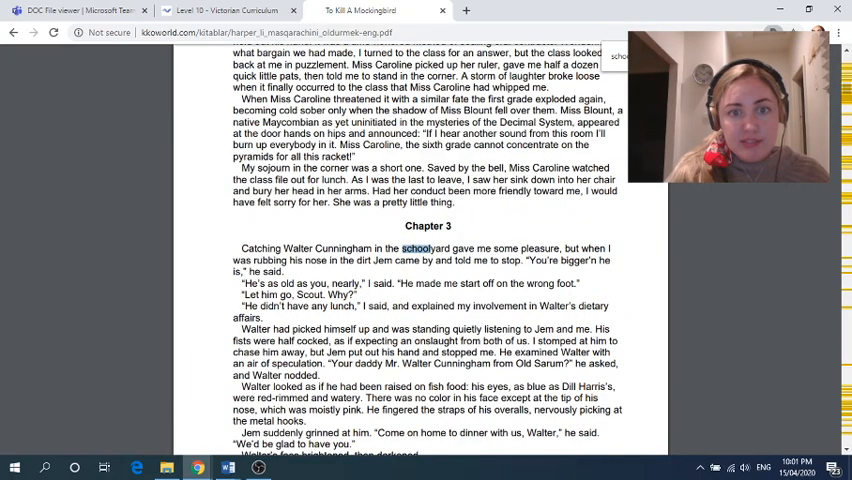
scroll(down, 3)
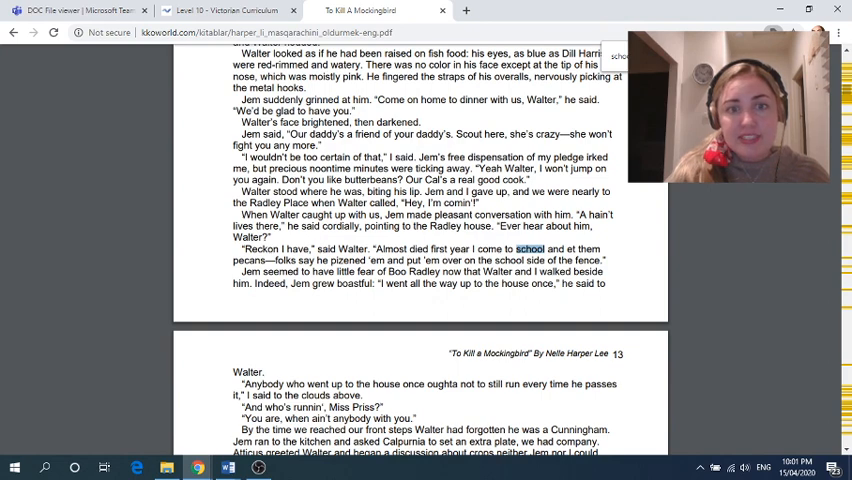
scroll(down, 3)
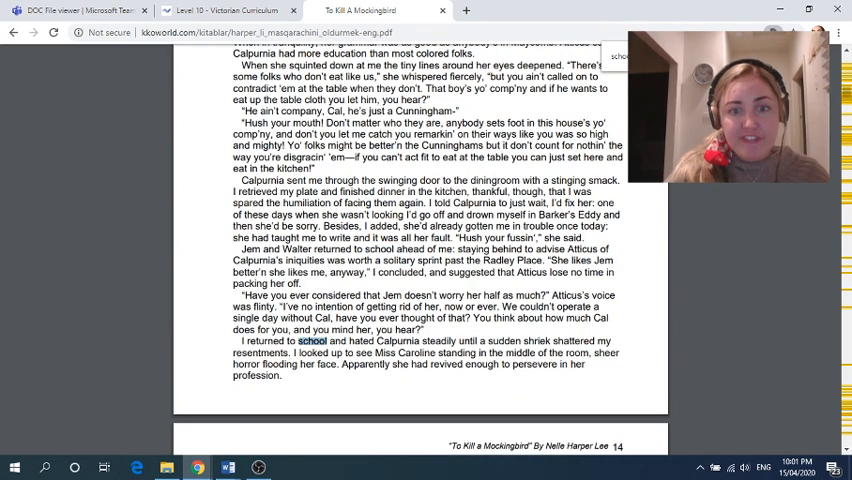
scroll(down, 3)
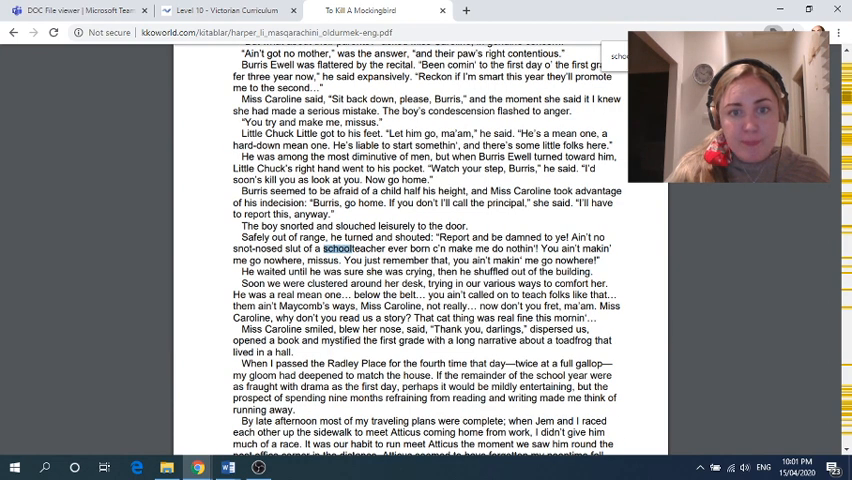
scroll(down, 3)
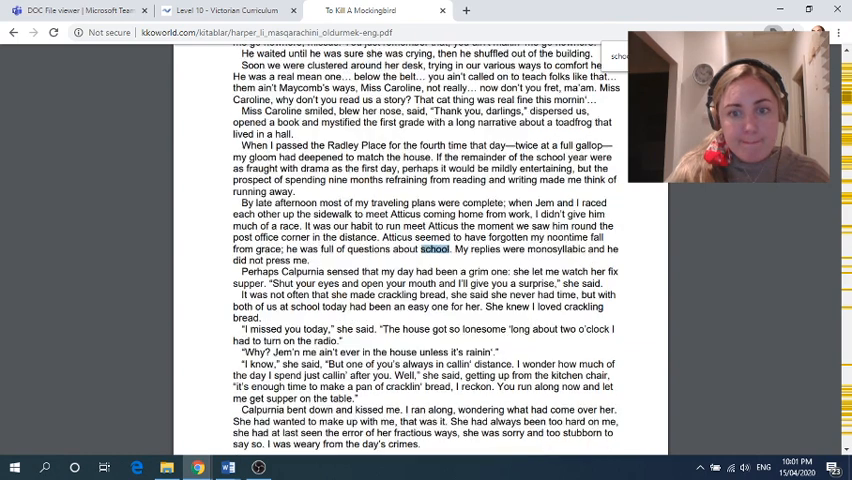
double_click(307, 308)
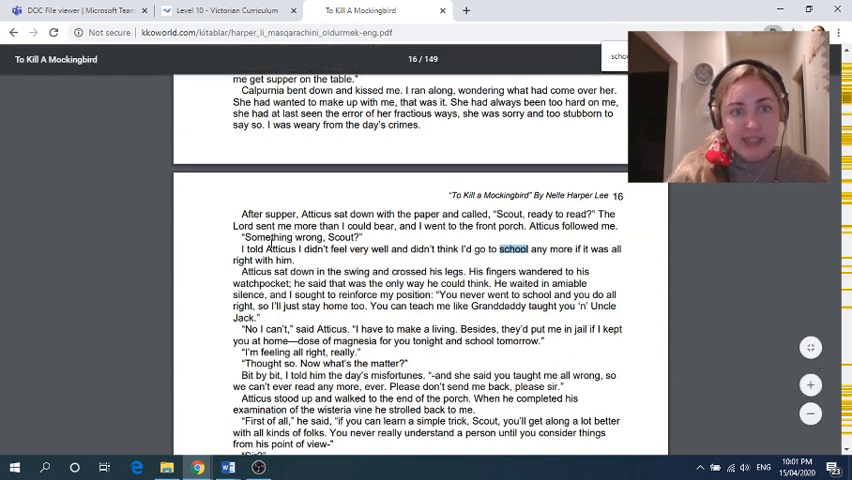
drag(241, 249, 366, 249)
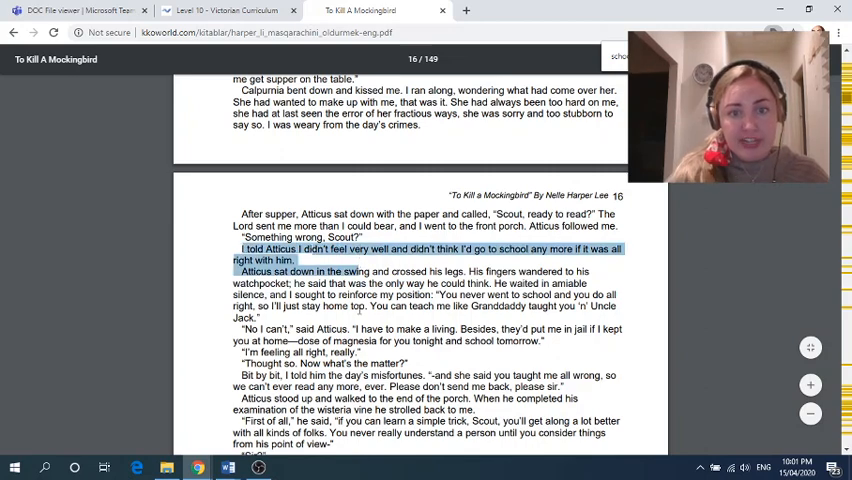
scroll(down, 3)
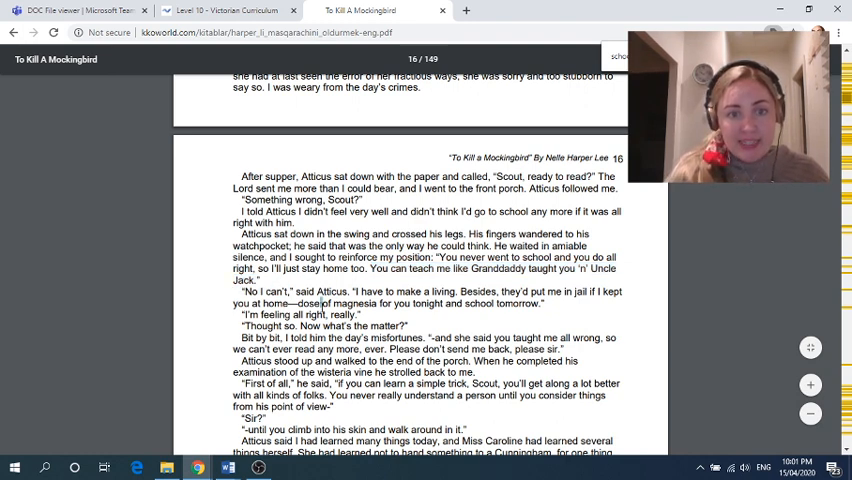
scroll(down, 3)
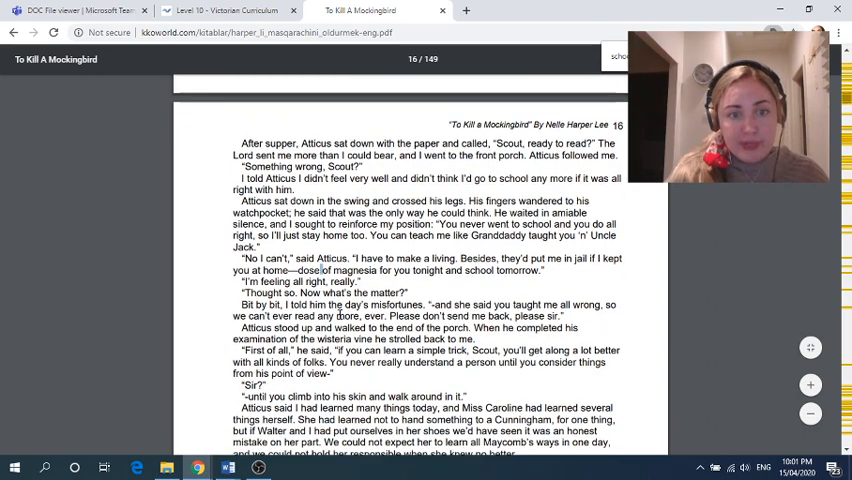
scroll(down, 3)
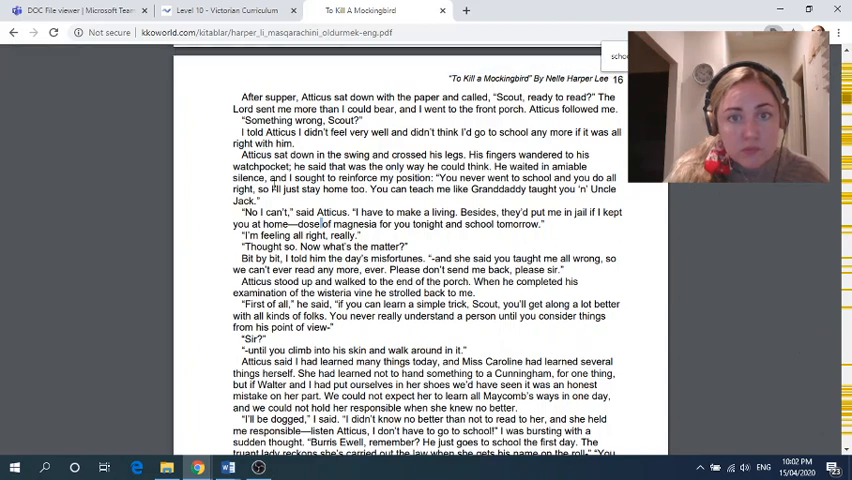
scroll(down, 3)
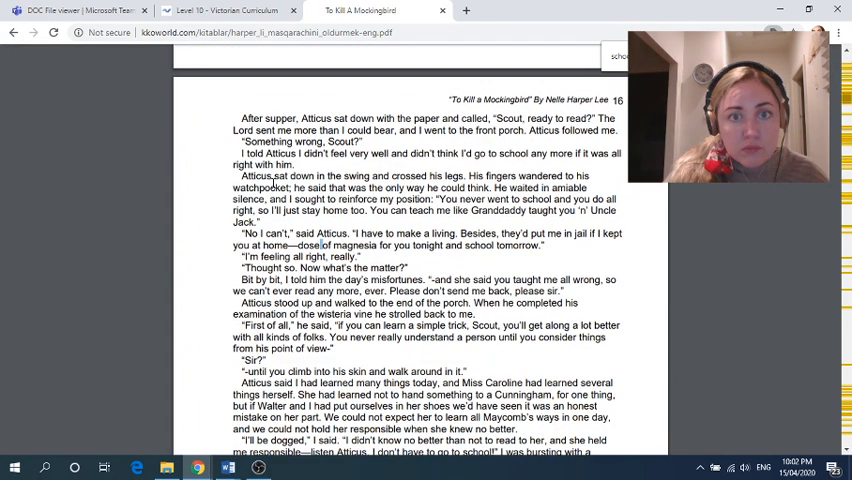
scroll(down, 3)
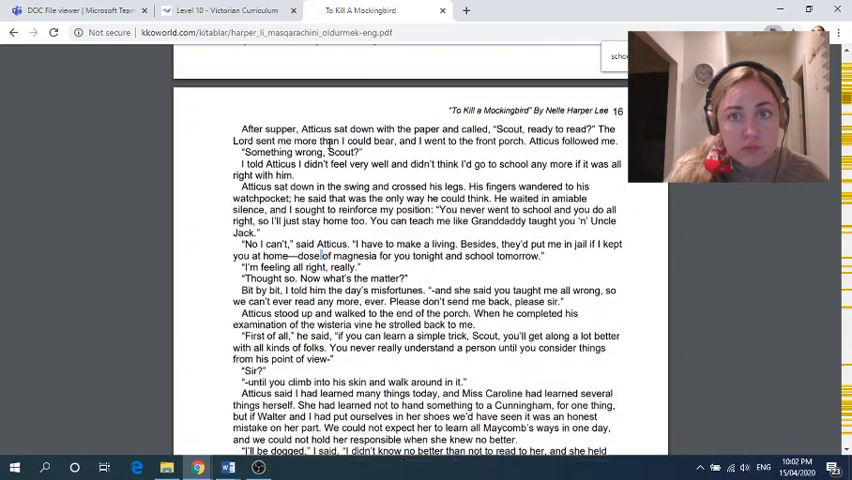
scroll(down, 3)
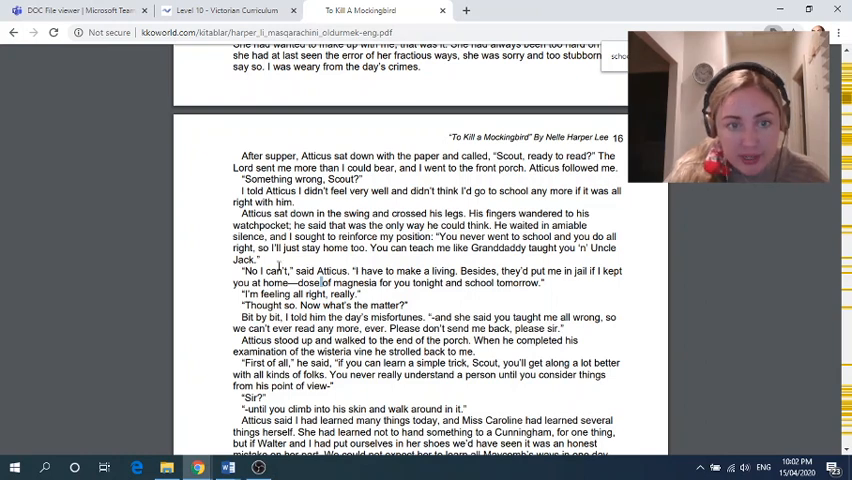
drag(242, 271, 296, 271)
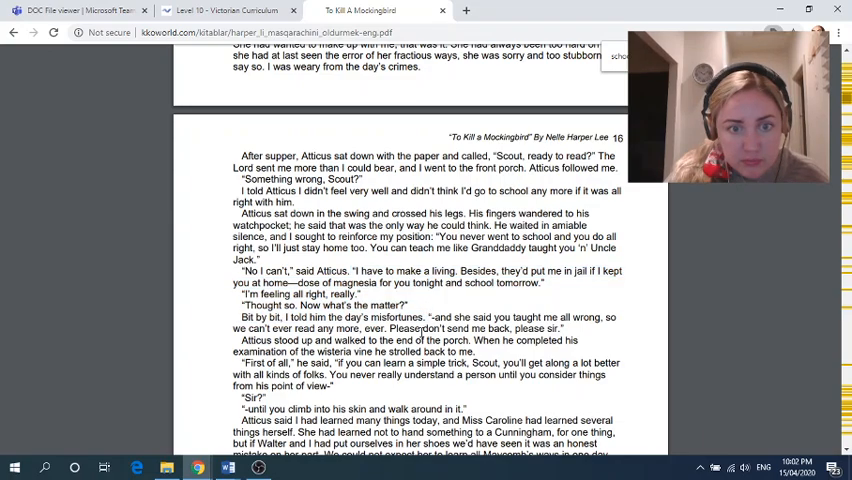
scroll(down, 3)
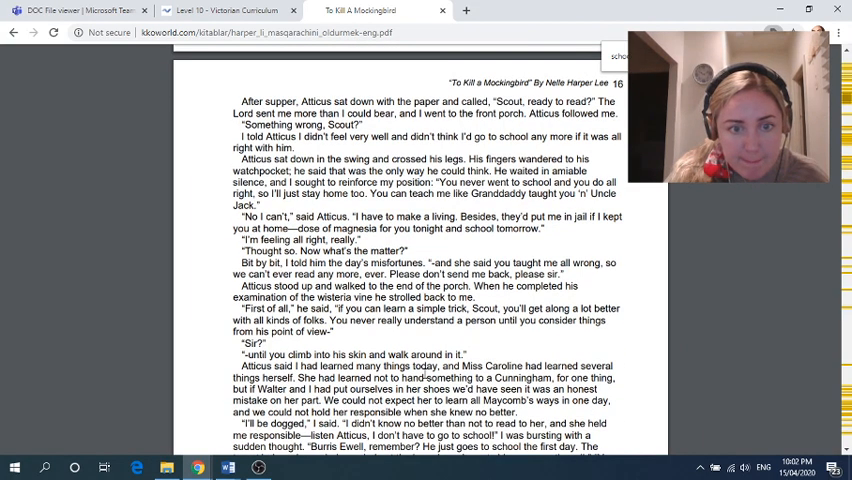
scroll(down, 3)
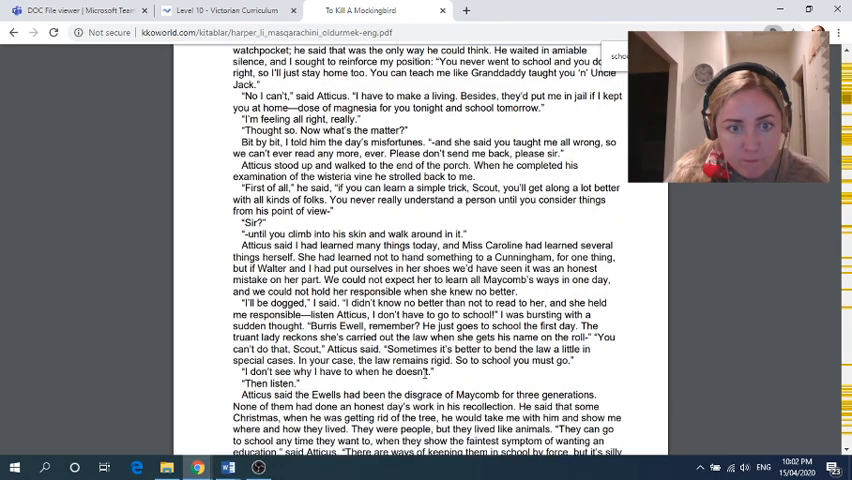
scroll(down, 3)
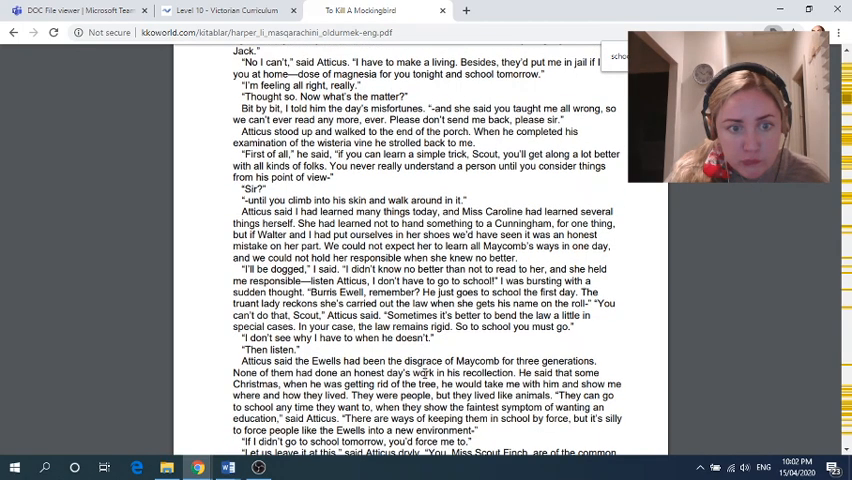
scroll(down, 3)
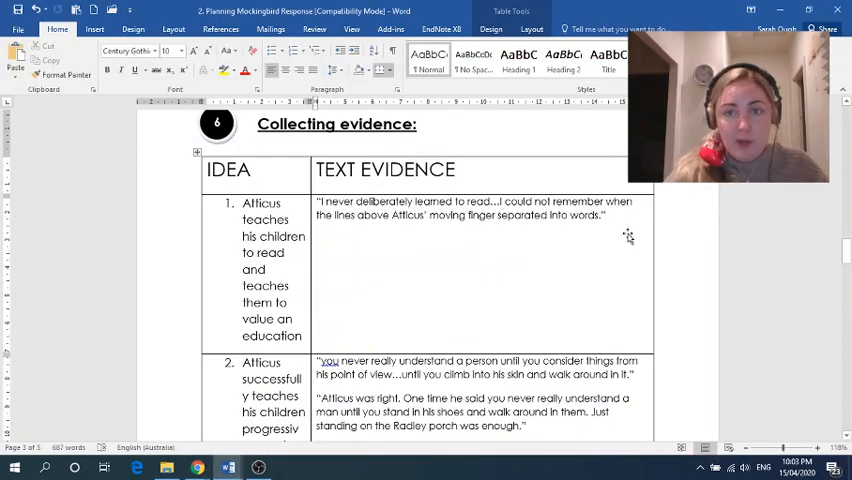
Step: Add the quote "If I didn't go to school tomorrow, you'd force me to." under idea 1
text("If I didn't go to school tomorrow, you'd force me to.")
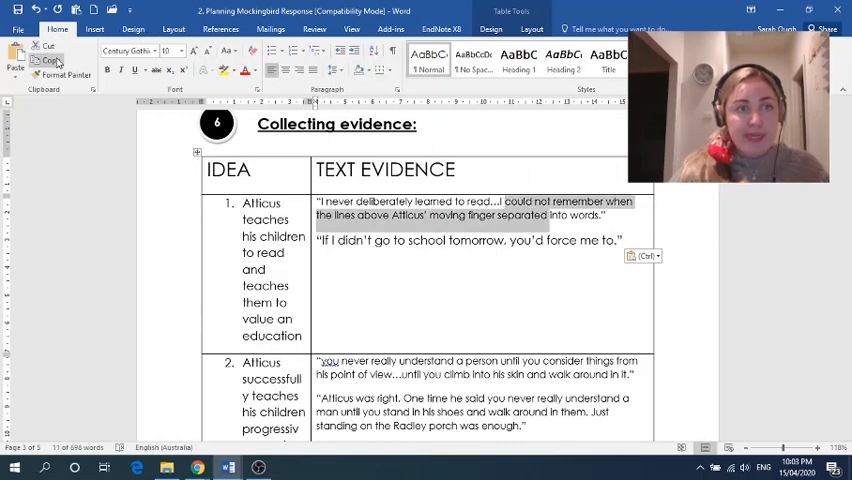
click(64, 75)
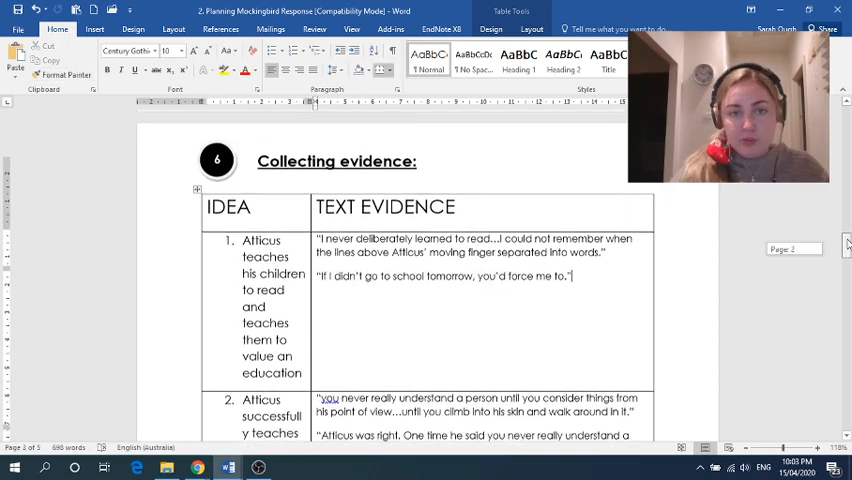
scroll(down, 3)
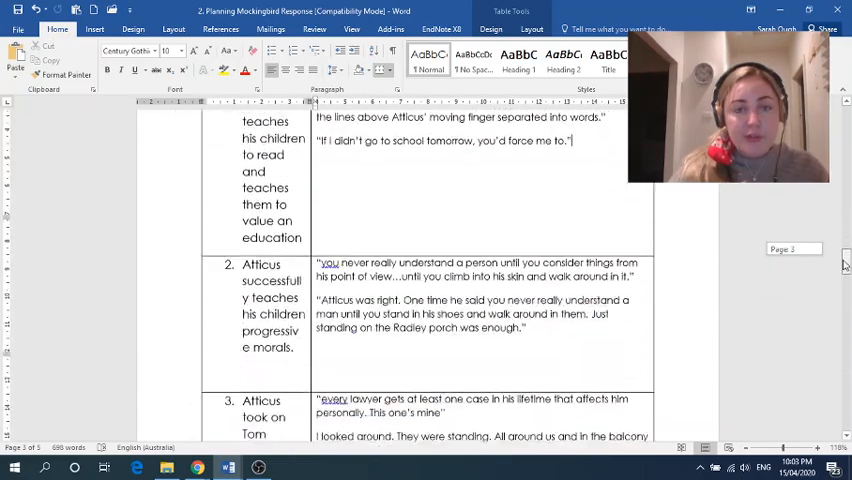
scroll(down, 3)
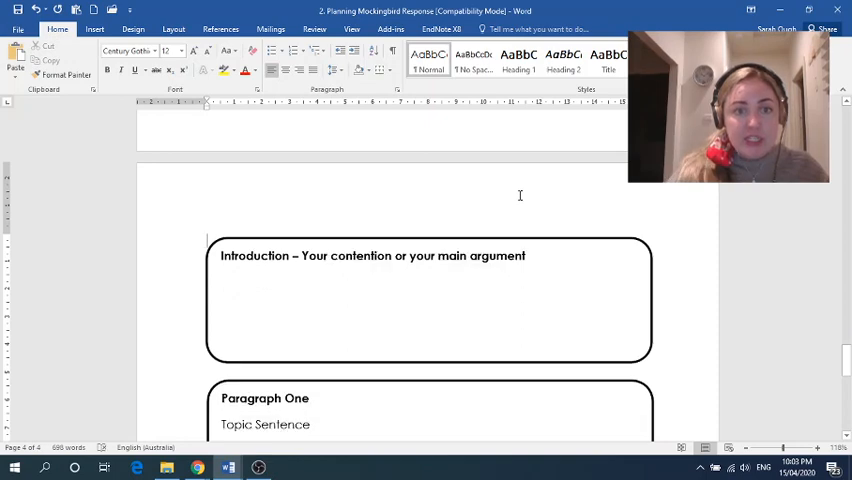
Step: Write the contention 'Both as a father and as a lawyer Atticus is not a failure' in the introduction
click(430, 300)
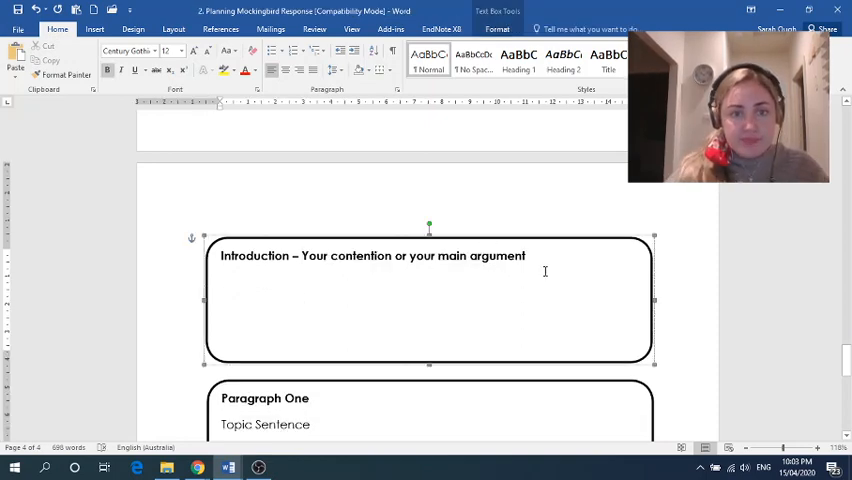
click(222, 282)
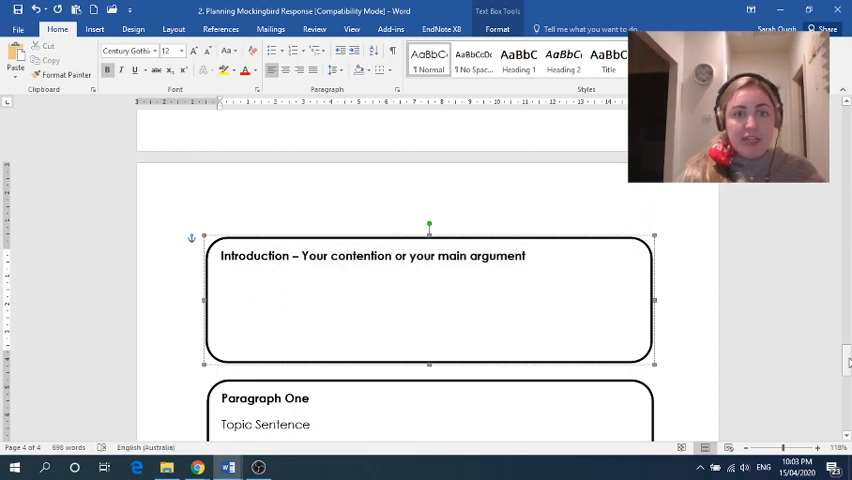
scroll(up, 3)
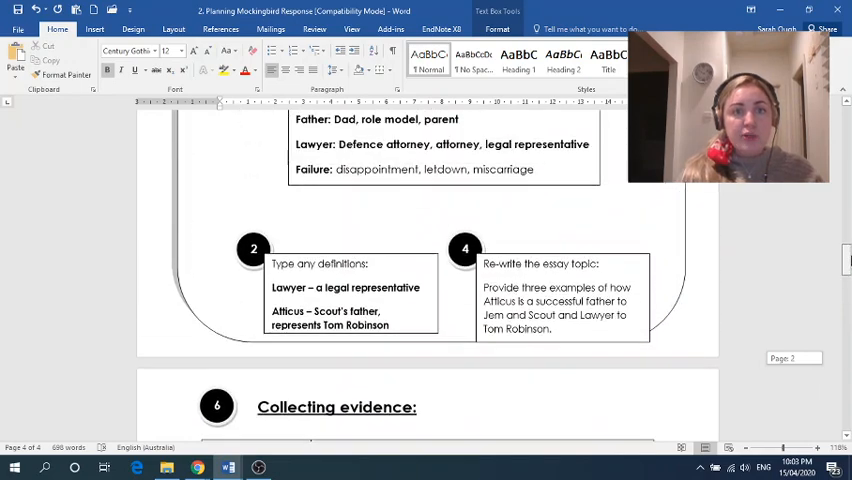
scroll(up, 3)
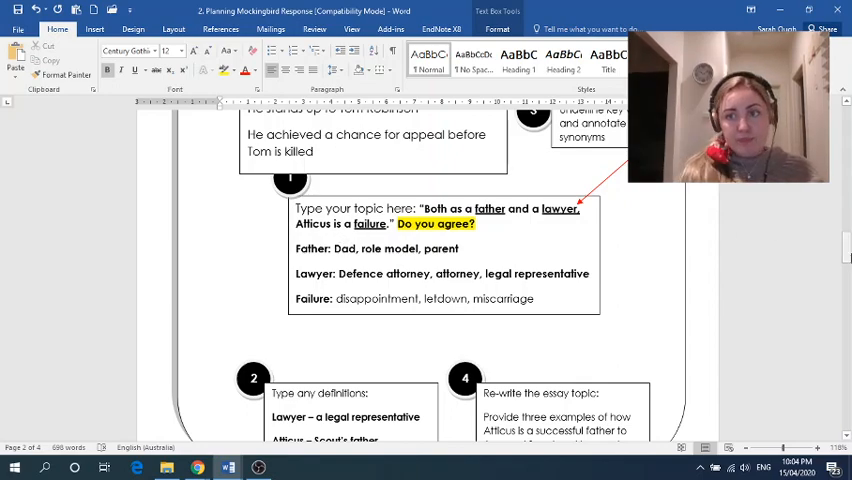
scroll(down, 3)
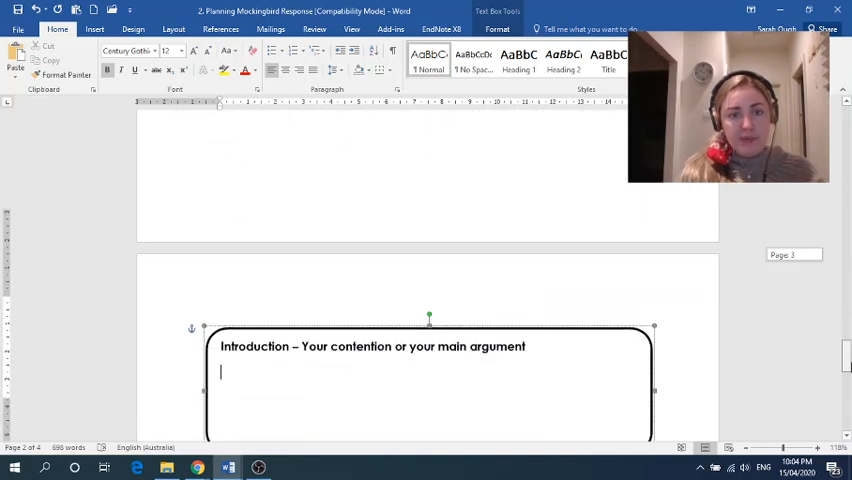
text(Both a)
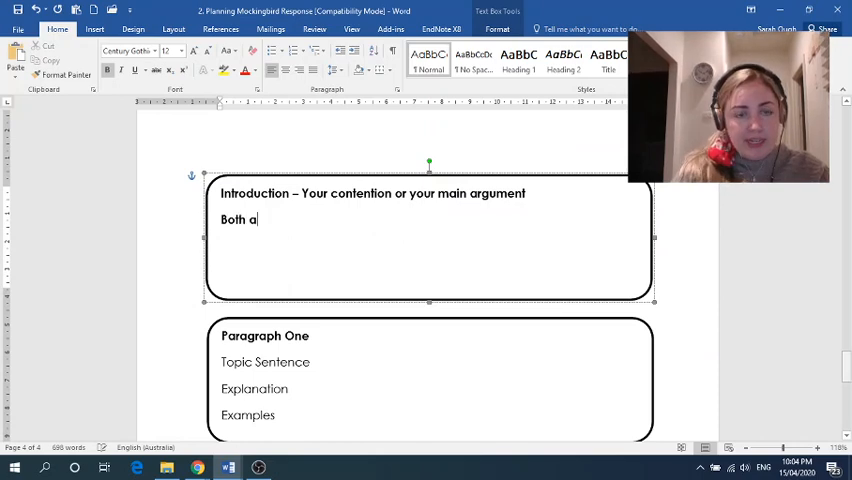
text(s a father)
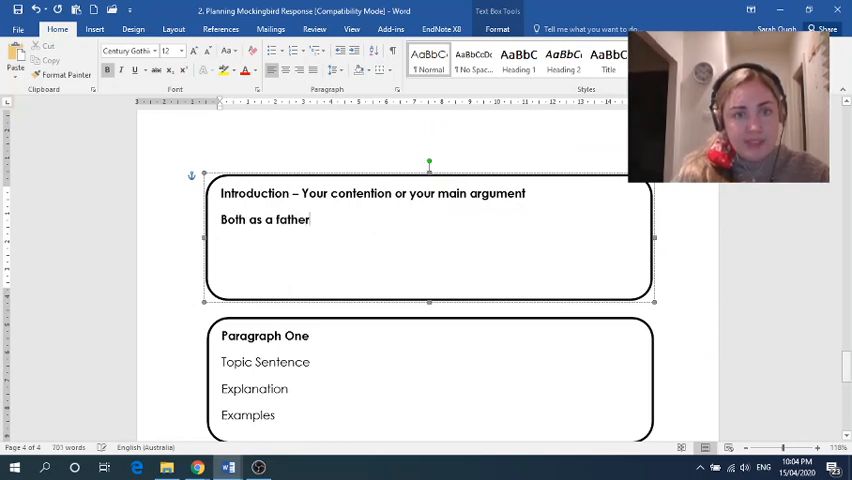
text(and as a l)
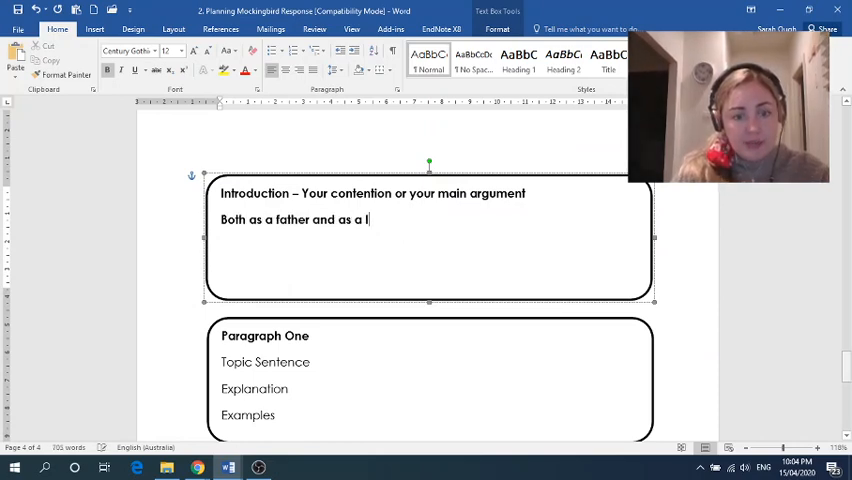
text(awyer Atticus is not a failure)
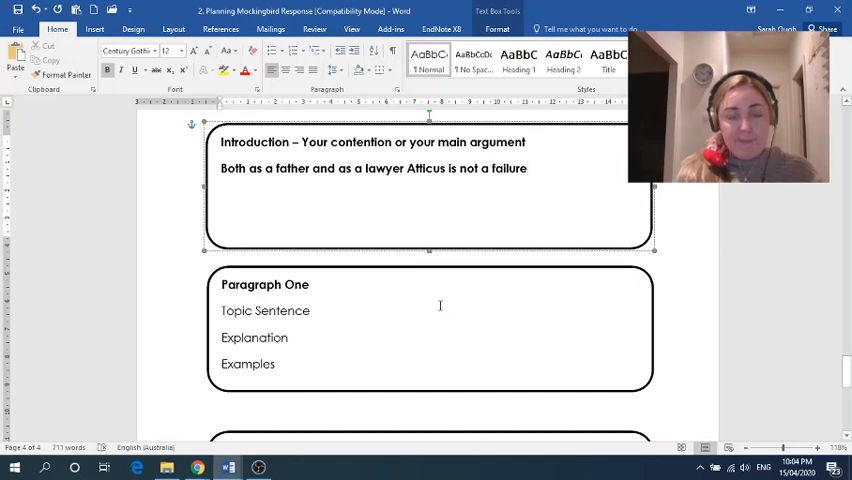
click(311, 310)
text(:)
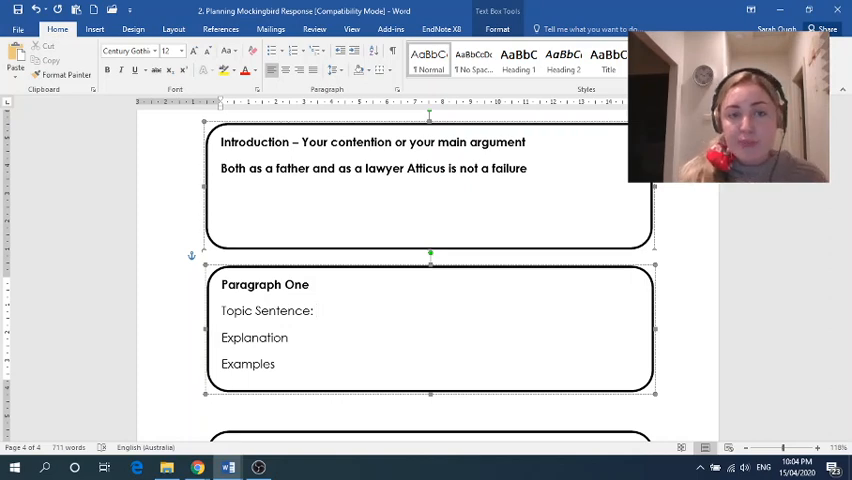
Step: Write the topic sentence formula 'author + verb + idea' in Paragraph One
click(316, 311)
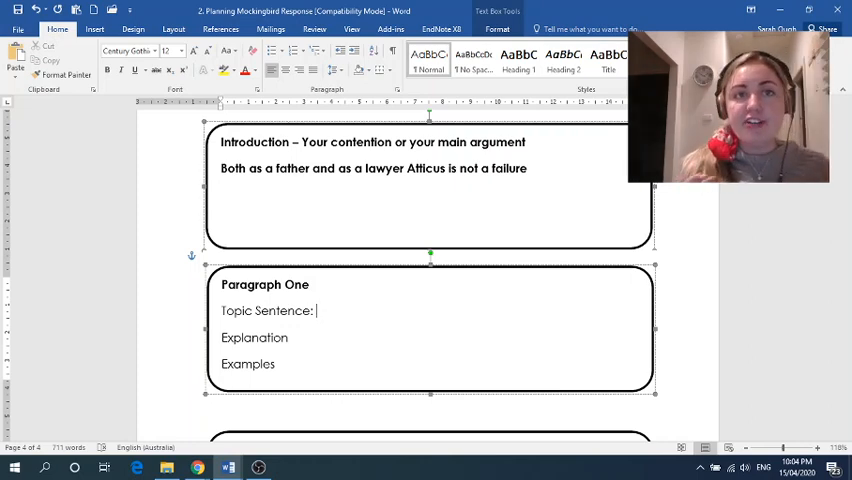
text(au)
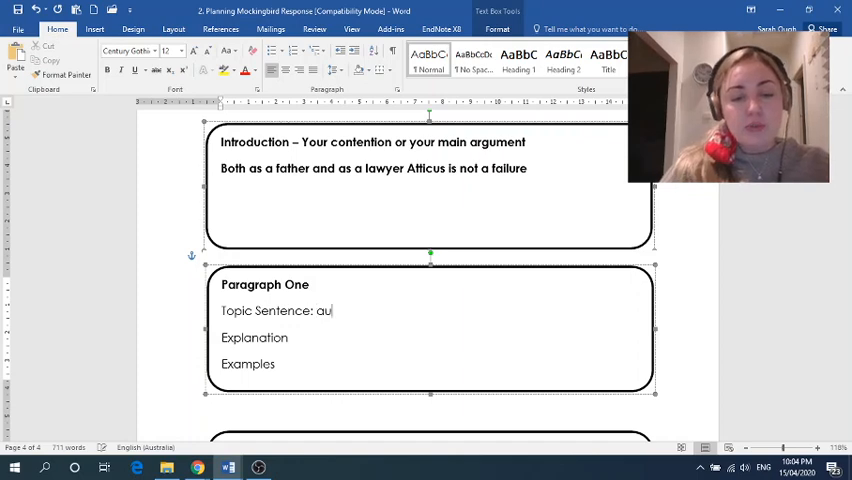
text(thor +)
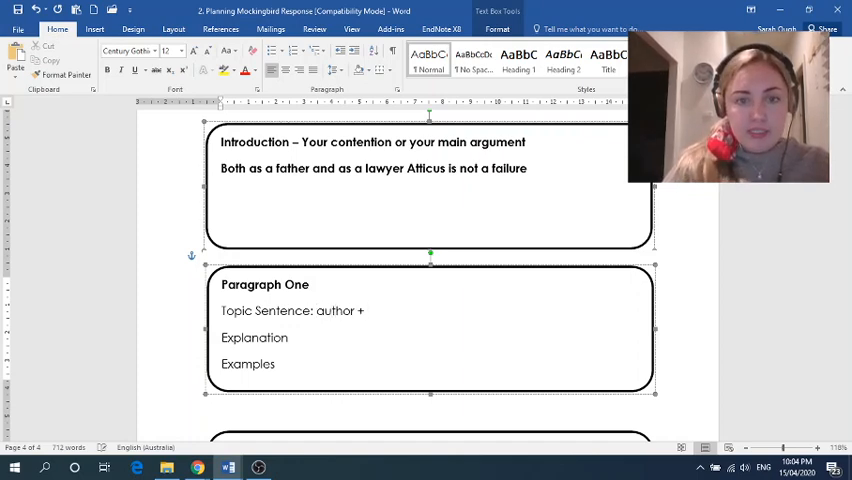
text(verb)
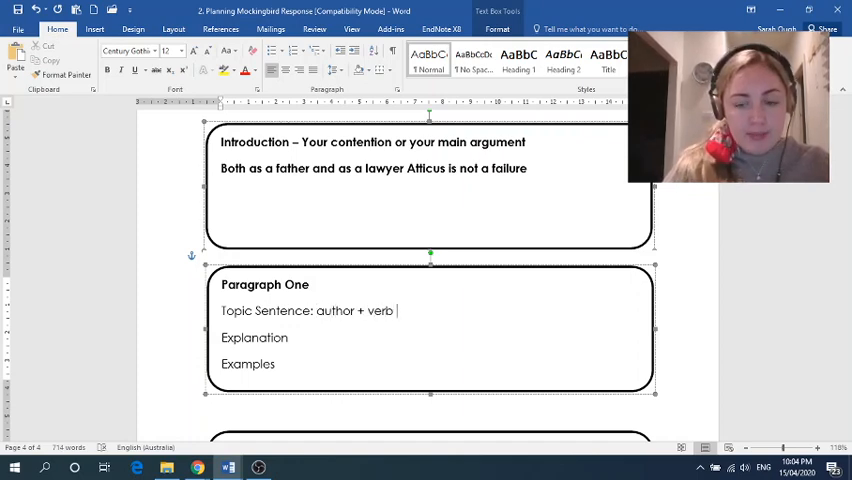
text(+)
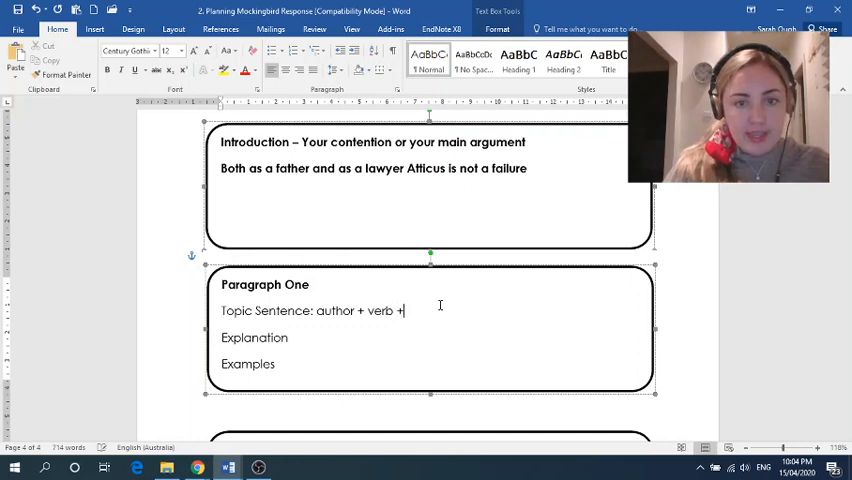
text(idea)
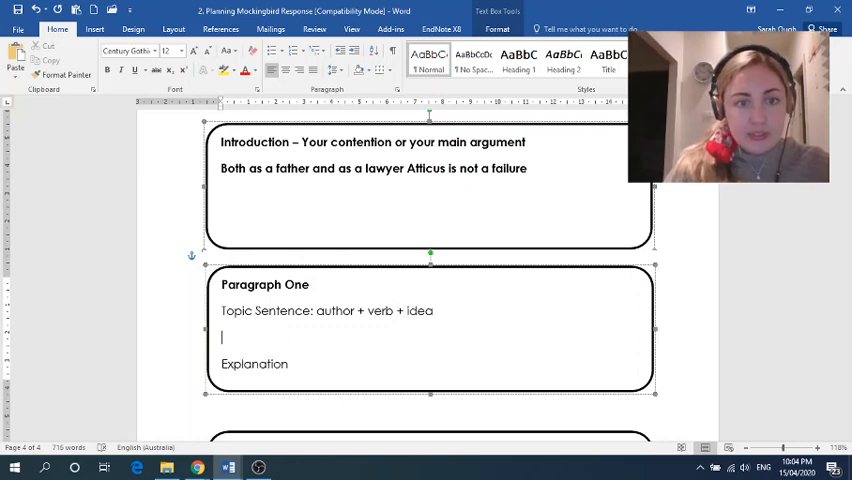
mouse_move(440, 306)
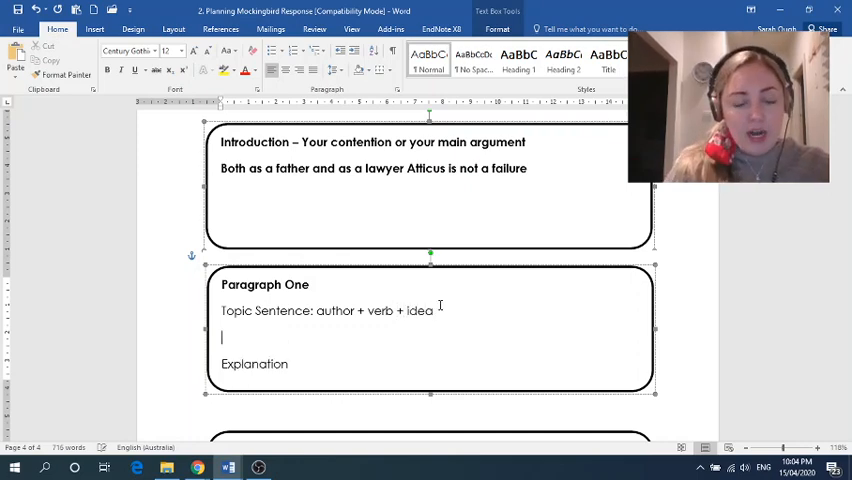
Step: Begin the topic sentence on a new line with 'Harper Lee sho'
text(In)
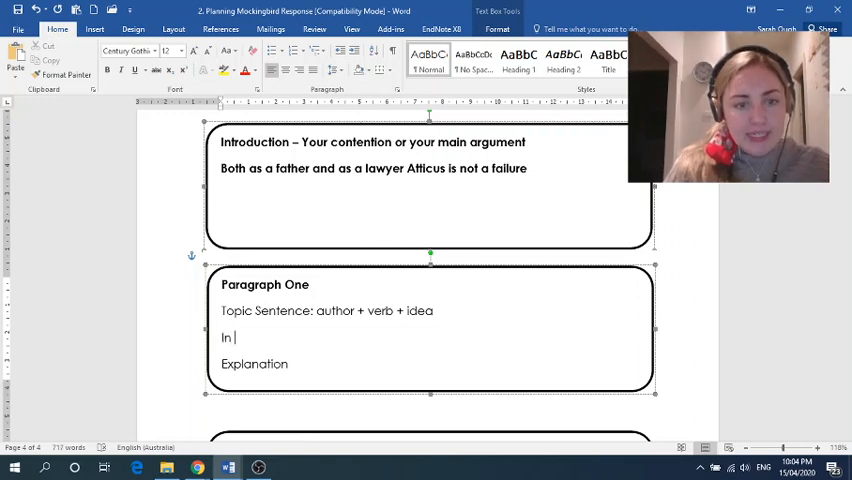
text(H)
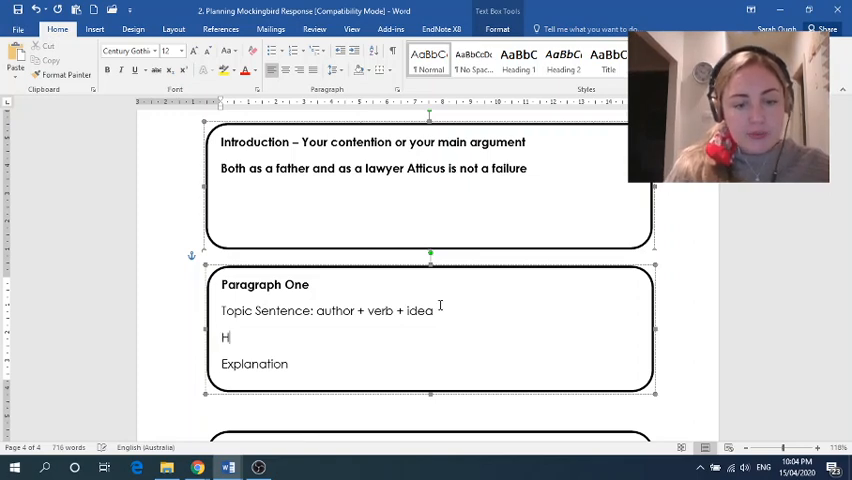
text(arper Lee)
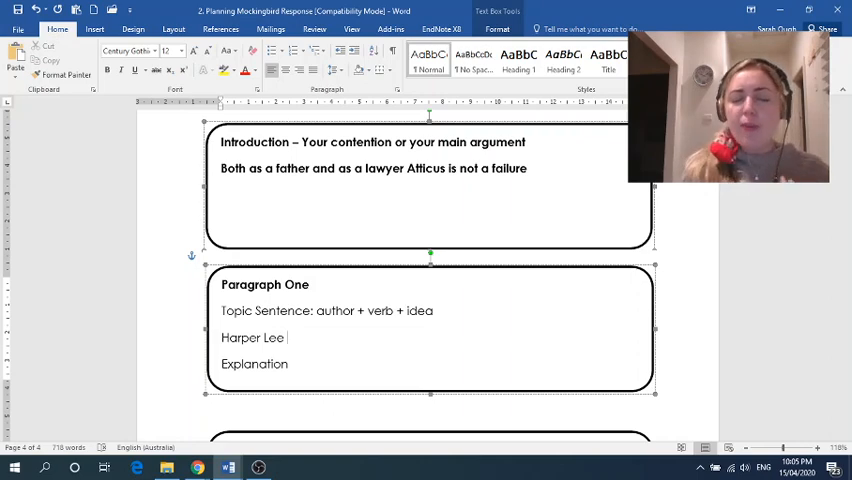
text(show)
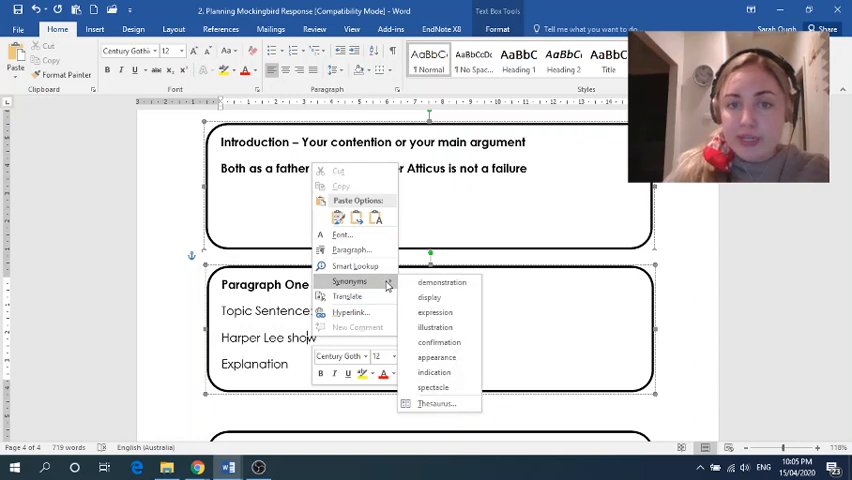
mouse_move(429, 297)
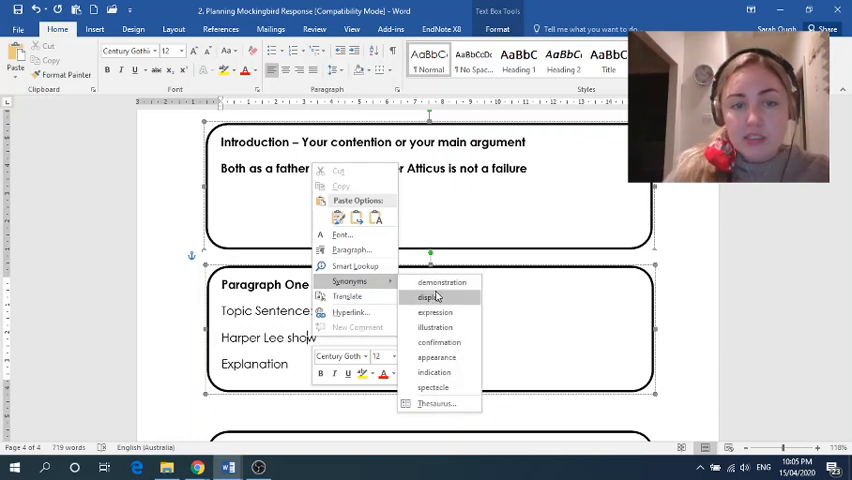
mouse_move(435, 312)
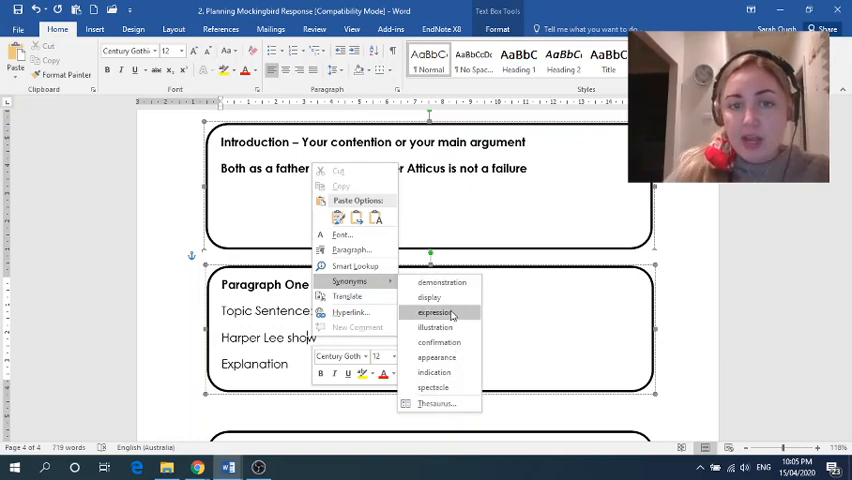
mouse_move(435, 327)
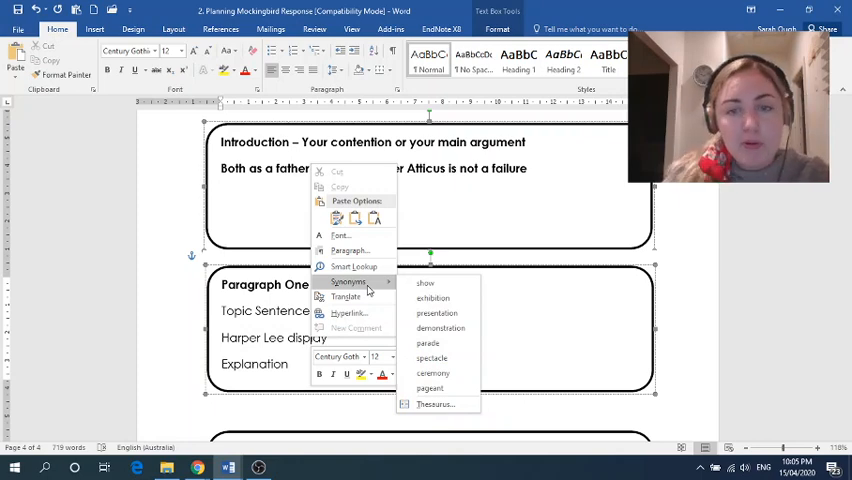
Step: Replace 'show' with the synonym 'displays' so the sentence reads 'Harper Lee displays'
click(266, 337)
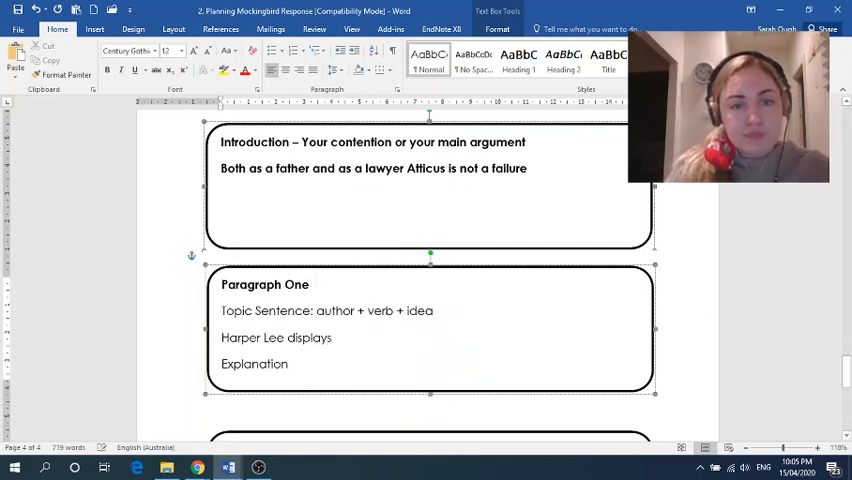
Step: Extend Paragraph One's sentence with 'Atticus' success as a father when' and bring the evidence table into view
text(At)
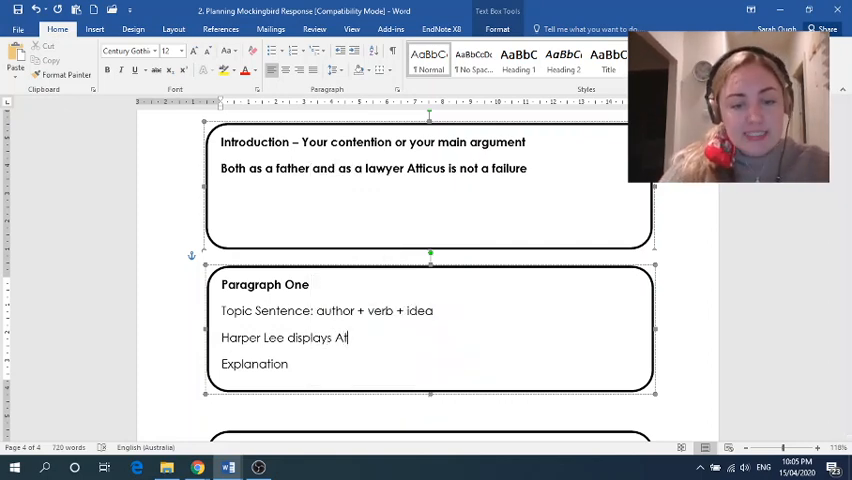
text(ticus')
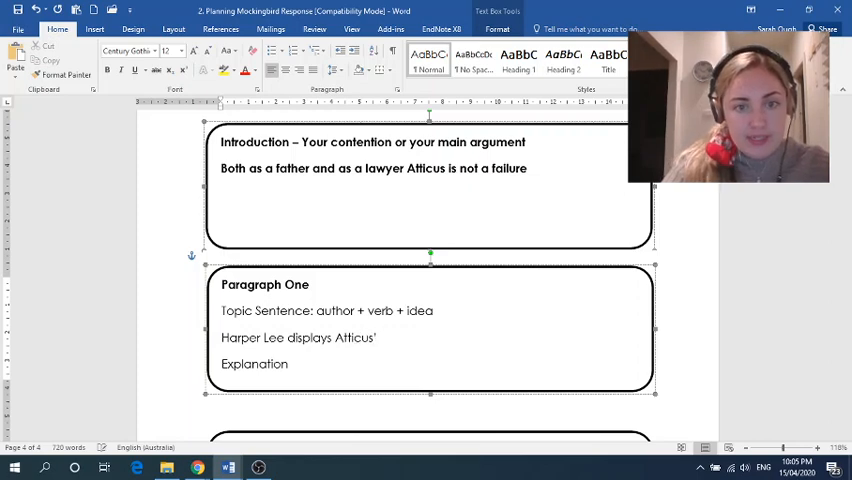
text(success as)
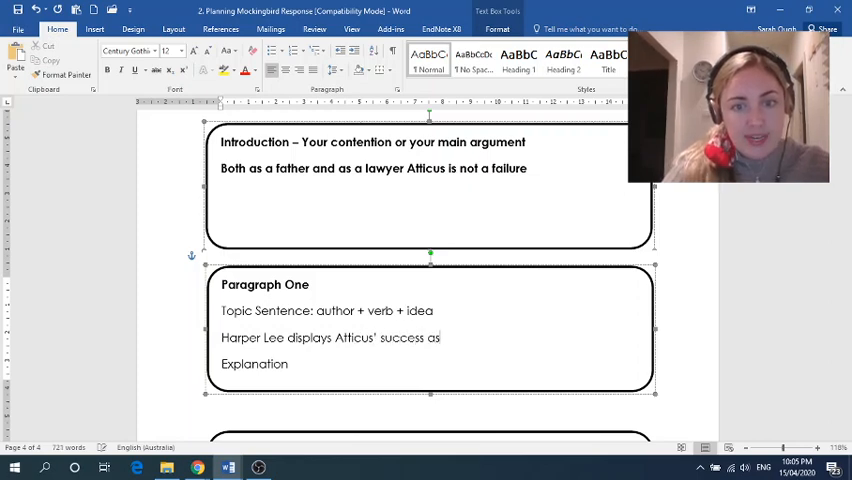
text(a father)
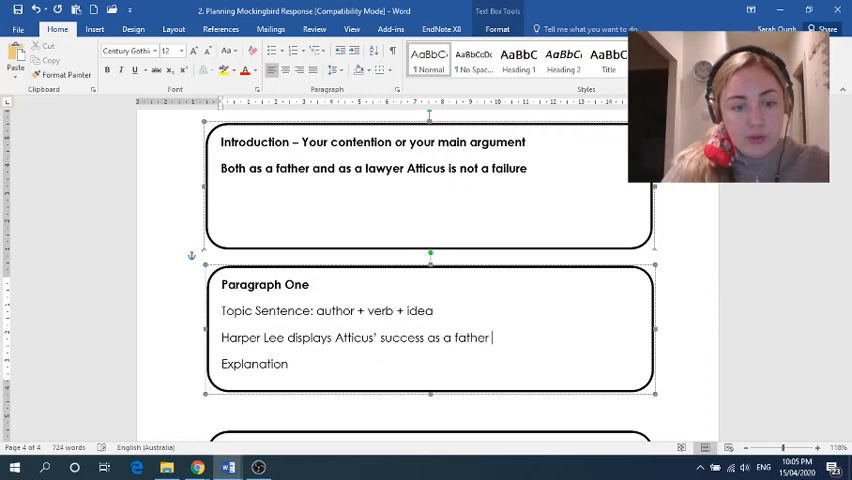
text(chw)
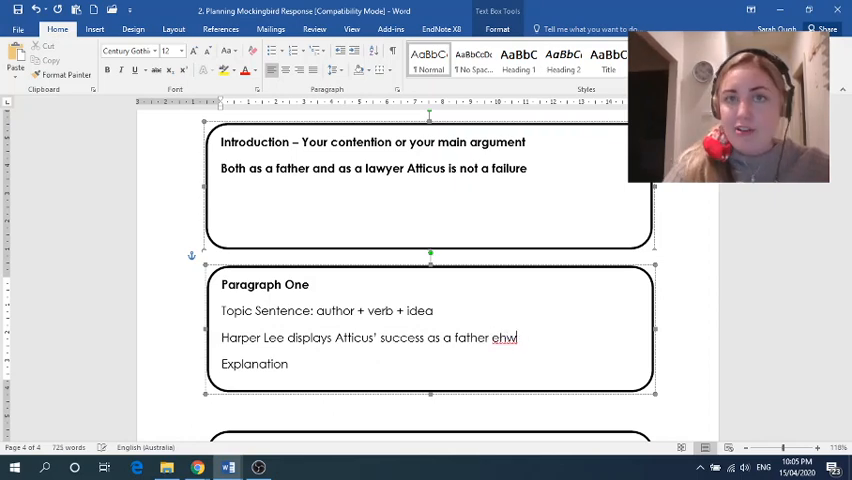
text(when)
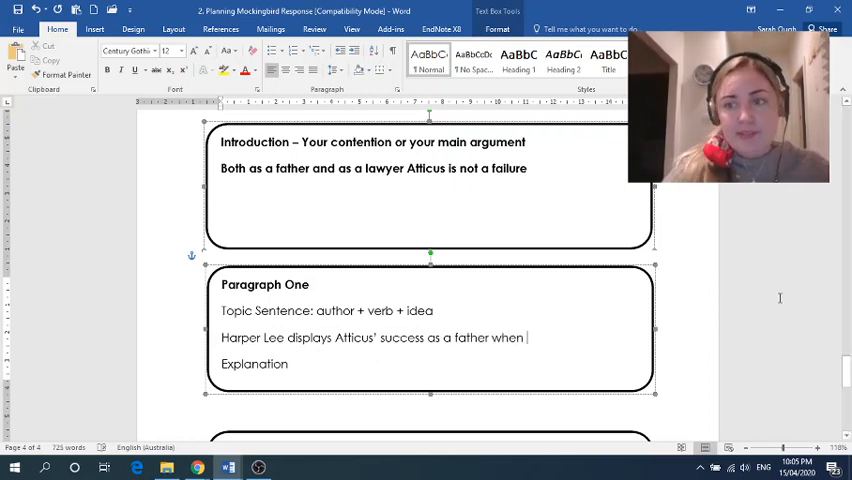
scroll(down, 3)
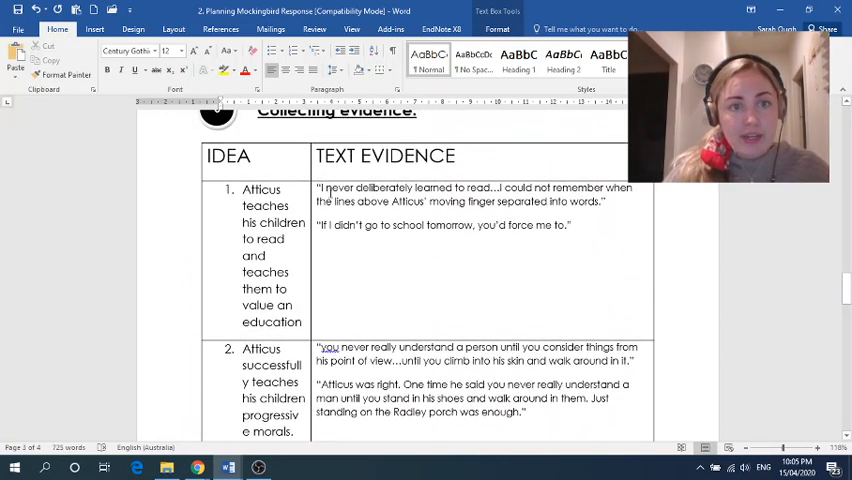
Step: Select idea 1's wording in the evidence table, then return to Paragraph One
drag(244, 205, 297, 239)
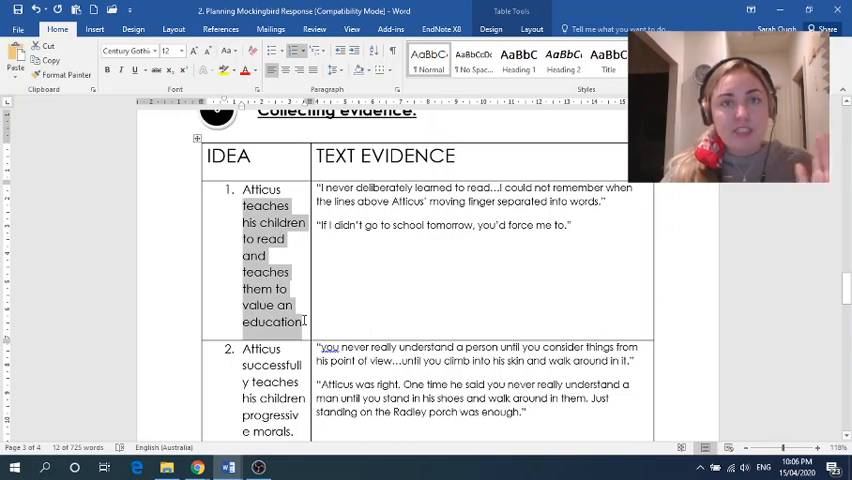
scroll(down, 3)
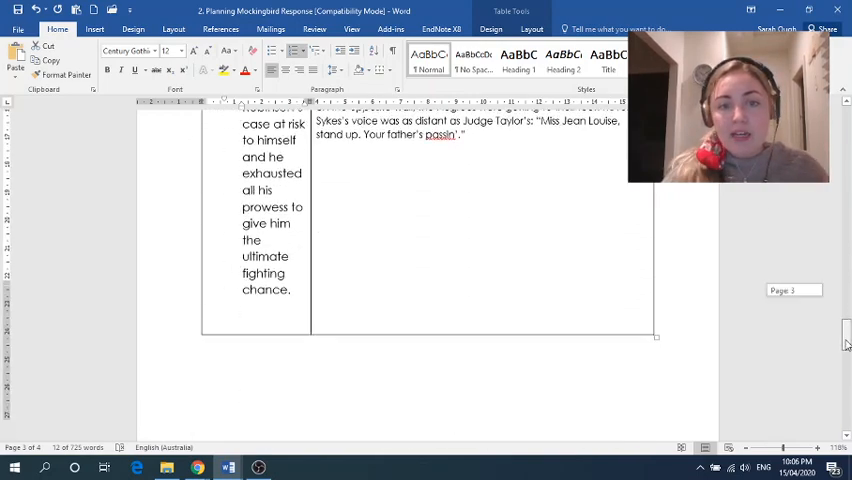
scroll(down, 3)
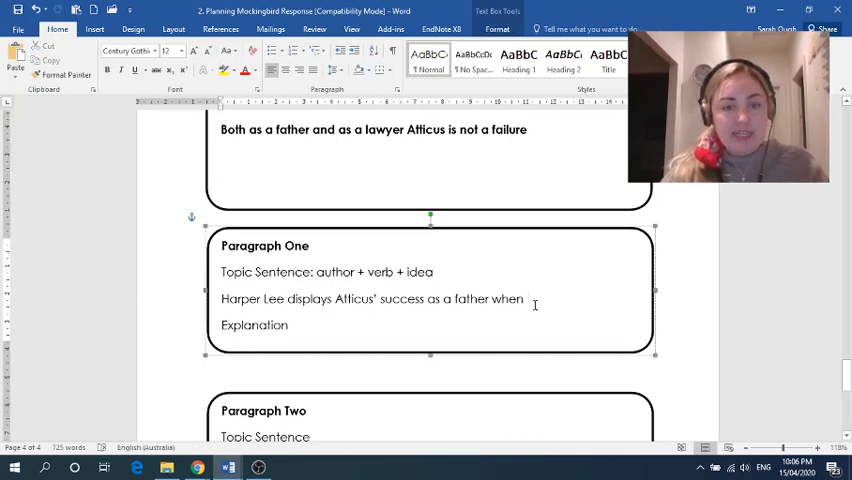
Step: Finish the topic sentence with 'teaches his children to read and teaches them to value an education.'
text(teaches his children to read and teaches them to value an education)
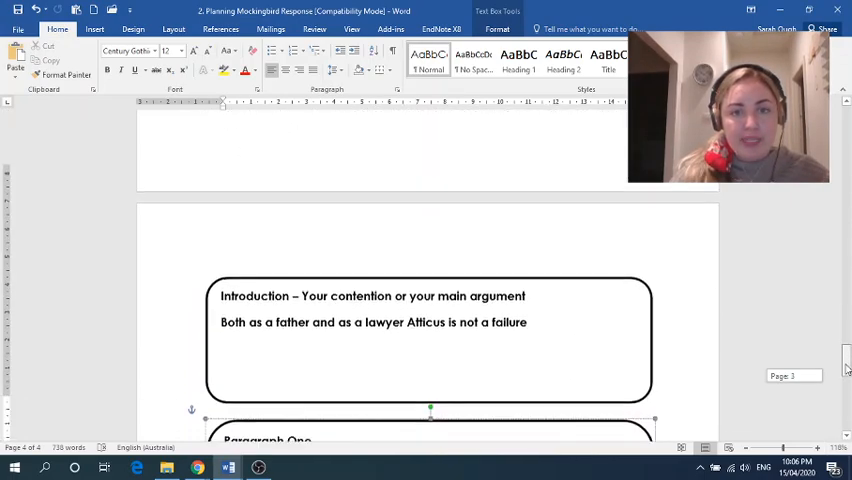
scroll(down, 3)
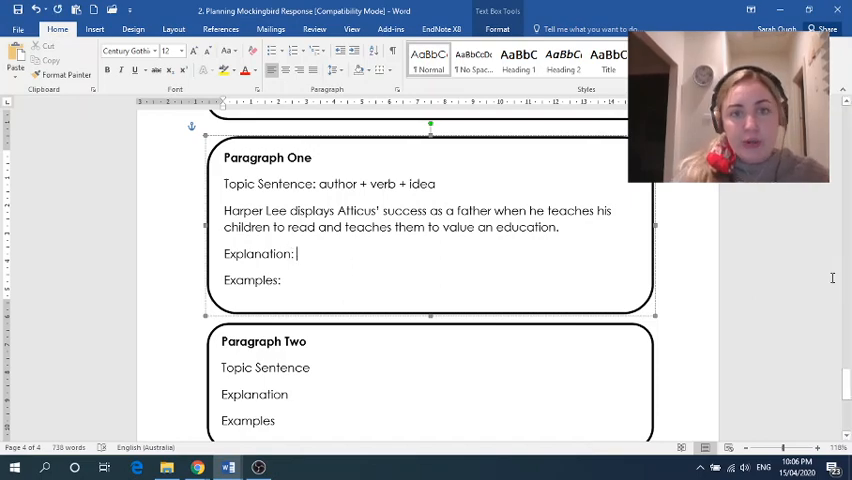
scroll(down, 3)
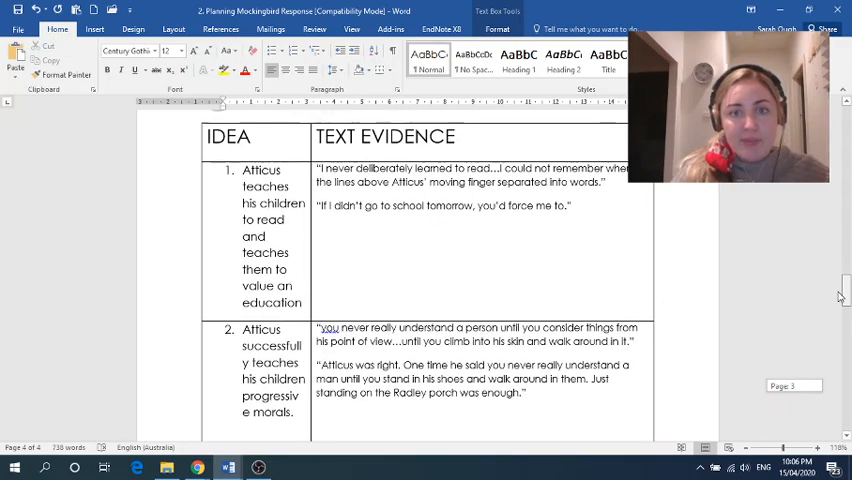
scroll(down, 3)
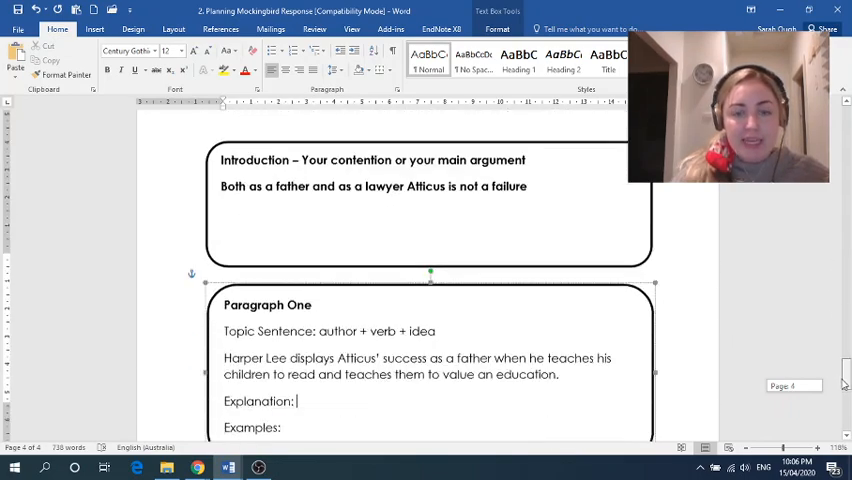
scroll(down, 3)
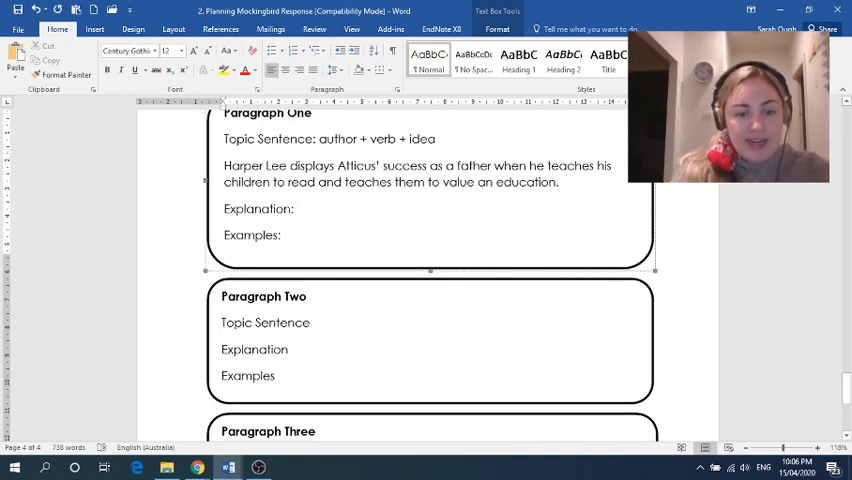
Step: Write that Atticus consistently reading with his young daughter builds her skill
text(Atticus in)
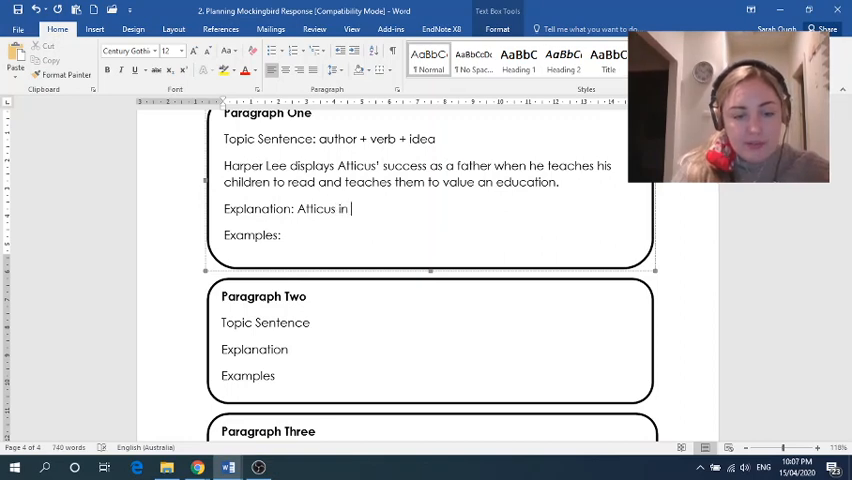
text(consistently)
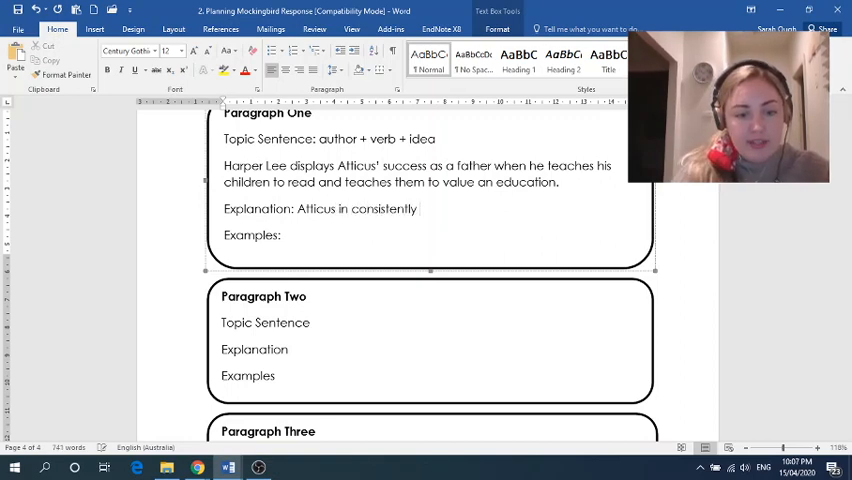
text(reading with)
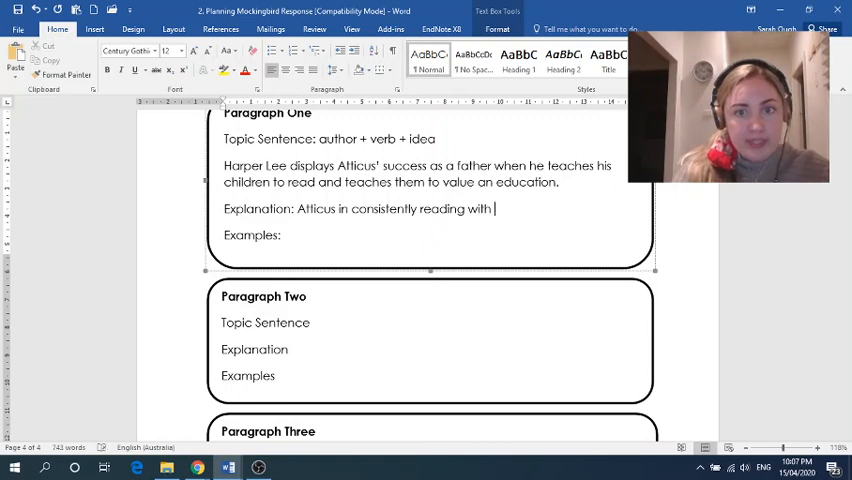
text(his young)
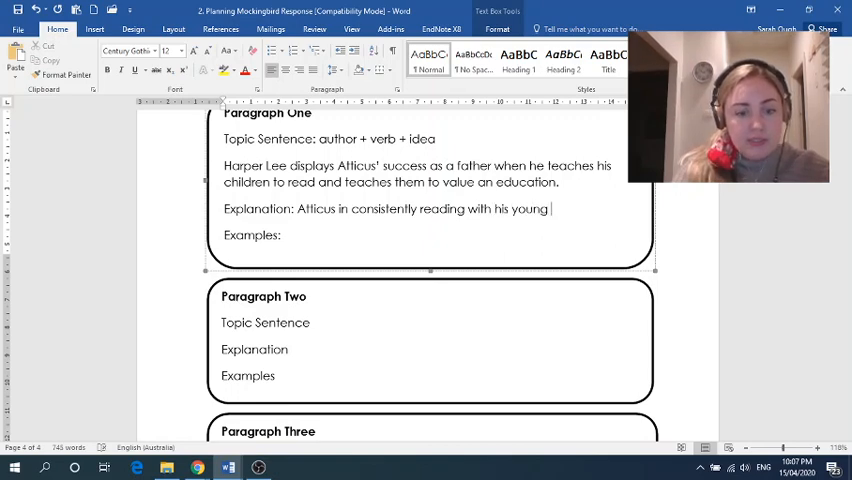
text(daughter, taught her an essential)
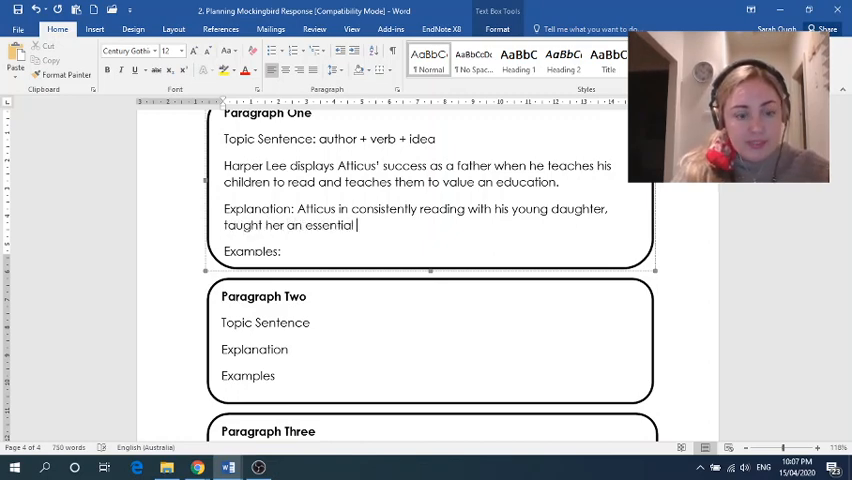
text(skill.)
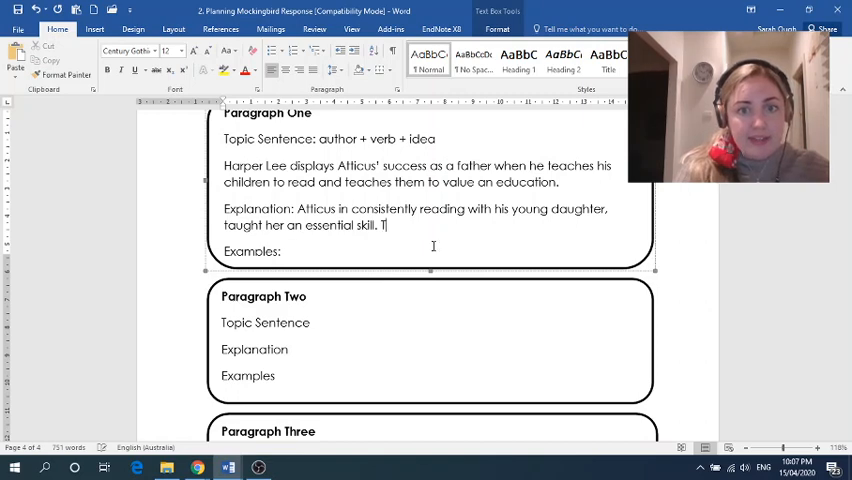
Step: Add that this shows a successful father, paying exceptional attention despite his career and single-father status
text(This shows he is a)
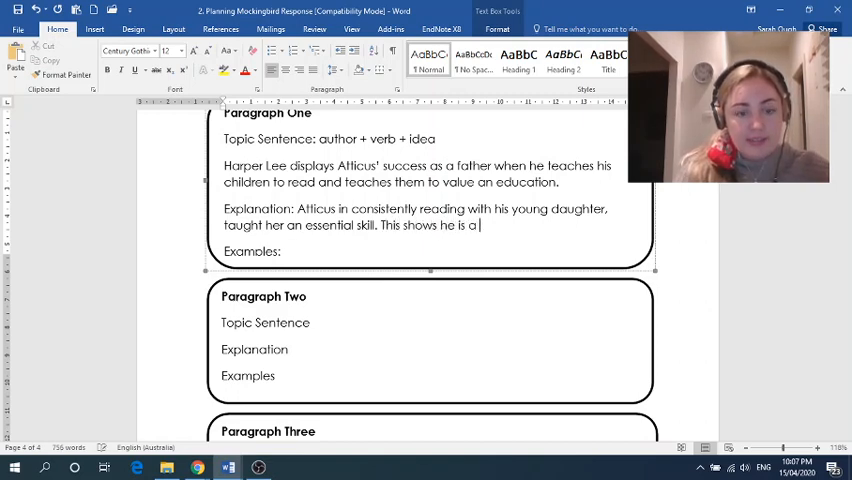
text(success)
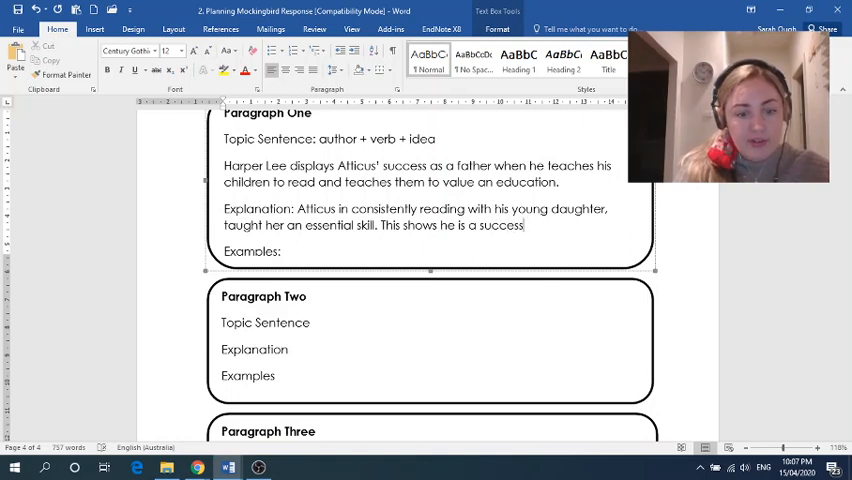
text(ful father)
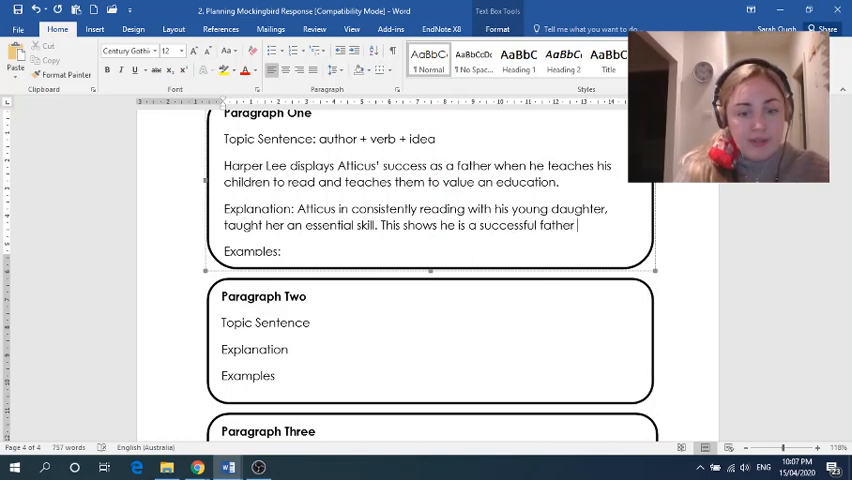
text(because he is clearly)
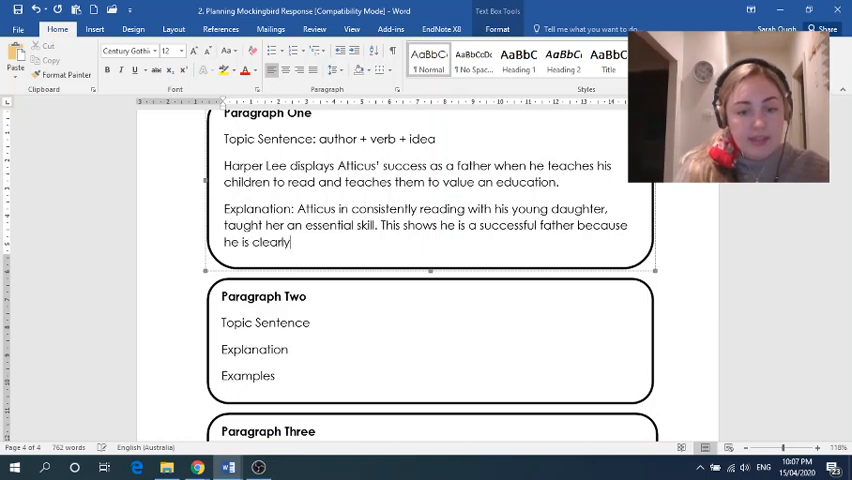
text(paying her)
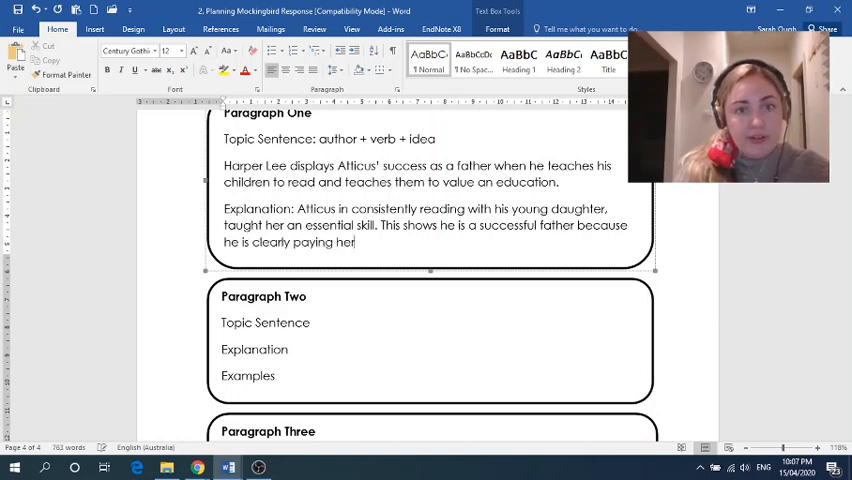
text(an)
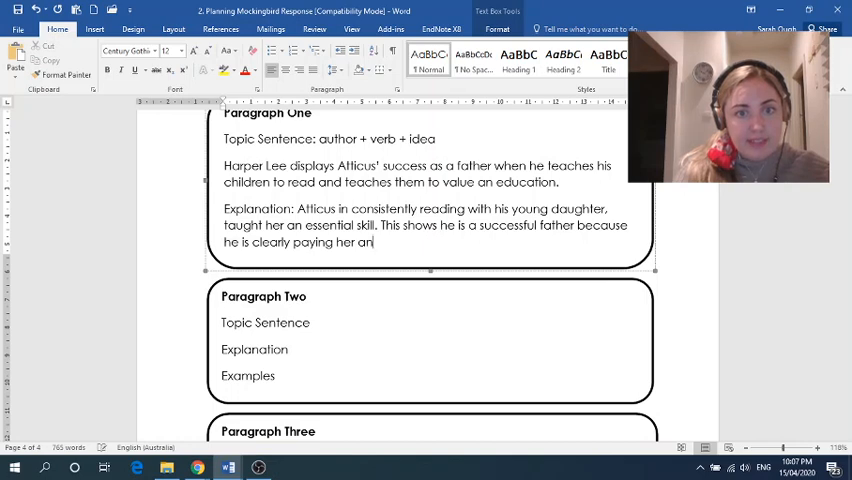
text(exceptional amount of attentio)
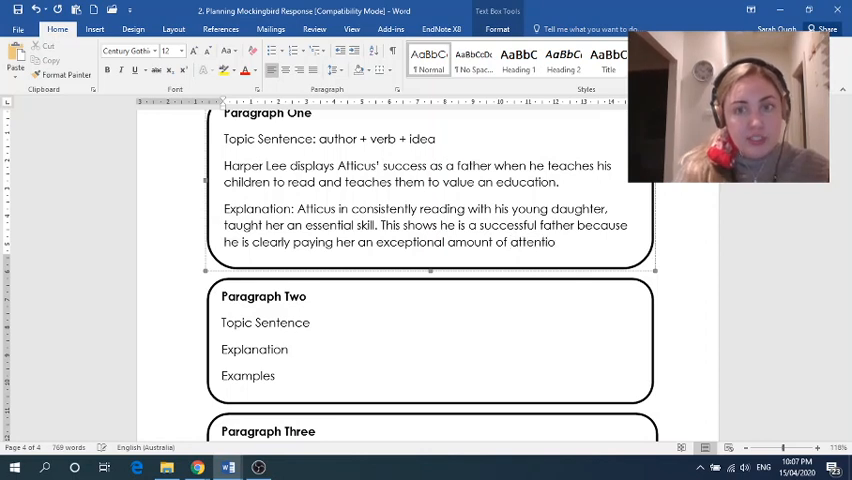
text(consi)
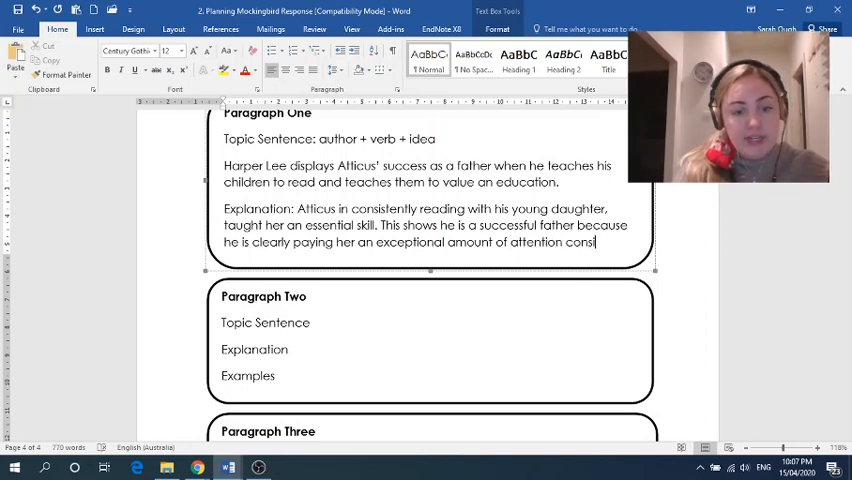
text(dering)
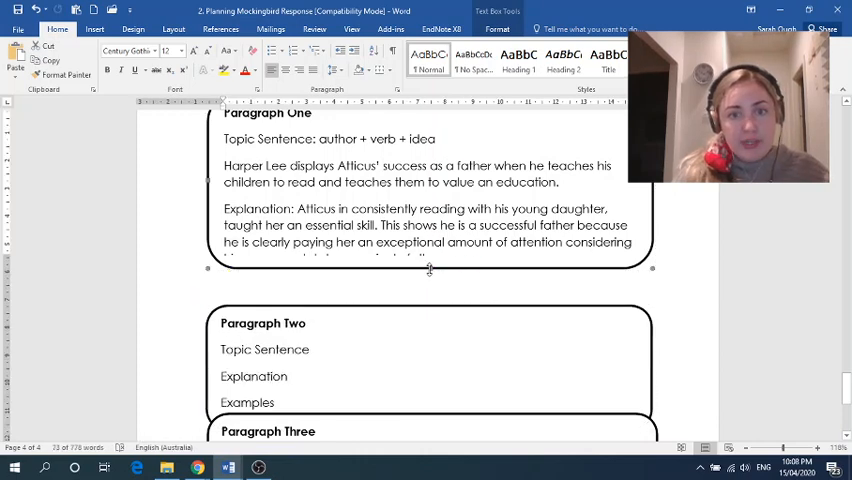
text(his career and status as a single father.)
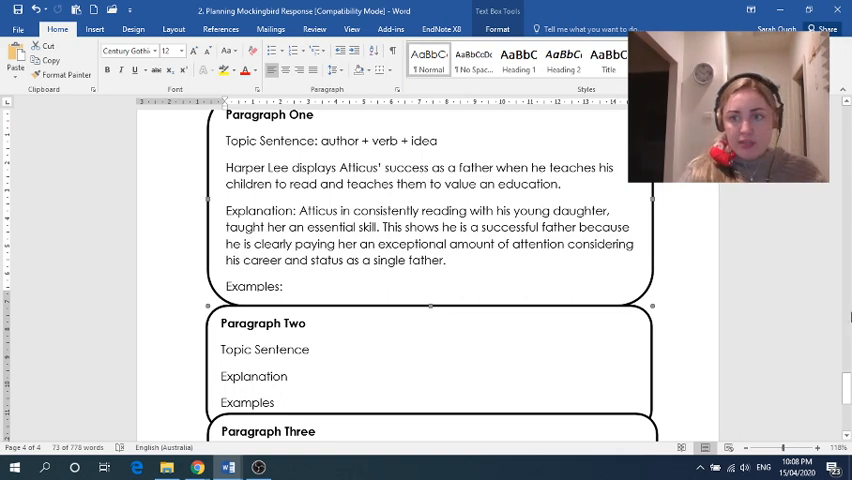
scroll(down, 3)
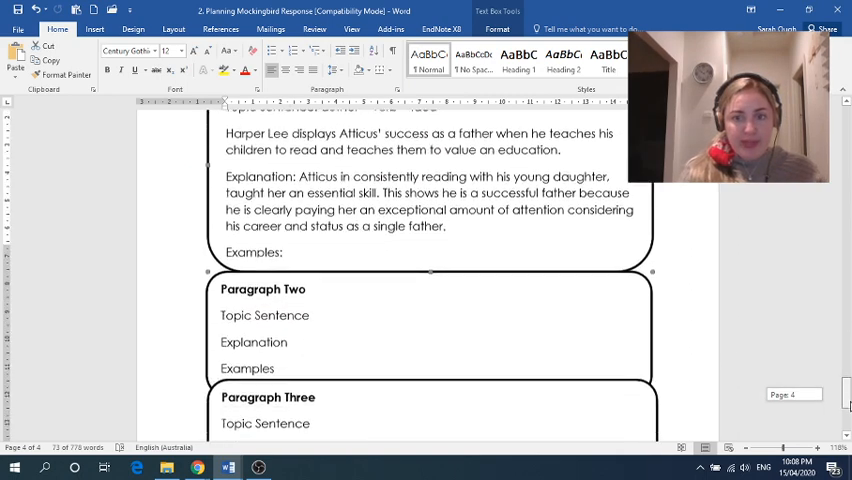
scroll(down, 3)
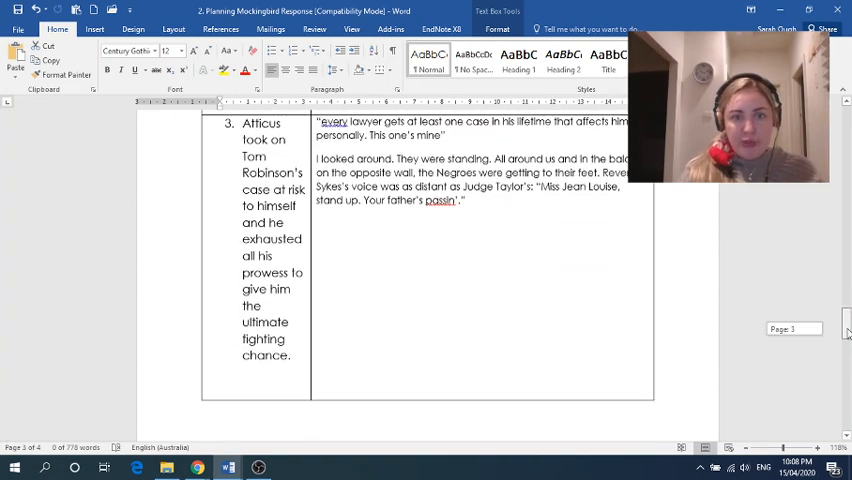
scroll(down, 3)
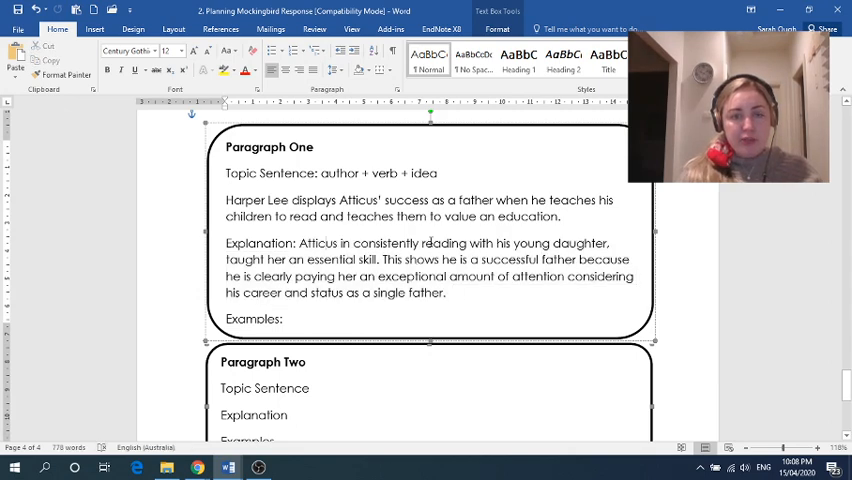
Step: Prefix the explanation with 'Harper Lee is conveying to her reader that' and append 'in the 1930s.'
double_click(315, 243)
text(Harper Lee is conveying to her )
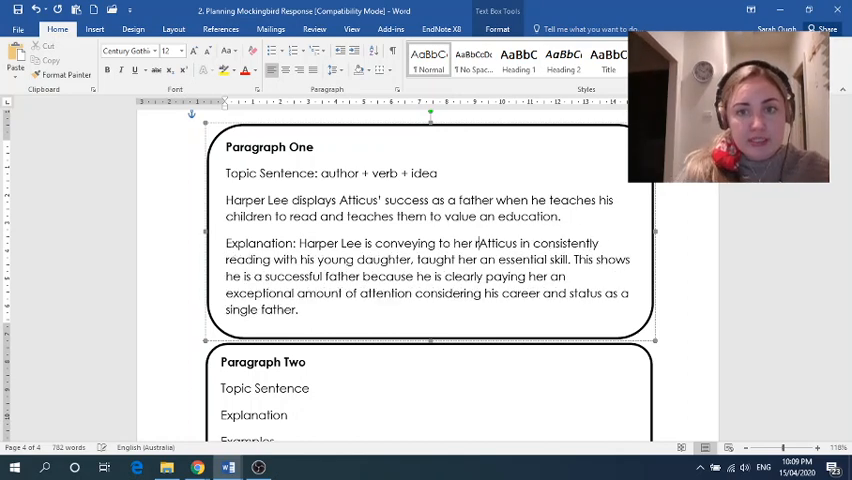
text(reader that)
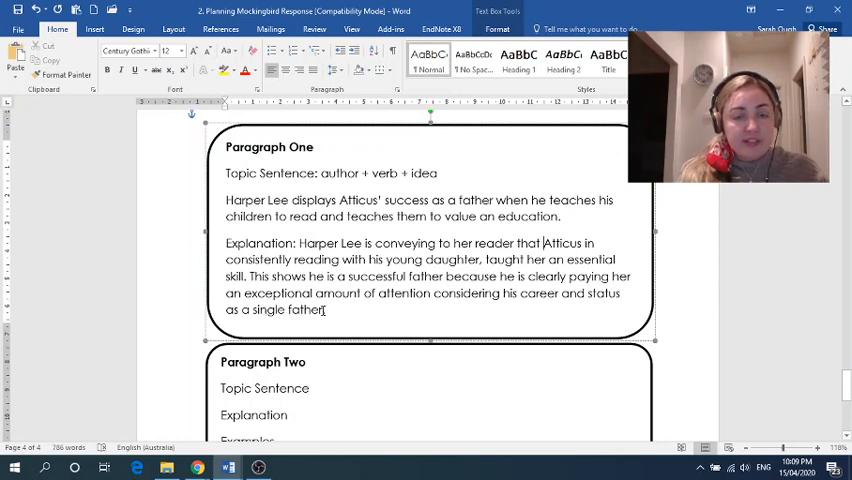
text(in the 1930s.)
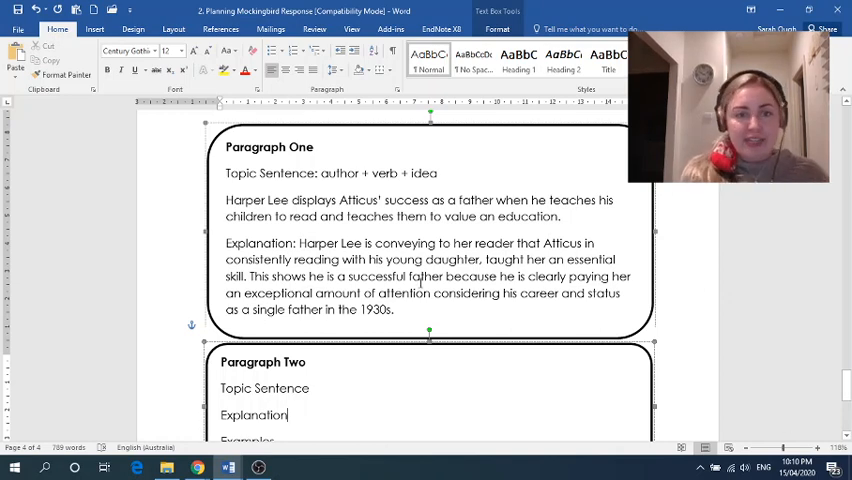
scroll(down, 3)
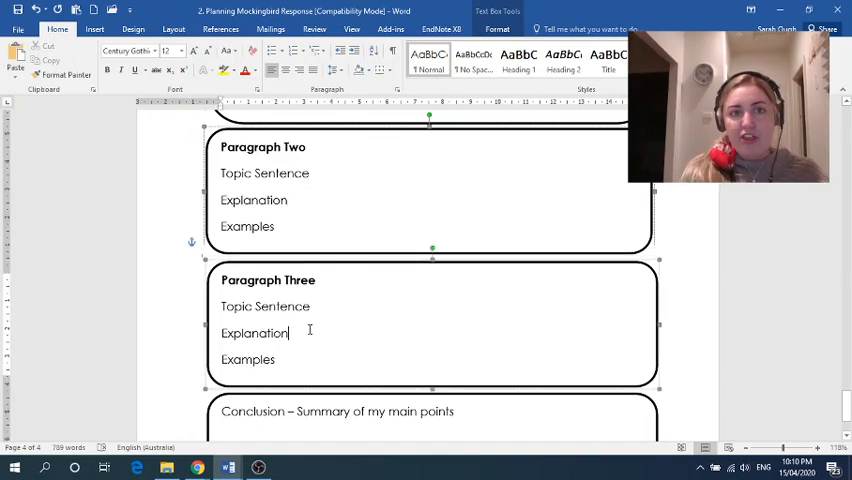
scroll(up, 3)
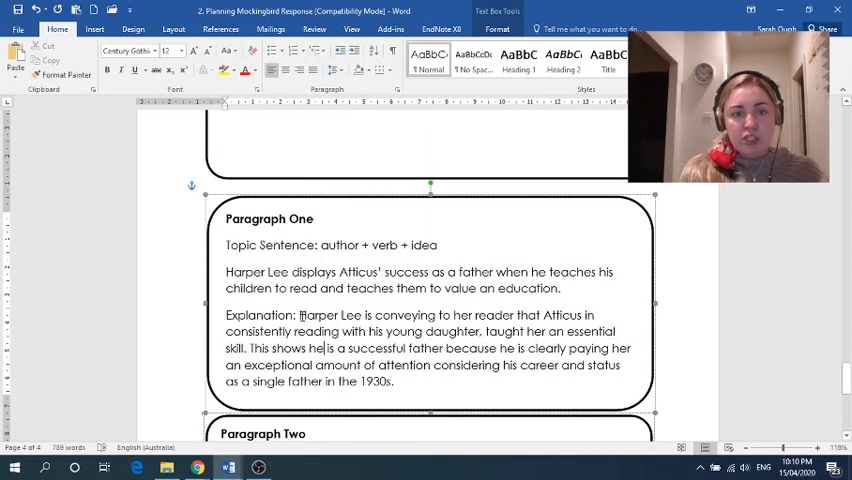
double_click(330, 315)
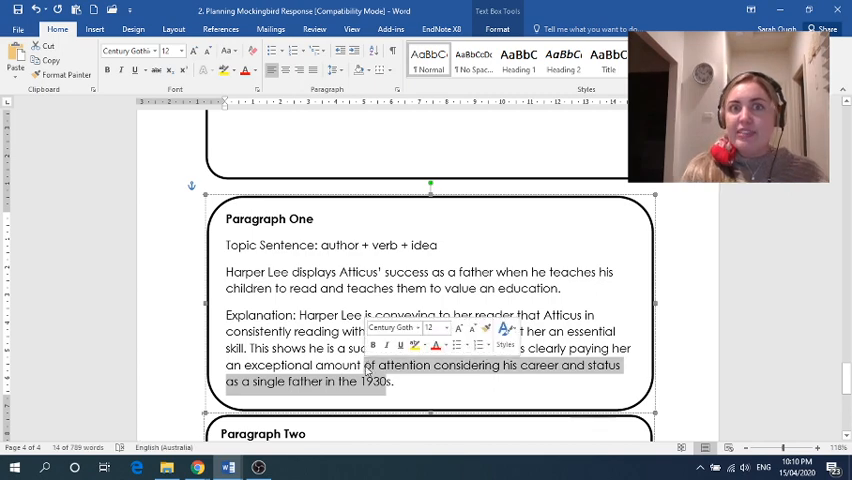
click(333, 365)
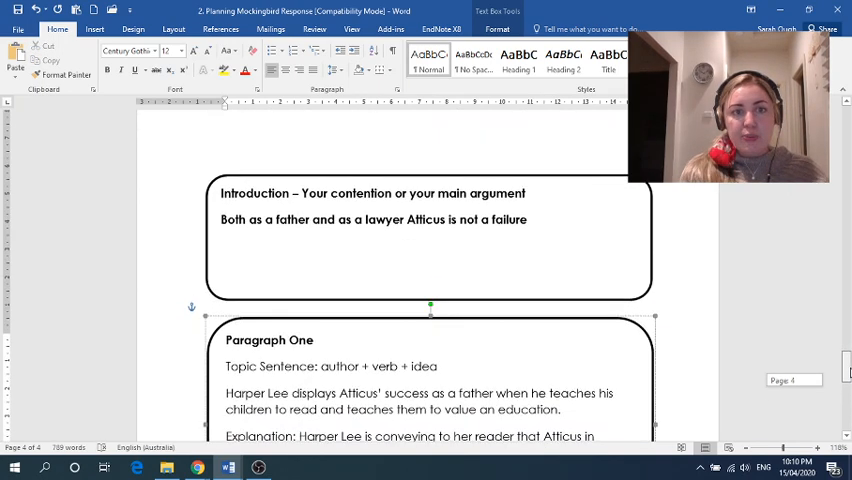
scroll(down, 3)
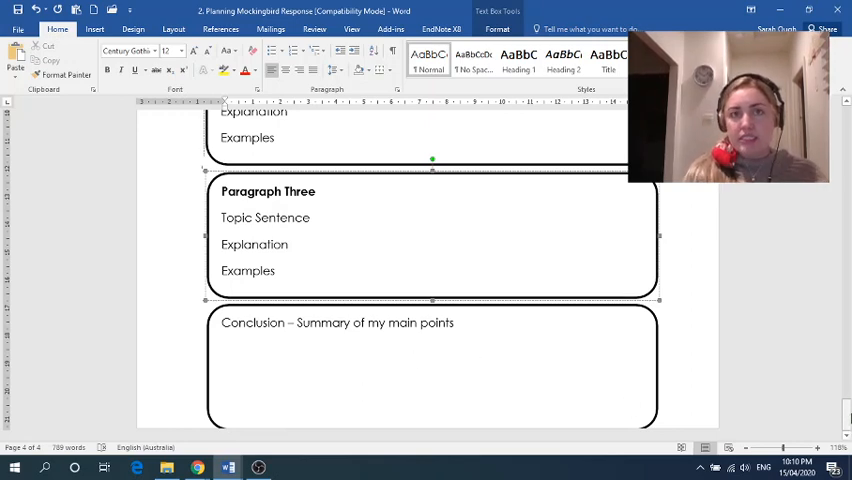
scroll(down, 3)
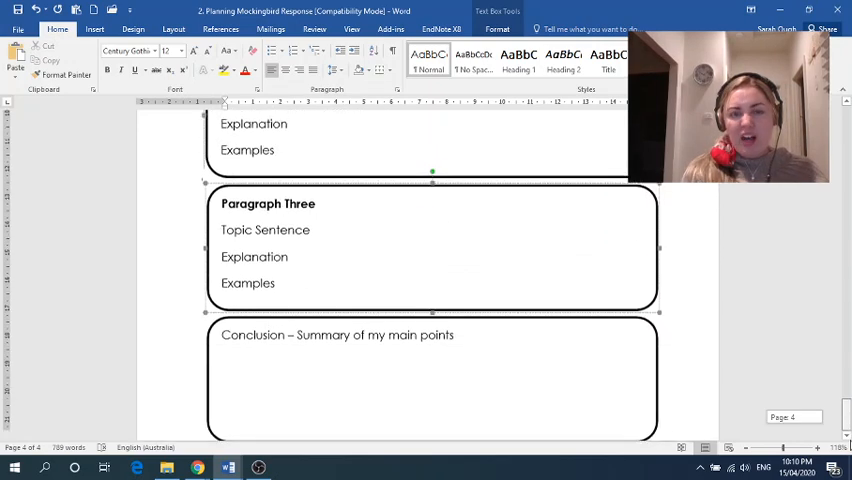
scroll(down, 3)
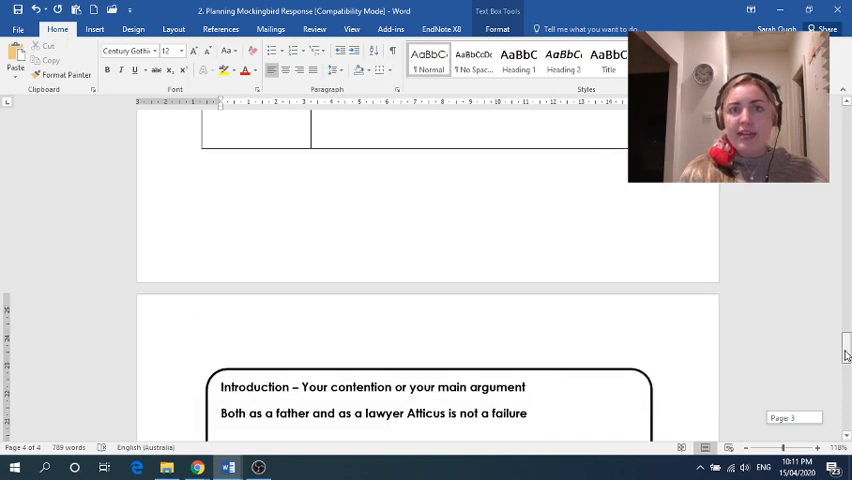
scroll(down, 3)
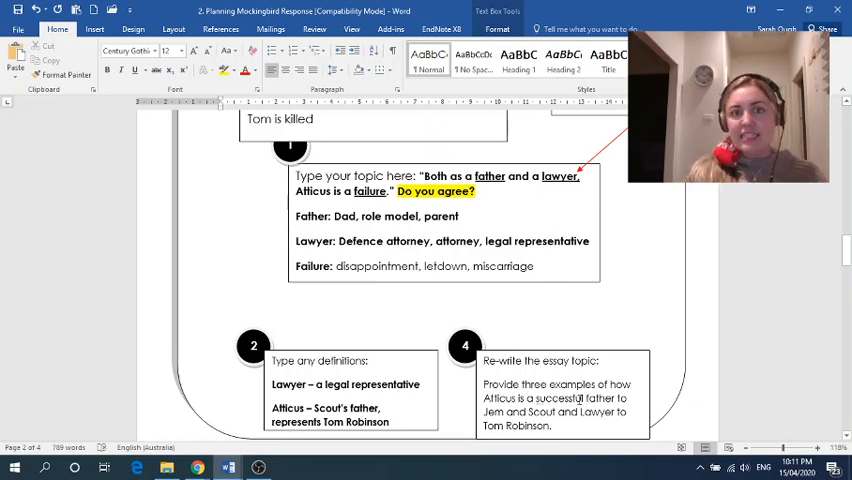
scroll(down, 3)
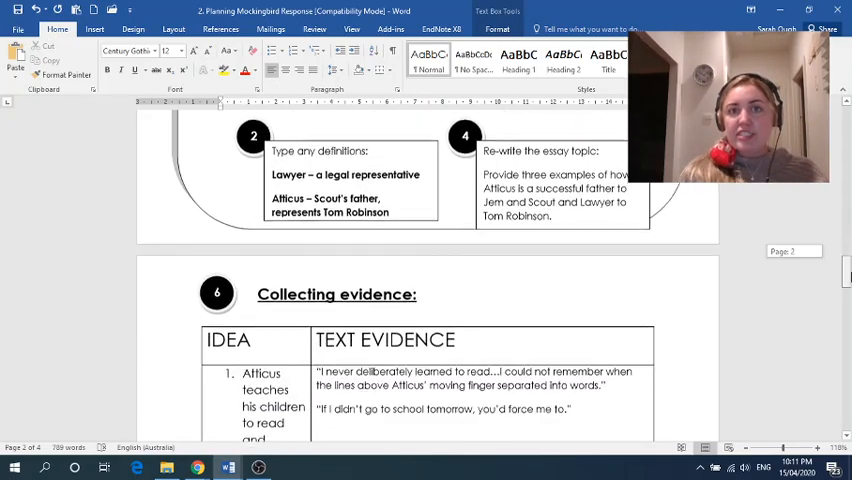
scroll(down, 3)
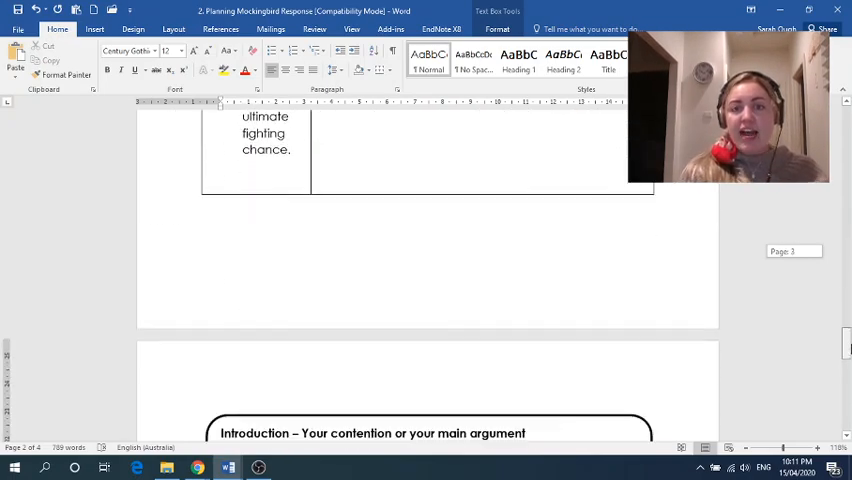
scroll(down, 3)
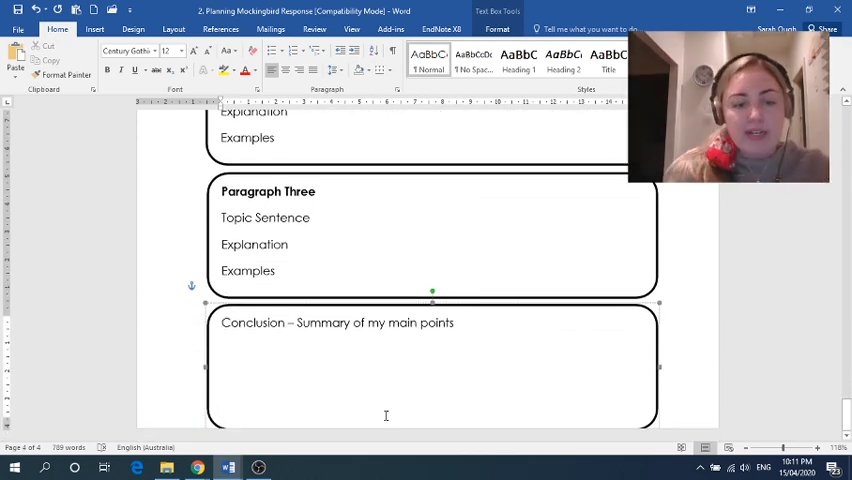
Step: Write the conclusion opener: Atticus is clearly a successful father and lawyer by 1930s and today's standards
text(Considering all)
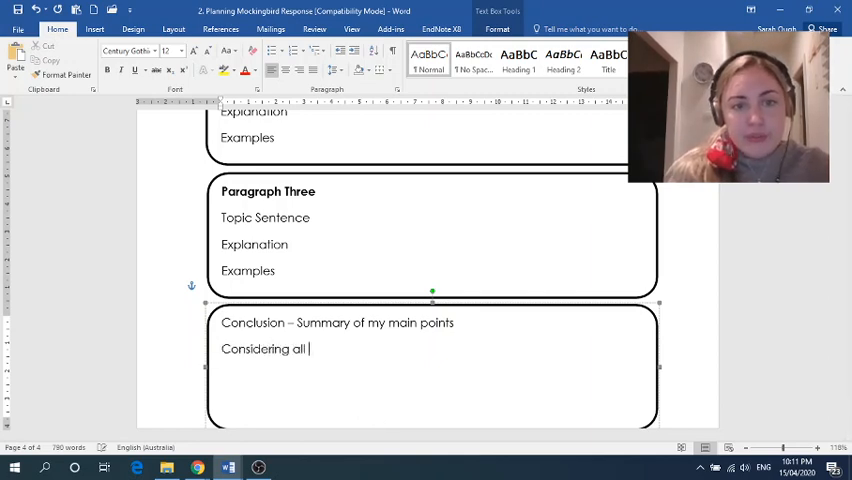
text(these examples.)
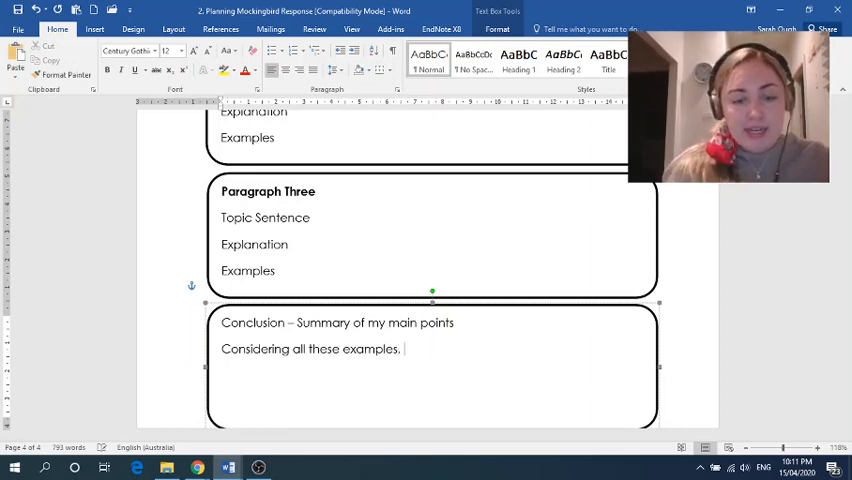
text(Atticus is)
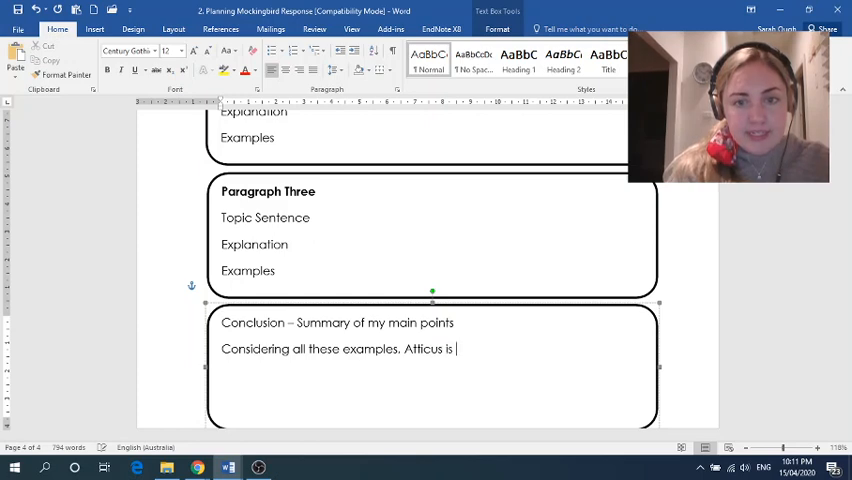
text(clearly a)
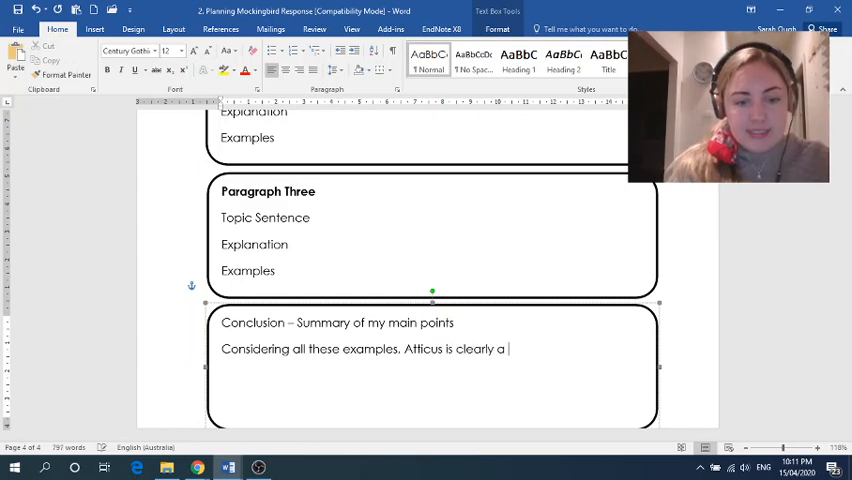
text(successful fat)
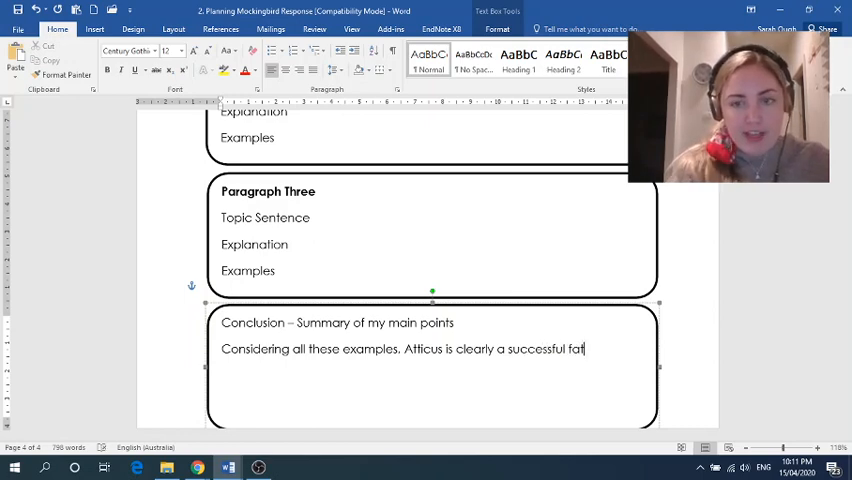
text(her and lawyer not only)
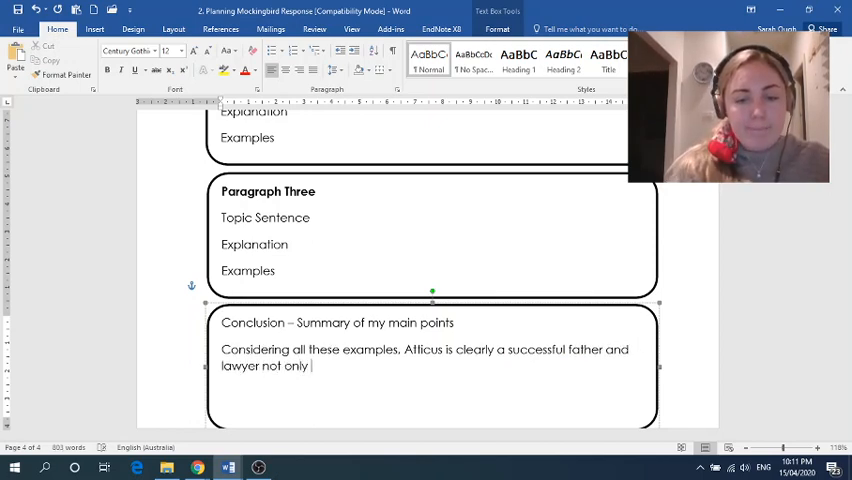
text(by 1930s standard but also)
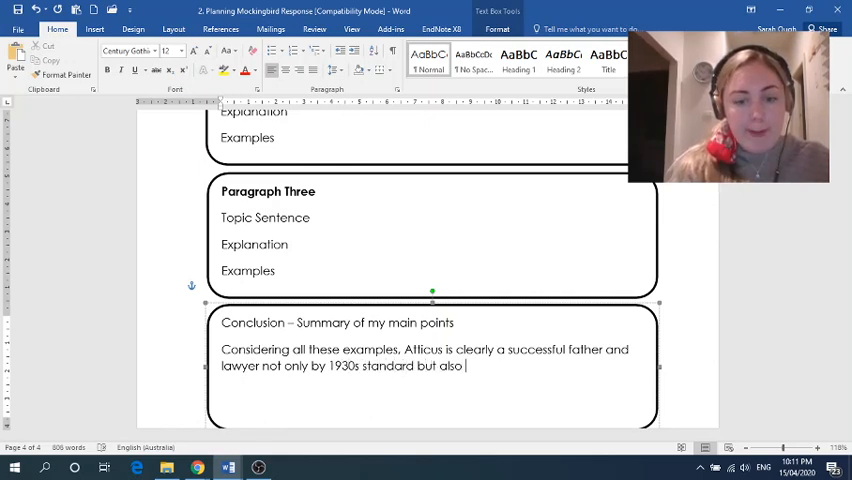
text(by the s)
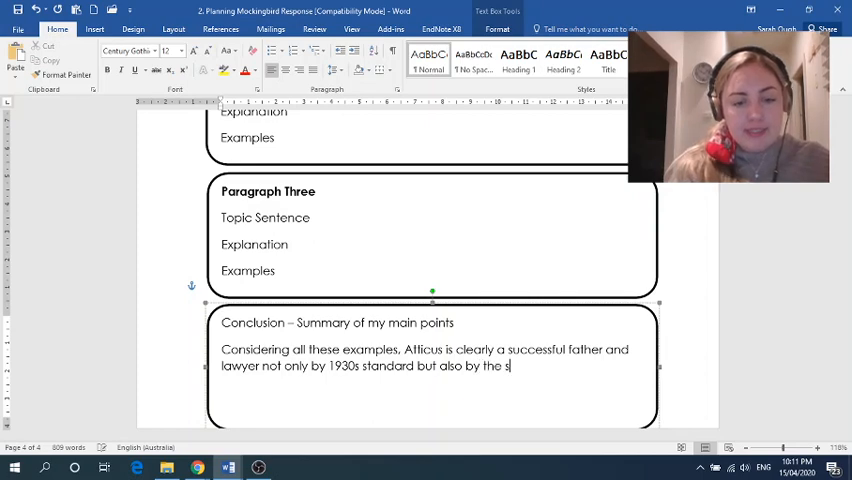
text(standard we)
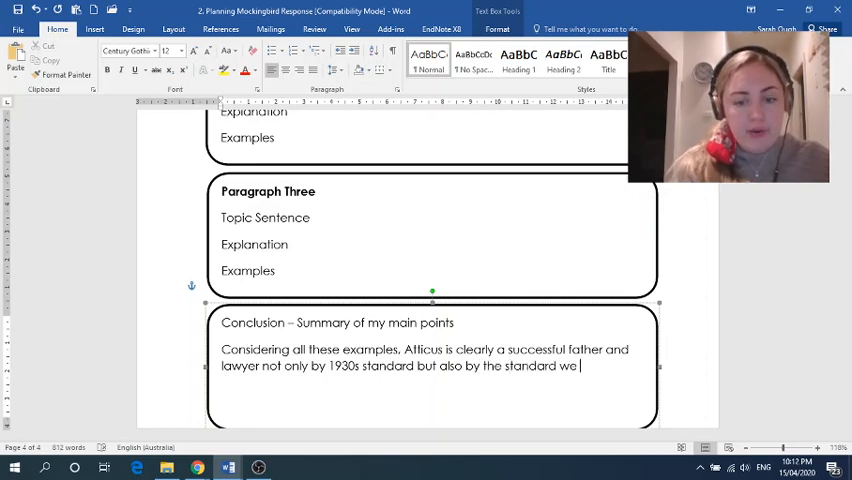
text(hold today.)
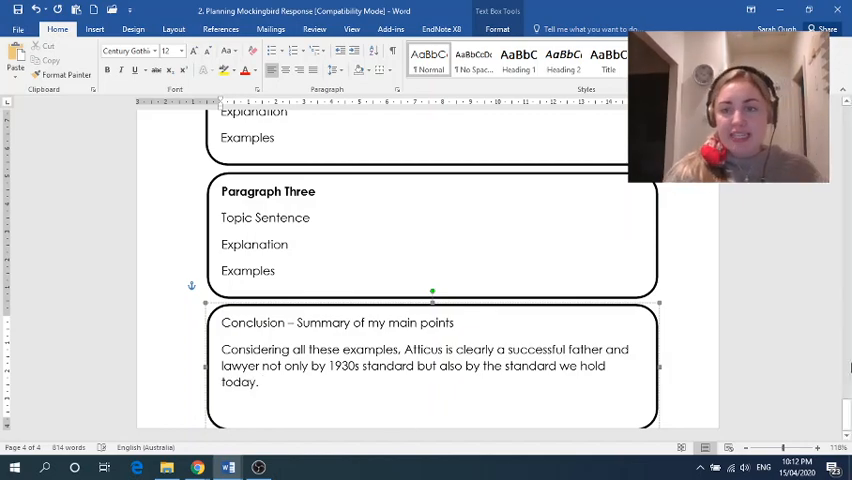
scroll(up, 3)
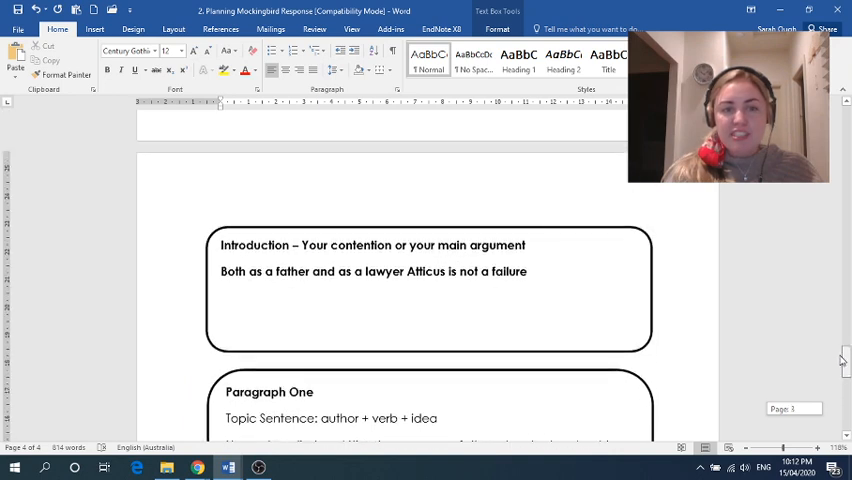
scroll(down, 3)
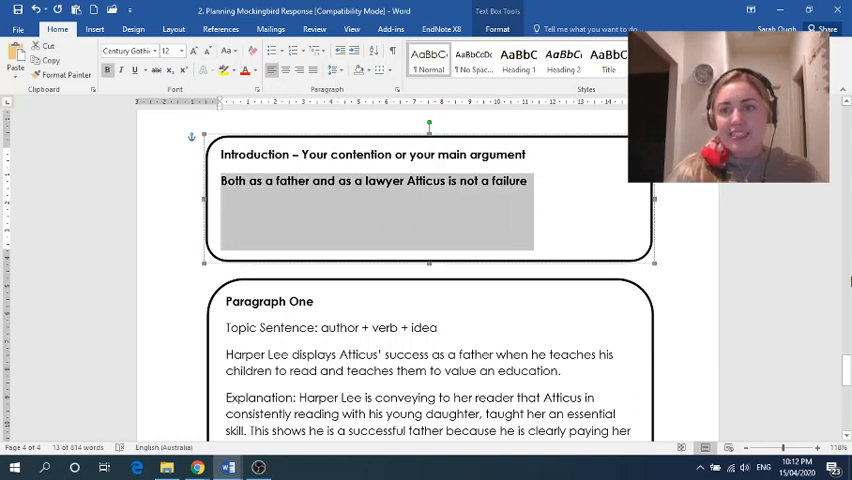
scroll(down, 3)
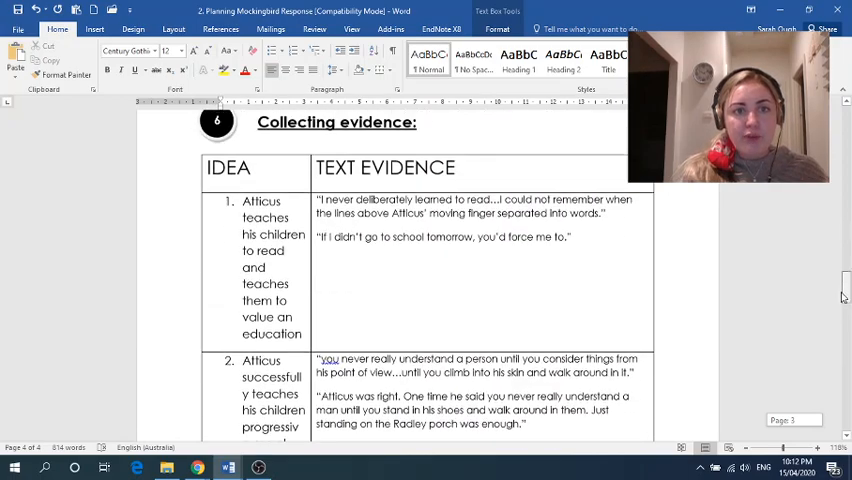
scroll(down, 3)
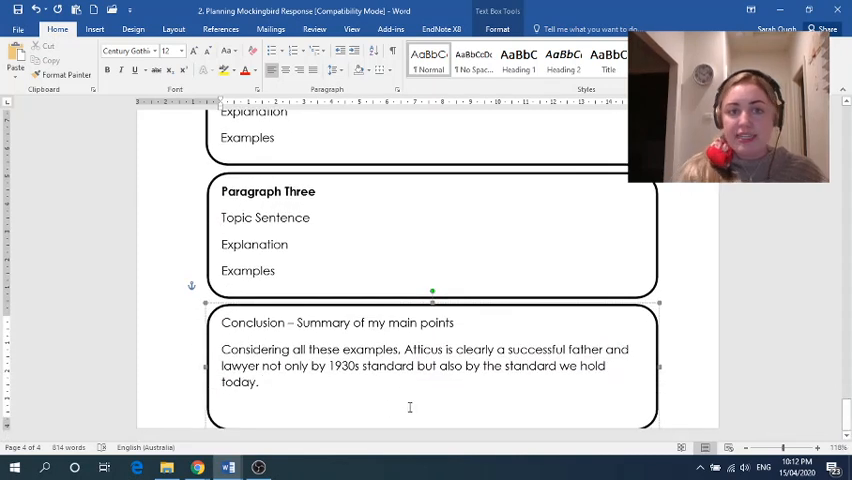
Step: Add that as a father Atticus educates his children not only academically but also morally
text(As a)
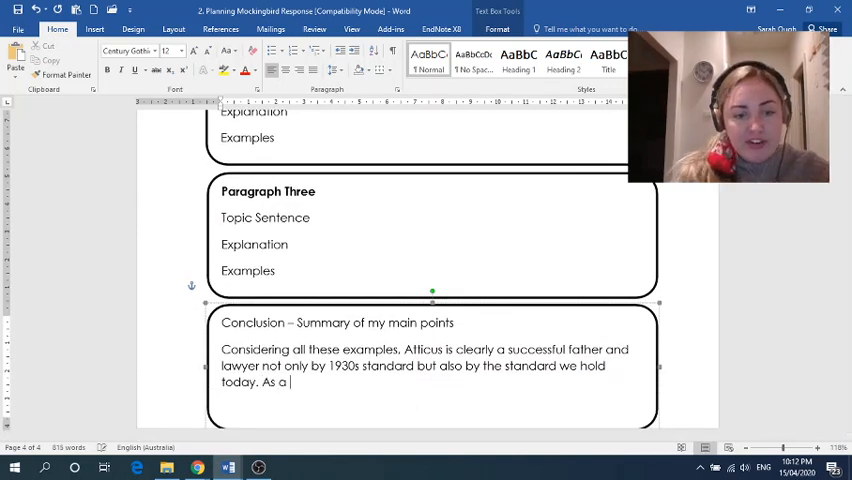
text(father he)
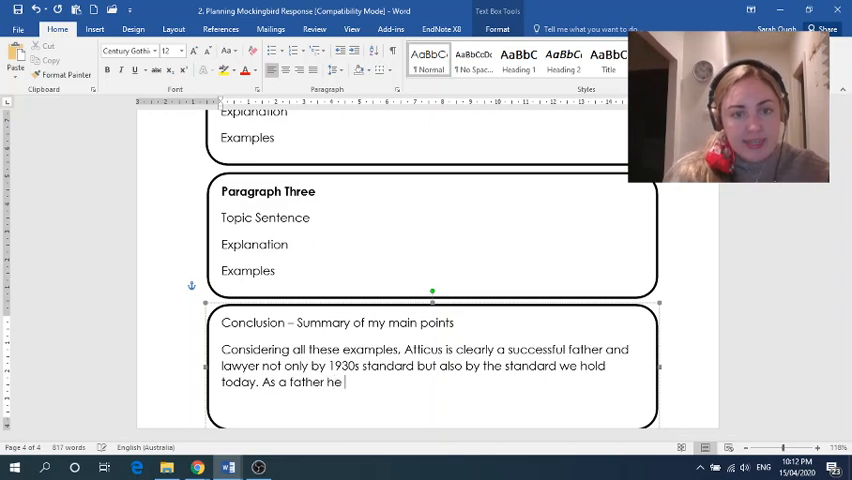
text(is a)
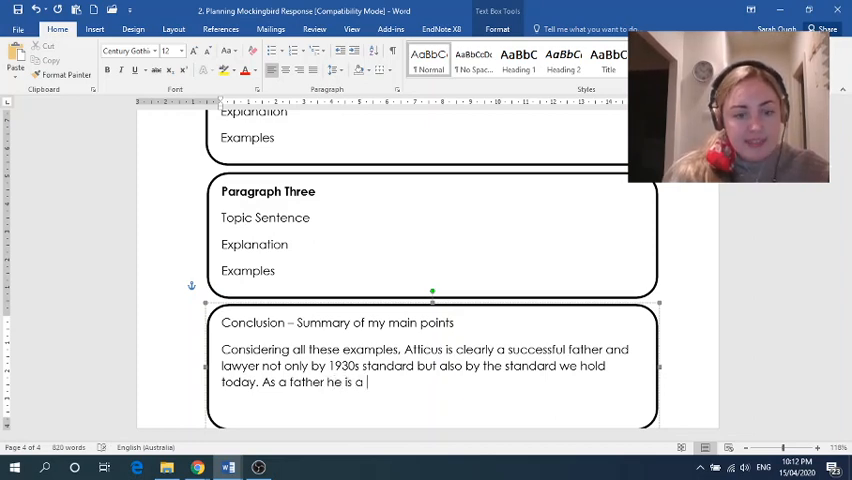
text(successful)
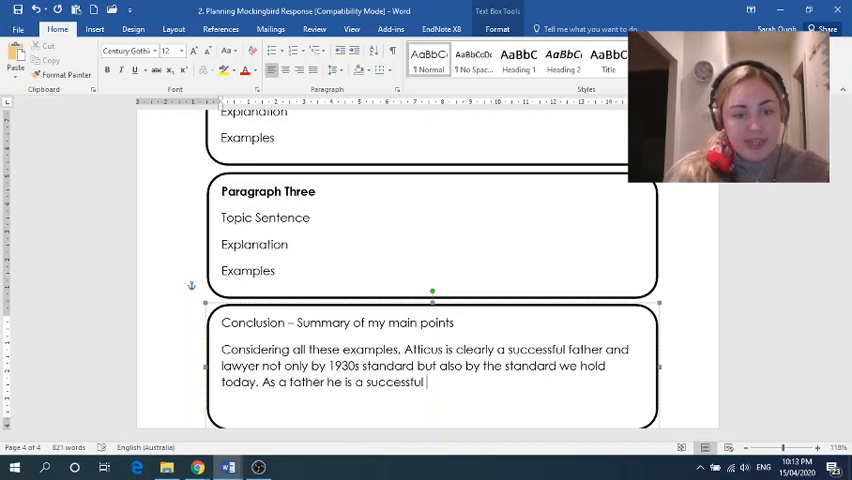
text(educator to h)
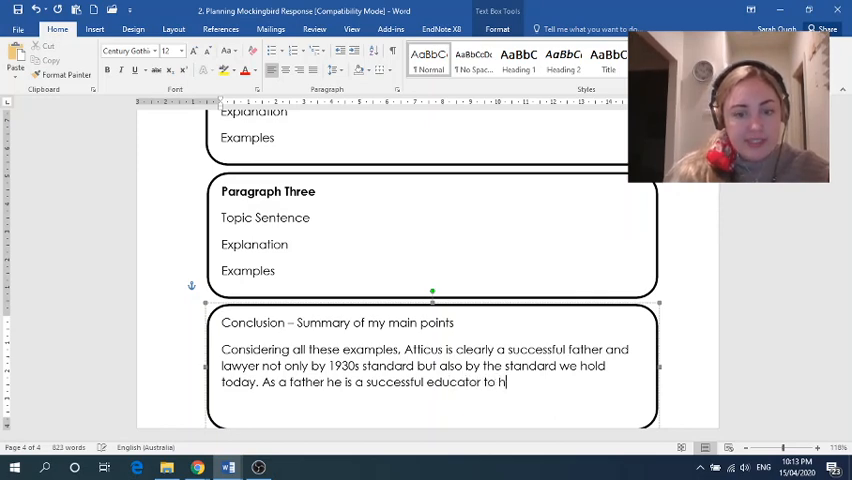
text(is children)
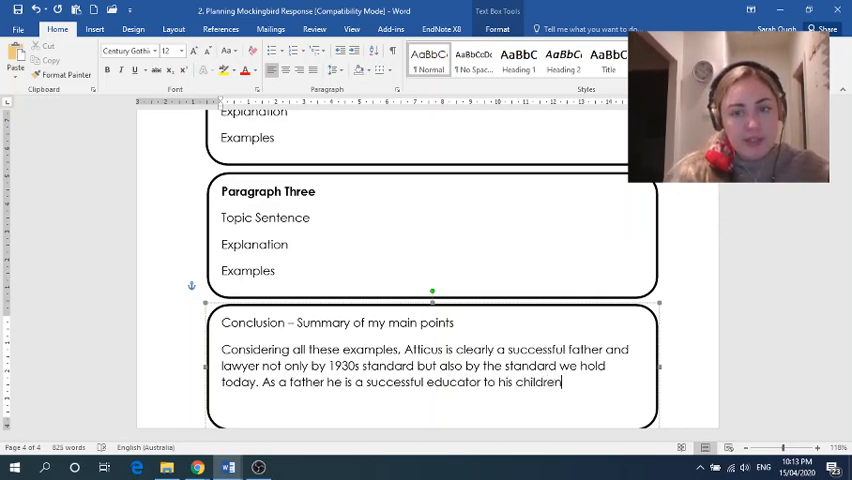
text(not on)
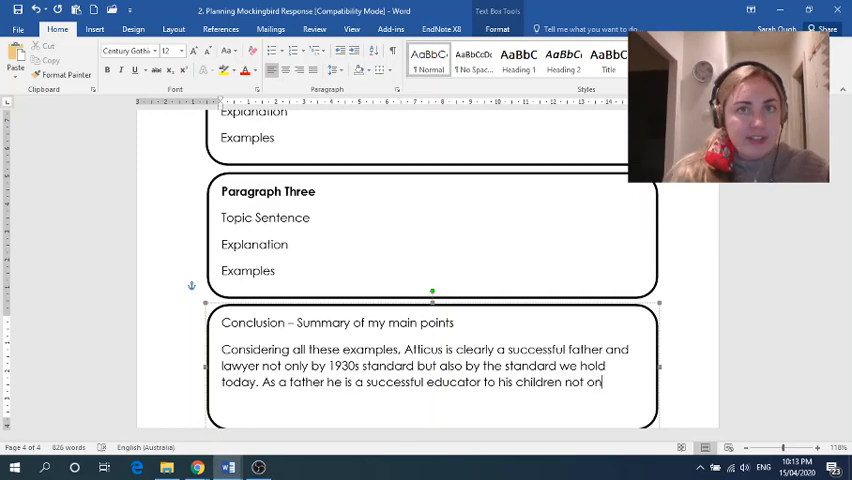
text(academically b)
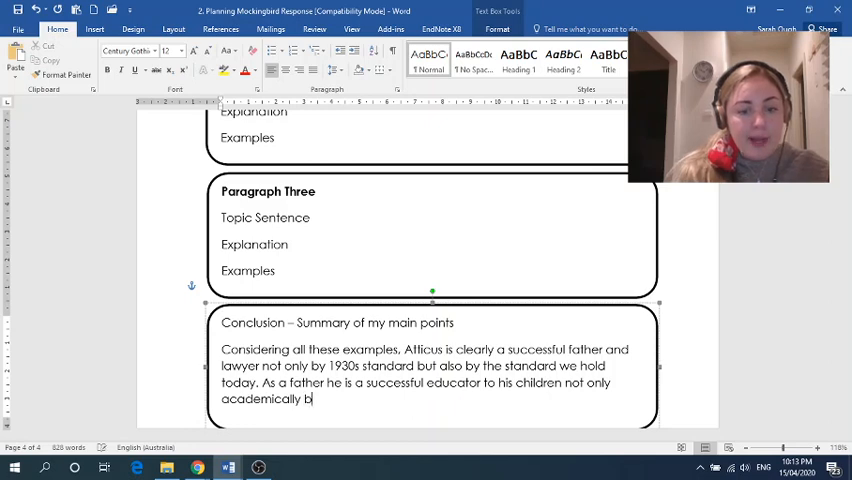
text(ut also morally, he i)
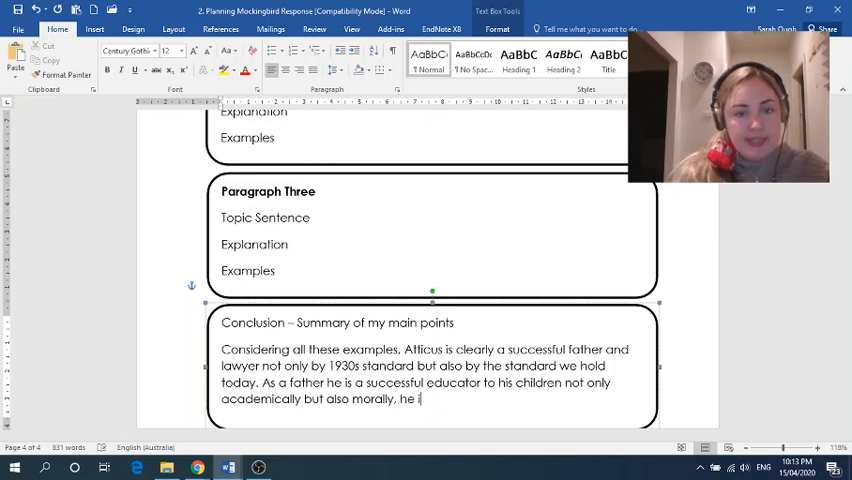
Step: Add that he vehemently defends Tom Robinson and successfully achieves the chance for an appeal
text(s also the o)
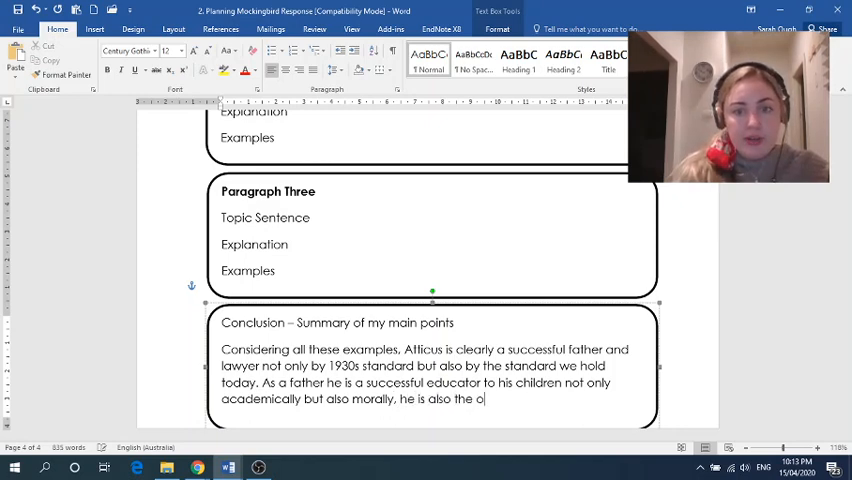
text(nly)
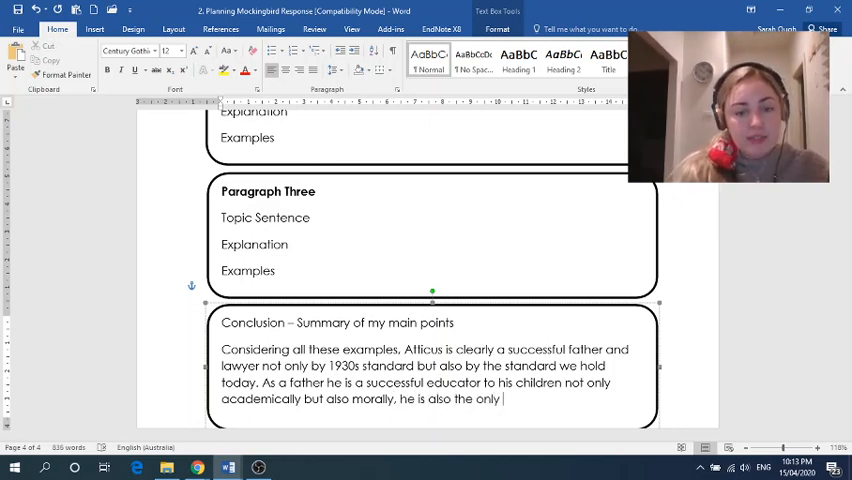
text(lawyer)
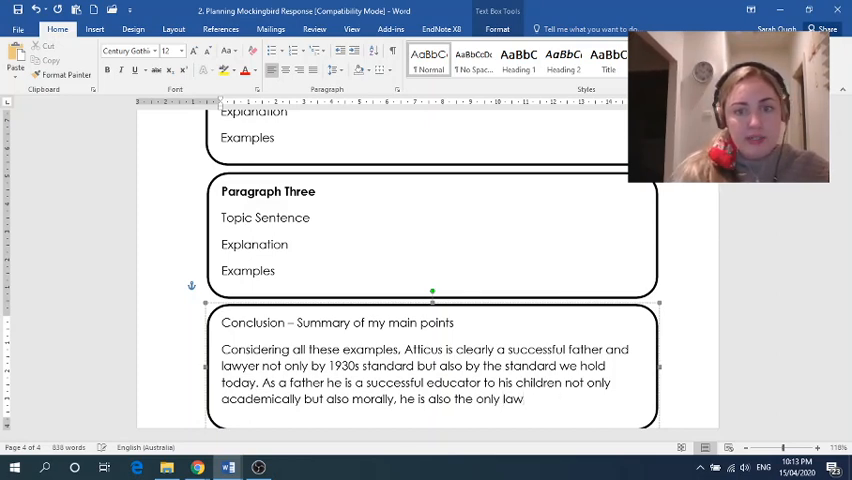
key(Backspace)
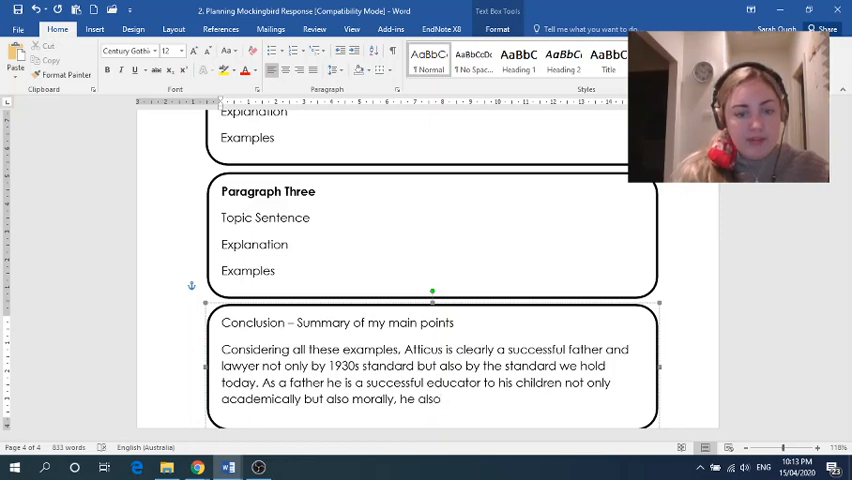
text(vehemently)
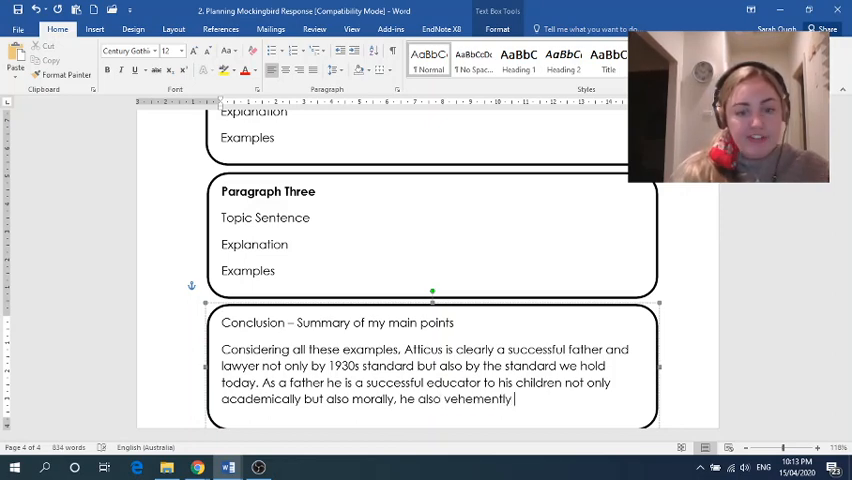
text(defends)
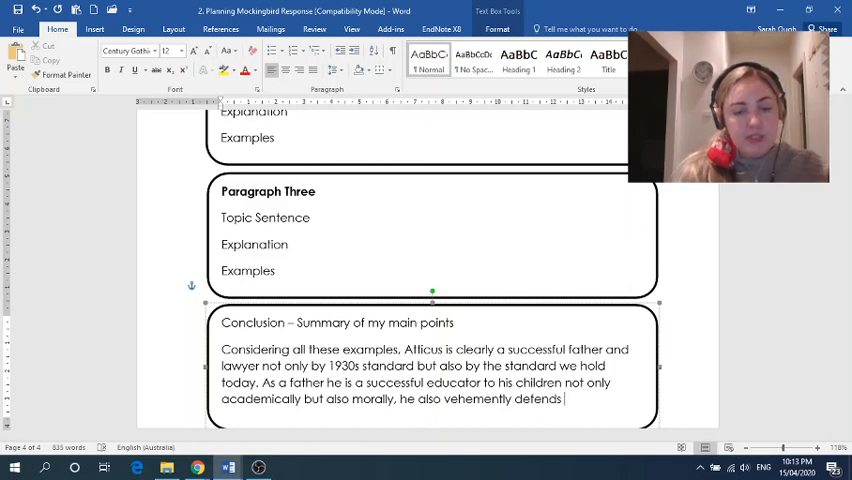
text(Tom Robinson at a risk to himself and)
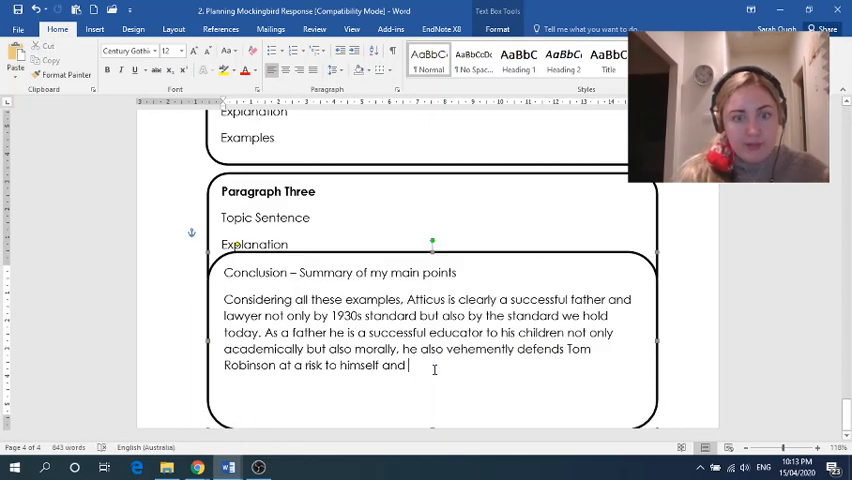
text(also su)
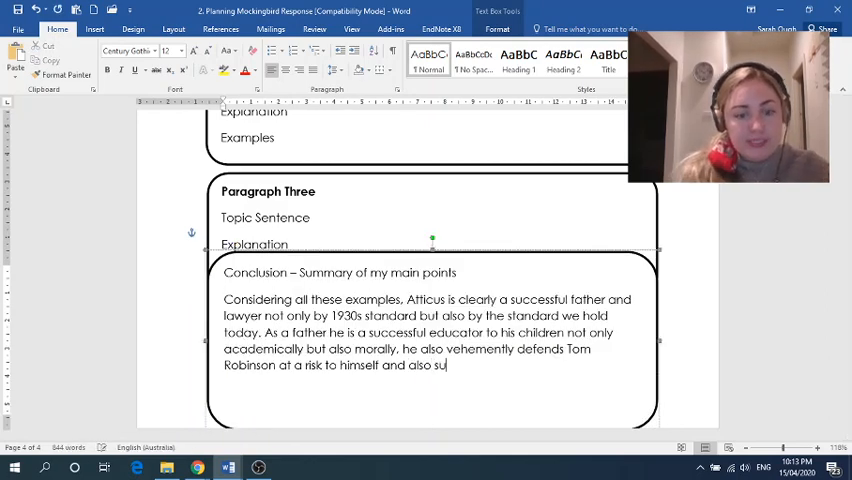
text(ccestul)
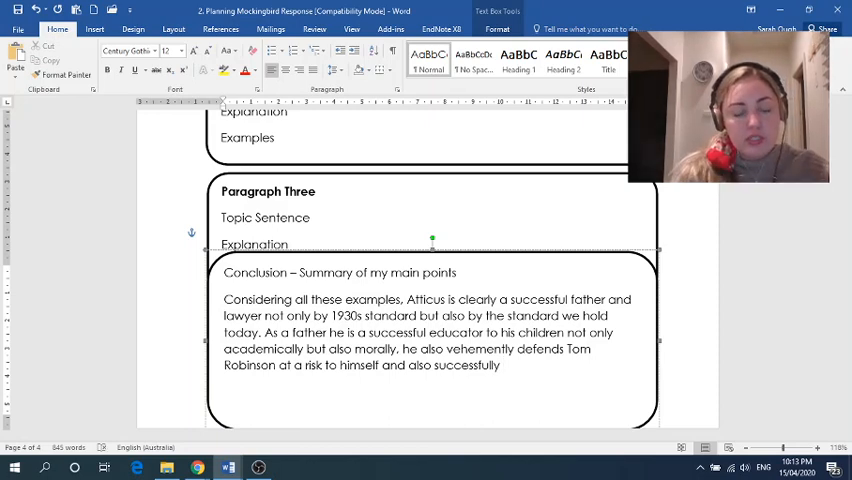
text(achieves the)
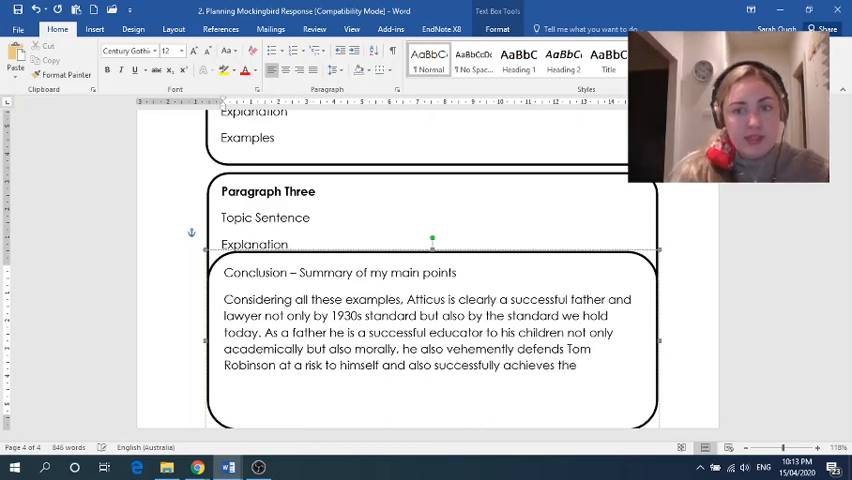
text(chance)
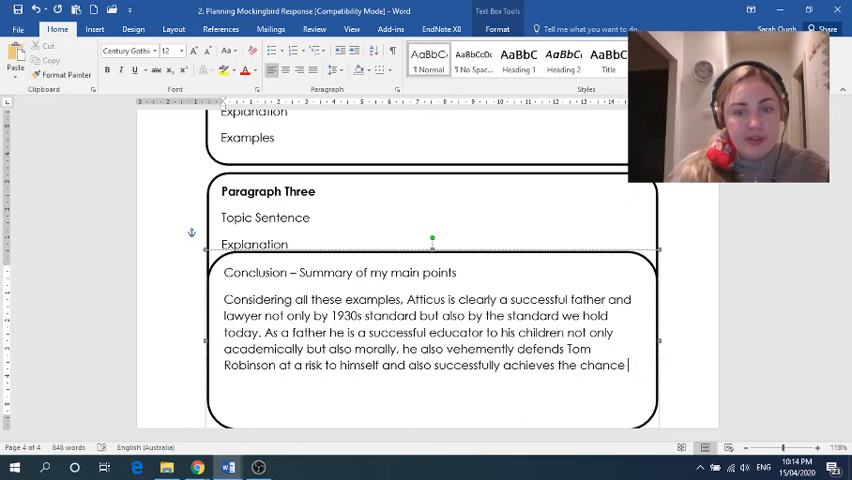
text(for an appeal.)
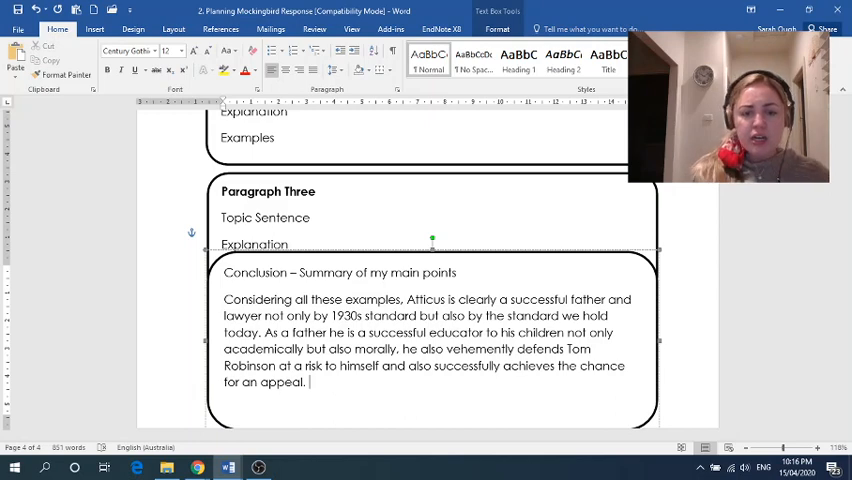
Step: Close the sentence with 'for an appeal.' and begin the next with 'Harper Lee'
text(Harper Lee)
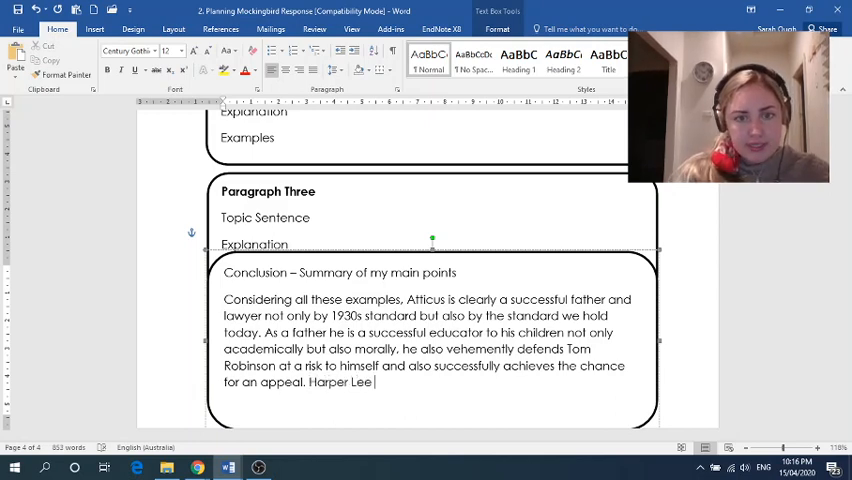
Step: State Harper Lee intended Atticus as a societal role model showing readers how to be compassionate
text(intended for Atticus to)
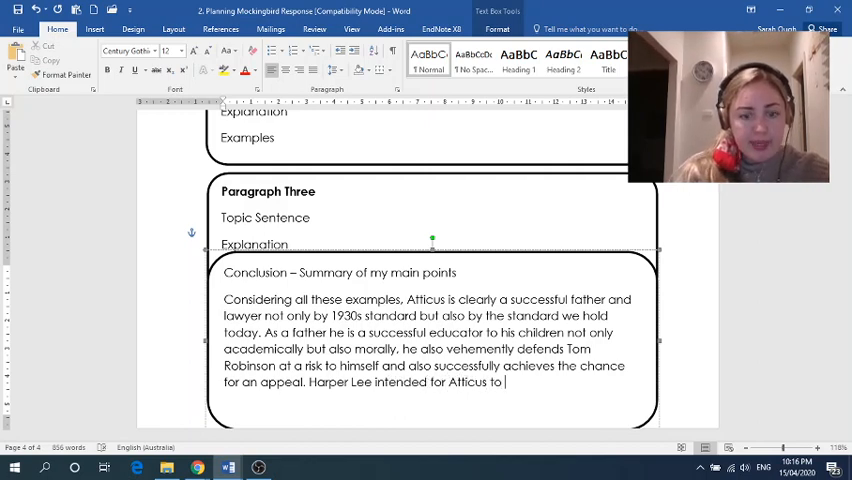
text(be a societal role)
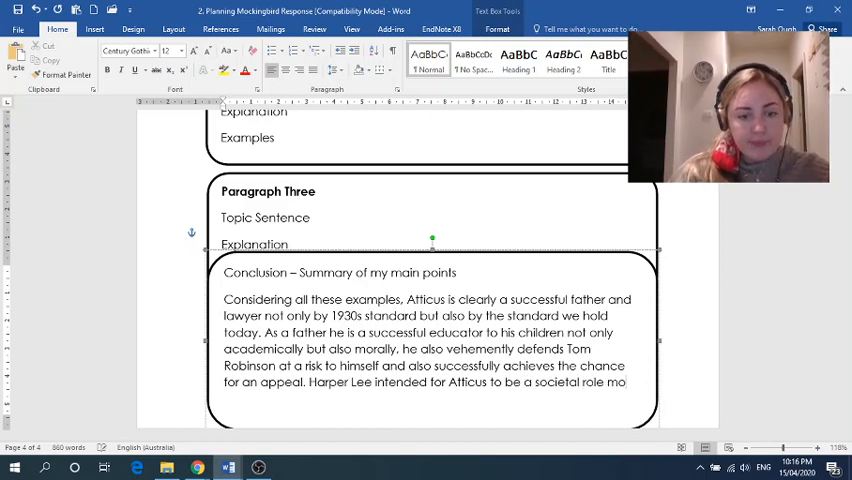
text(model)
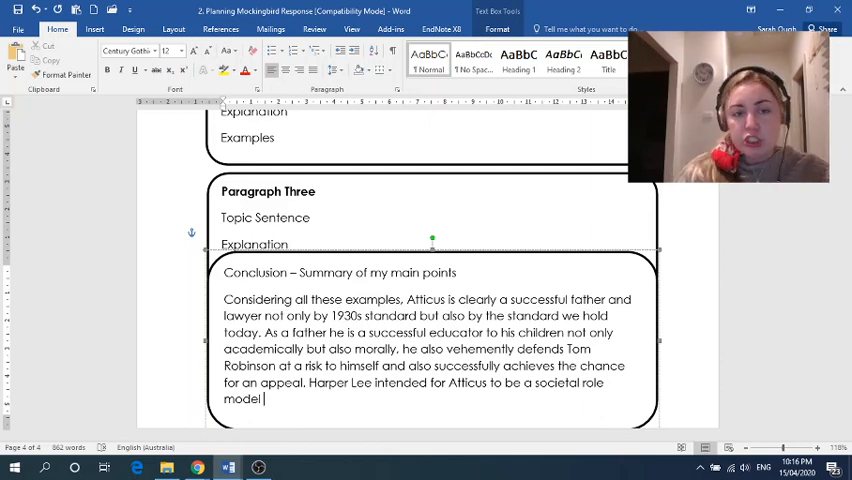
text(showing her rea)
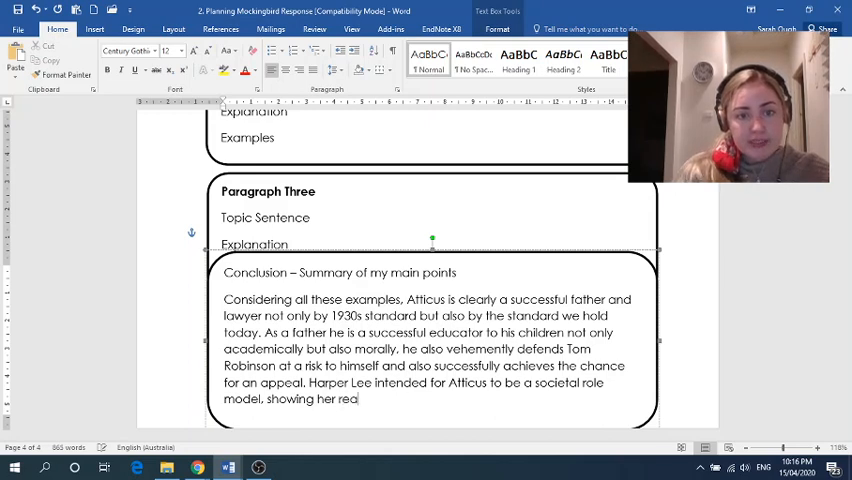
text(ders how to)
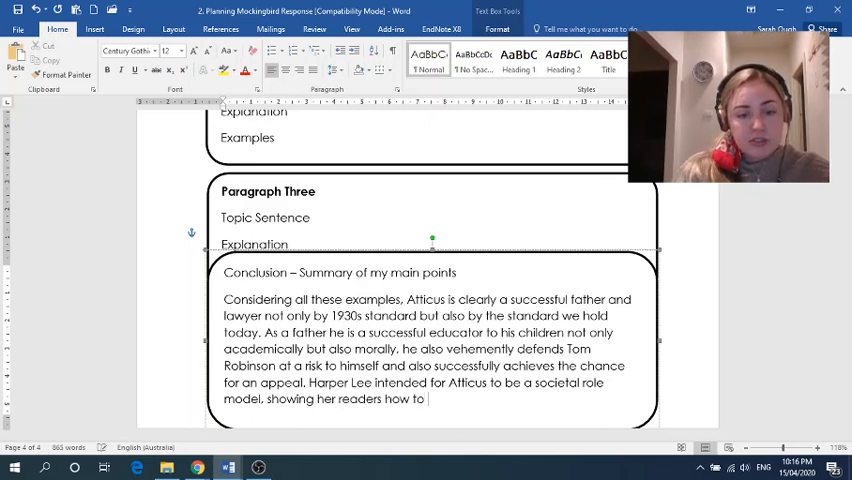
text(be compa)
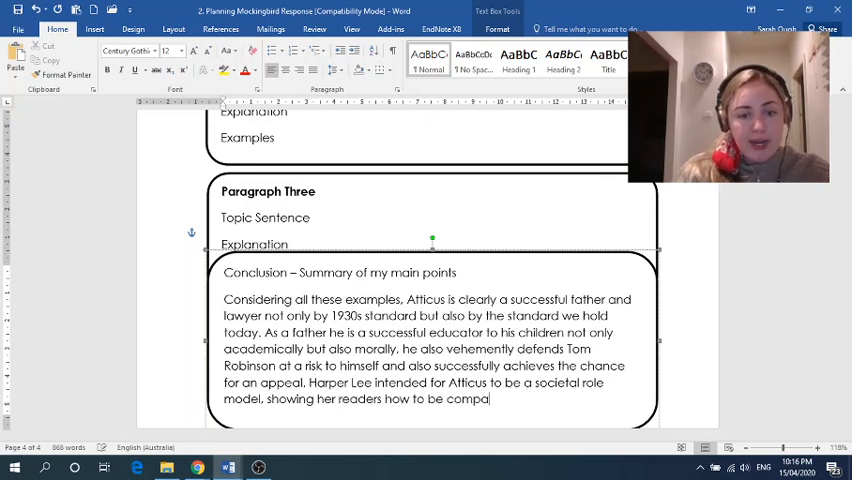
text(ssionate)
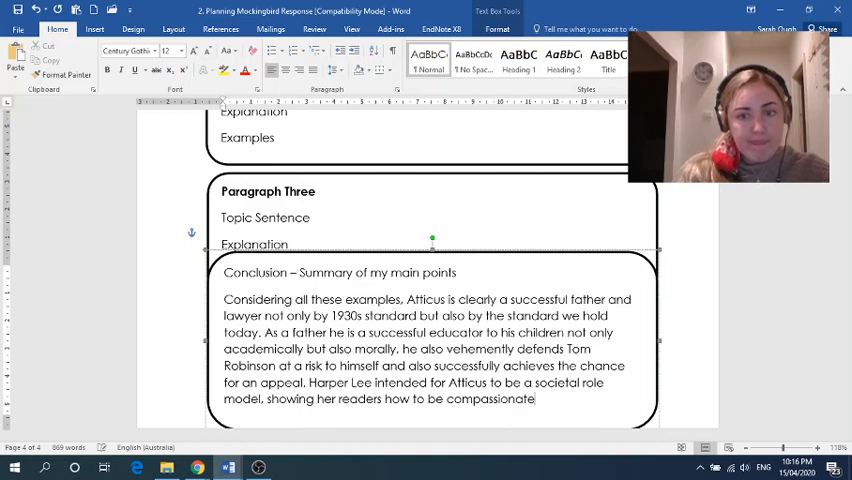
Step: Continue the sentence about black Americans who were systematically discriminated against
text(for and stand)
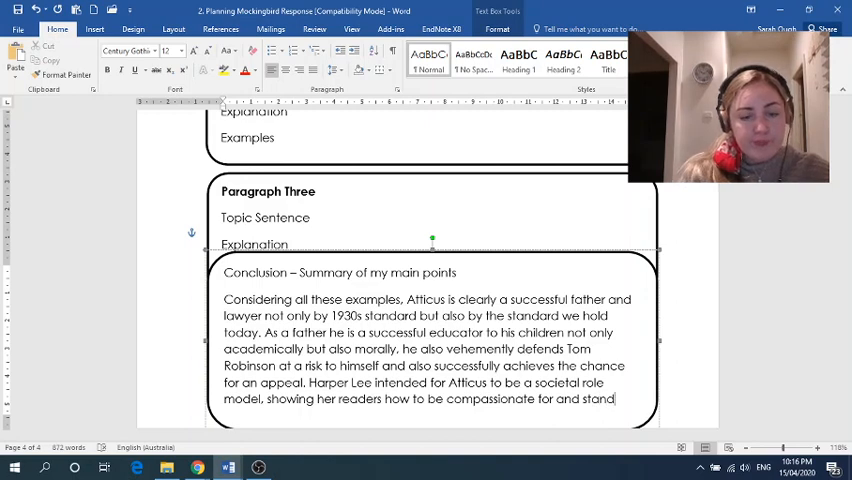
text(black)
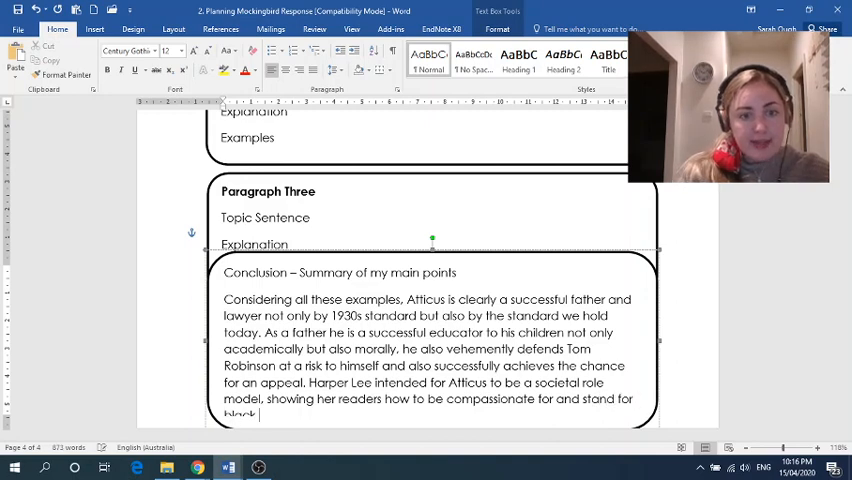
text(Americans)
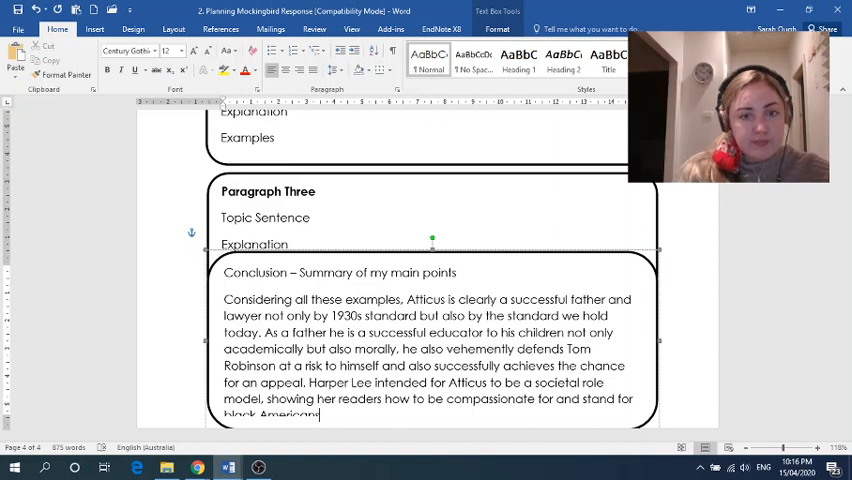
text(who were h)
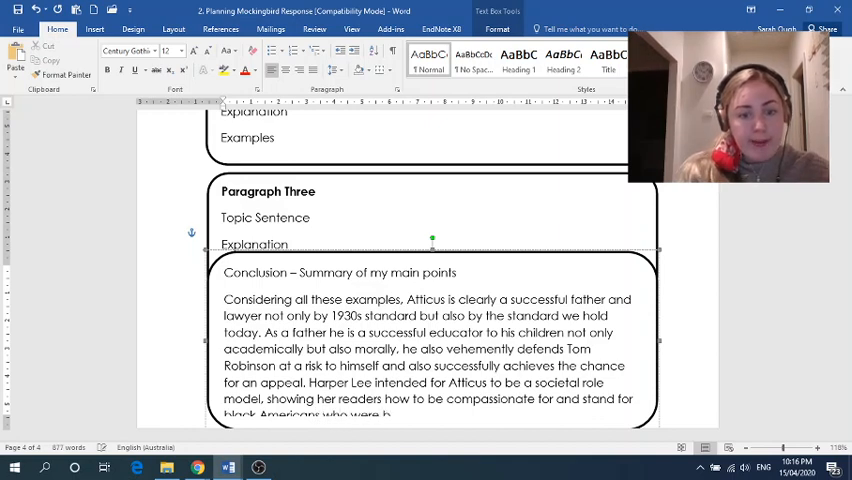
text(being systematically discriminate)
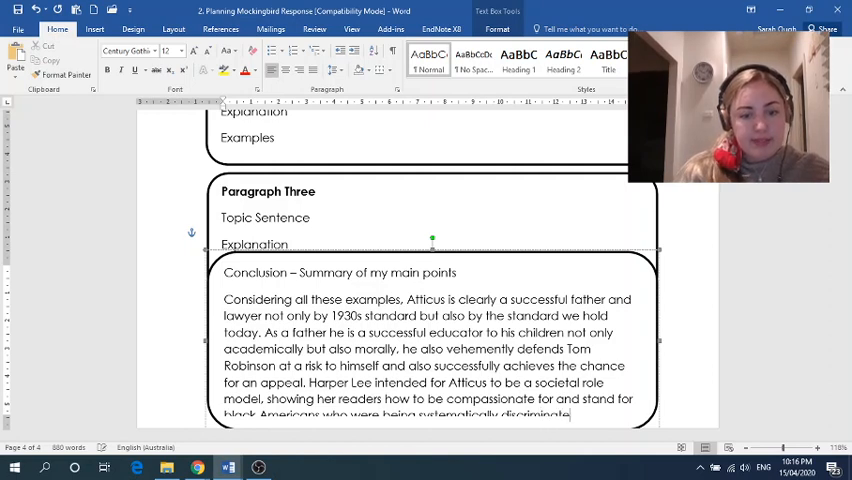
text(against.)
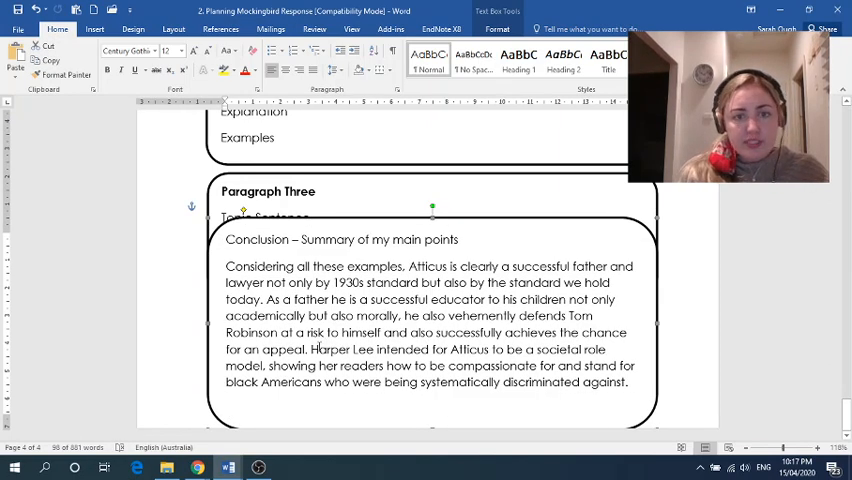
drag(311, 349, 628, 382)
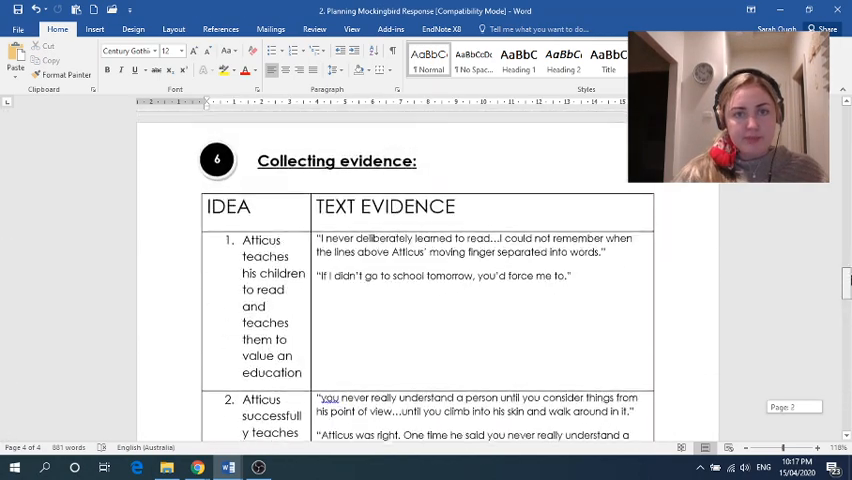
scroll(down, 3)
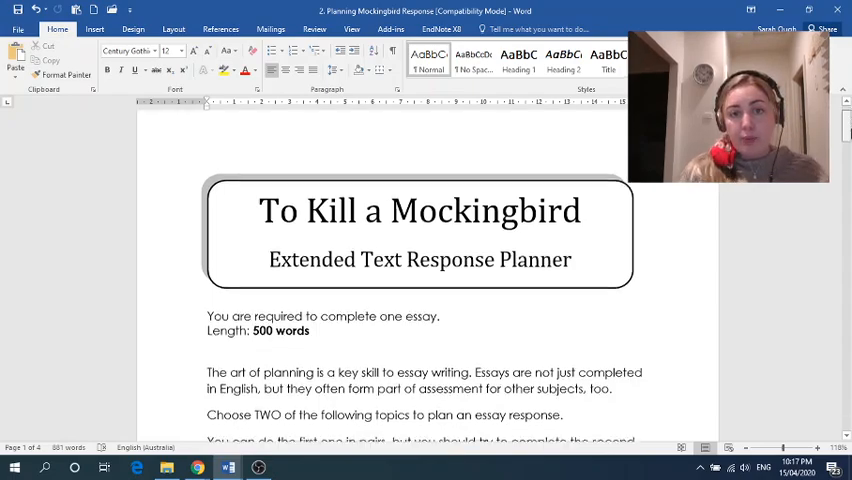
Step: Insert a blank fifth page after the planner for writing the essay
scroll(down, 3)
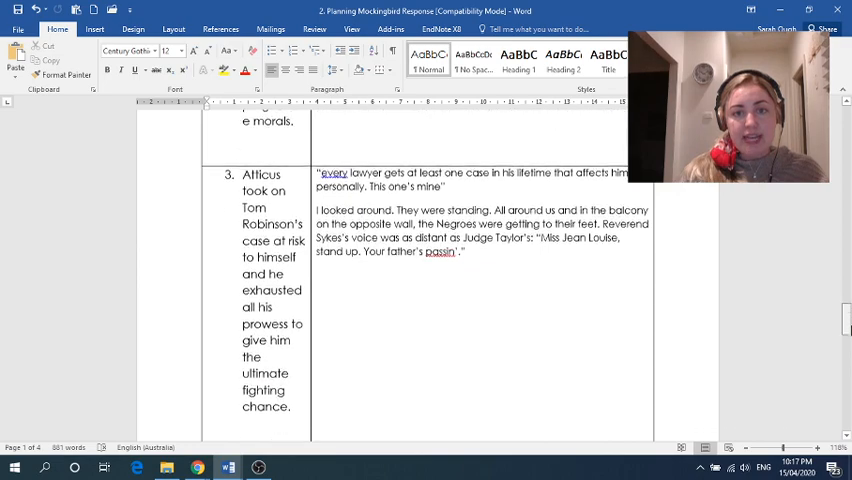
scroll(down, 3)
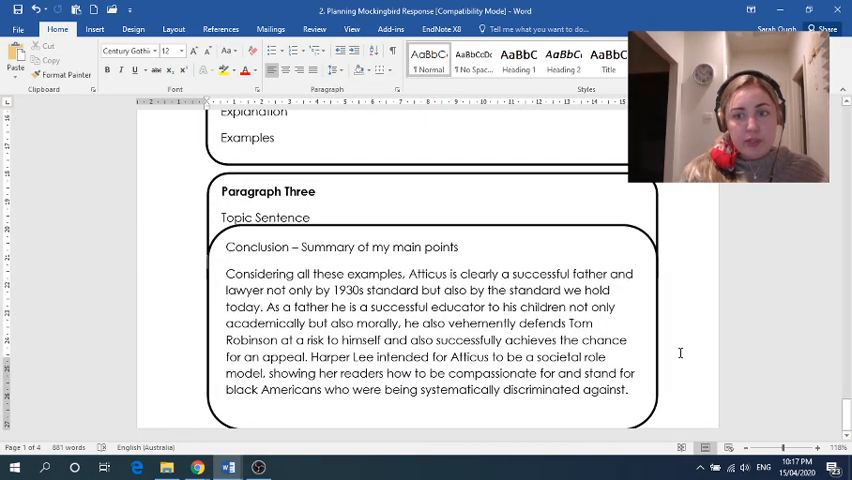
scroll(down, 3)
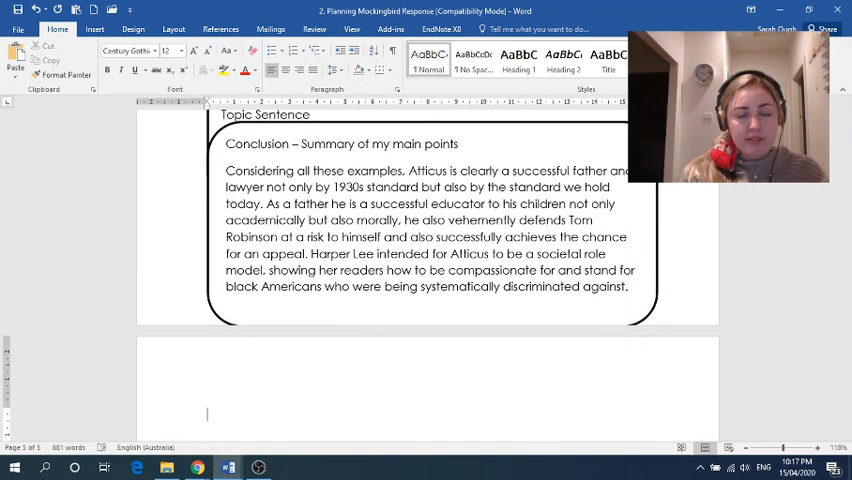
scroll(down, 3)
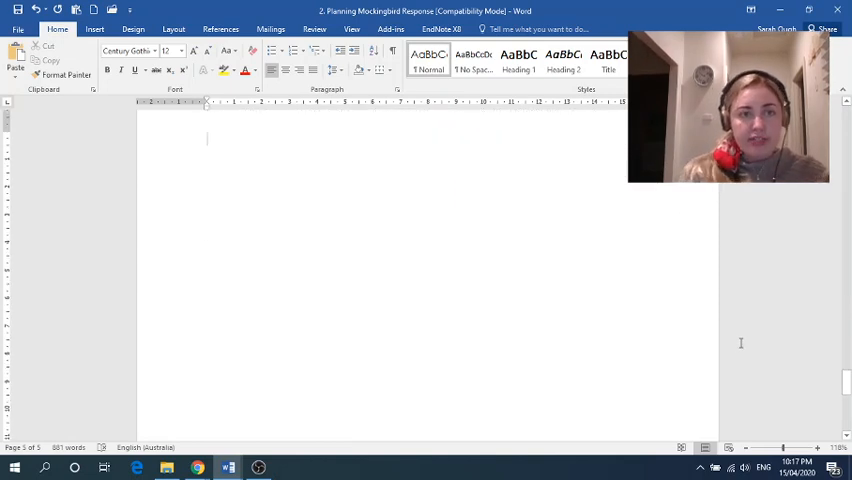
text(sohwfib)
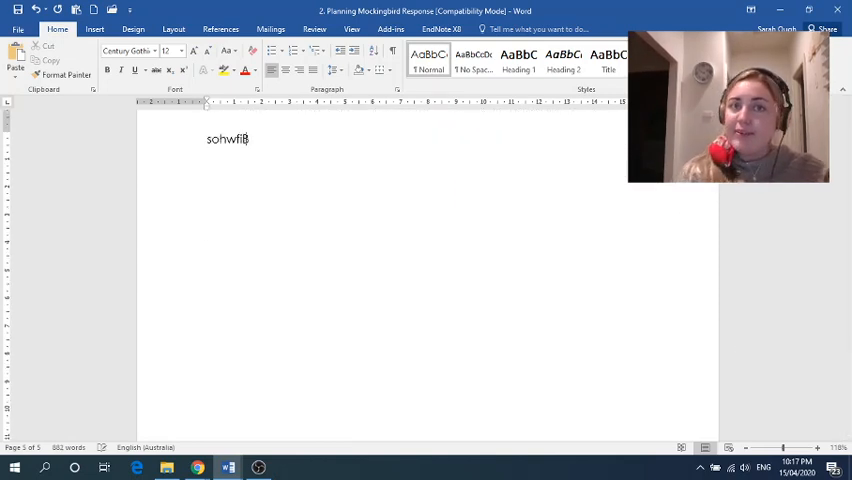
text(BWEIFLV)
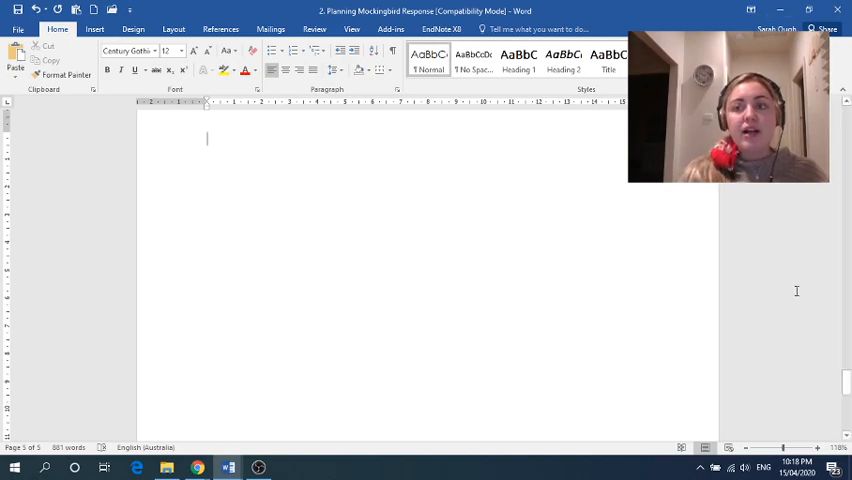
Step: Leave Word for the TKaM_Online folder, then bring up OBS Studio
scroll(down, 3)
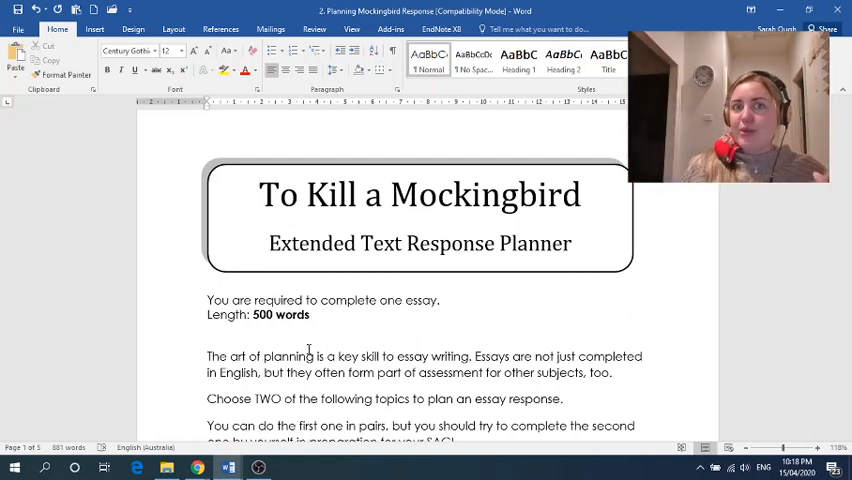
click(166, 467)
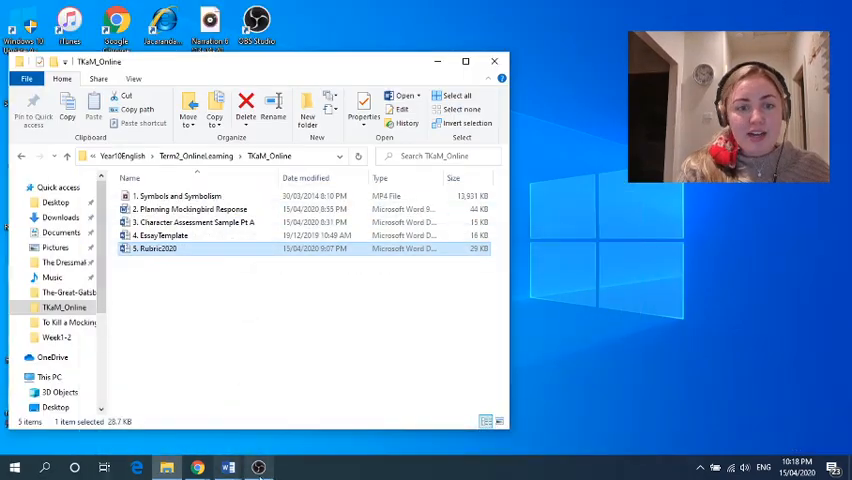
click(258, 467)
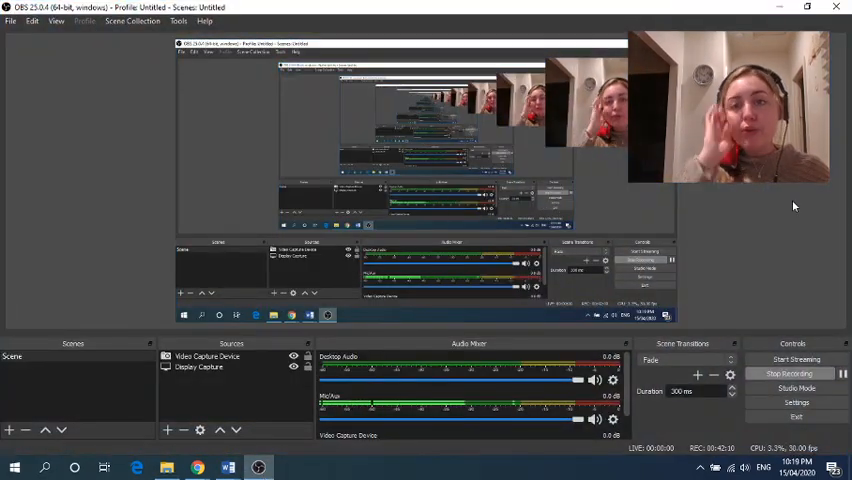